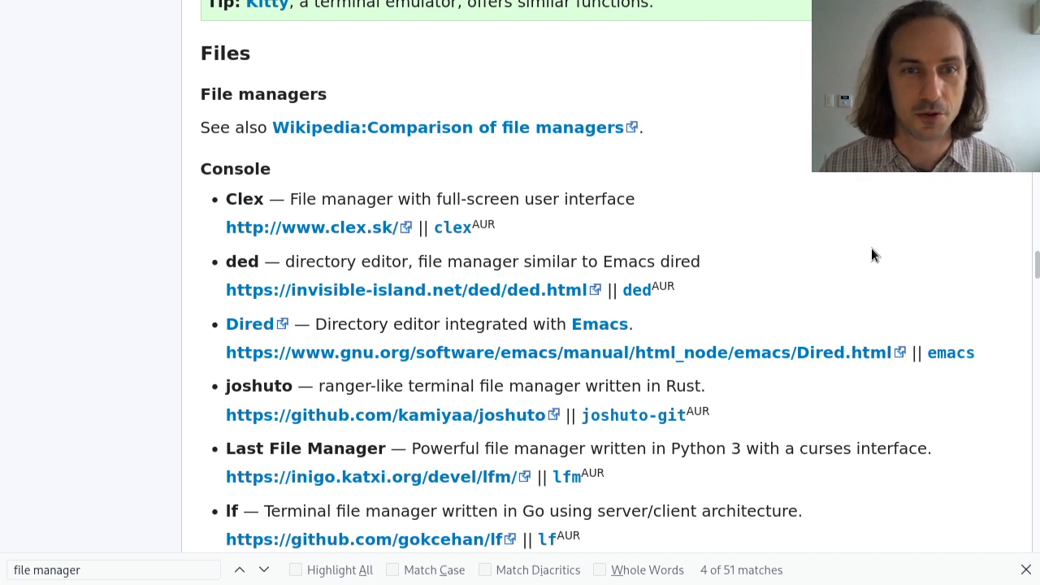
pyautogui.moveTo(772, 203)
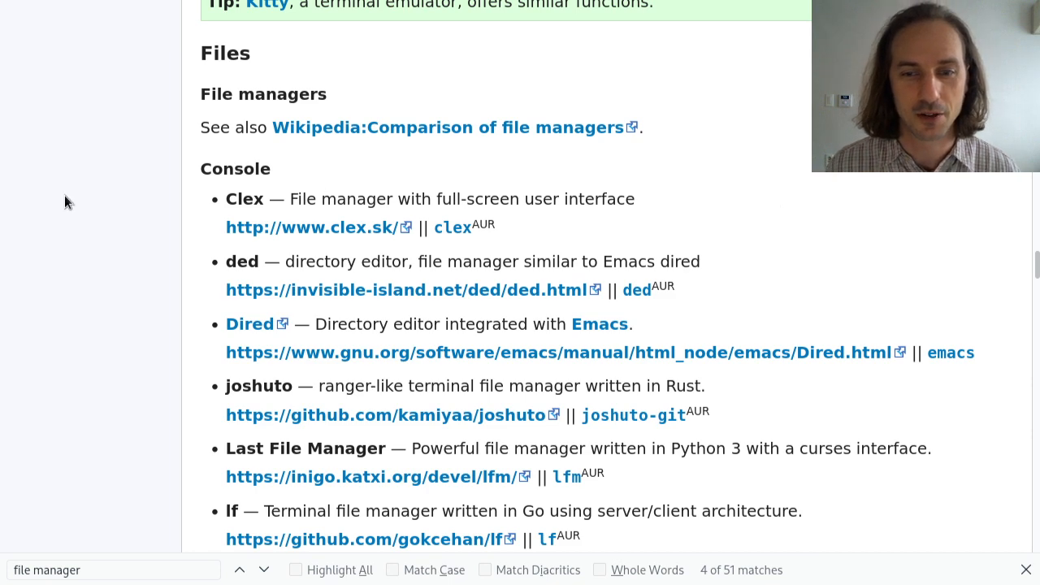
# Begin a sudo pacman -S command listing mc, nnn, fff, ranger, vifm, caja and deepin-file-manager.
pyautogui.scroll(-3)
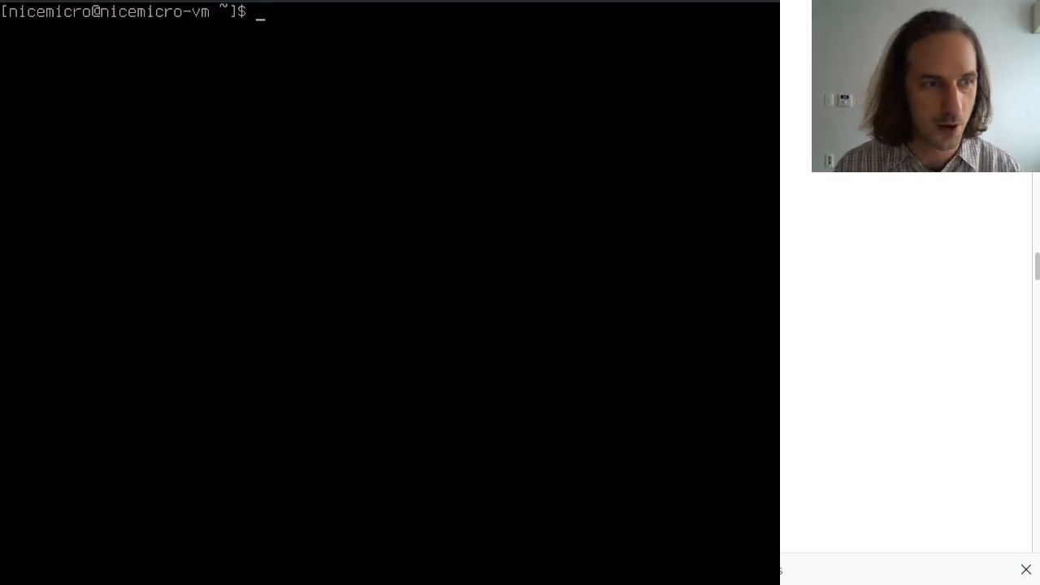
pyautogui.write('sudo pacman')
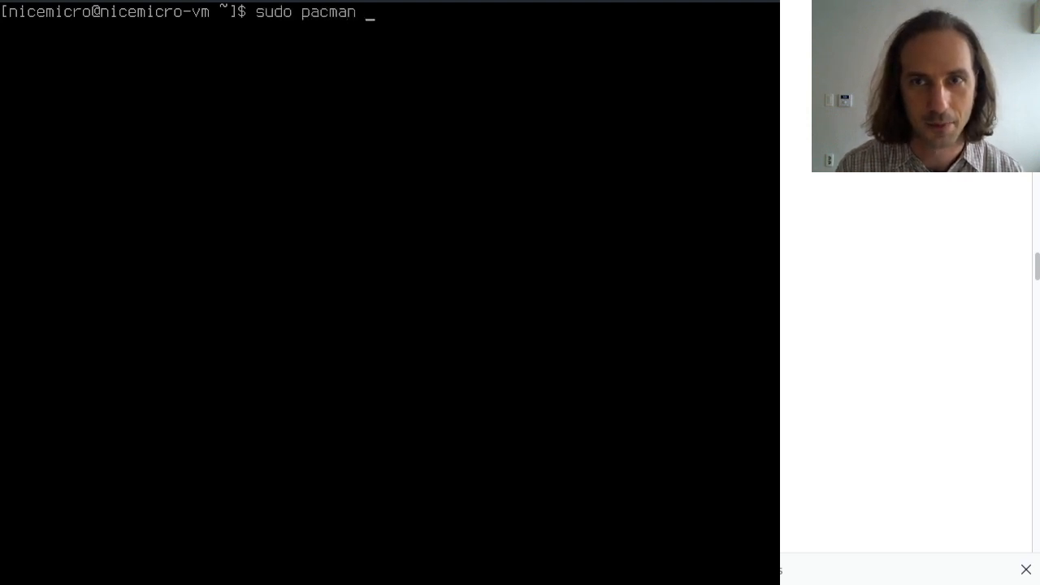
pyautogui.write('-S')
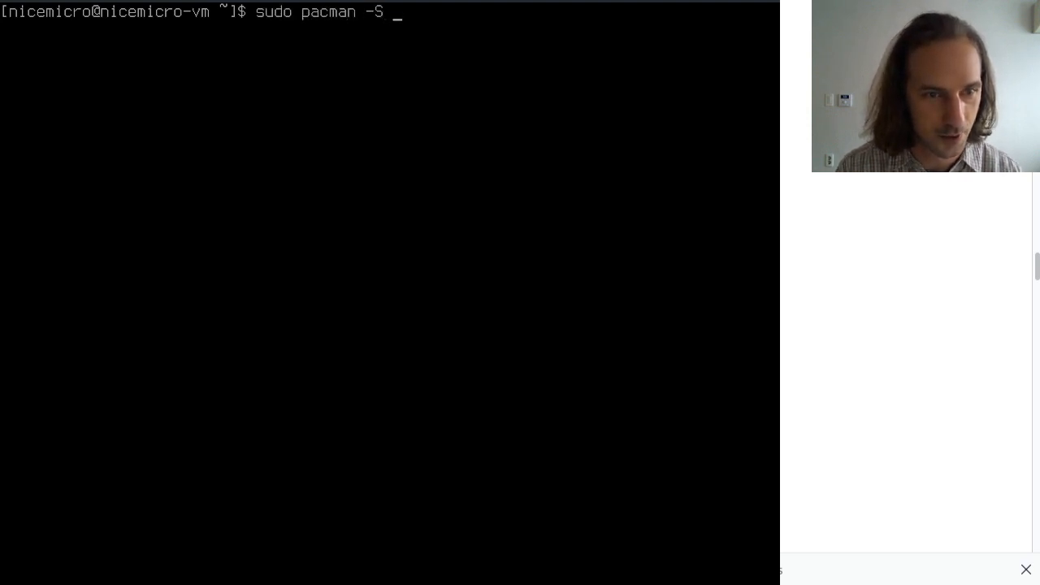
pyautogui.write('mc')
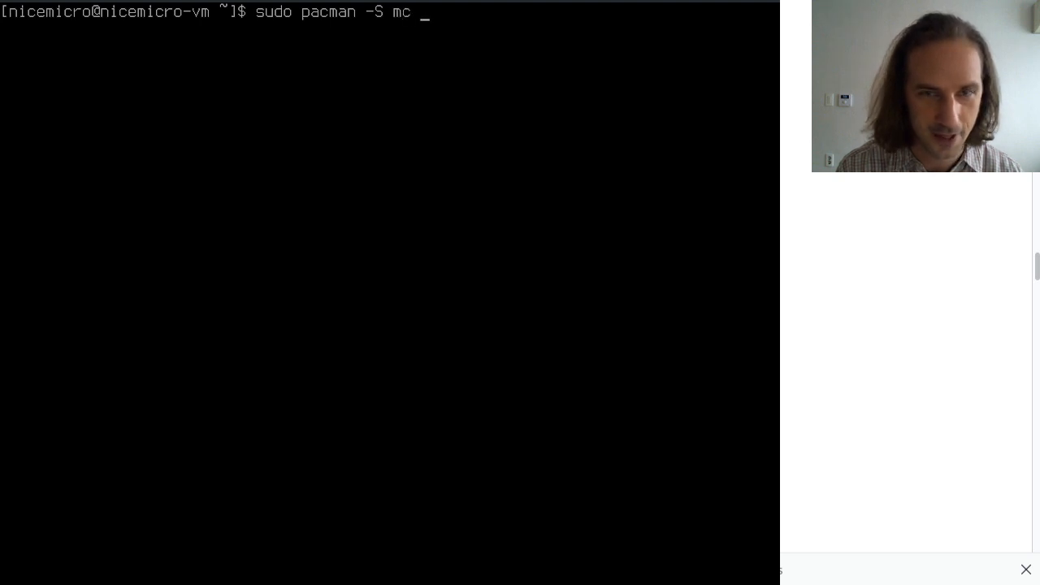
pyautogui.write('nnn fff')
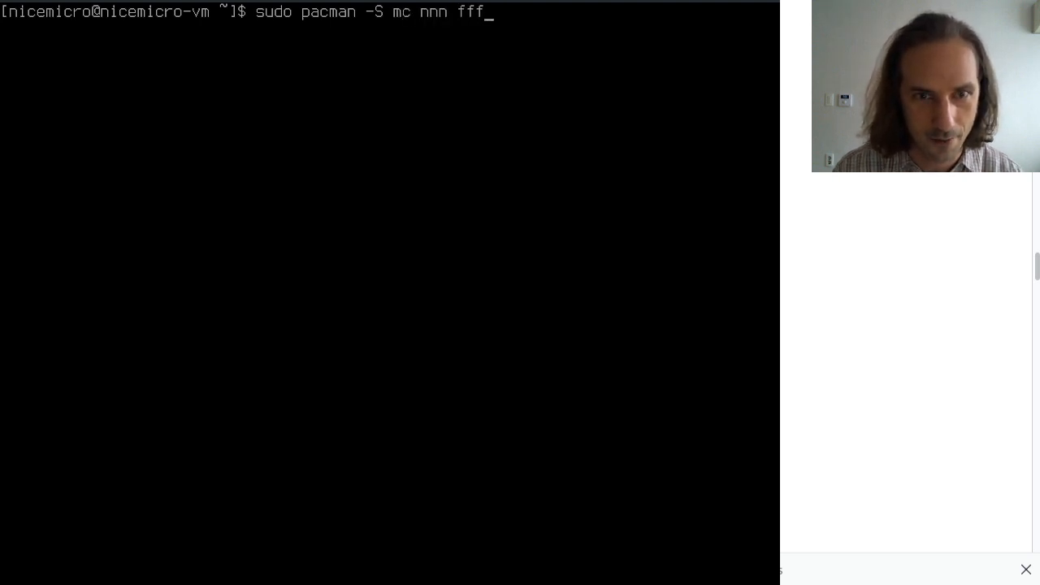
pyautogui.write('ra')
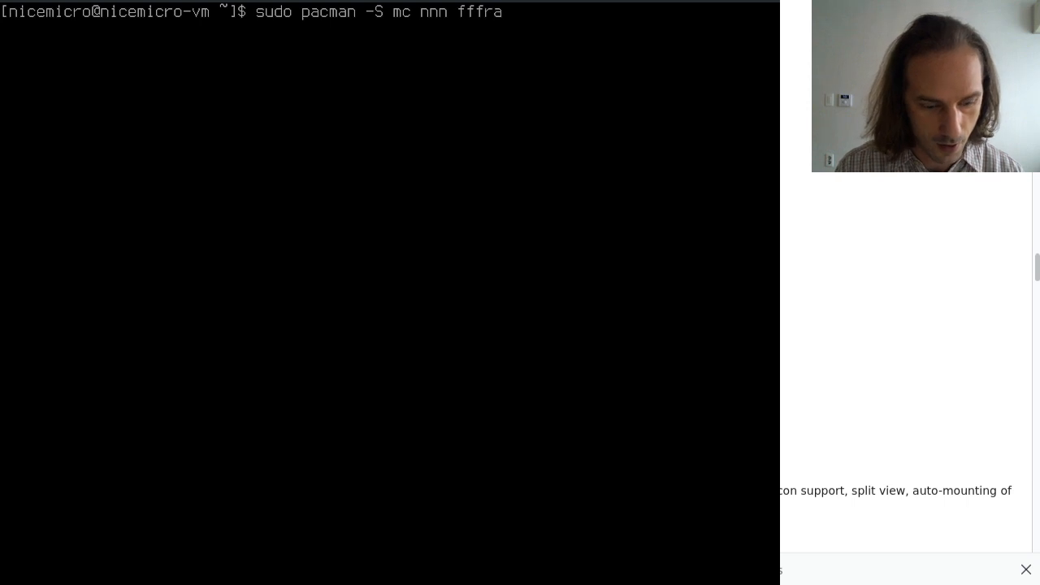
pyautogui.write('nger')
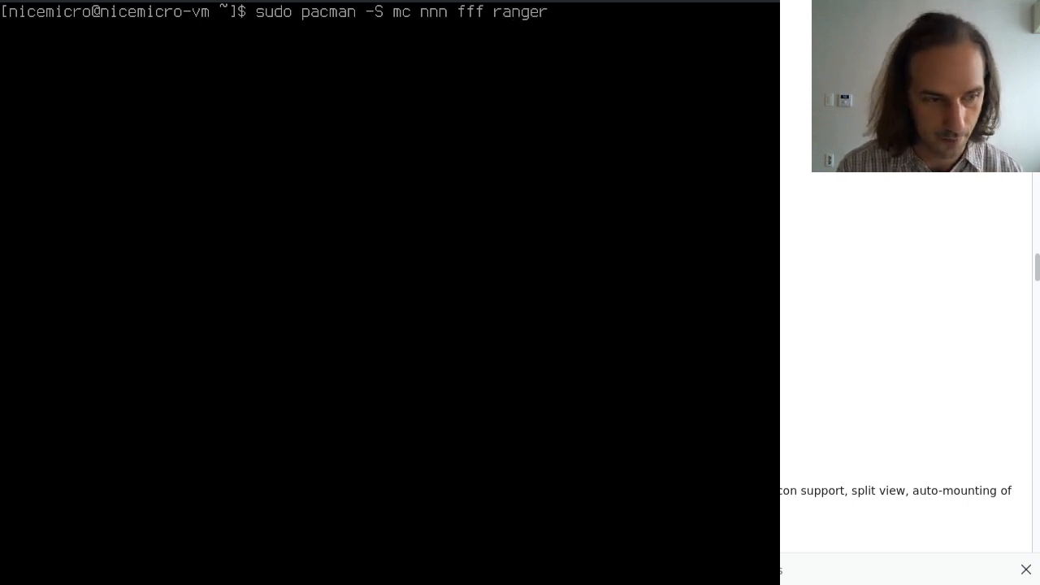
pyautogui.write('vifm')
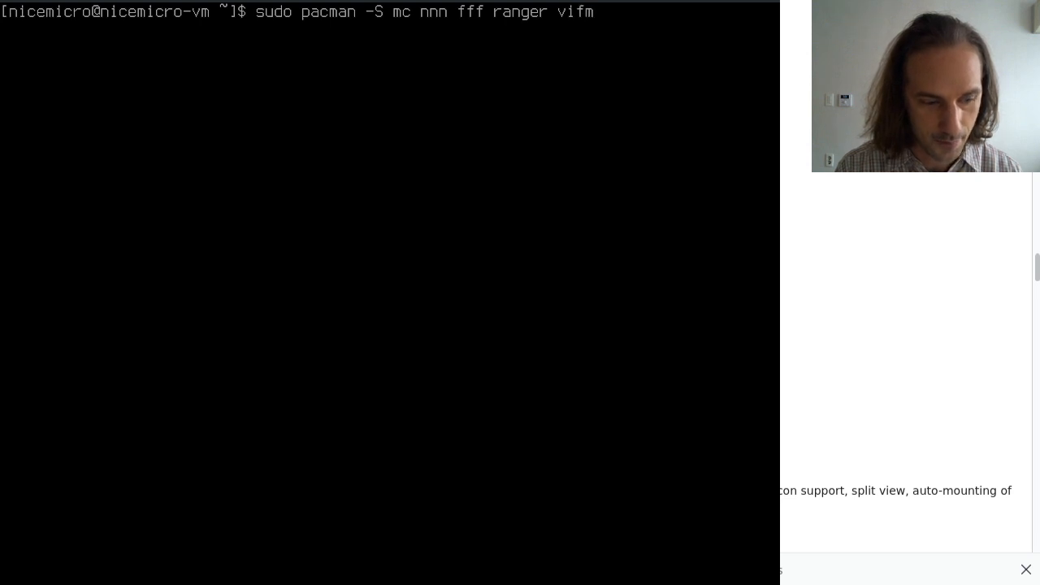
pyautogui.write('caja')
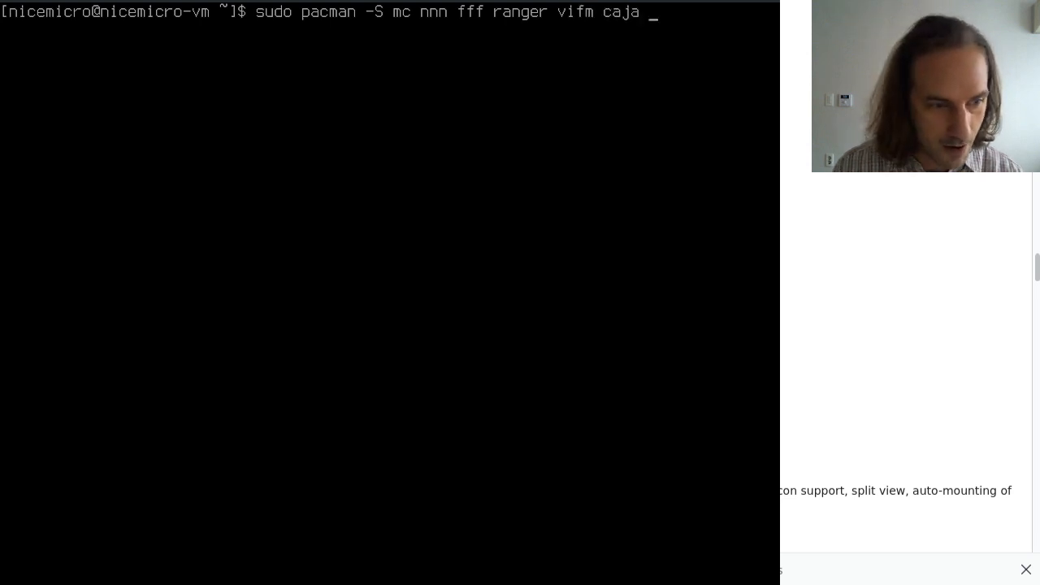
pyautogui.write('deepin-f')
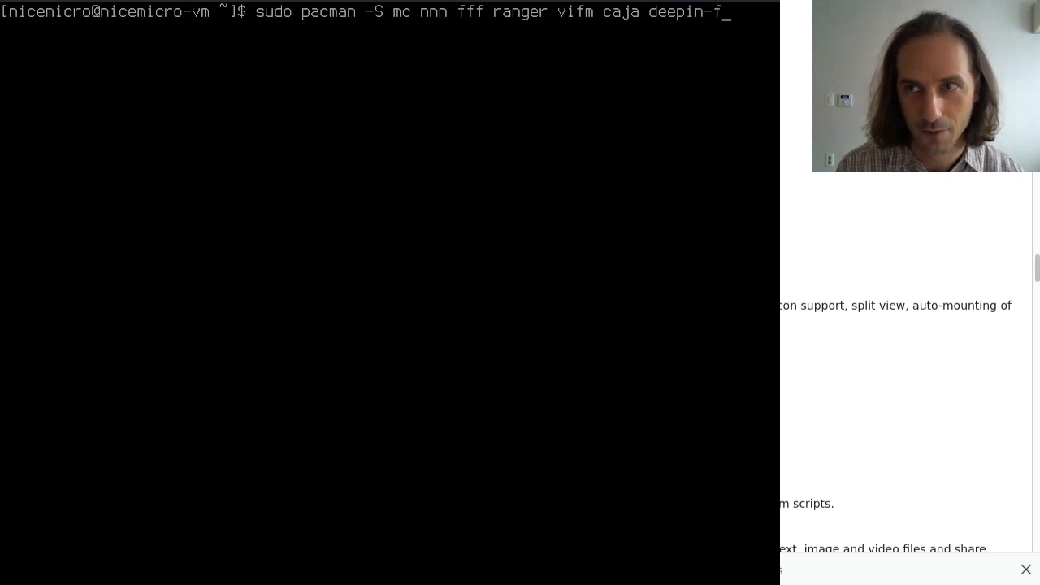
pyautogui.write('ile.')
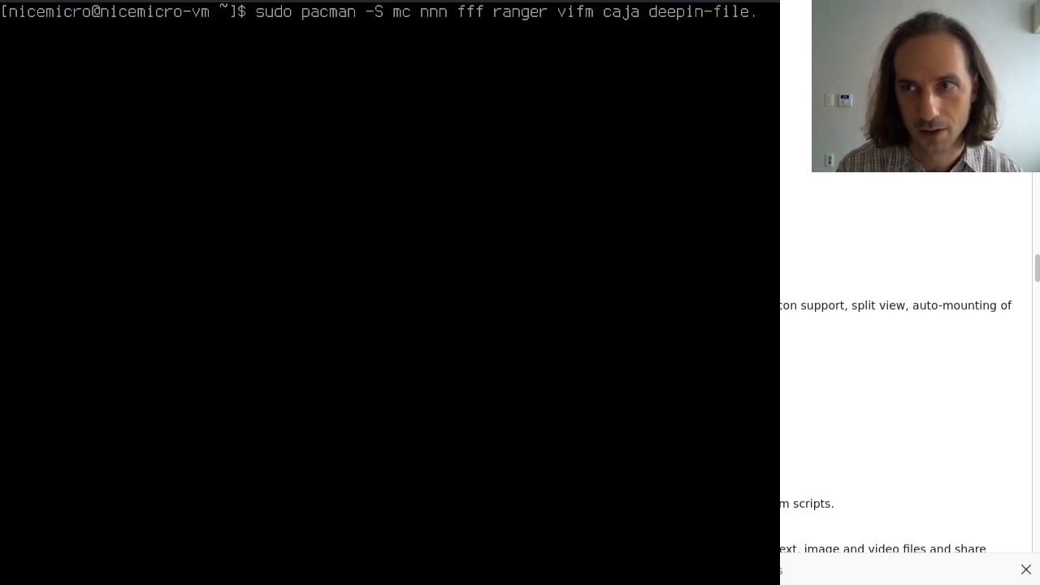
pyautogui.write('manager')
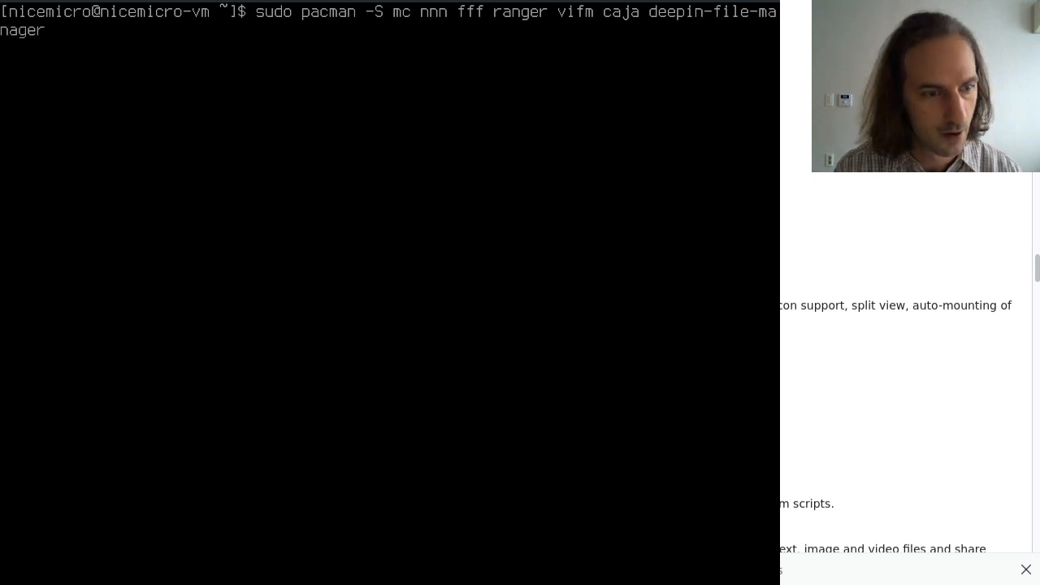
# Add dolphin, nautilus, index-fm, konqueror, liri-files, nemo and pantheon-files to the package list.
pyautogui.write('dolphin n')
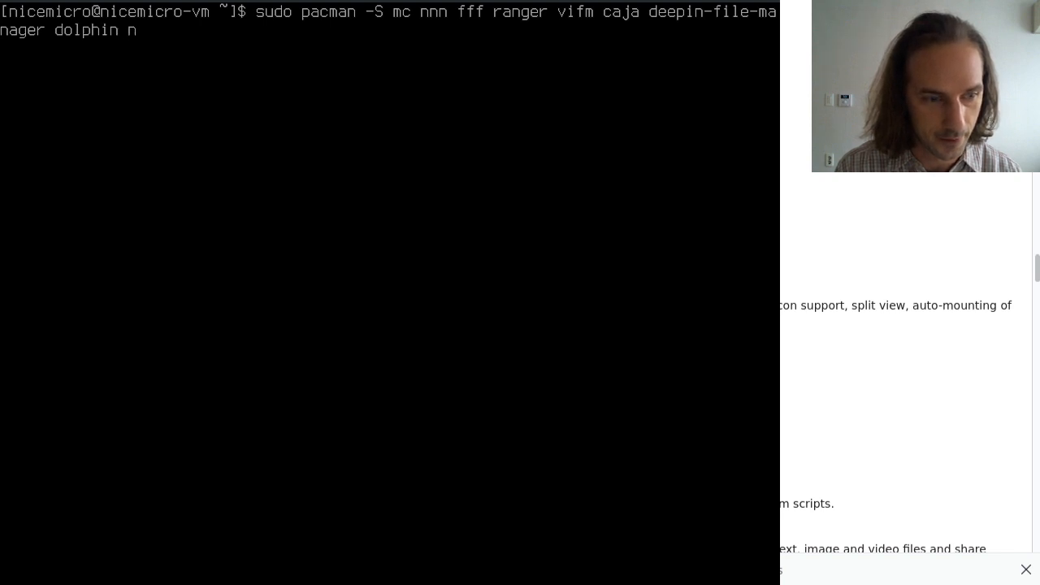
pyautogui.write('autilus')
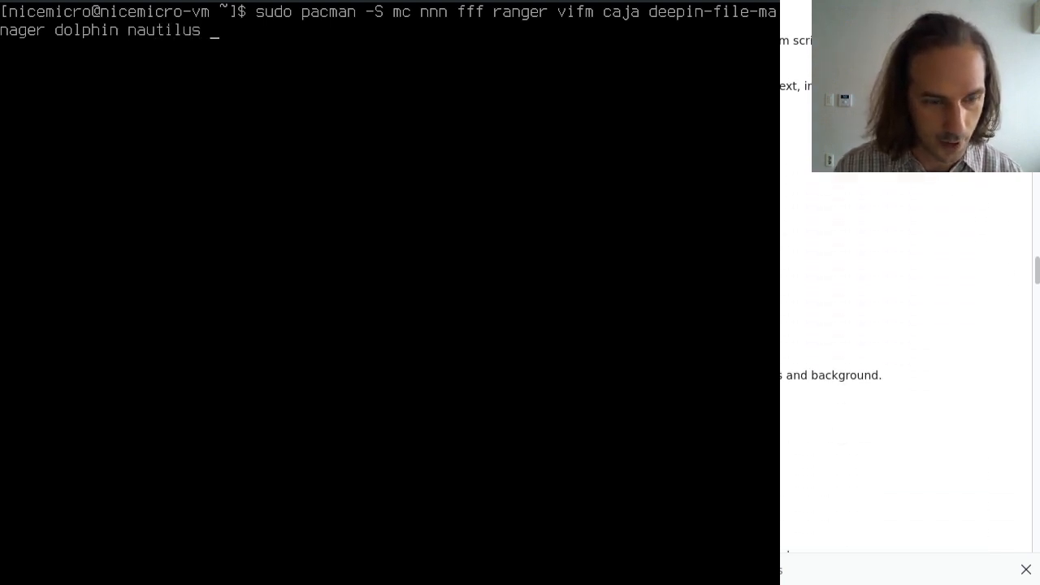
pyautogui.write('index-')
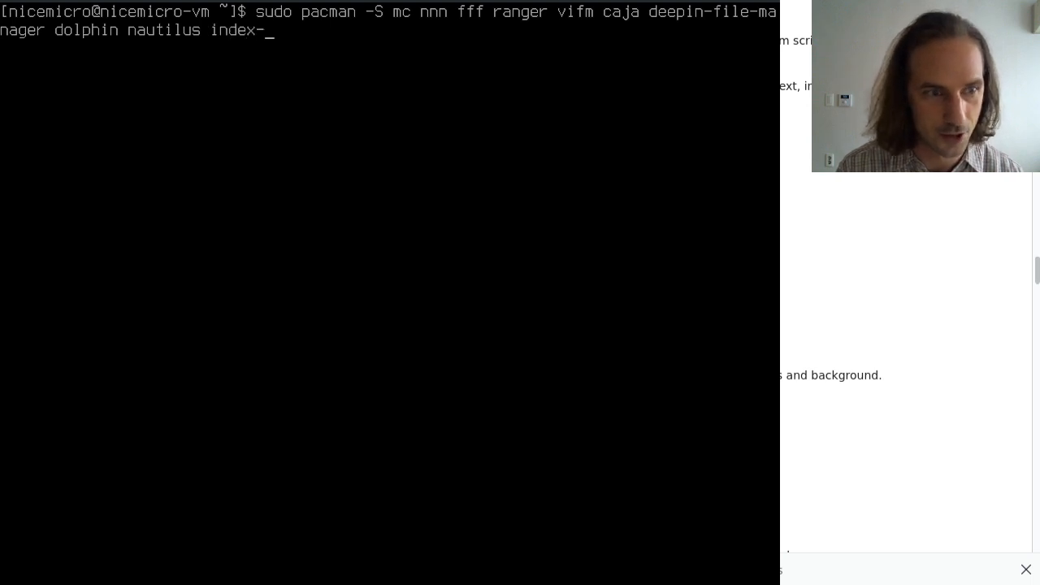
pyautogui.write('fm')
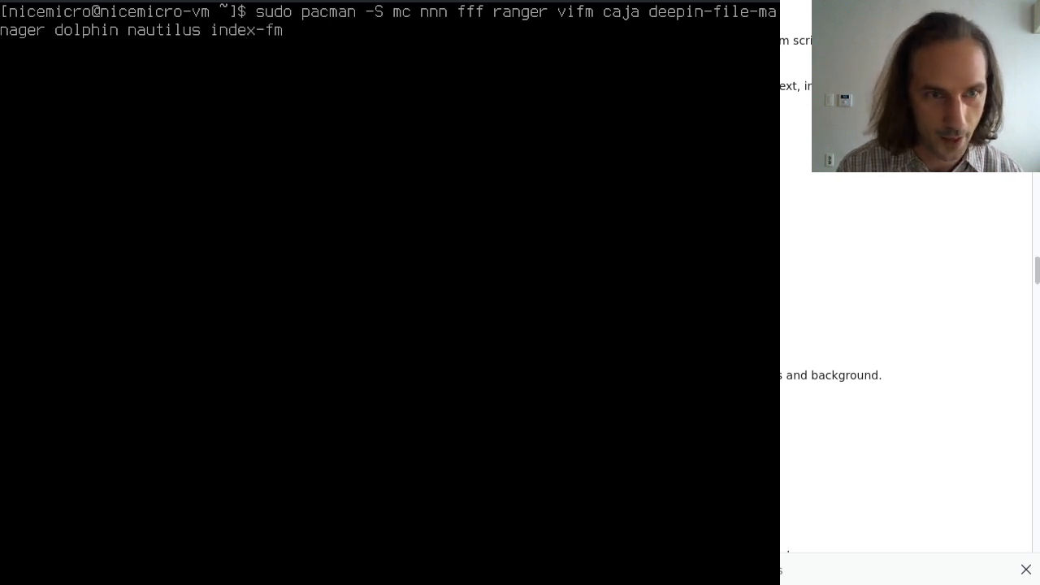
pyautogui.write('konqu')
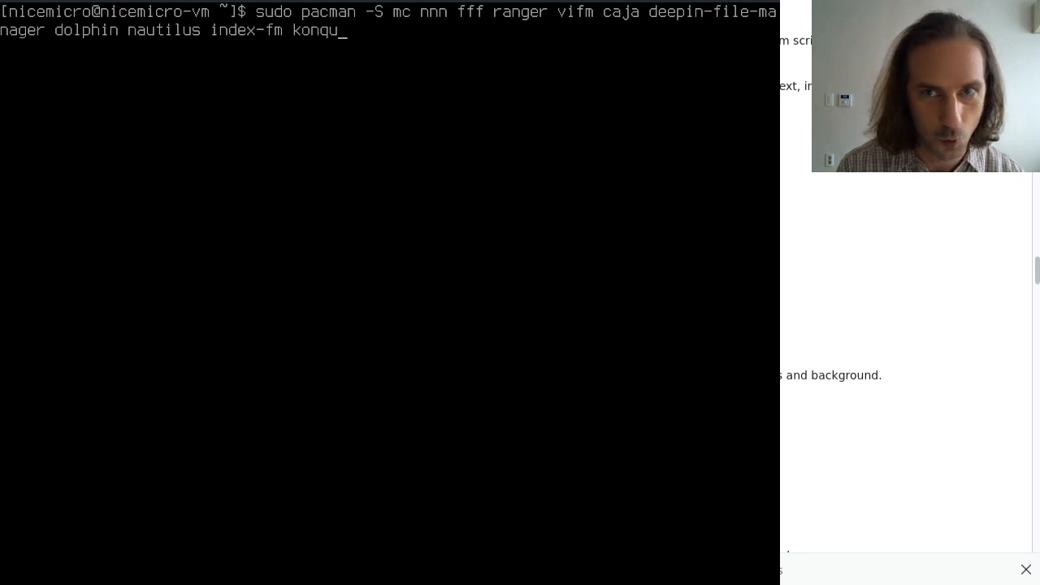
pyautogui.write('eror')
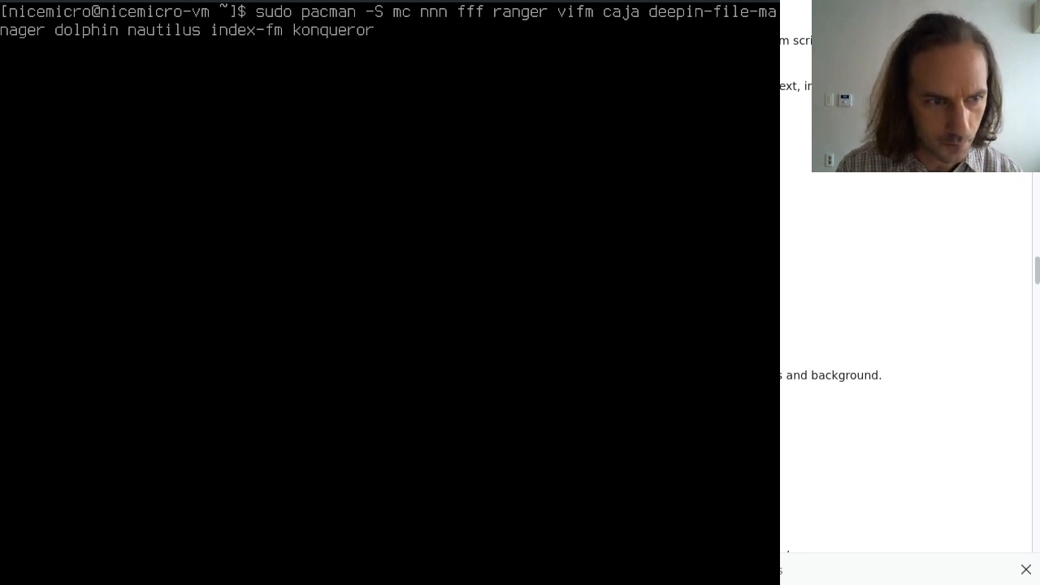
pyautogui.write('liri-')
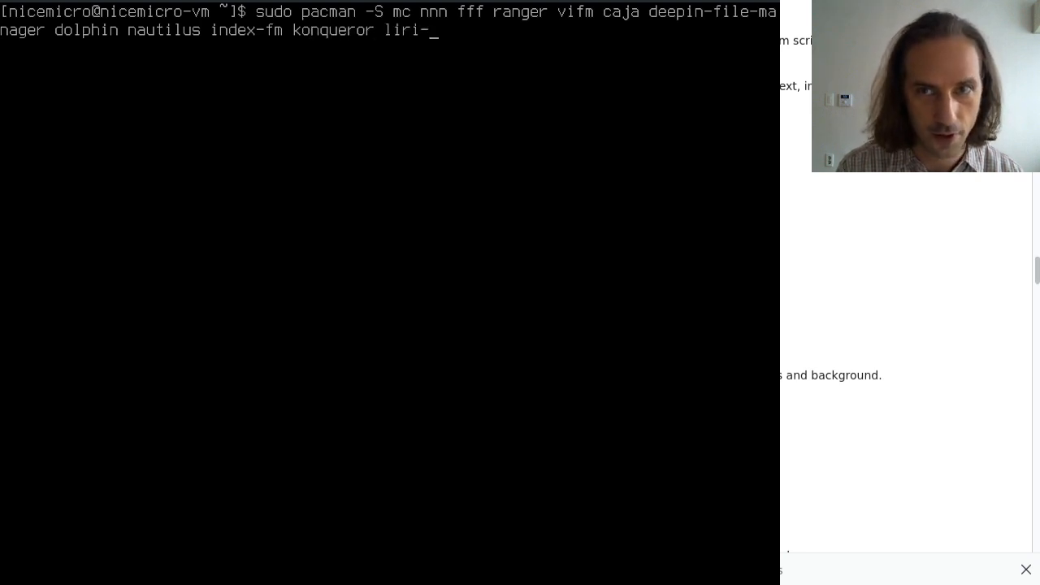
pyautogui.write('files')
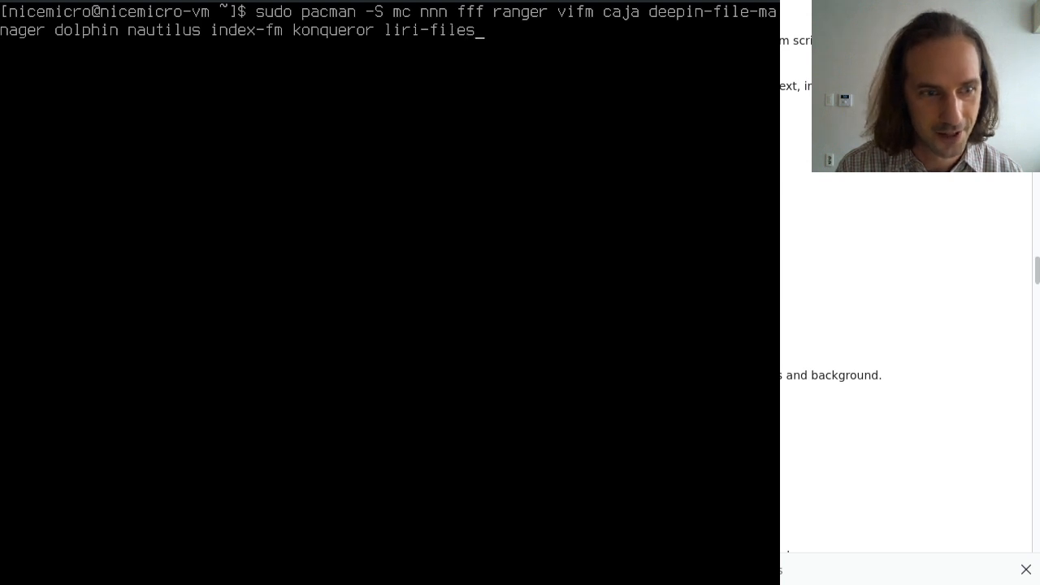
pyautogui.write('nemo p')
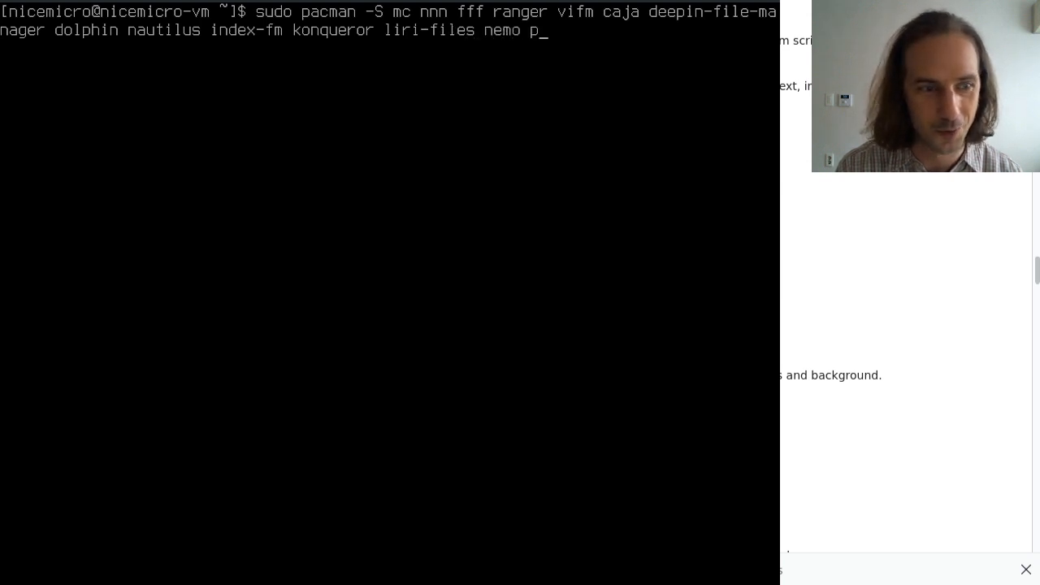
pyautogui.write('antheo-f')
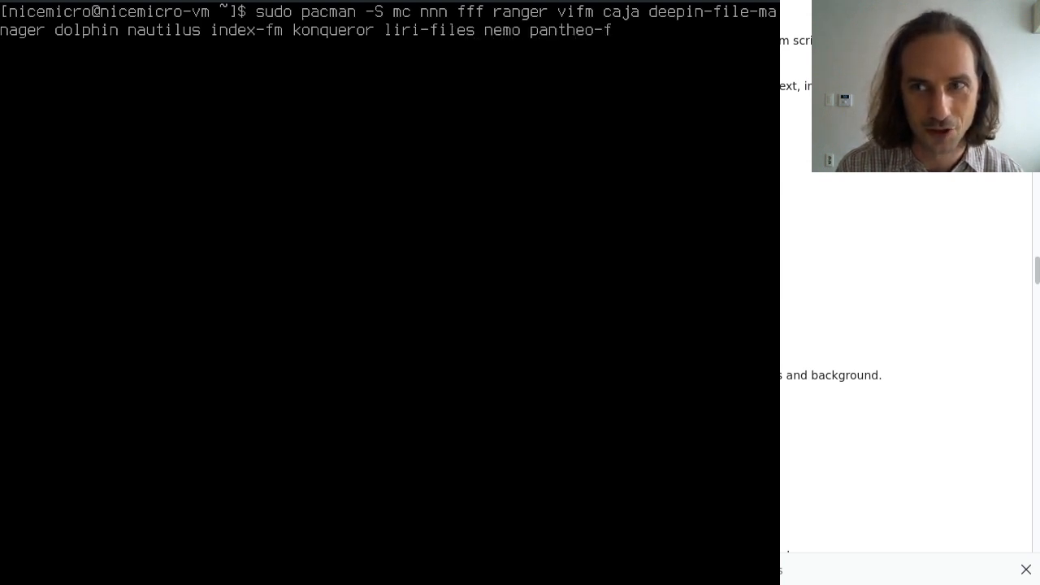
pyautogui.write('iles')
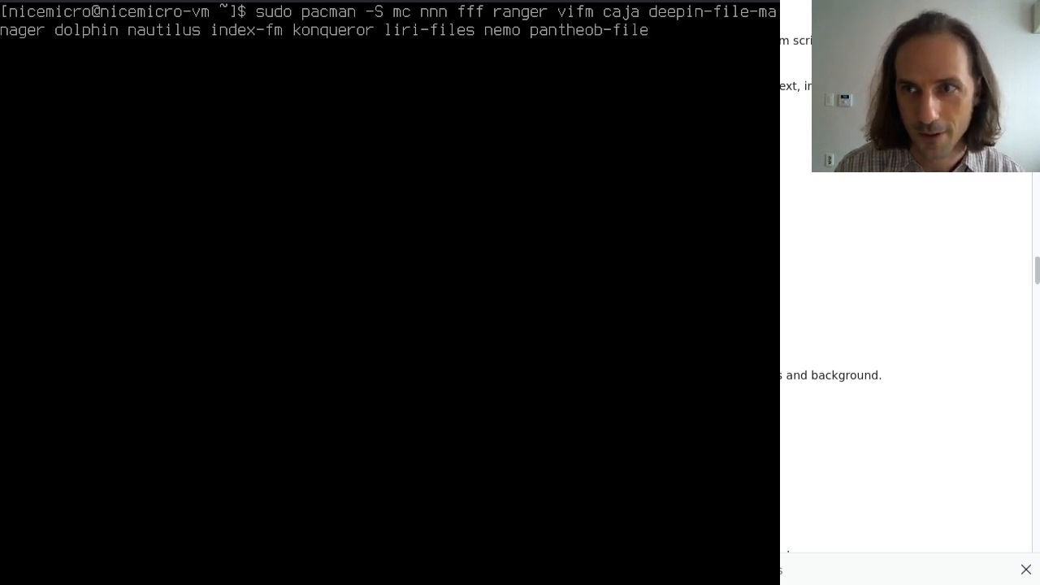
# Clear the screen, retype the install command and extend it through pcmanfm-qt and peony.
pyautogui.write('clear')
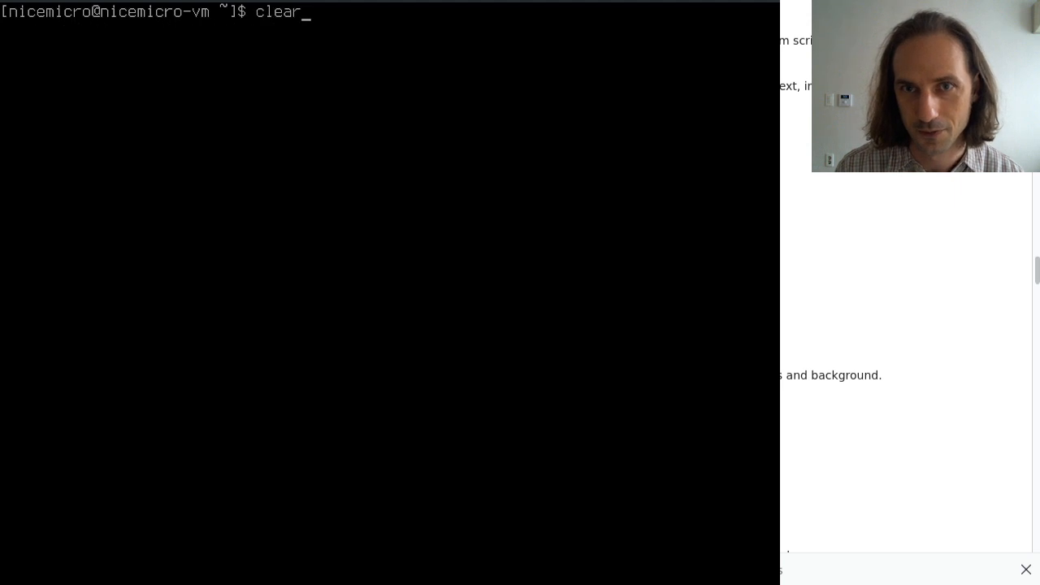
pyautogui.write('sudo pacman -S mc nnn fff ranger vifm caja deepin-file-manager dolphin nautilus index-fm konqueror liri-files nemo pantheon-file')
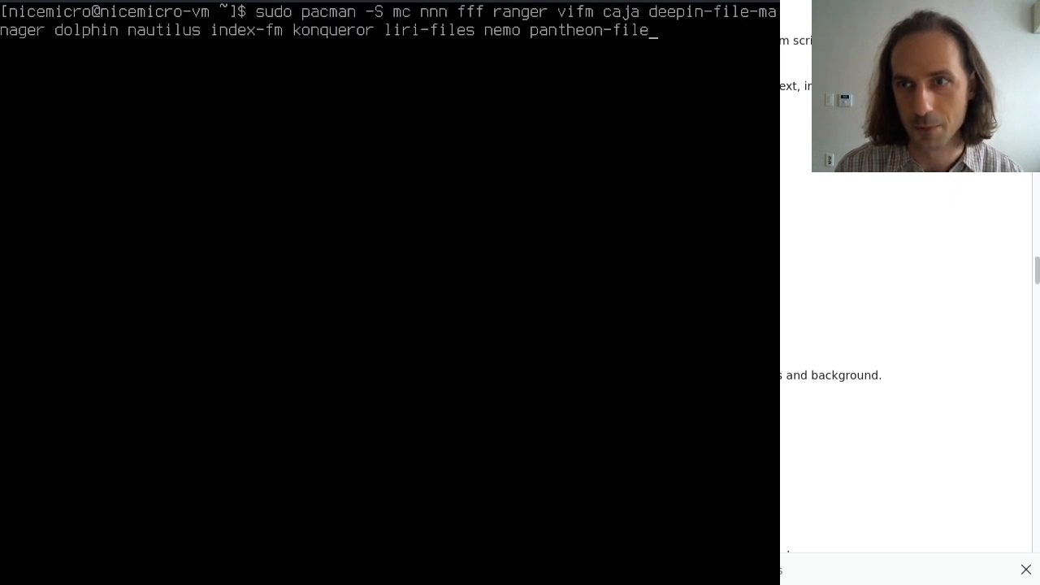
pyautogui.write('s')
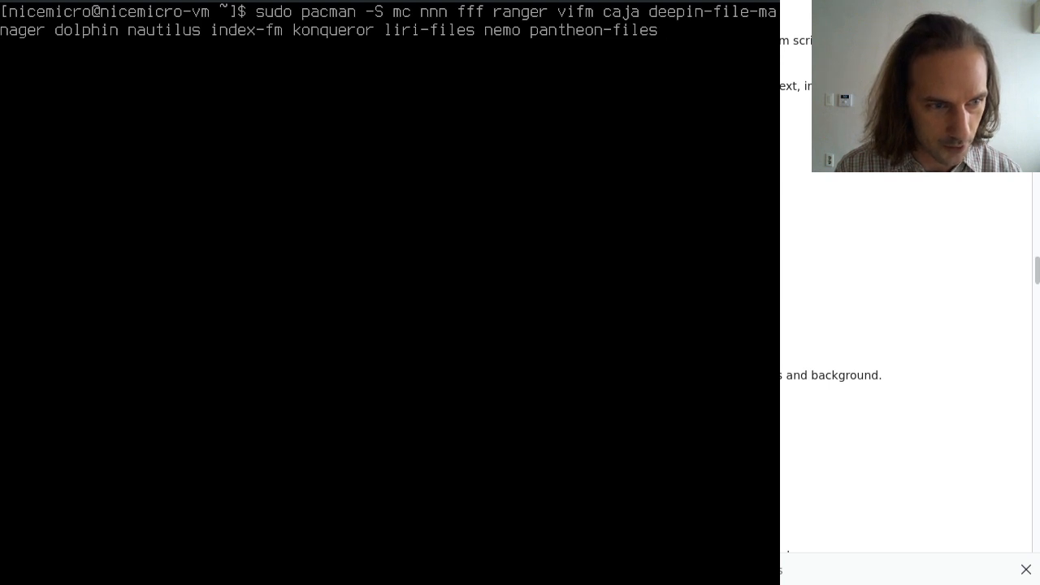
pyautogui.write('fox')
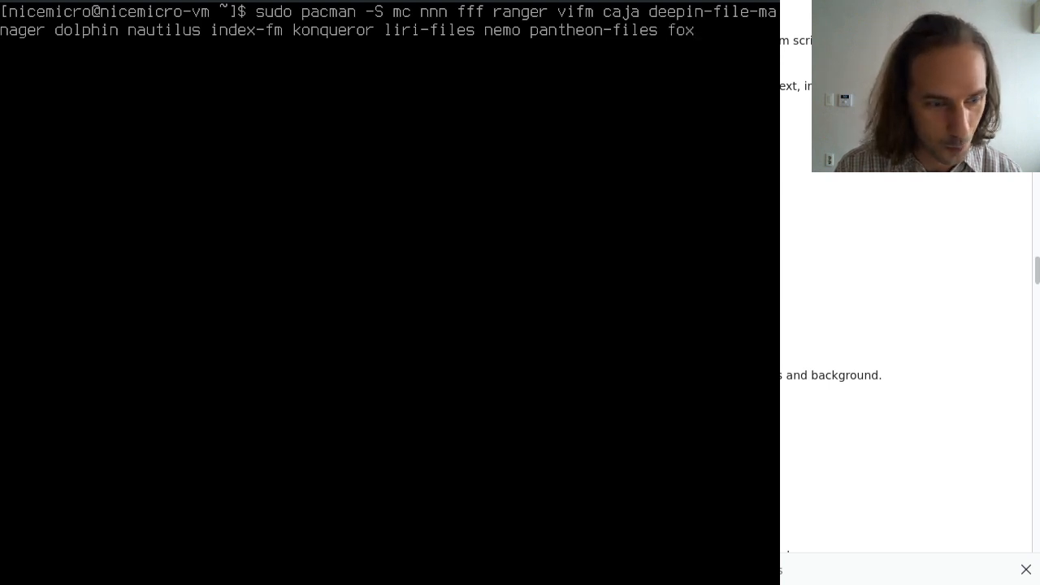
pyautogui.write('pcmanfm pcmanf')
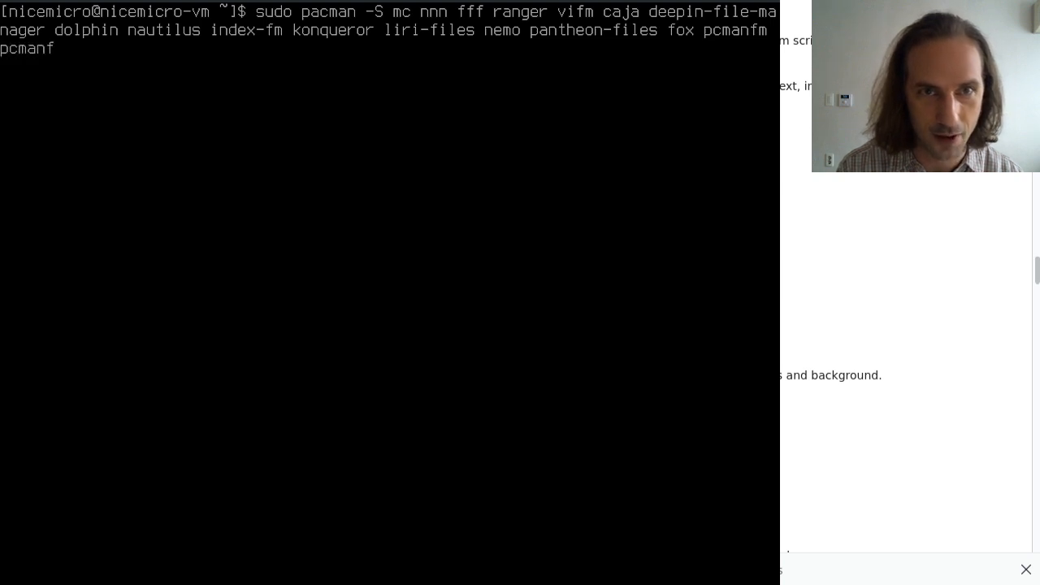
pyautogui.write('m-qt')
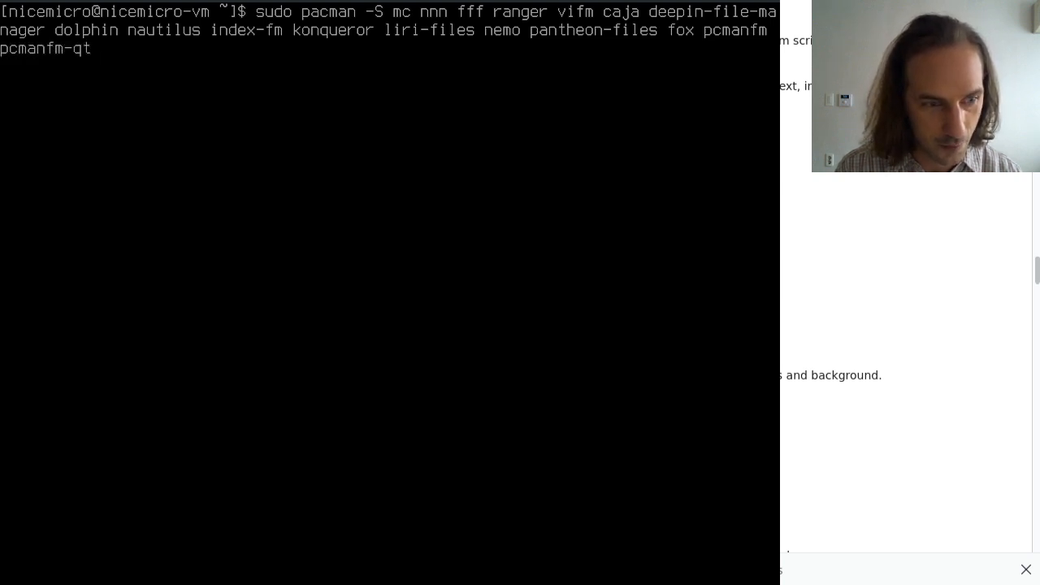
pyautogui.write('peony')
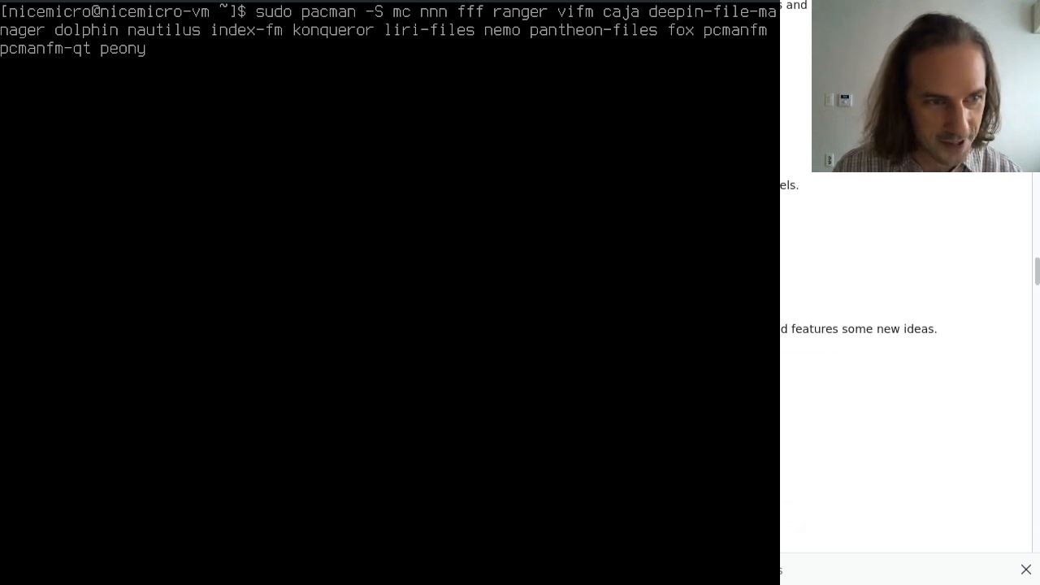
# Append rox, thunar, doublecmd-gtk2, doublecmd-qt5, emelfm2, krusader and tuxcmd, then run the install.
pyautogui.write('rox')
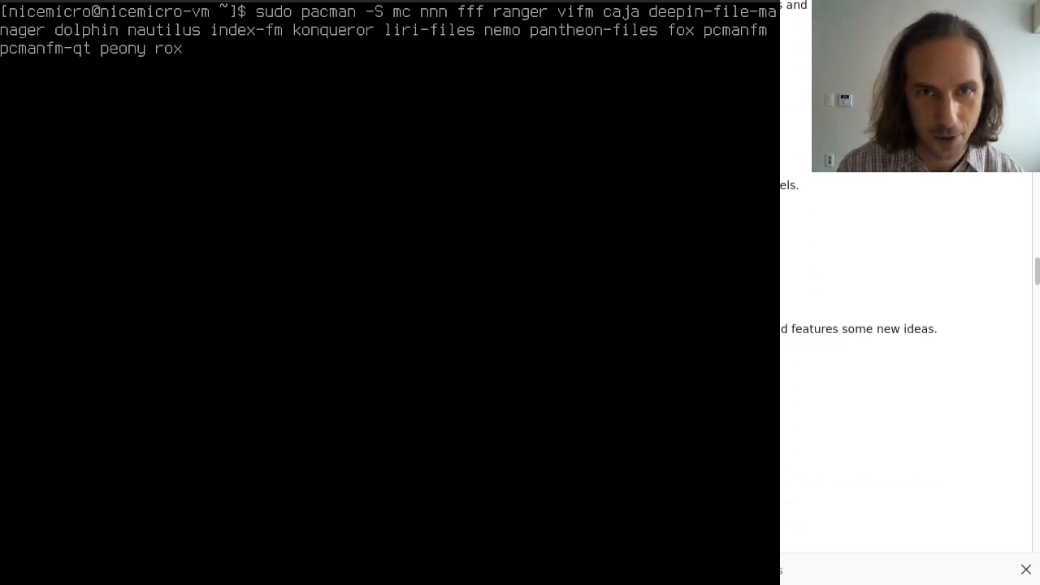
pyautogui.write('thunar')
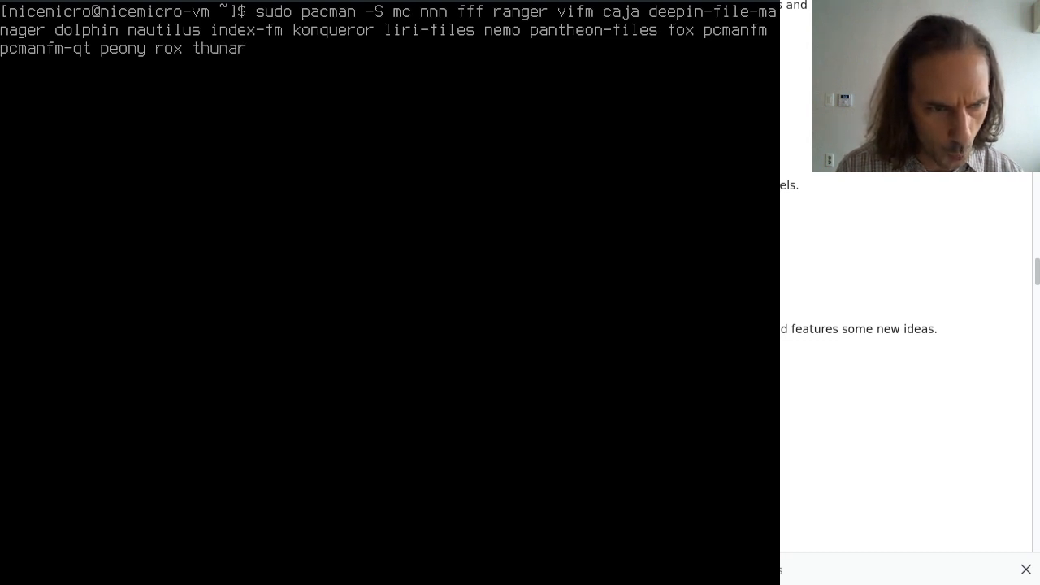
pyautogui.write('double')
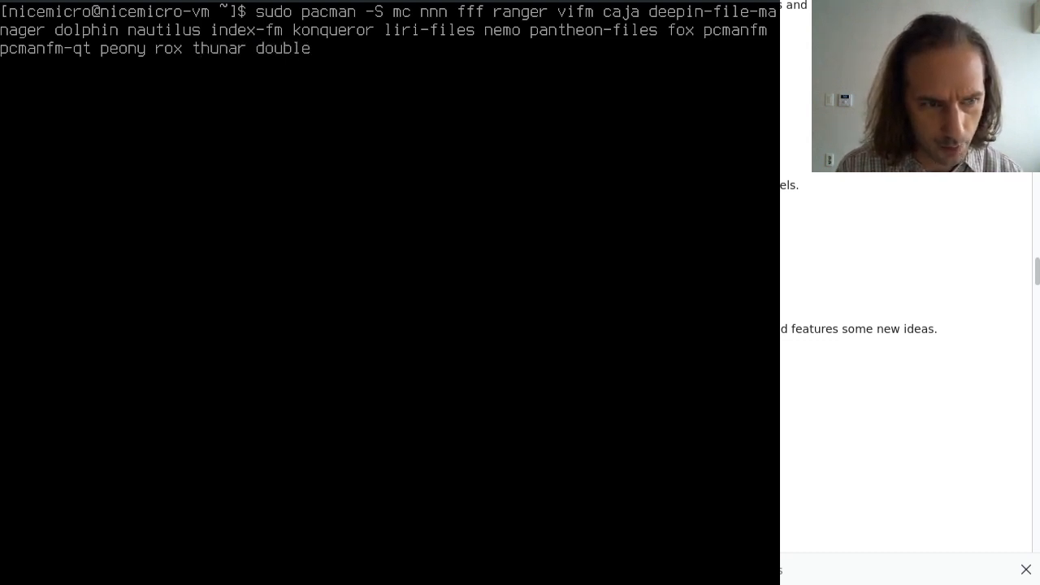
pyautogui.write('cmd-gtk2')
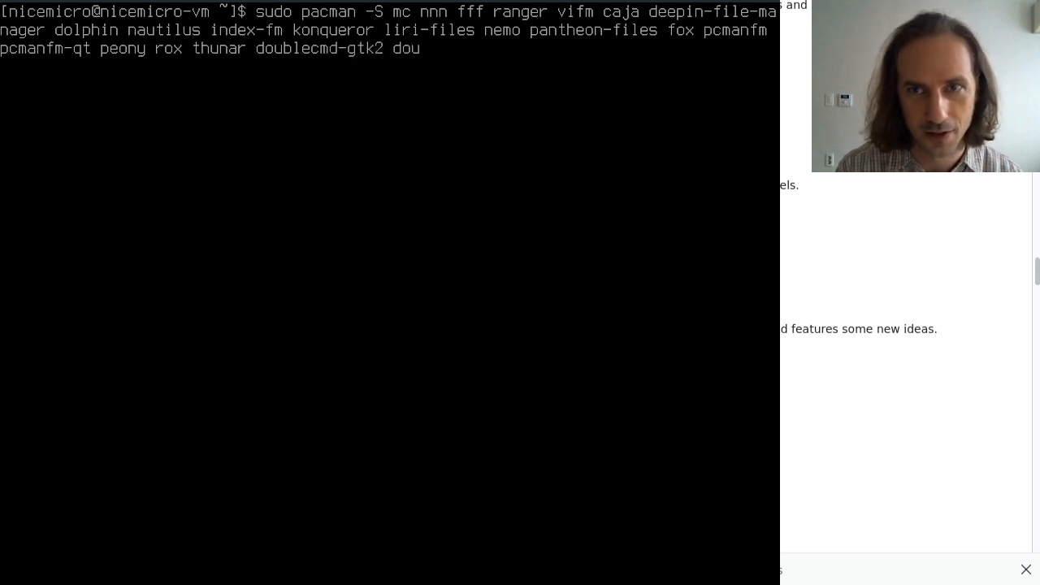
pyautogui.write('doublecmd-')
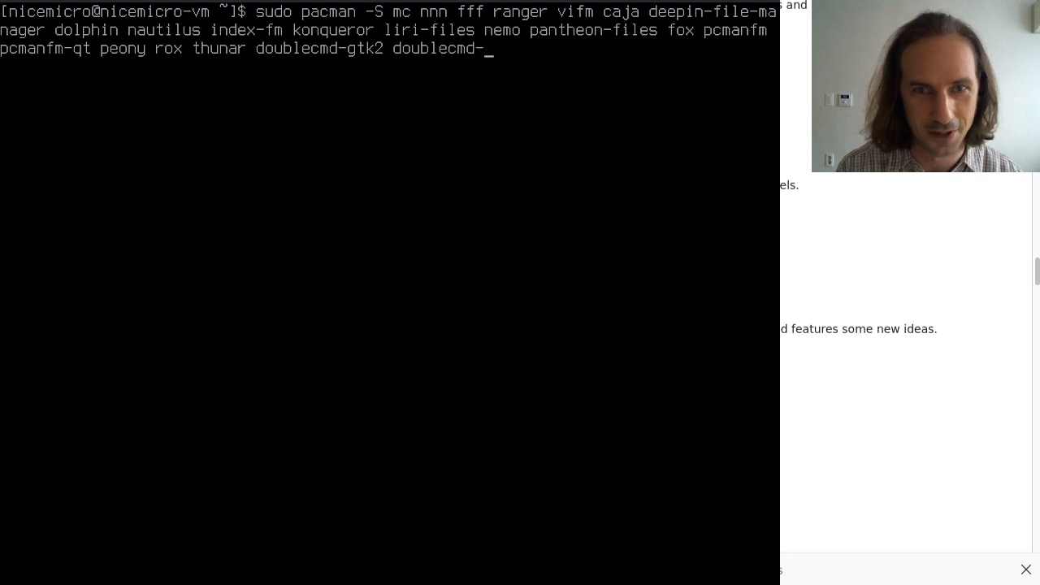
pyautogui.write('qt5')
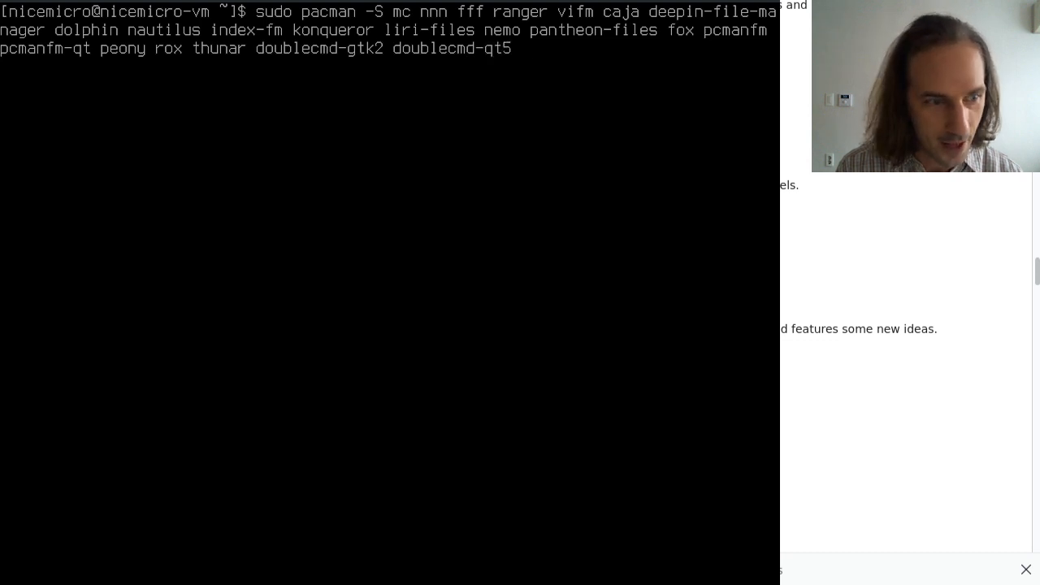
pyautogui.write('eme')
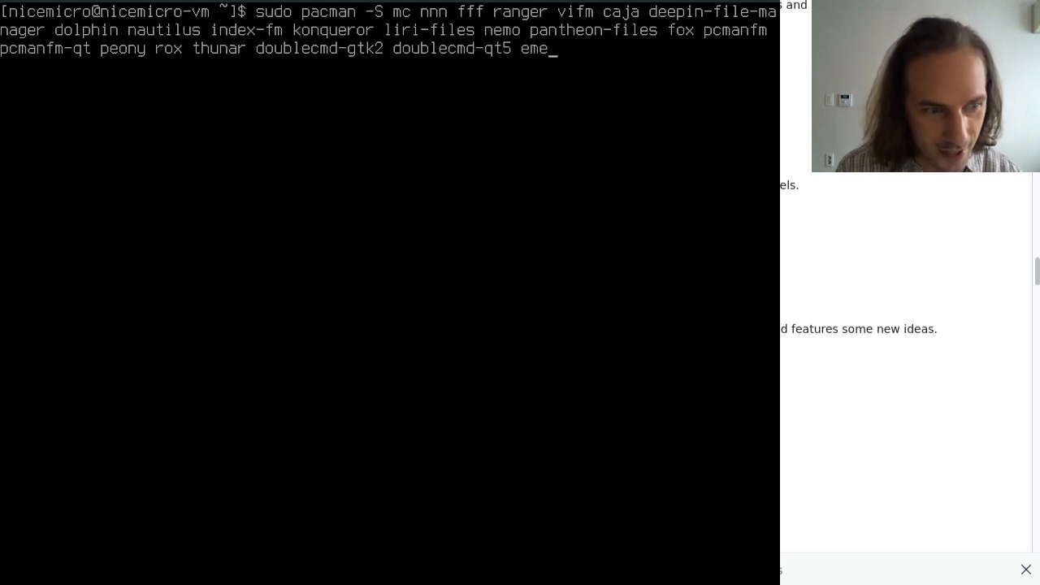
pyautogui.write('lfm2')
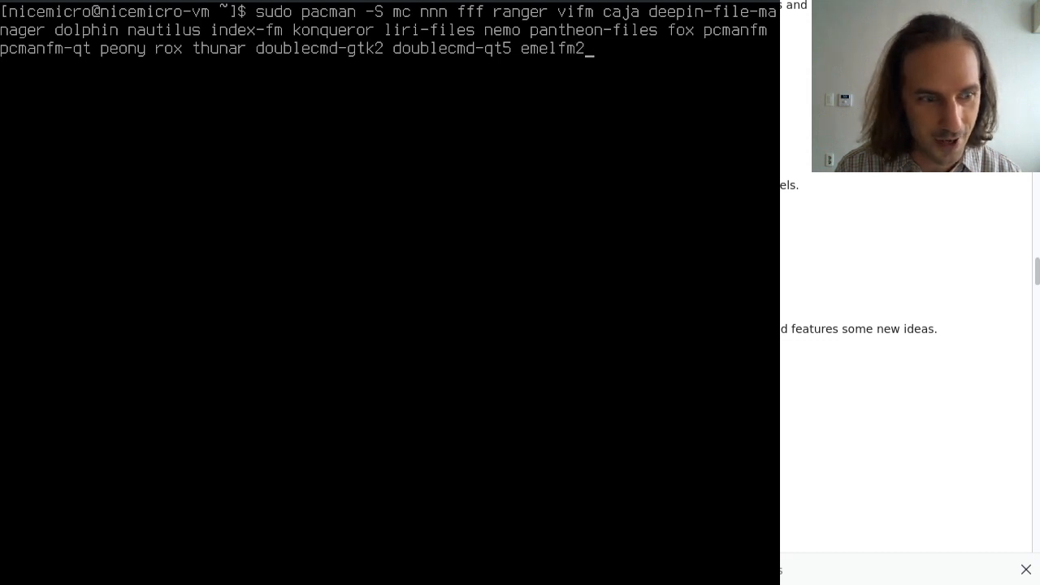
pyautogui.write('krusader')
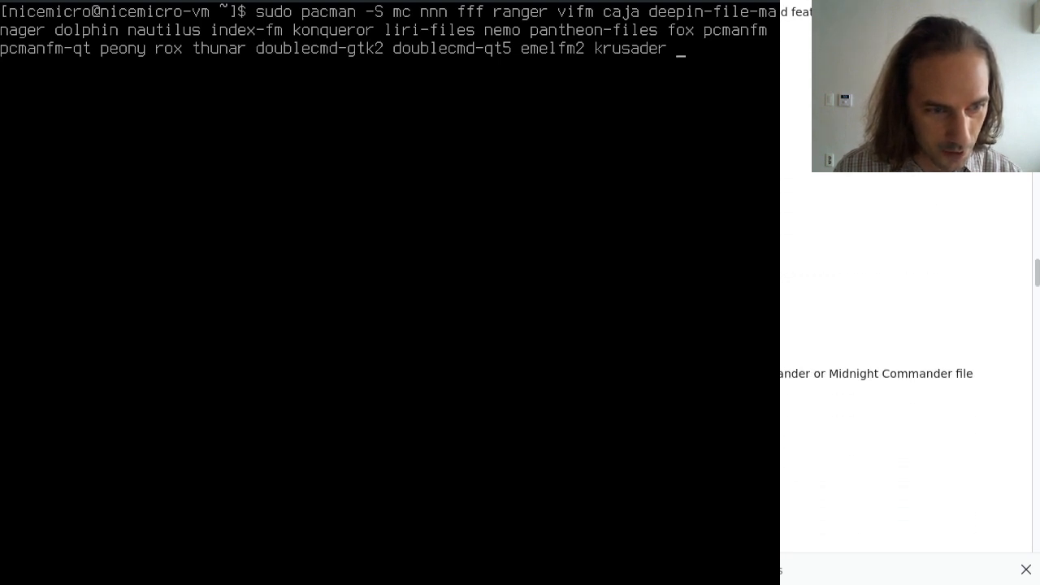
pyautogui.write('tuxc')
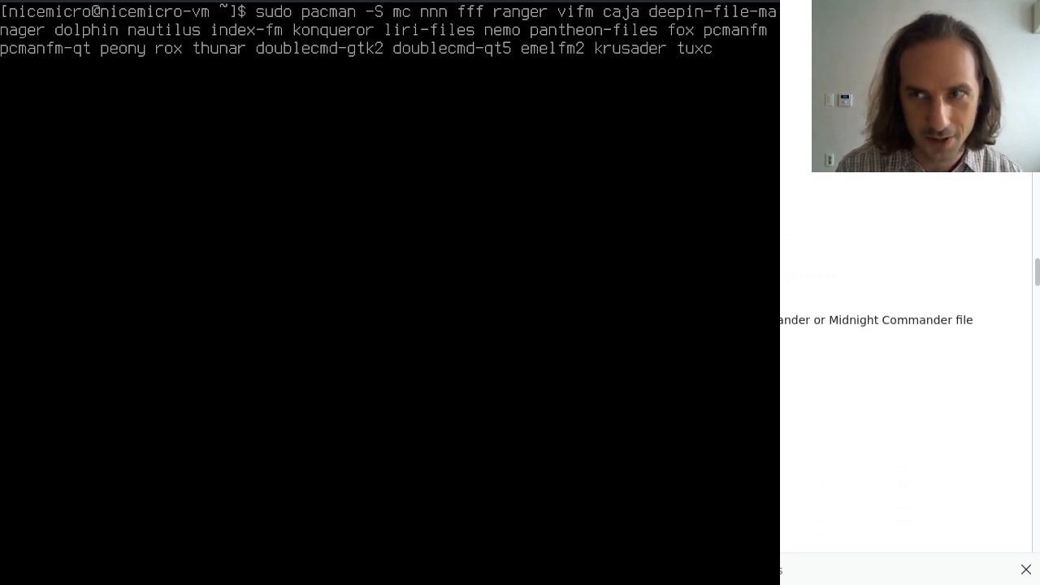
pyautogui.write('md')
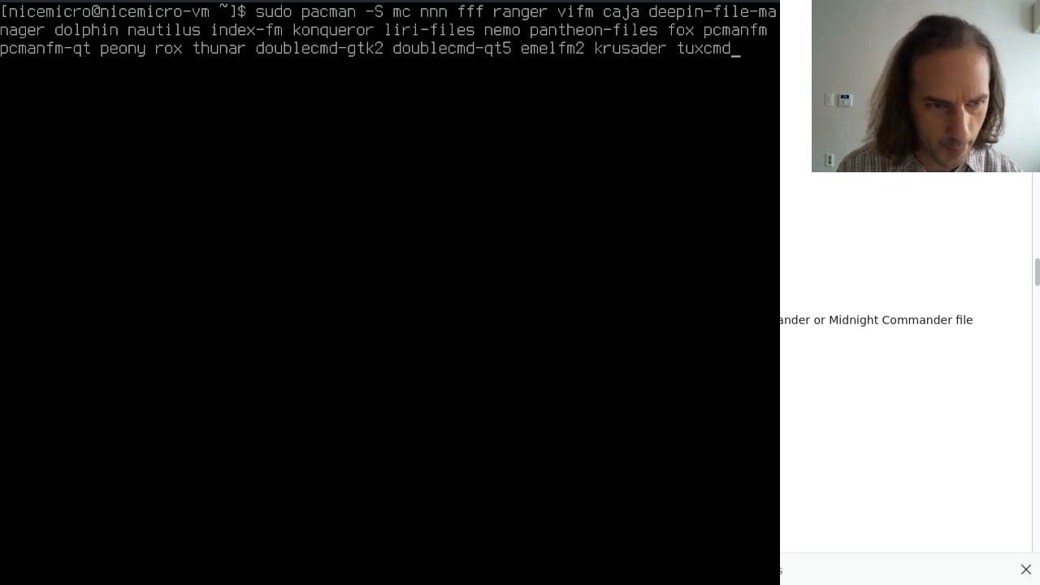
pyautogui.press('Return')
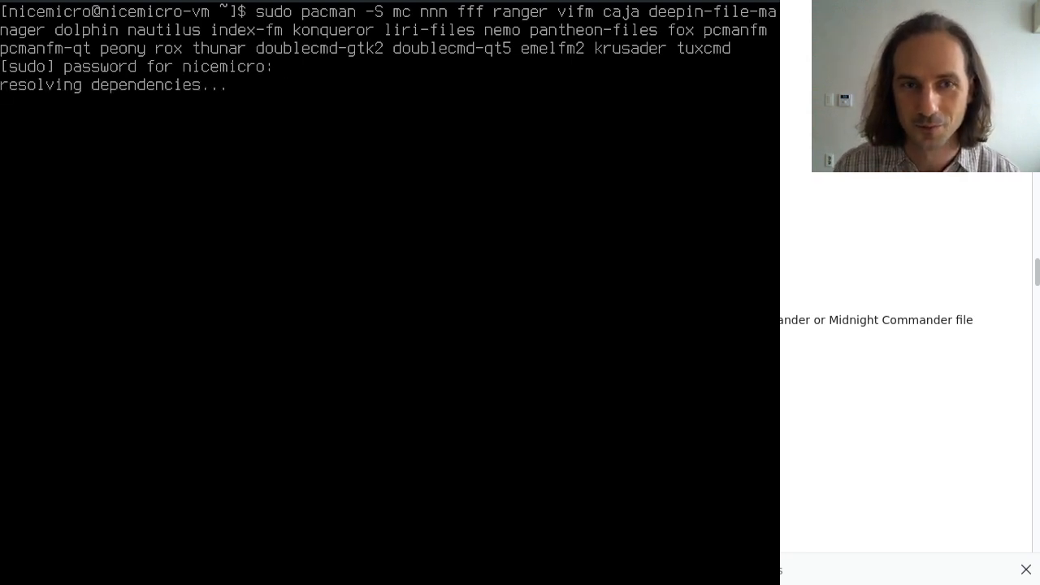
# Enter the sudo password, choose provider 1 twice, rerun without doublecmd-qt5, and confirm with y.
pyautogui.press('Return')
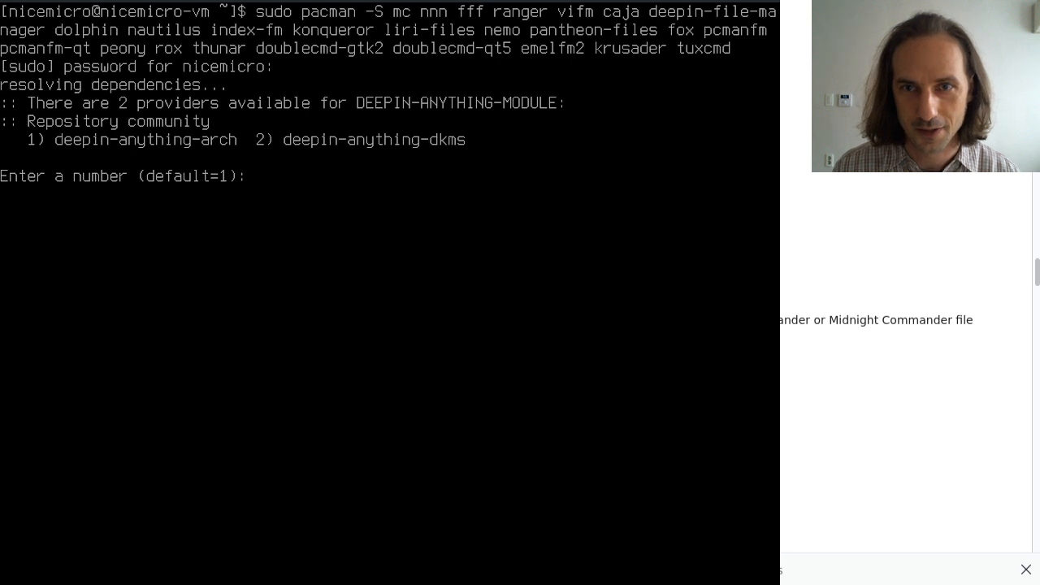
pyautogui.write('1')
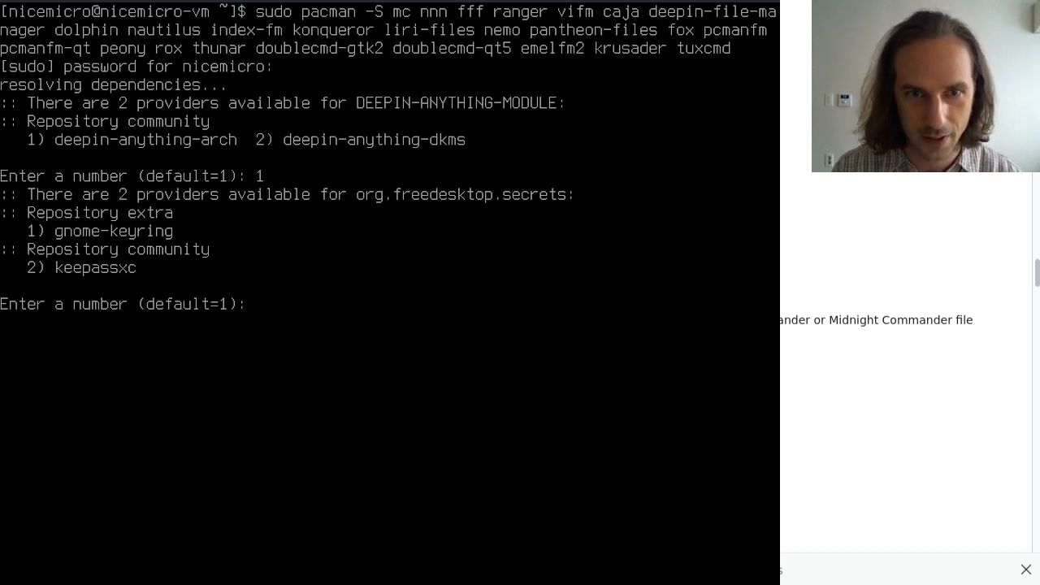
pyautogui.write('1')
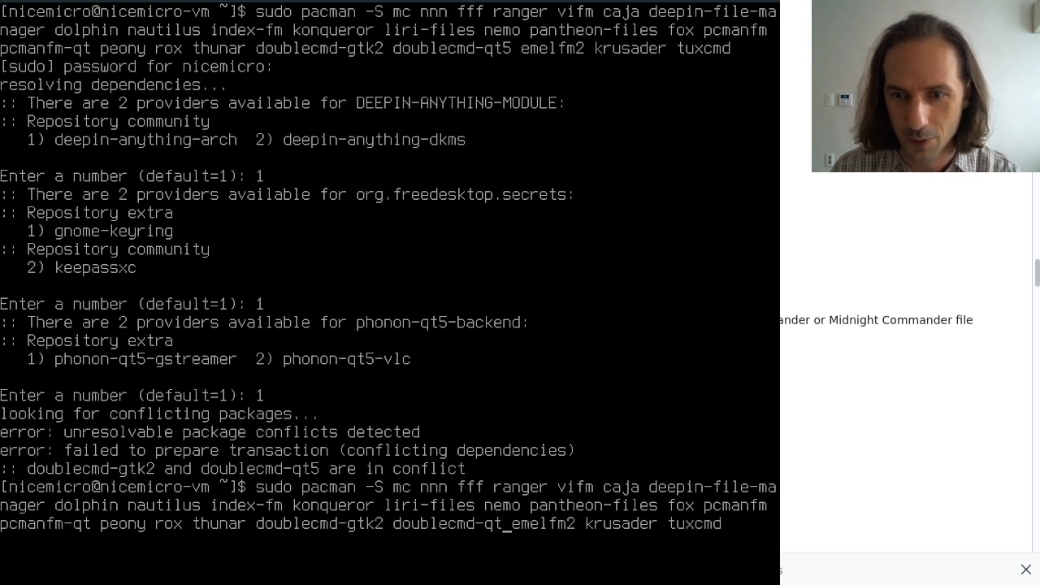
pyautogui.press('Return')
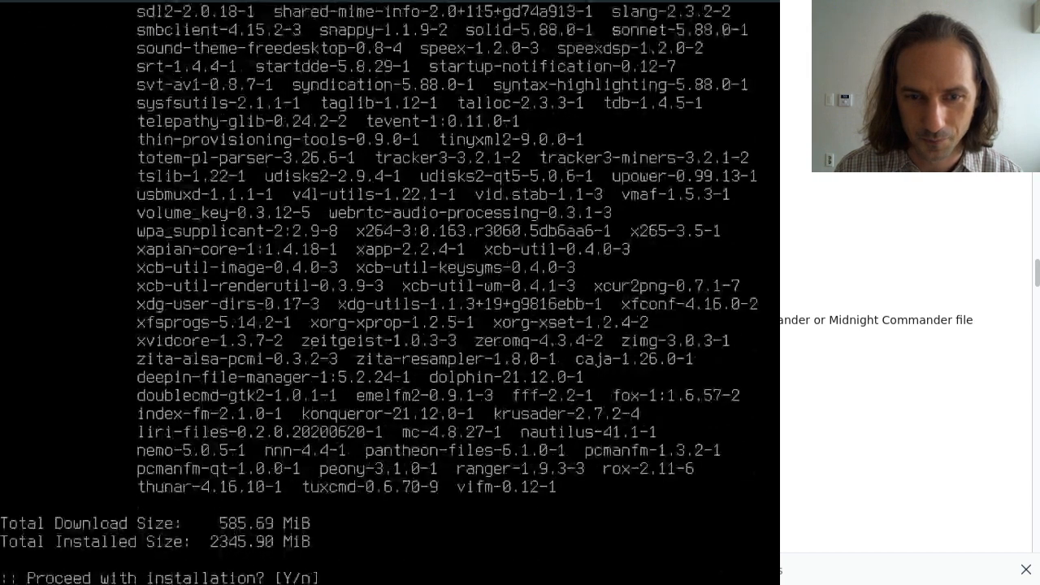
pyautogui.write('y')
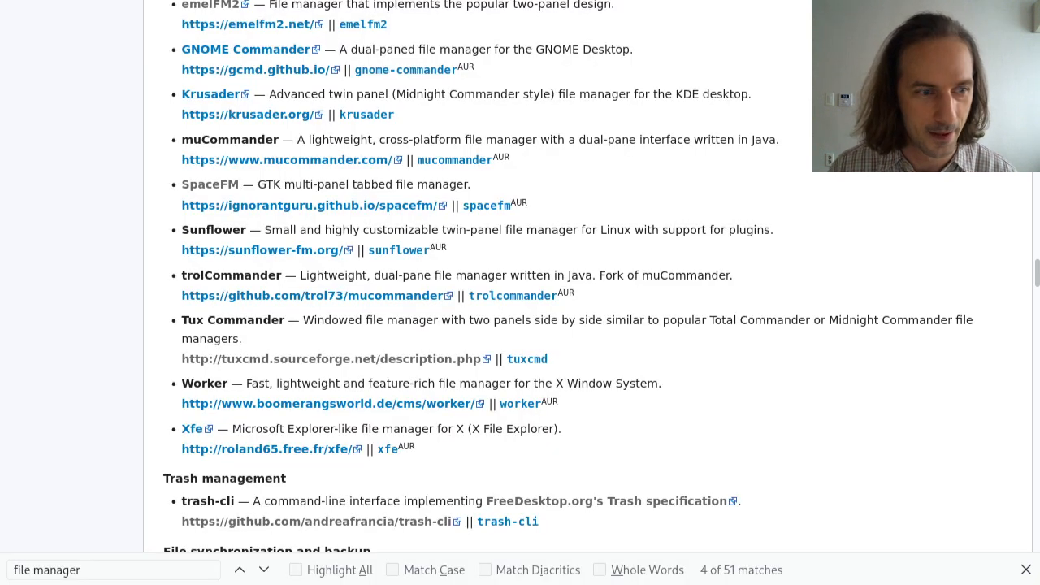
# Scroll the ArchWiki applications page to the Console file managers section.
pyautogui.scroll(3)
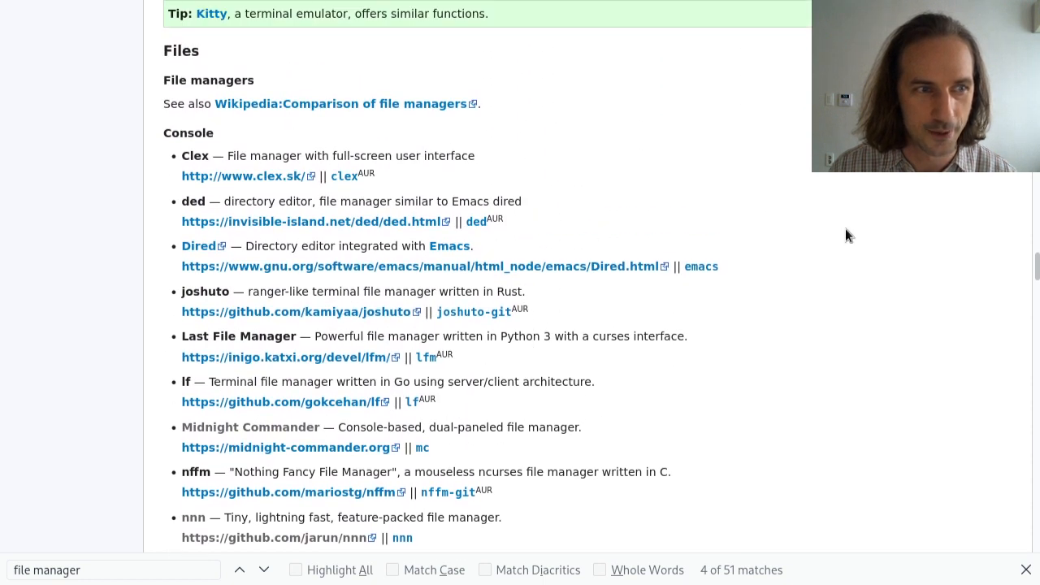
pyautogui.scroll(-3)
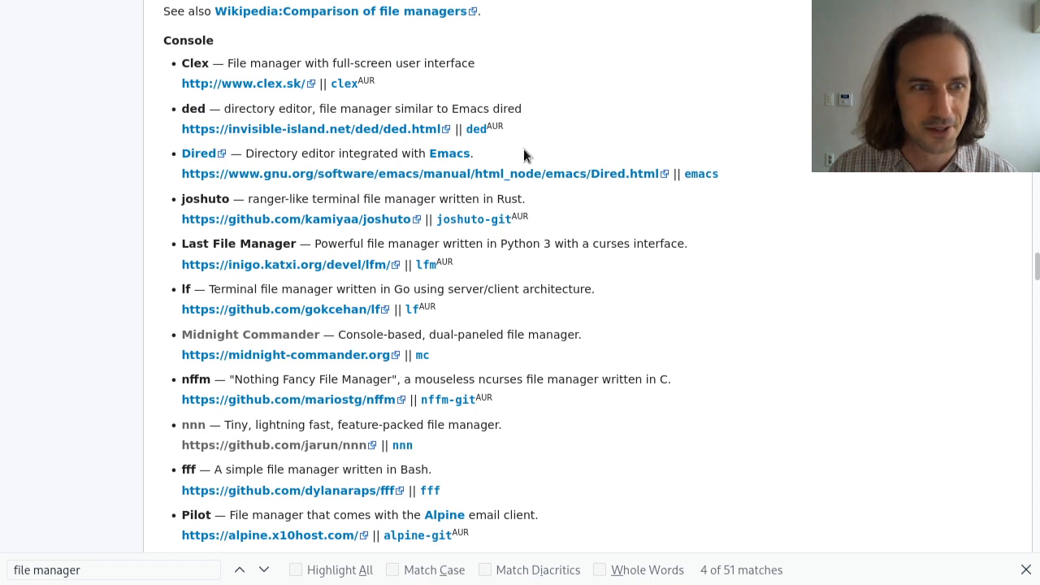
pyautogui.moveTo(721, 220)
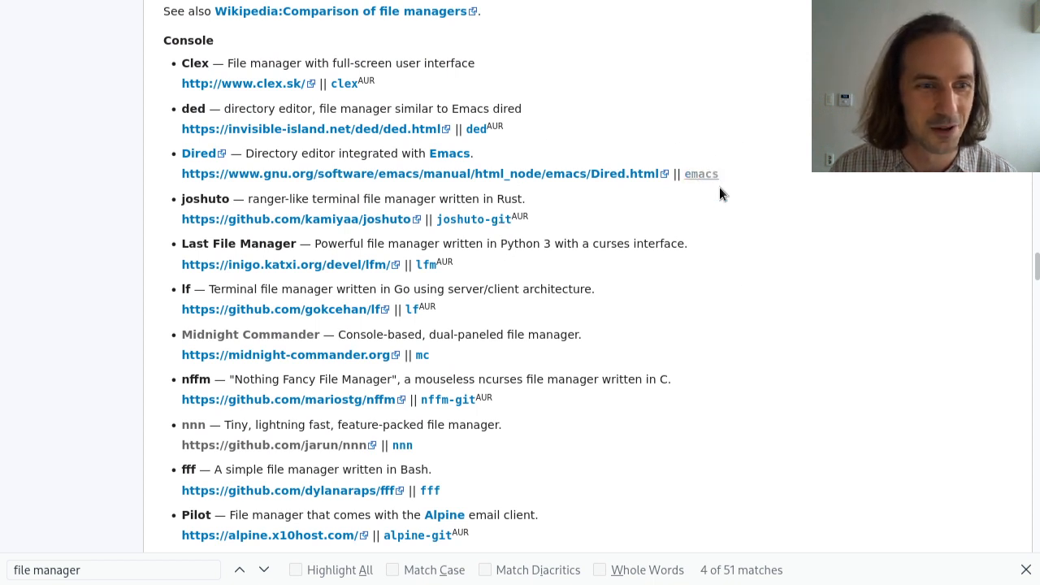
pyautogui.scroll(-3)
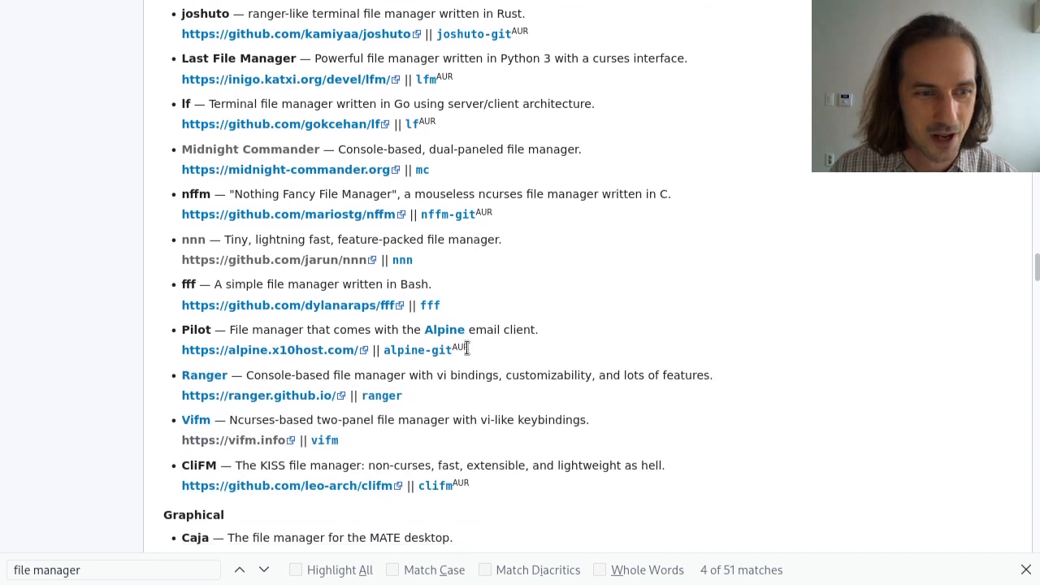
pyautogui.moveTo(500, 370)
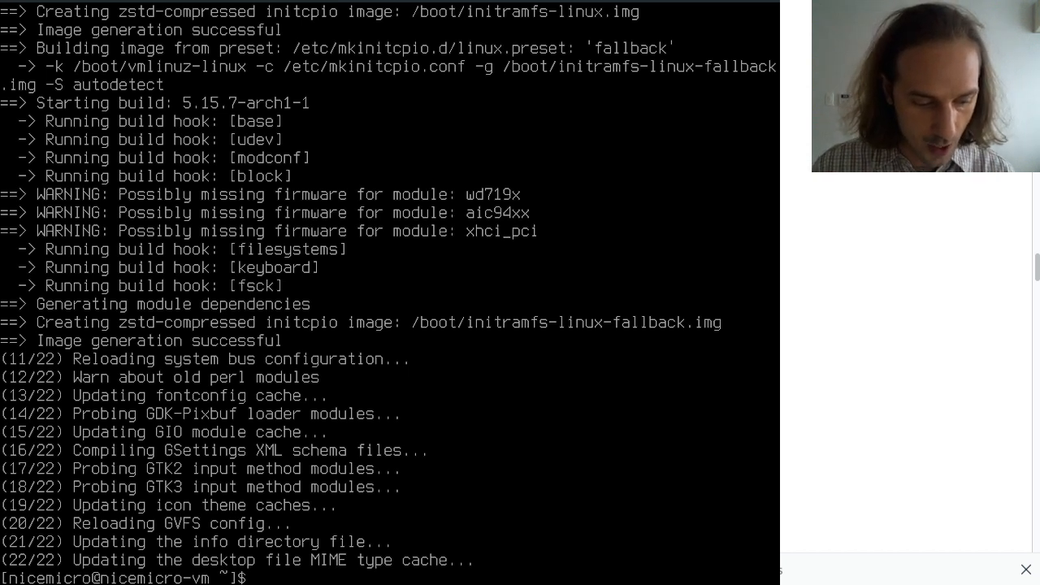
# Type startx to launch the dwm session.
pyautogui.write('start')
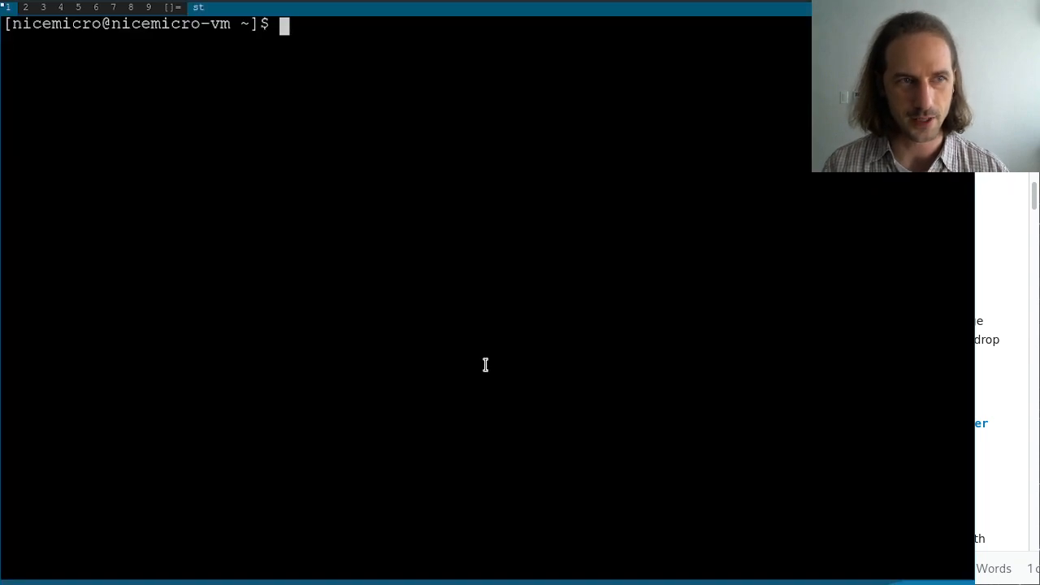
pyautogui.write('n')
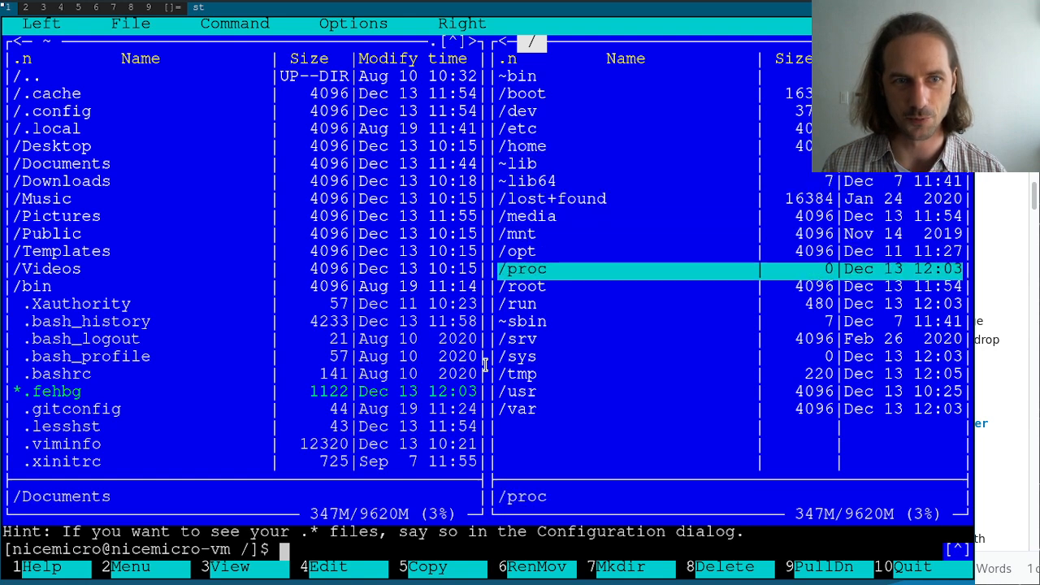
pyautogui.press('Down')
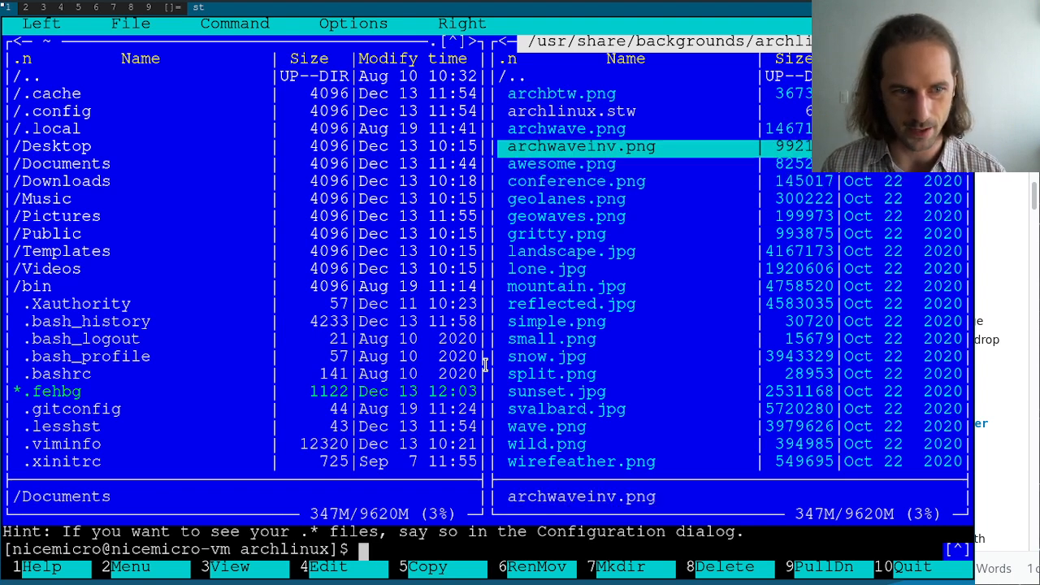
pyautogui.click(427, 566)
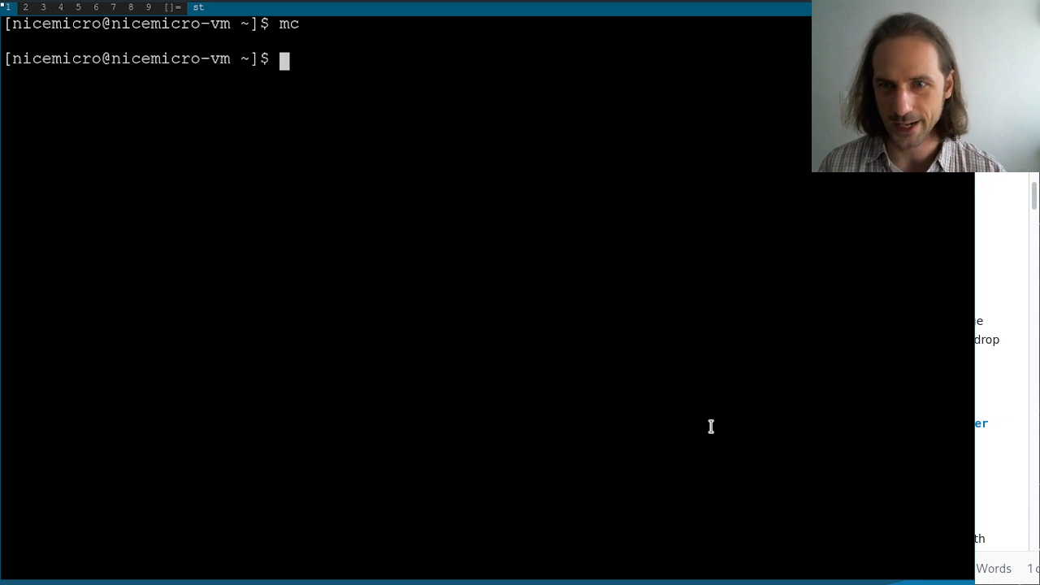
# Launch nnn in detail mode and open archbtw.png from /usr/share/backgrounds/archlinux in feh.
pyautogui.write('nnn')
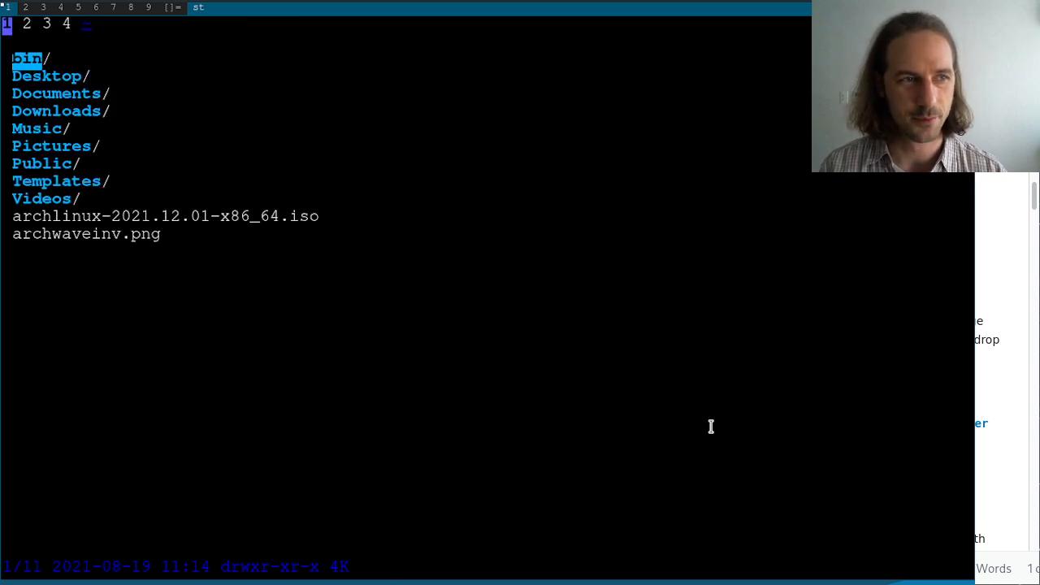
pyautogui.press('Down')
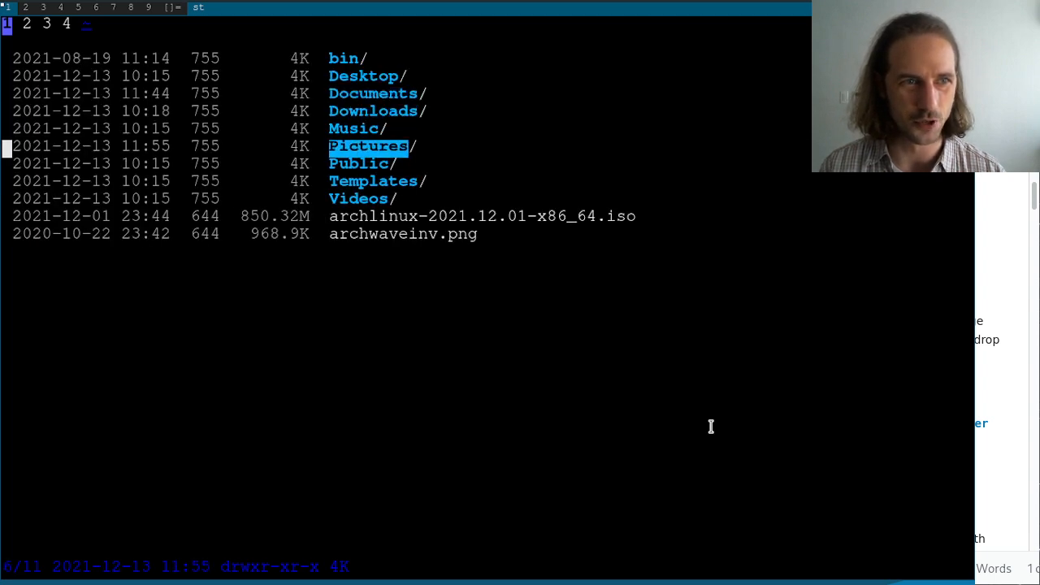
pyautogui.press('up')
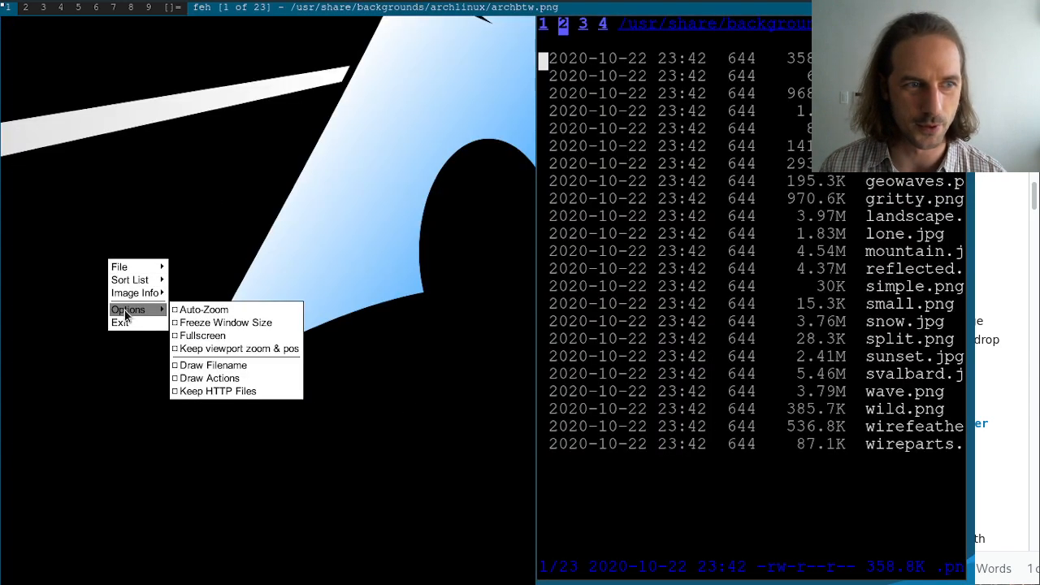
pyautogui.moveTo(121, 322)
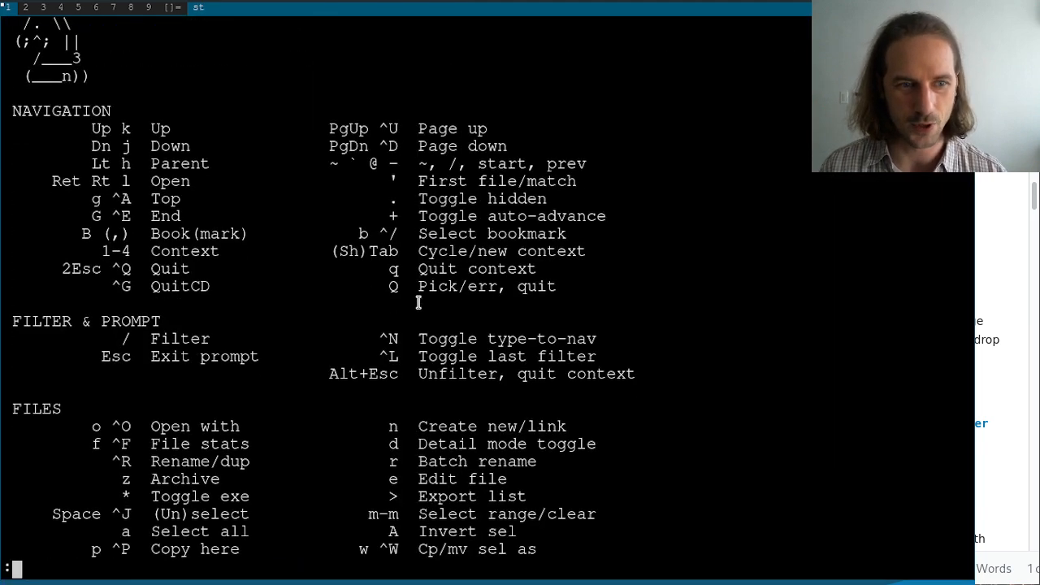
# Switch nnn to the ~/Pictures context with four wallpapers, then quit to the shell.
pyautogui.scroll(-3)
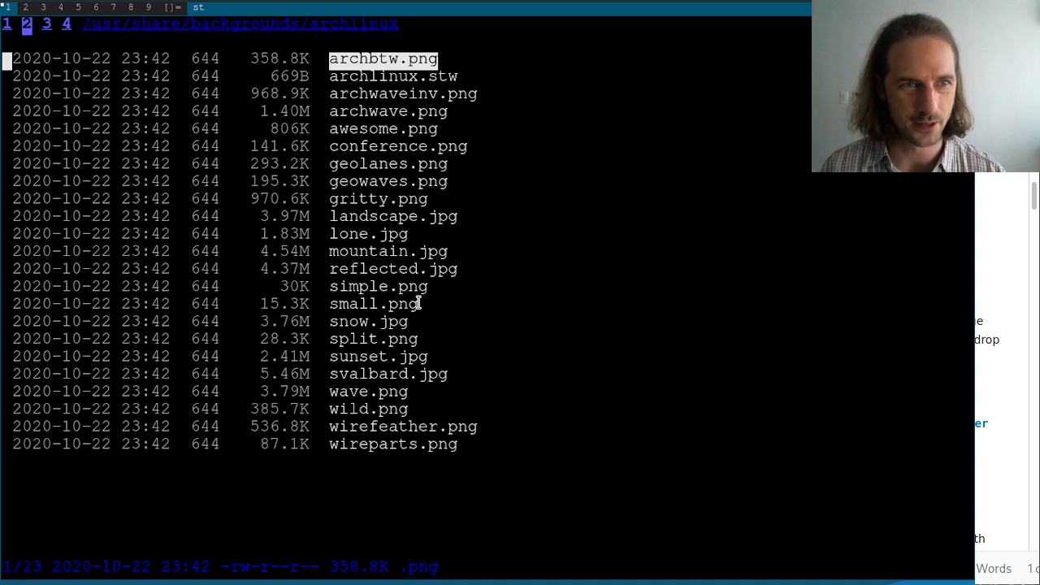
pyautogui.press('Down')
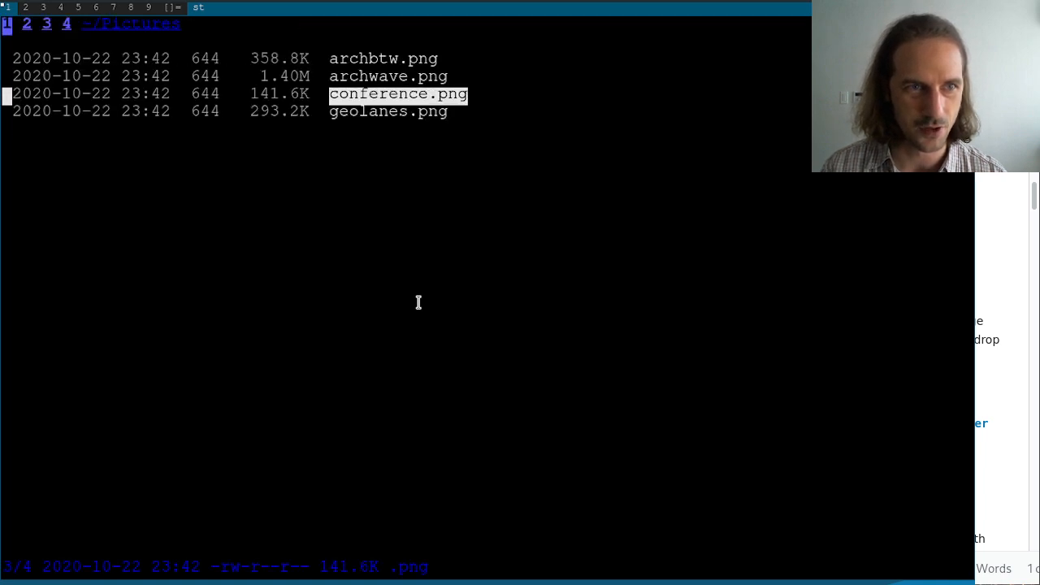
pyautogui.press('Up')
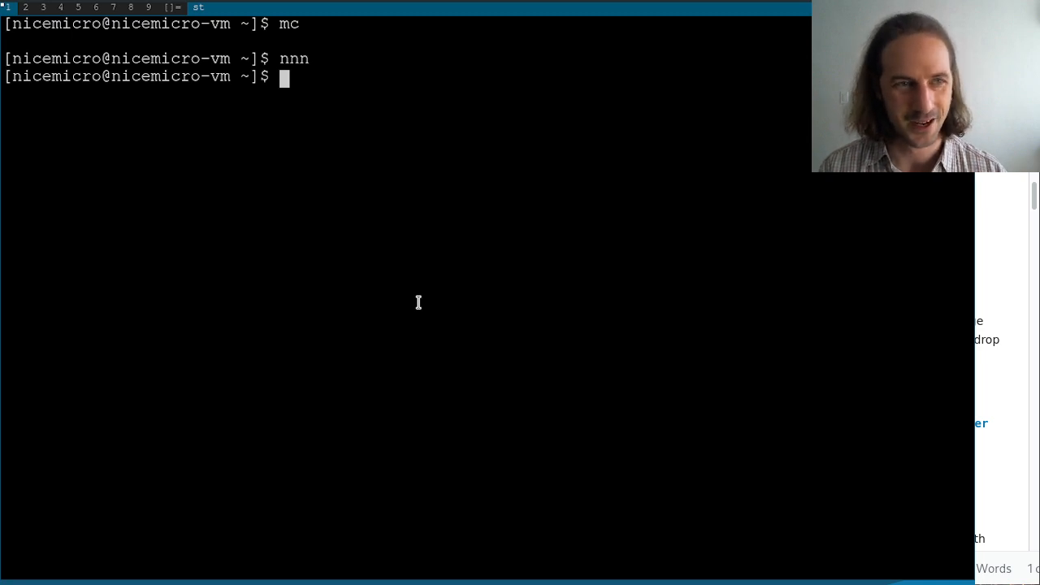
# Launch fff, mark Documents for trash, move to Downloads, and quit.
pyautogui.write('ff')
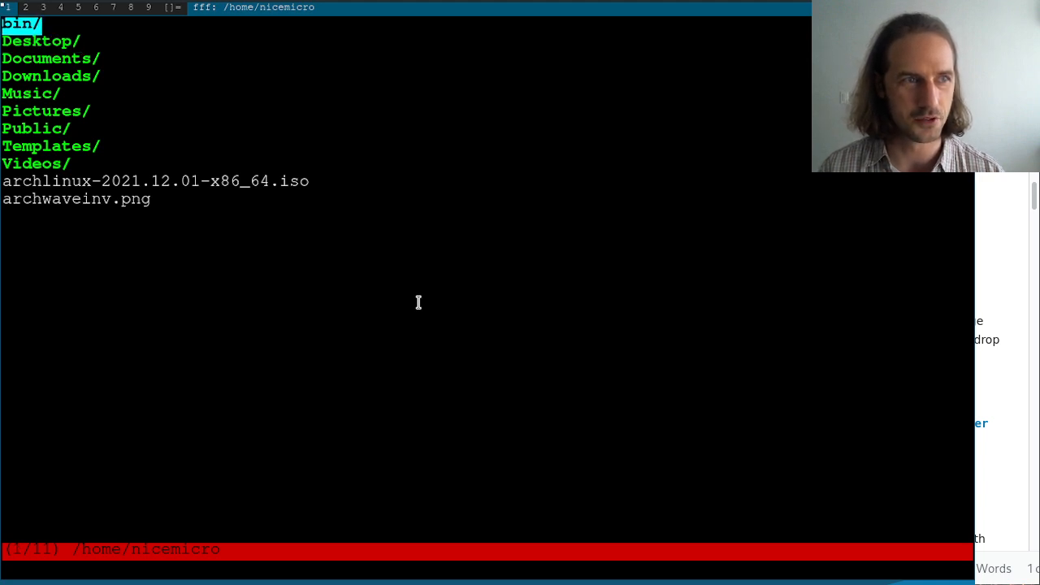
pyautogui.press('Down')
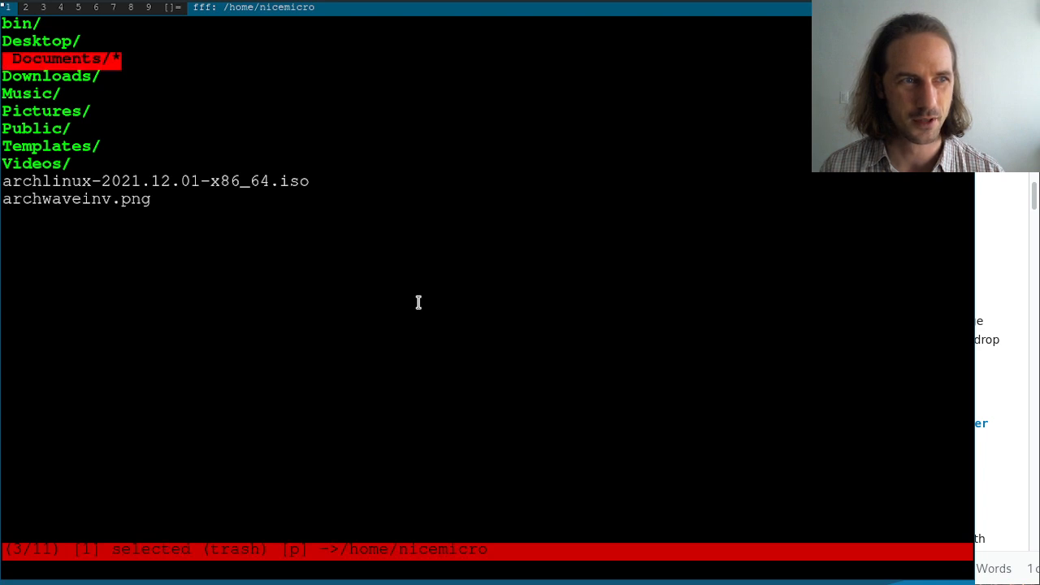
pyautogui.press('Down')
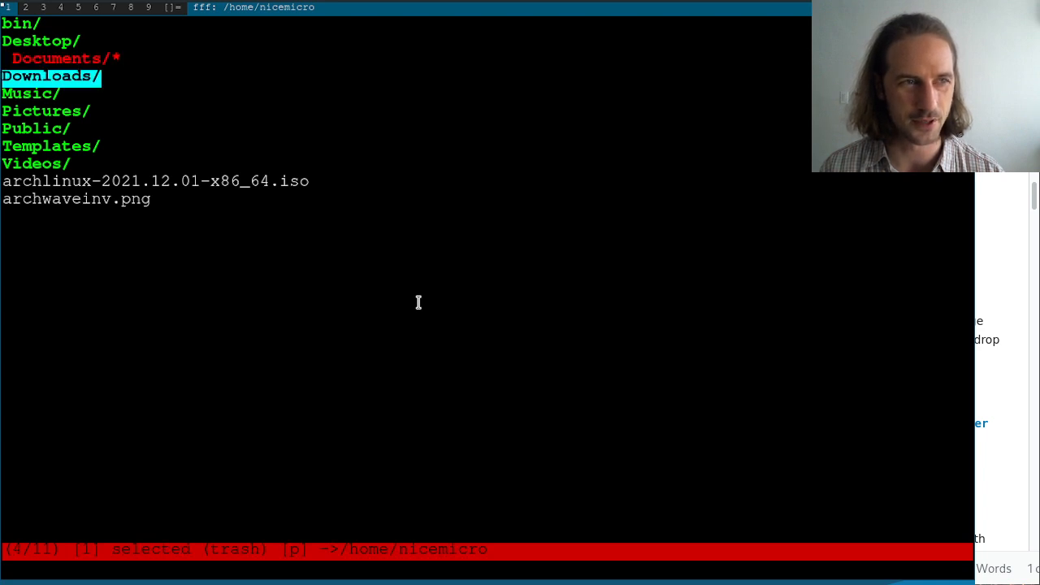
pyautogui.press('Up')
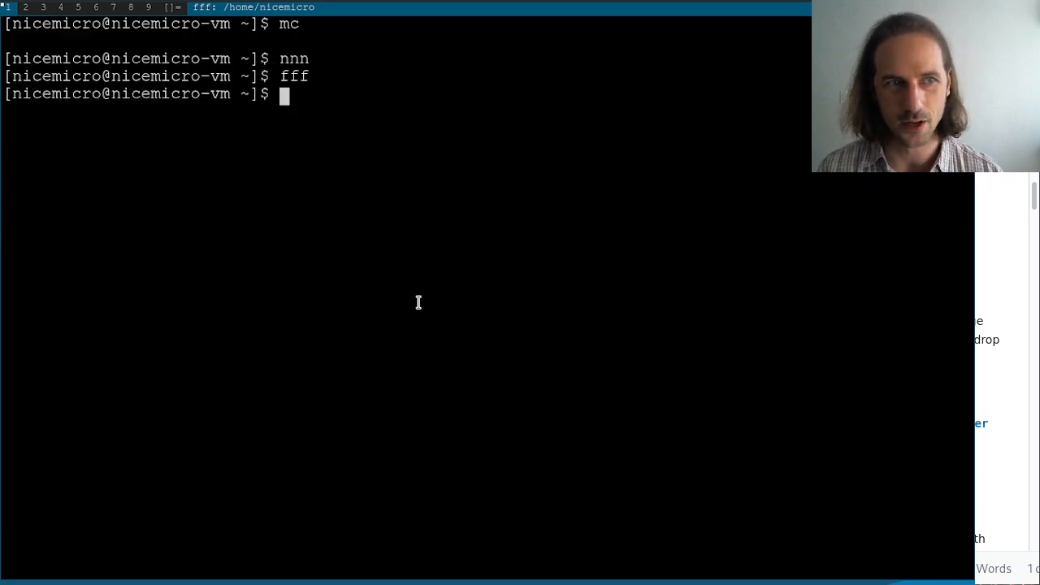
# Launch ranger, browse to Pictures, and scroll through its key bindings list.
pyautogui.write('ran')
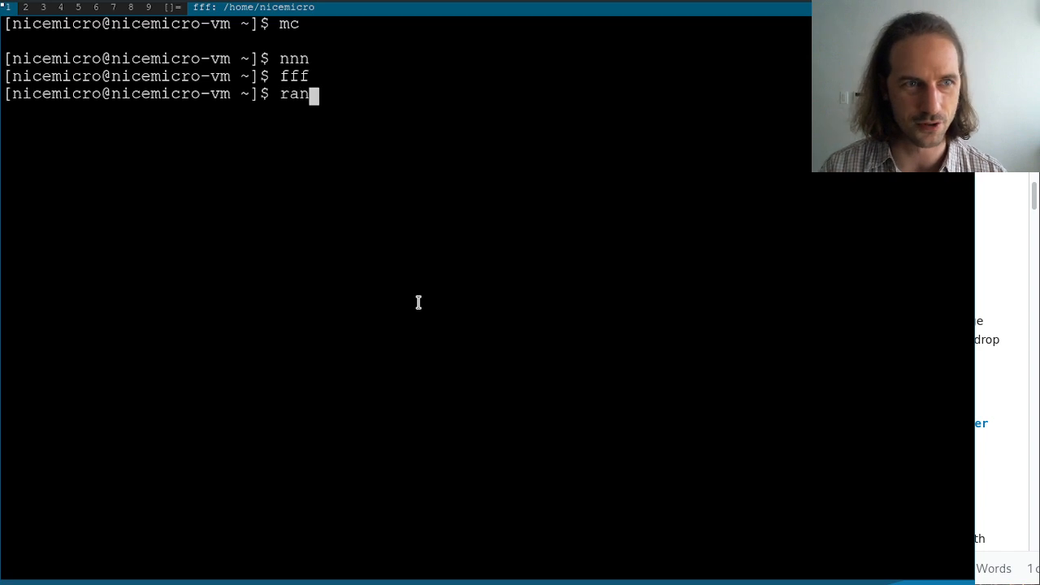
pyautogui.write('ger')
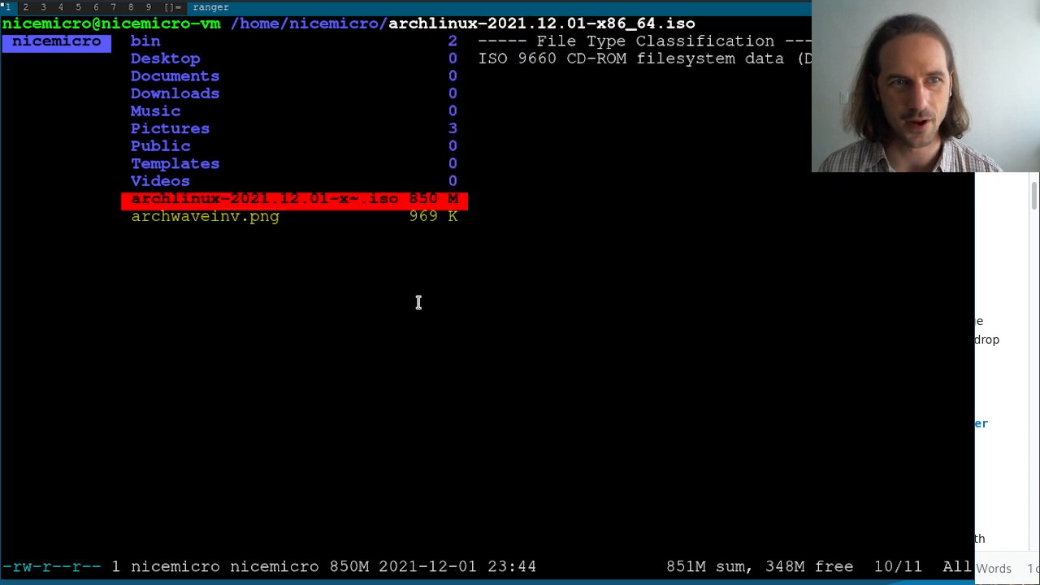
pyautogui.press('down')
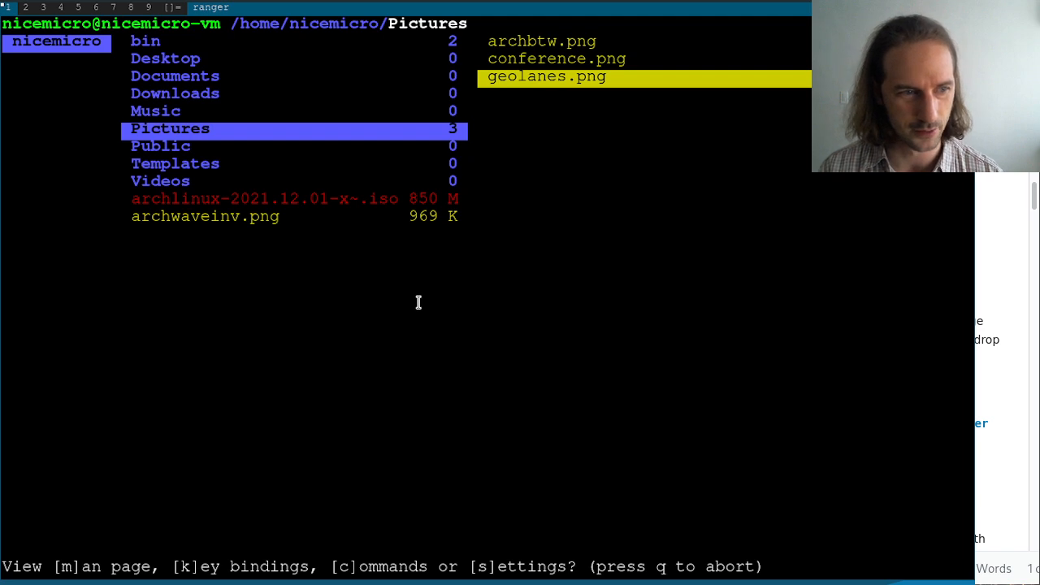
pyautogui.moveTo(100, 571)
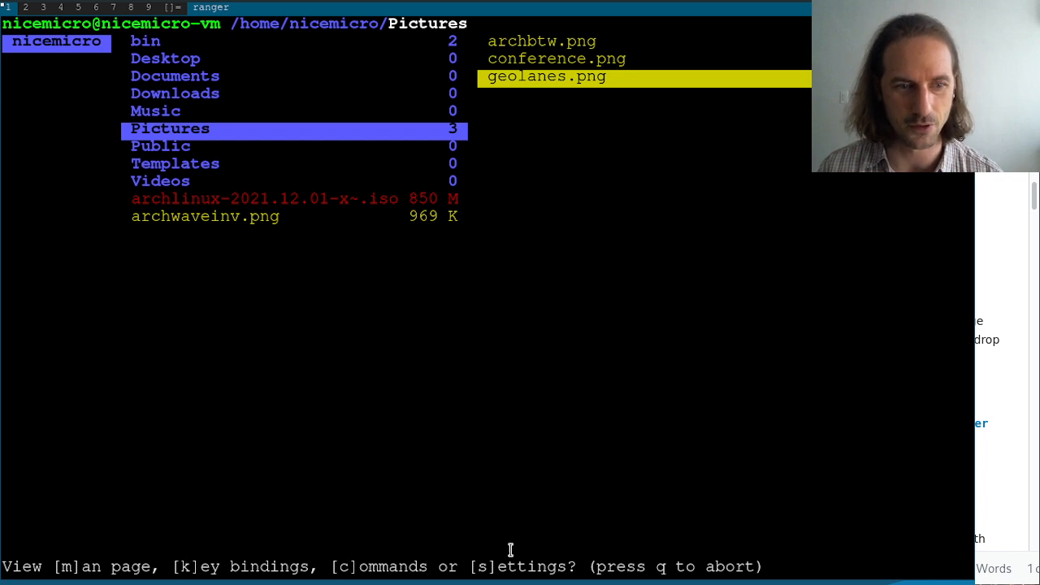
pyautogui.press('k')
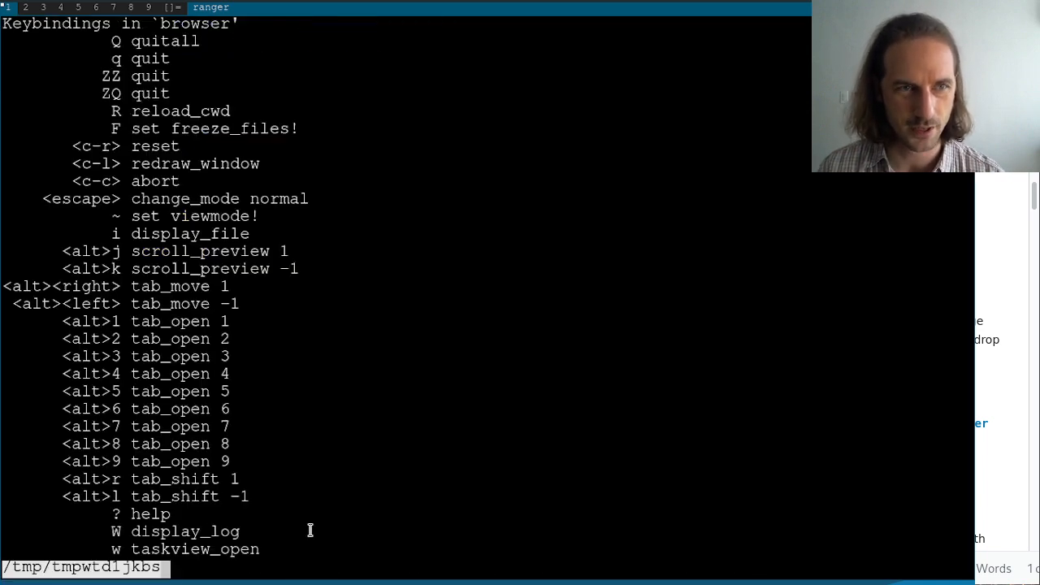
pyautogui.scroll(-3)
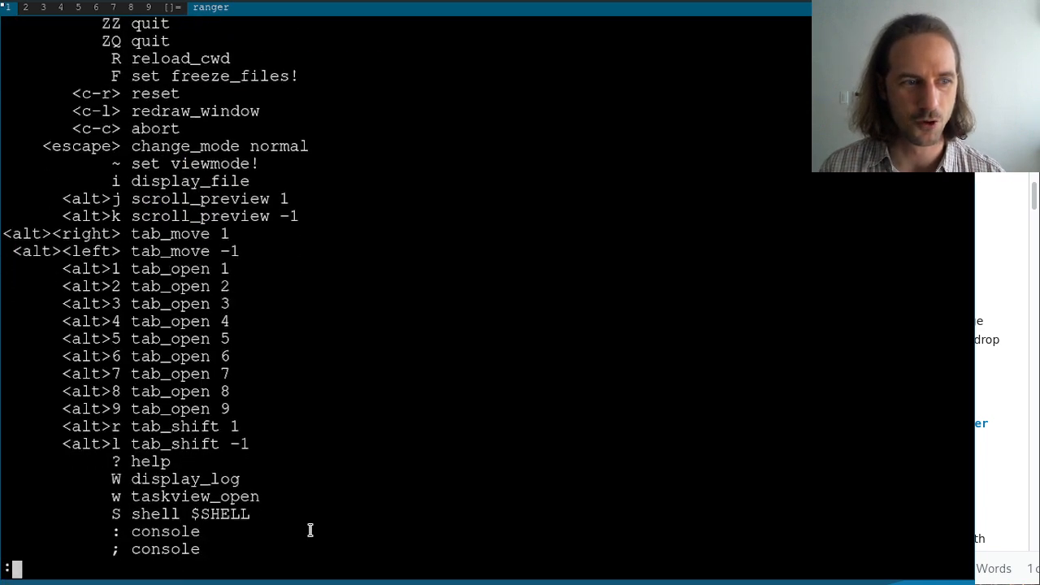
pyautogui.scroll(-3)
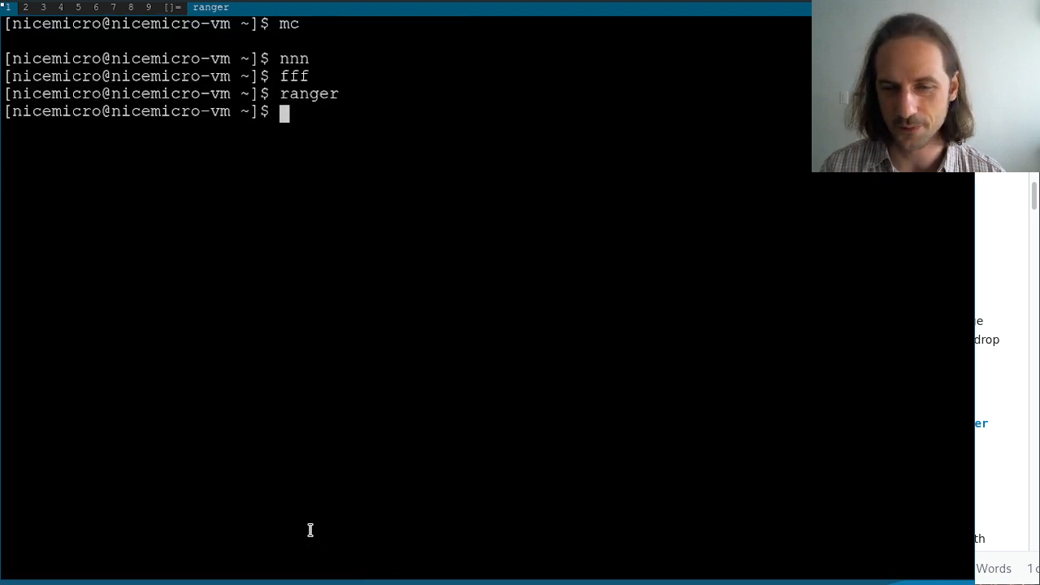
# Launch vifm beside the Arch wallpapers folder and open its help manual.
pyautogui.write('vifm')
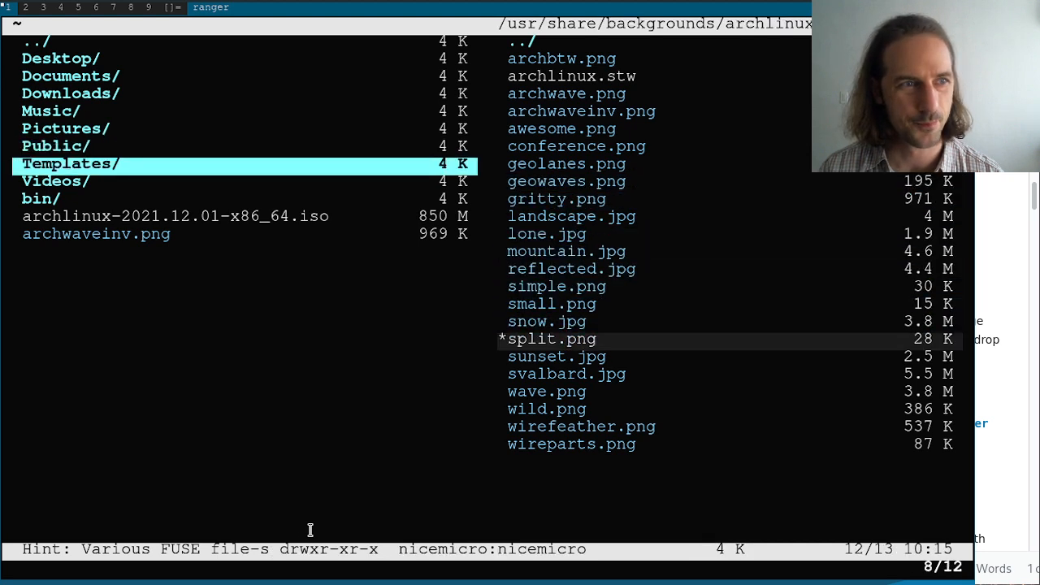
pyautogui.press('up')
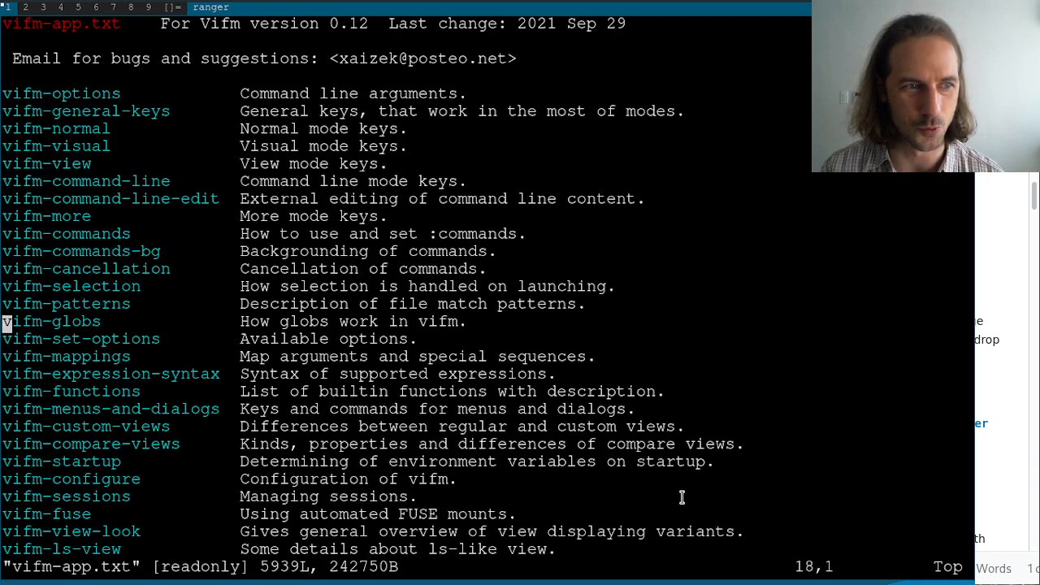
# Scroll through vifm-app.txt's topic list and options section, then close help with :q.
pyautogui.scroll(-3)
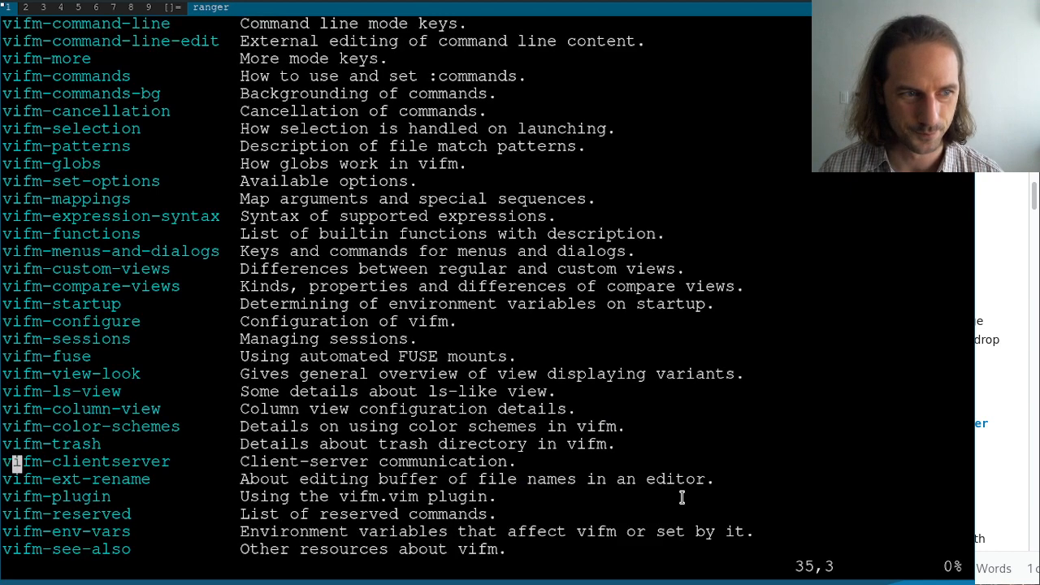
pyautogui.scroll(-3)
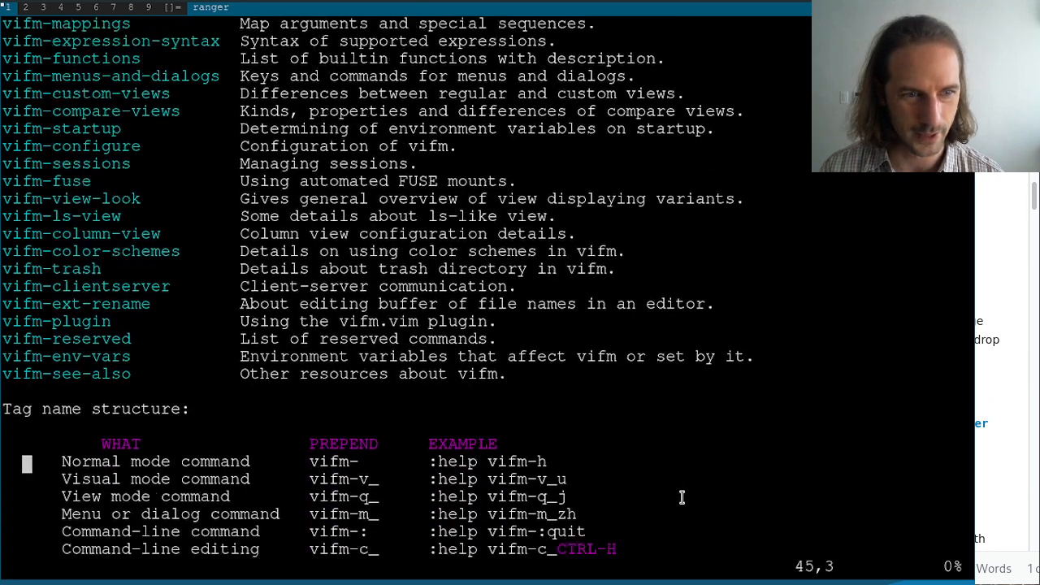
pyautogui.scroll(-3)
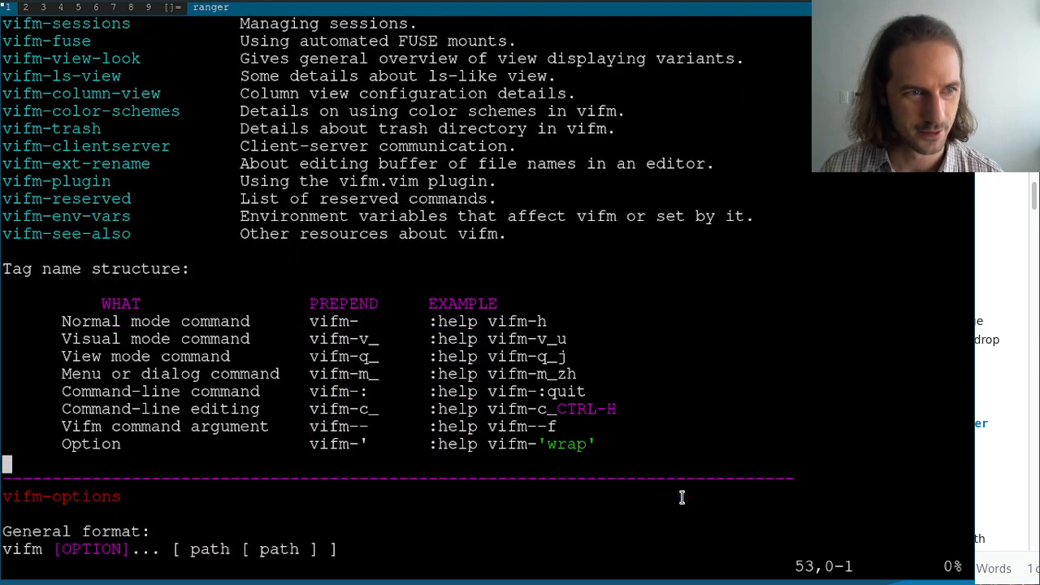
pyautogui.scroll(-3)
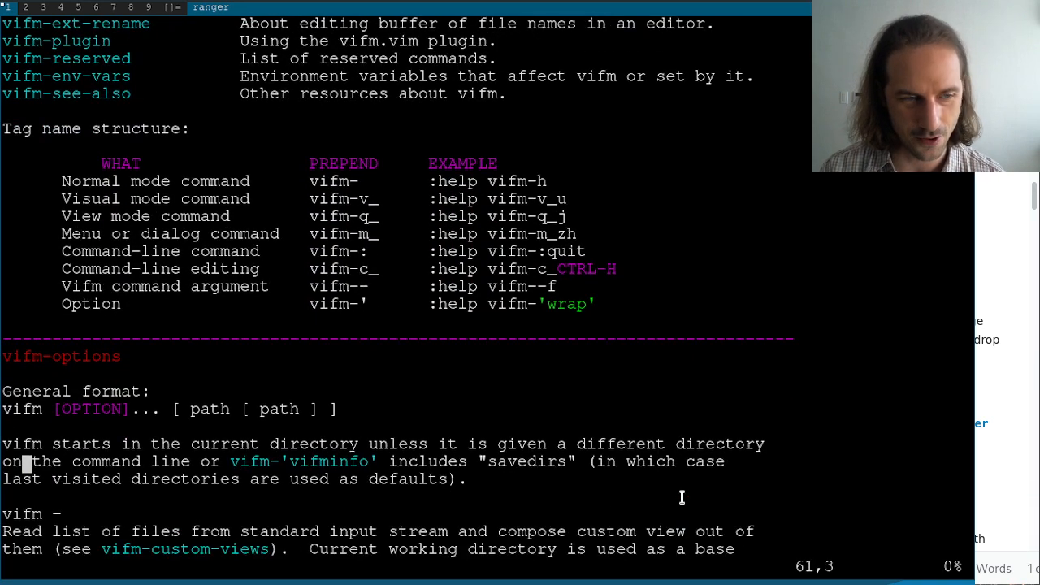
pyautogui.write(':q')
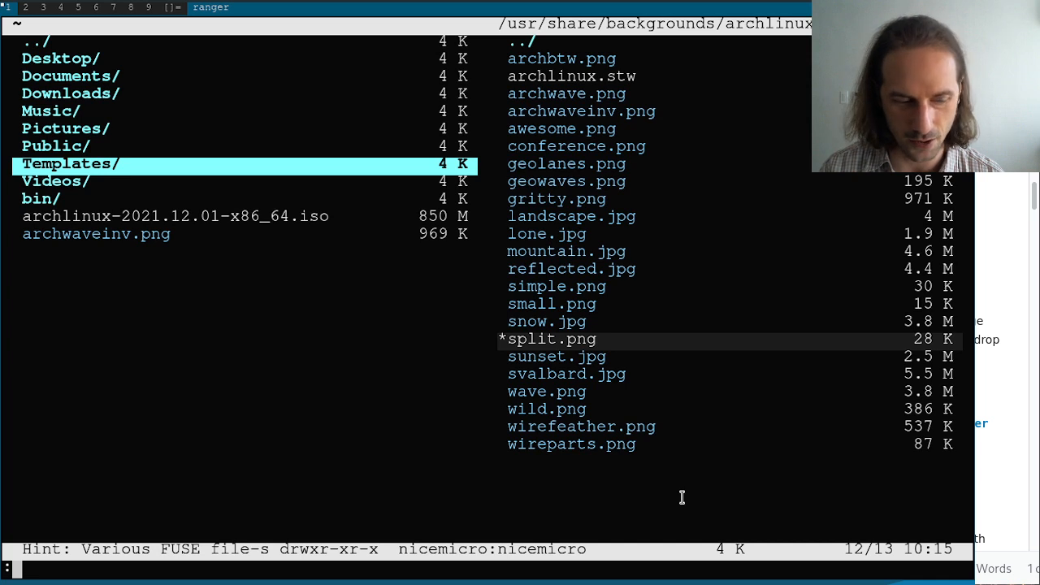
# Quit vifm with q to return to the bash prompt.
pyautogui.press('q')
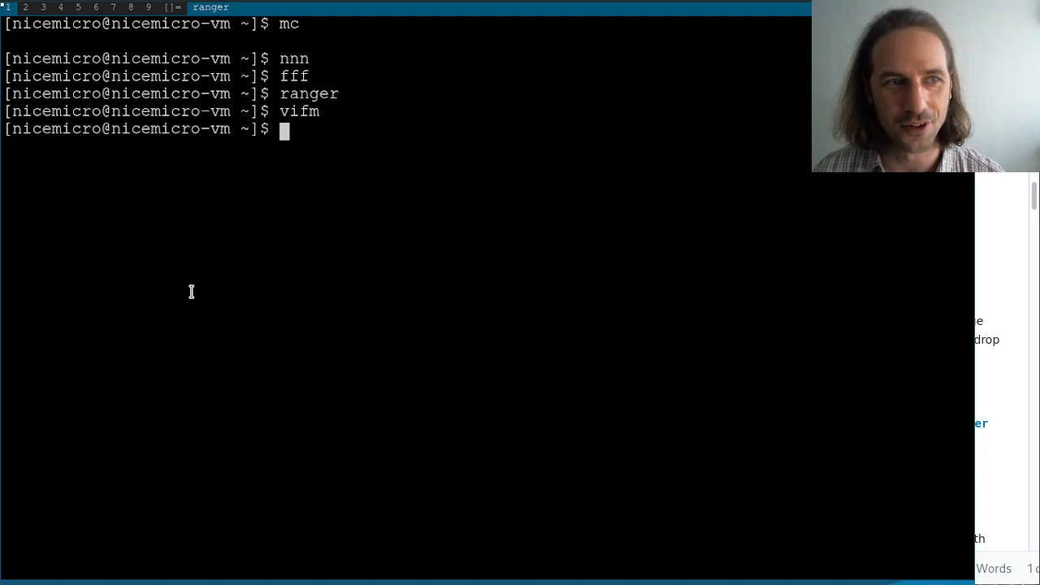
pyautogui.moveTo(246, 299)
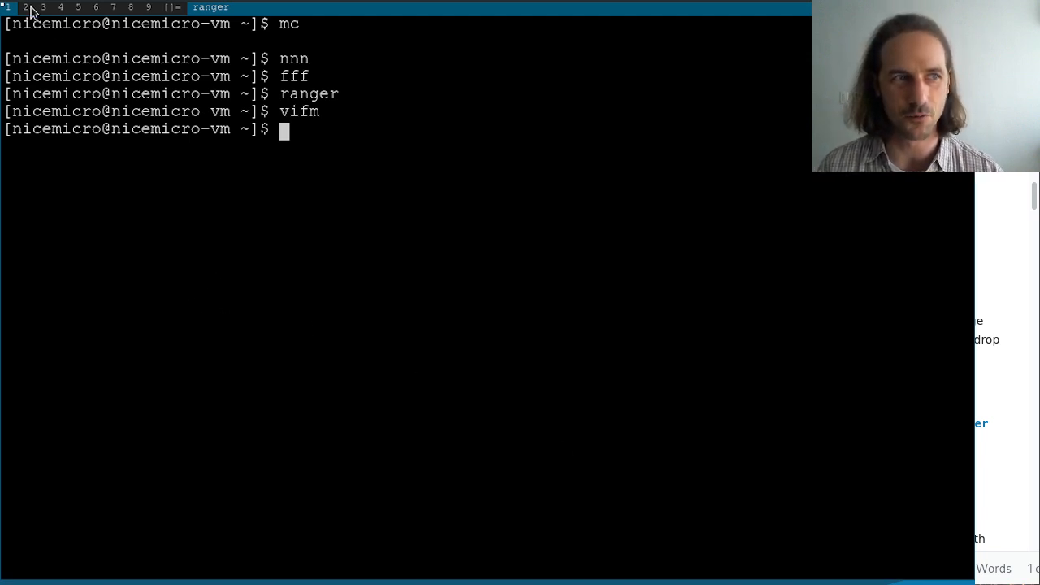
pyautogui.moveTo(155, 260)
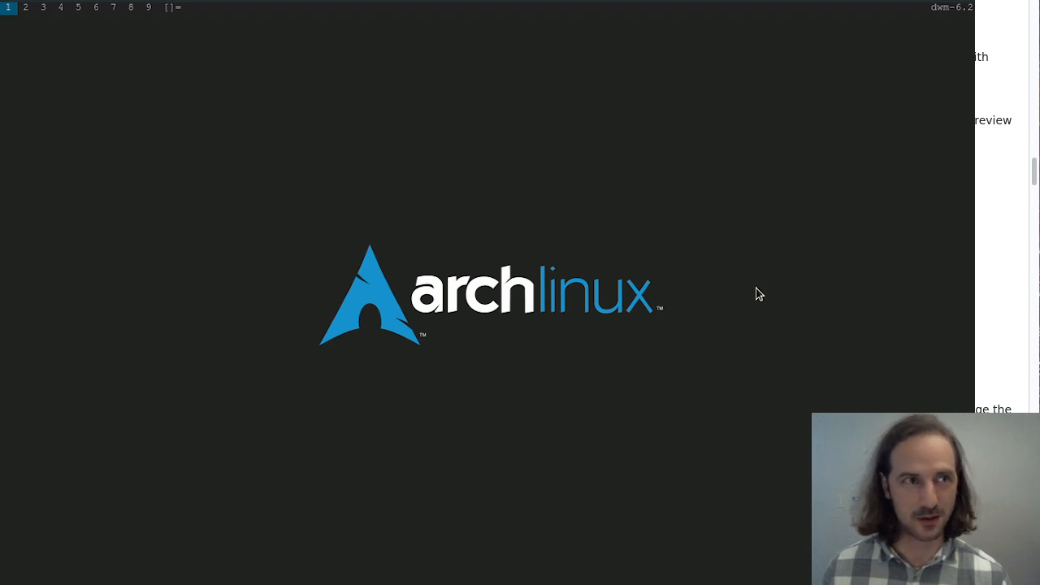
pyautogui.moveTo(543, 364)
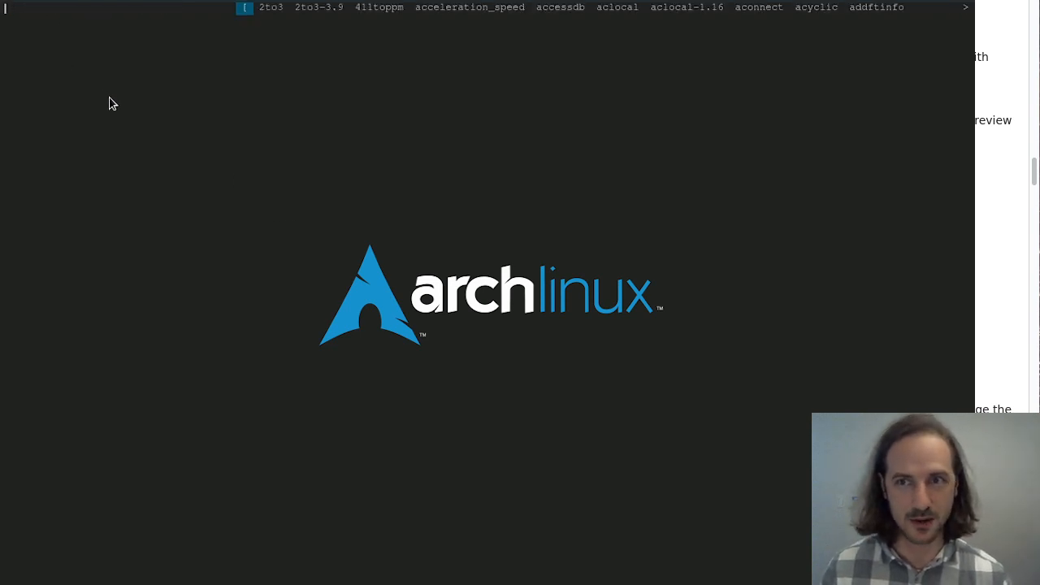
# Launch Caja by entering caja in dmenu.
pyautogui.write('caja')
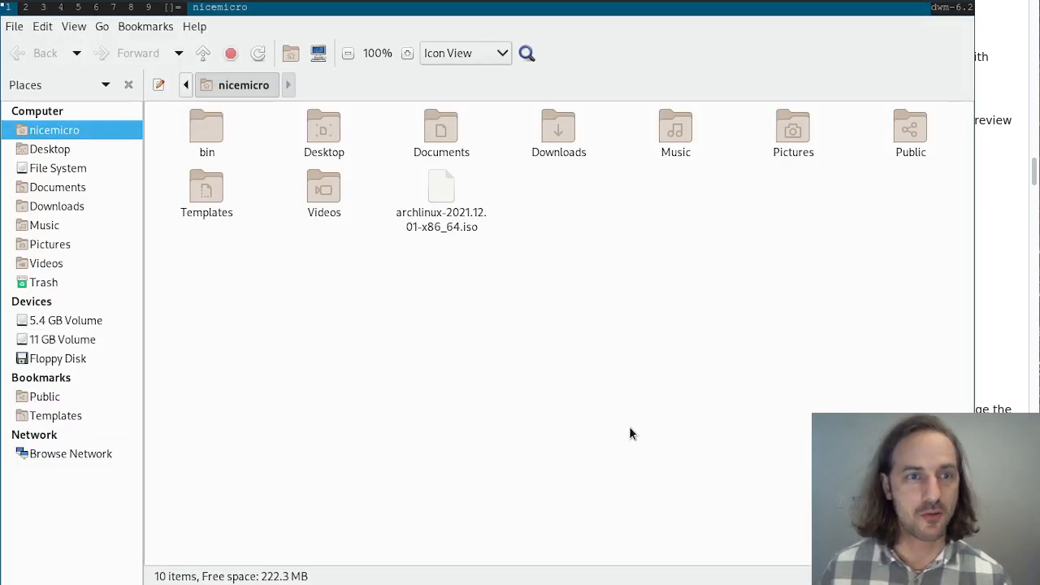
pyautogui.moveTo(363, 345)
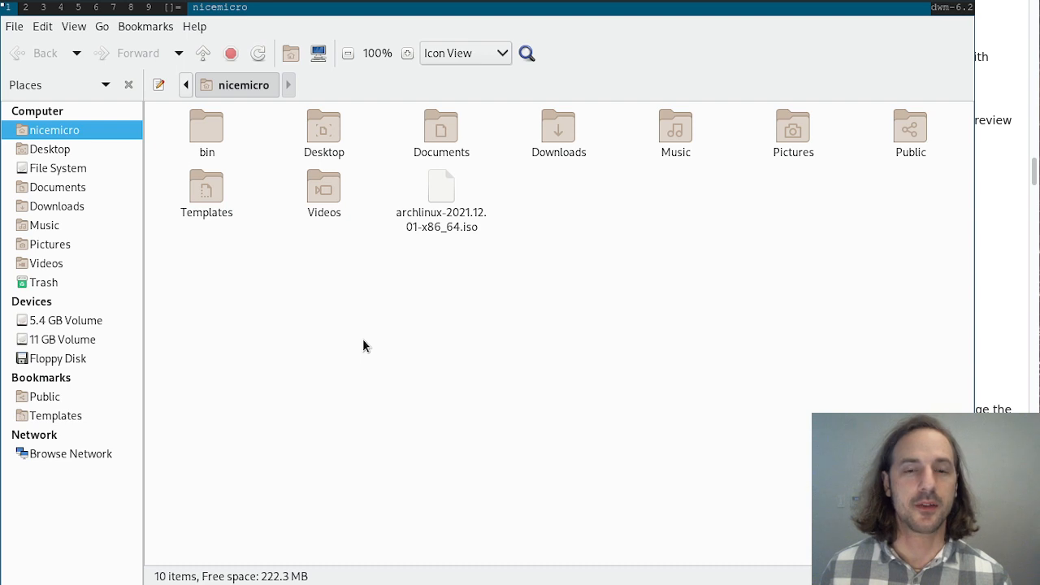
pyautogui.moveTo(348, 396)
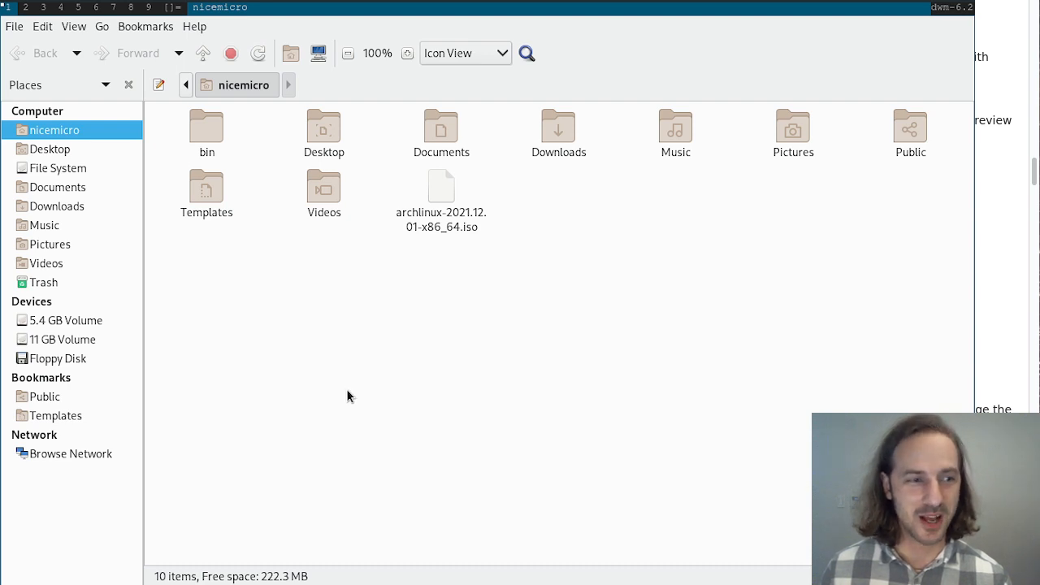
pyautogui.moveTo(809, 118)
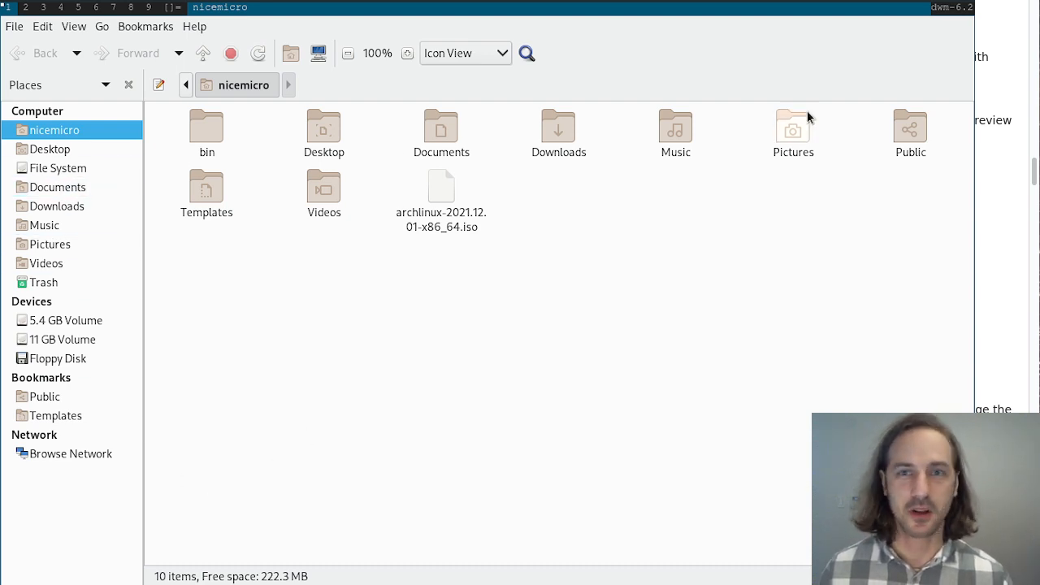
pyautogui.moveTo(514, 116)
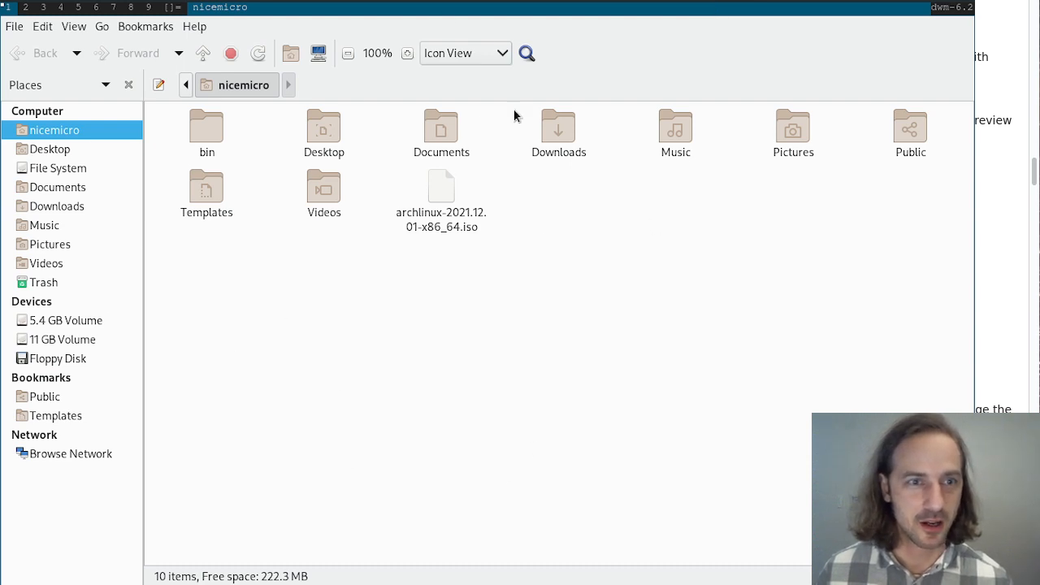
pyautogui.moveTo(754, 231)
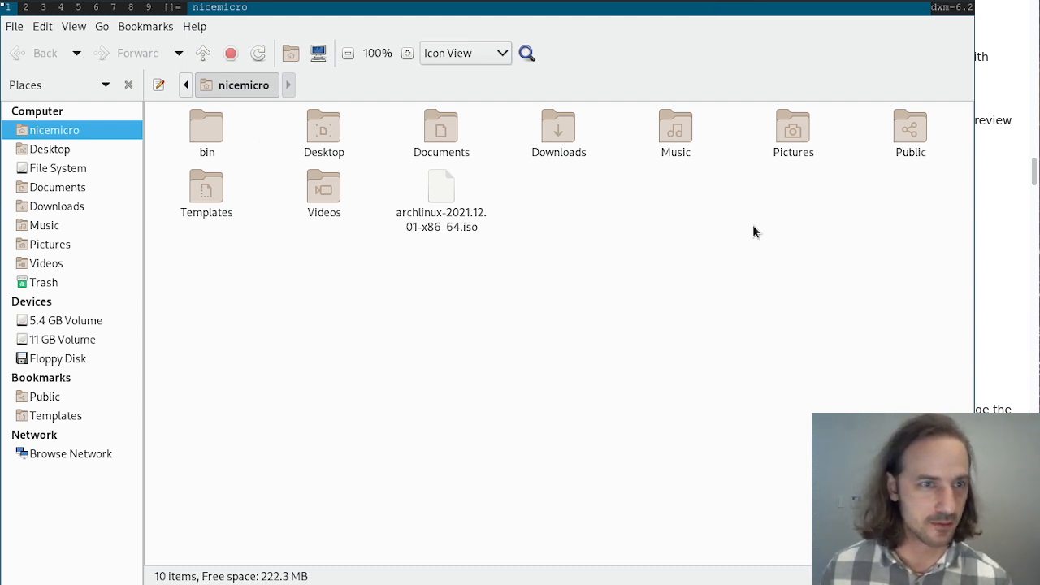
pyautogui.moveTo(199, 241)
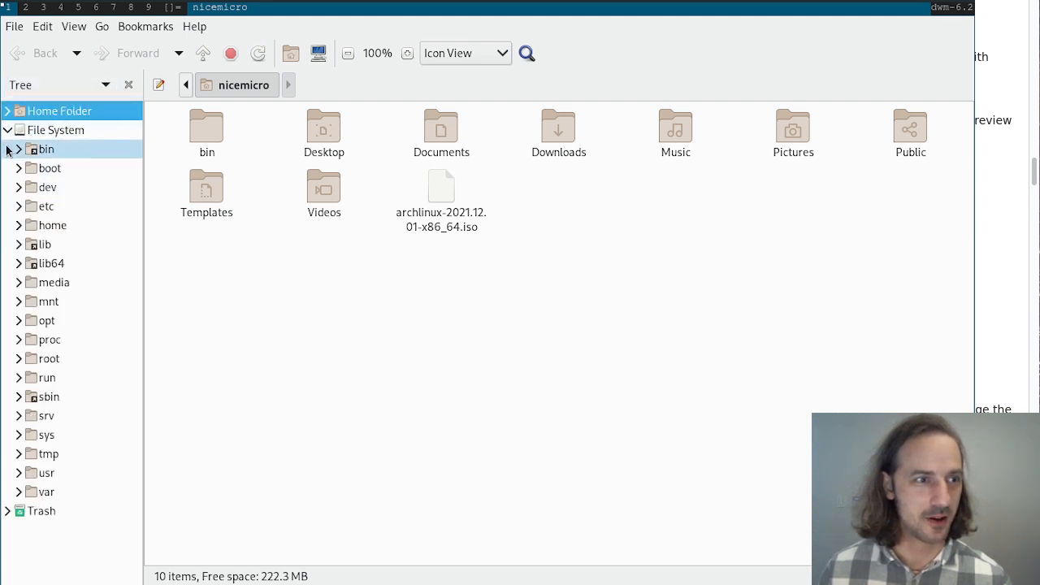
# Browse into the Pictures folder.
pyautogui.click(55, 130)
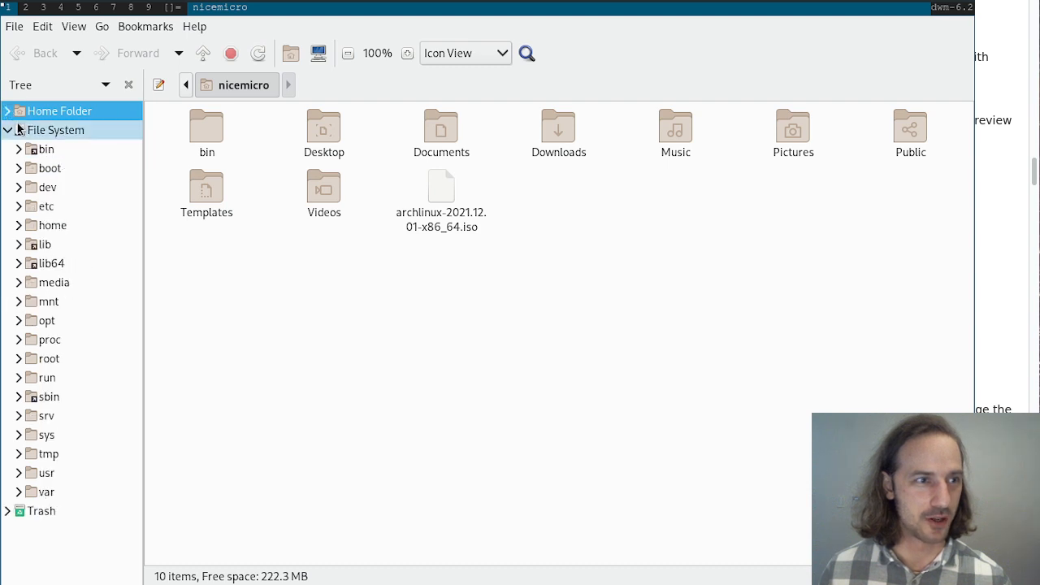
pyautogui.click(51, 225)
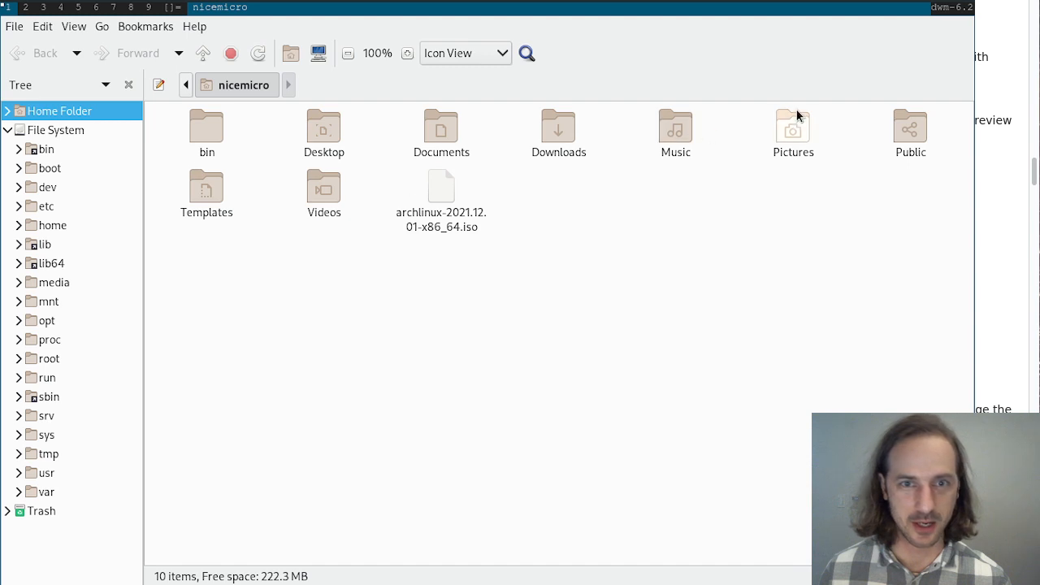
pyautogui.doubleClick(792, 126)
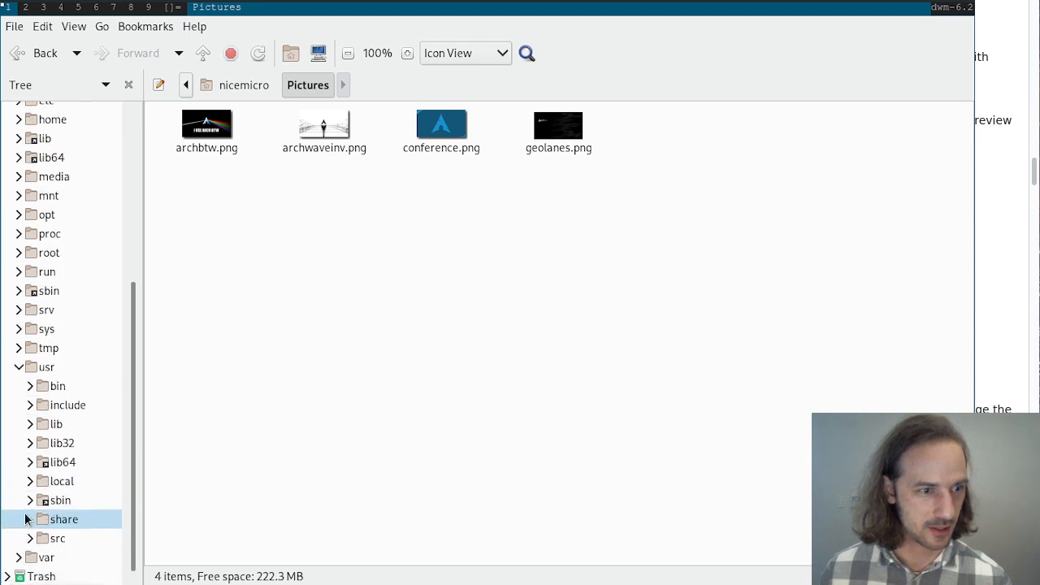
# Expand share > backgrounds in the tree and open the archlinux wallpaper folder.
pyautogui.click(30, 519)
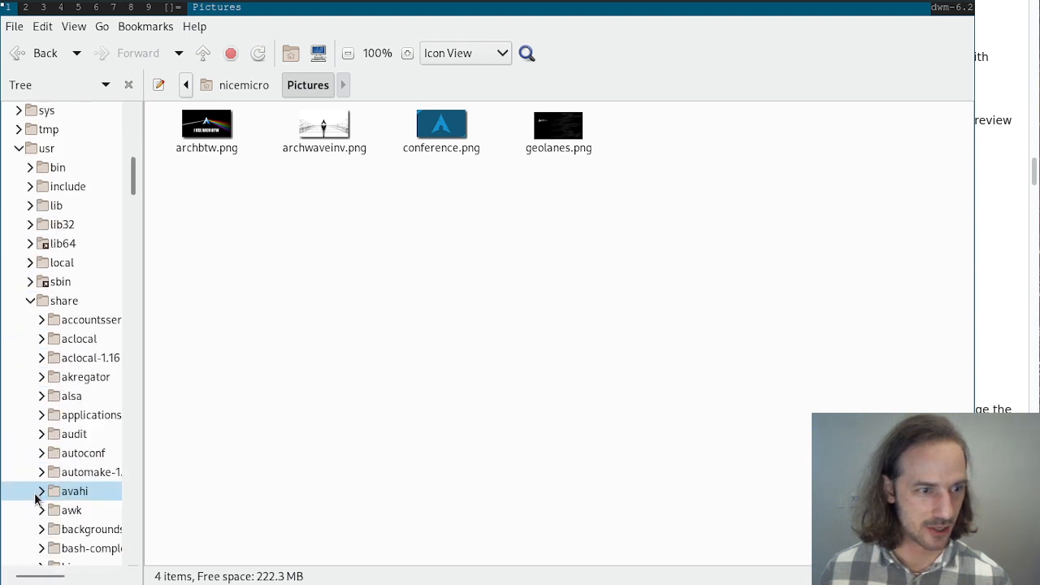
pyautogui.click(72, 396)
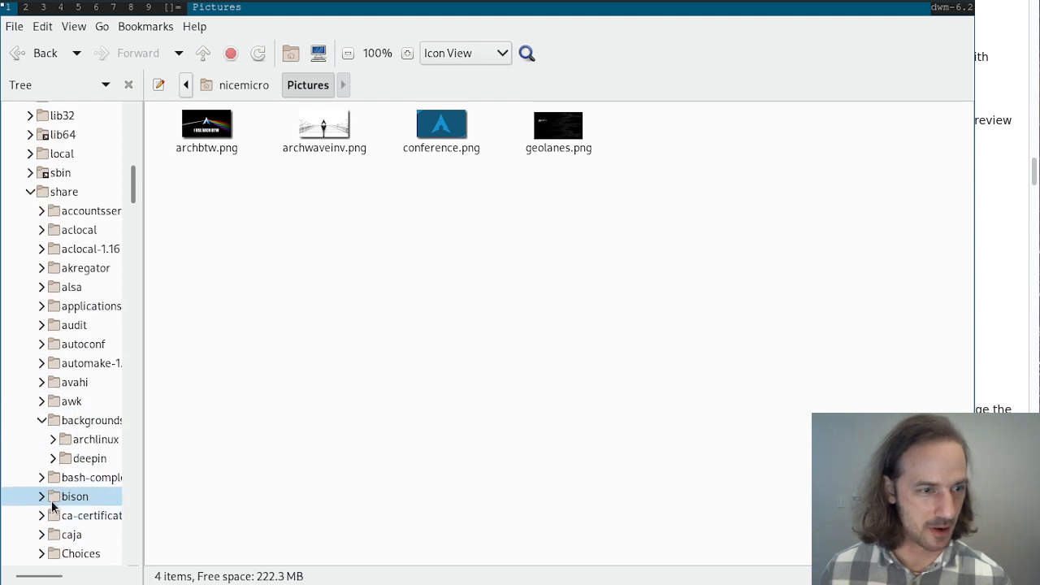
pyautogui.click(90, 459)
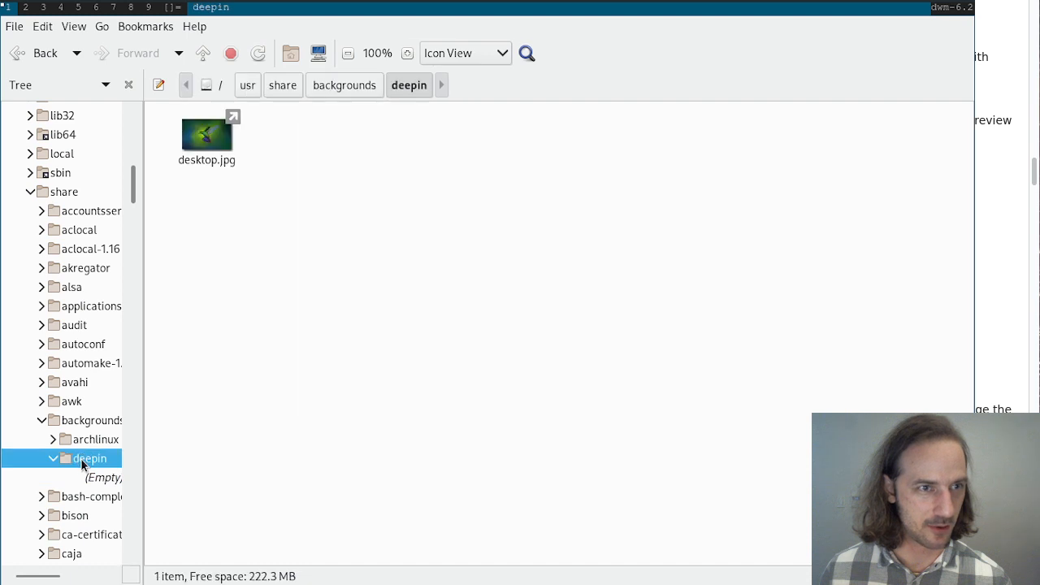
pyautogui.click(52, 458)
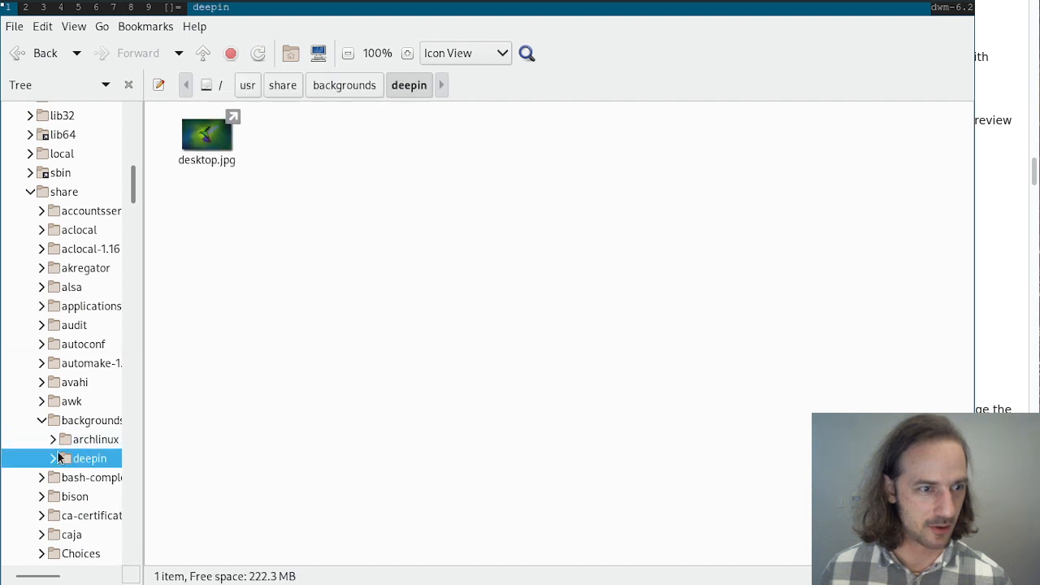
pyautogui.click(96, 438)
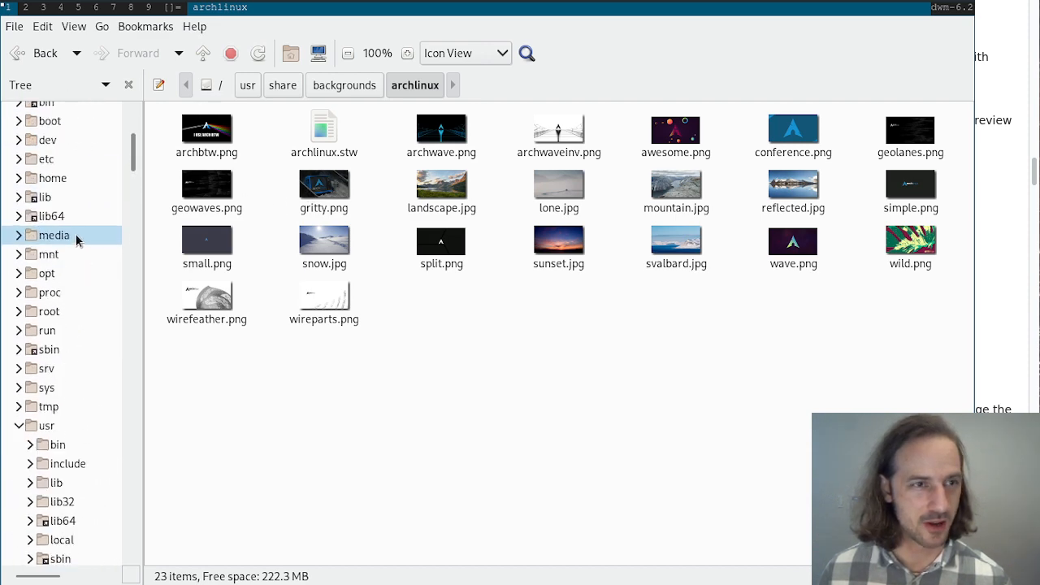
# Turn on View > Extra Pane and show Pictures in the second pane.
pyautogui.click(43, 26)
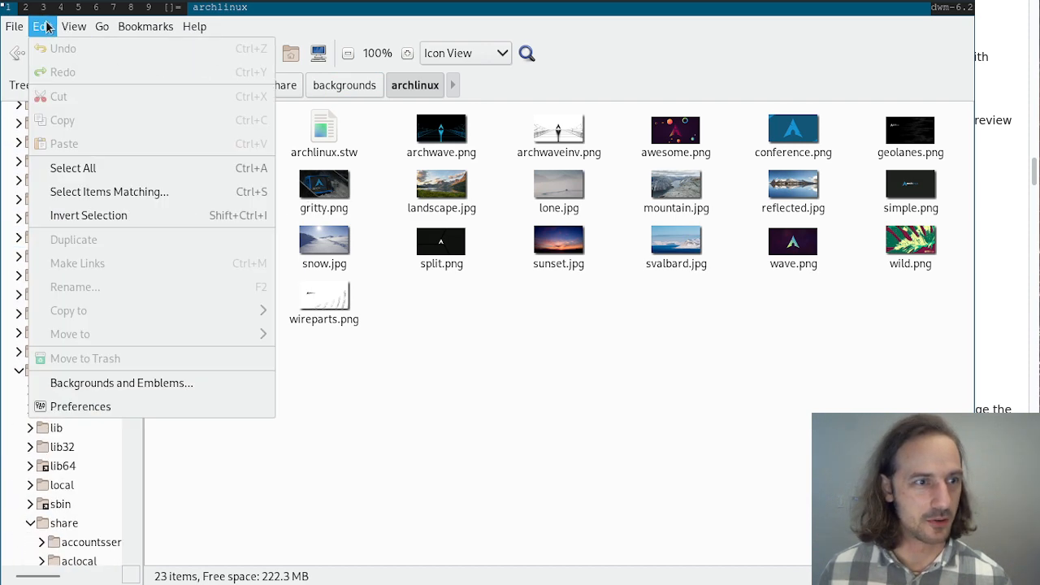
pyautogui.click(74, 26)
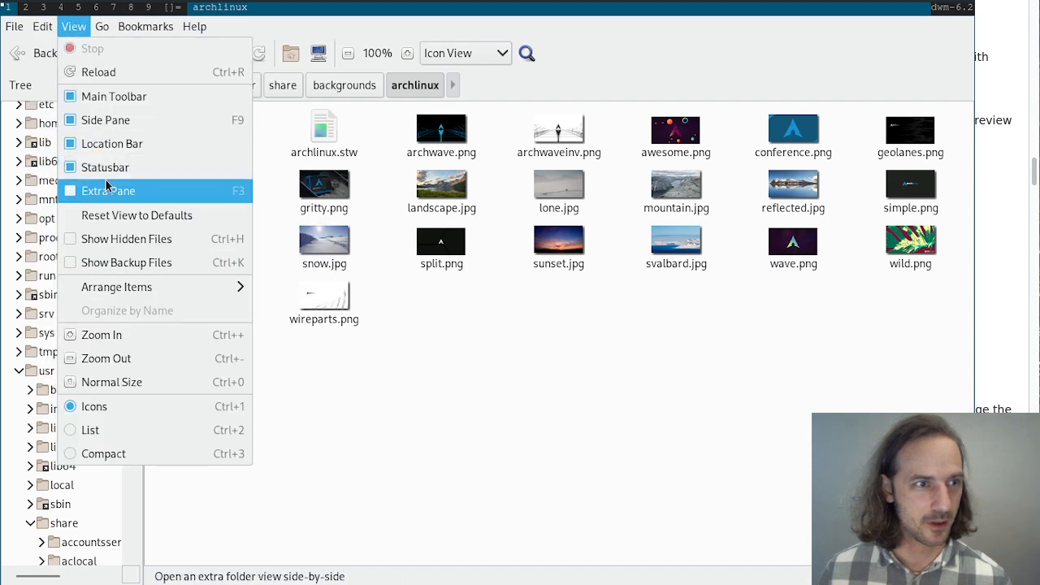
pyautogui.click(108, 190)
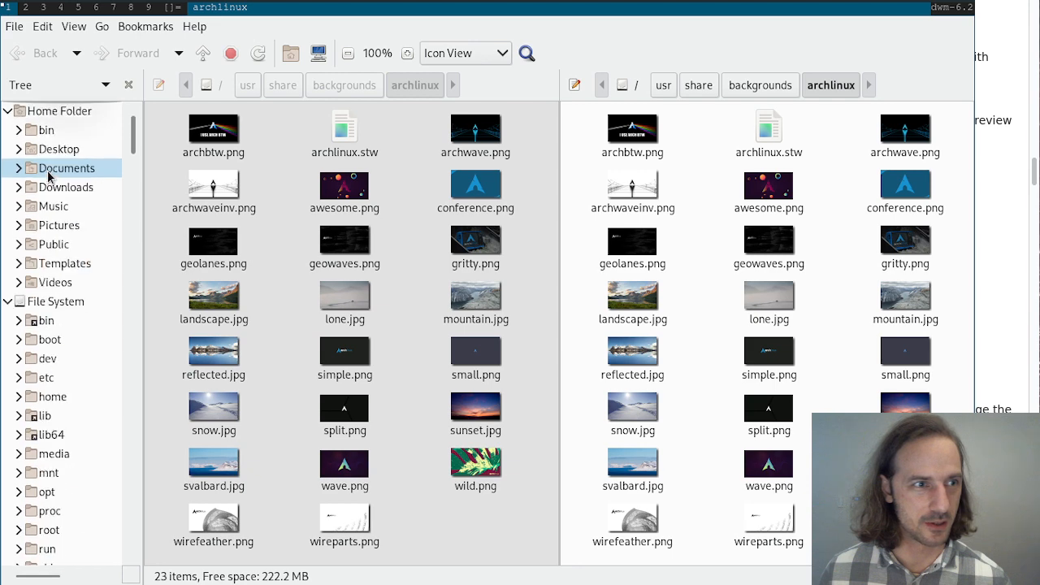
pyautogui.click(58, 225)
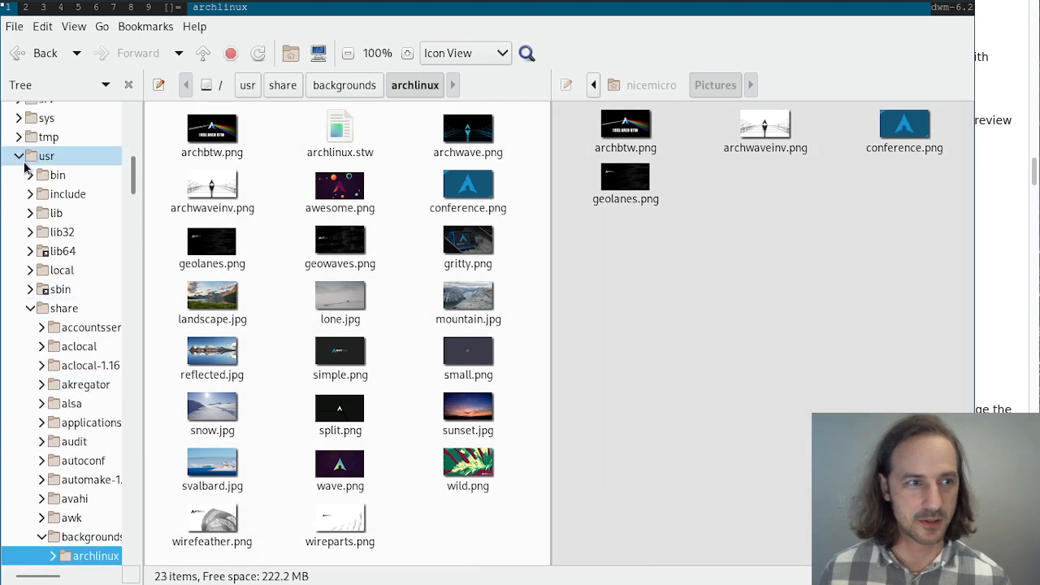
# Drag awesome.png from the archlinux wallpapers into the Pictures pane.
pyautogui.click(87, 423)
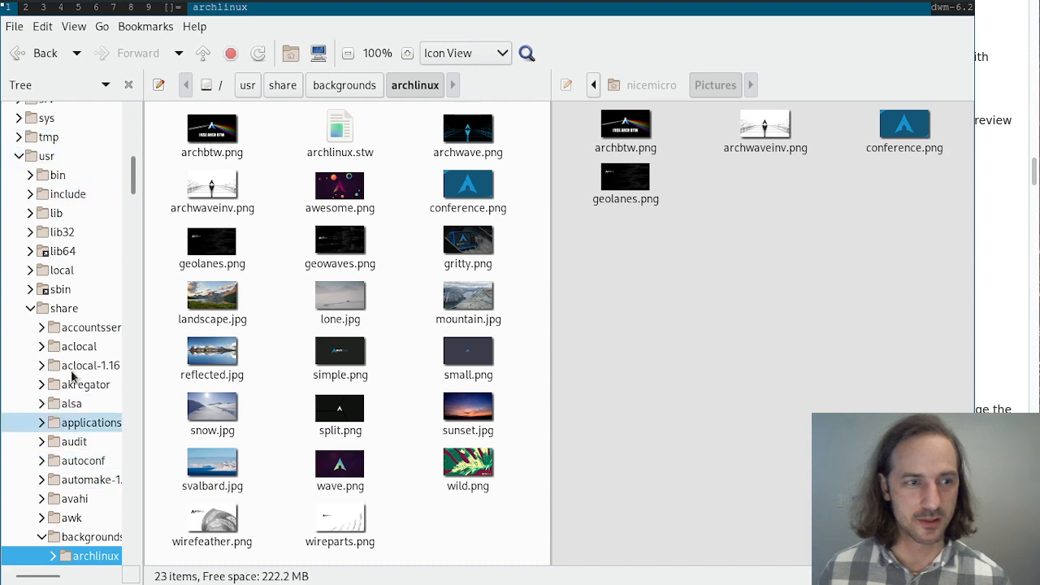
pyautogui.scroll(-3)
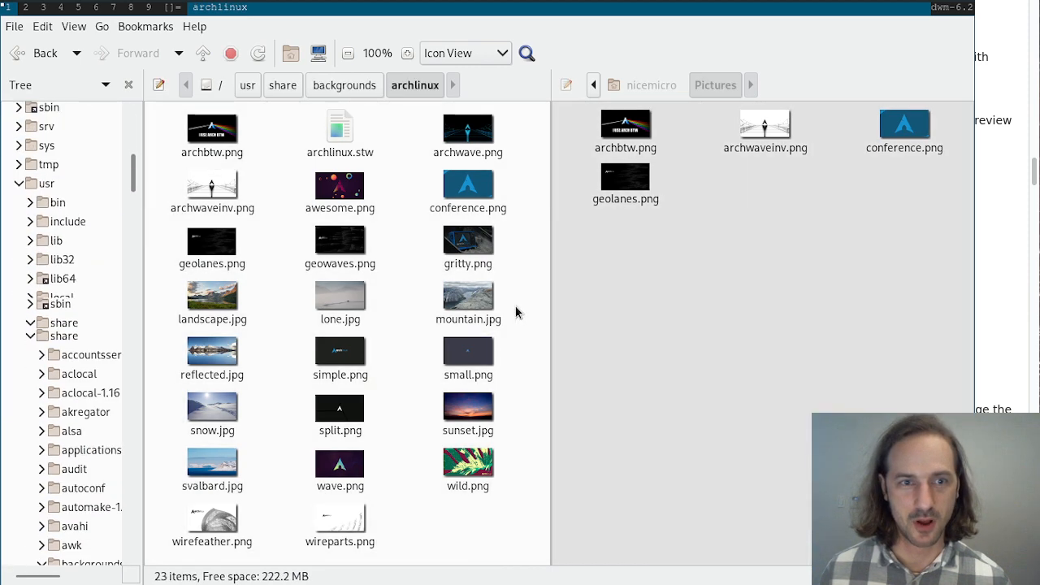
pyautogui.moveTo(340, 183); pyautogui.dragTo(785, 292)
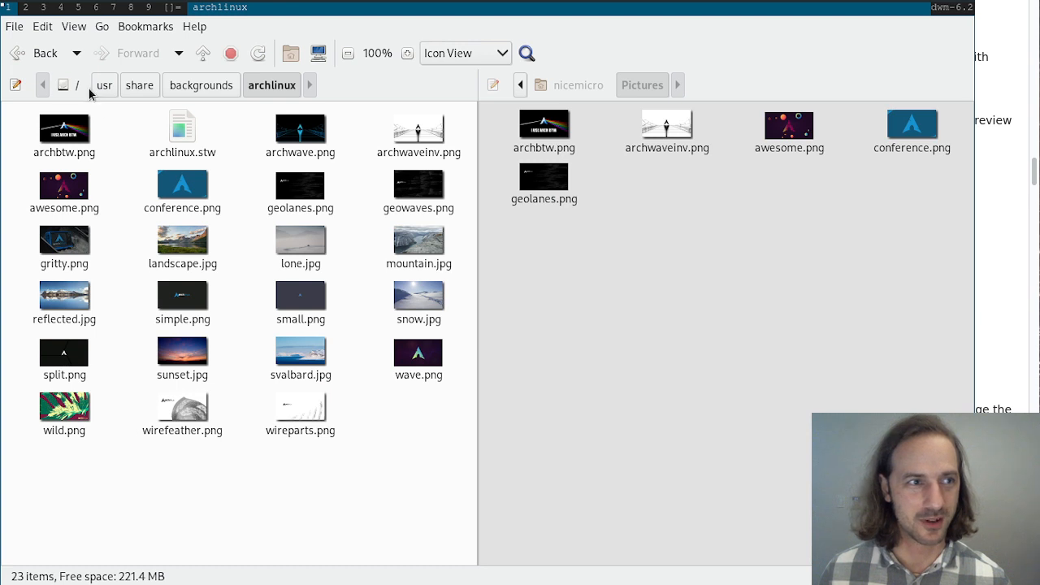
pyautogui.click(101, 26)
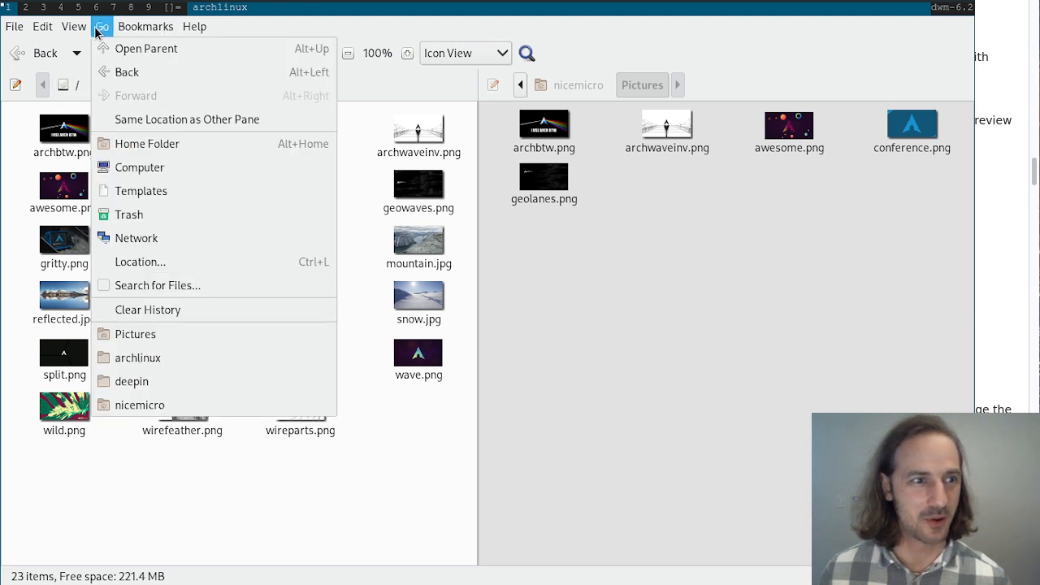
pyautogui.click(74, 26)
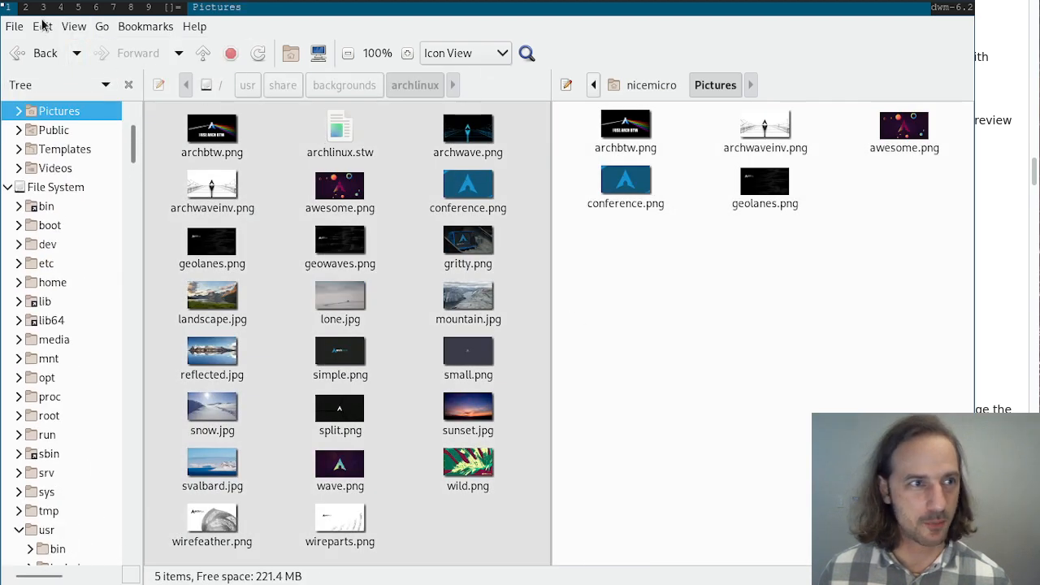
# Open a second tab, browse it to /proc, then close that tab.
pyautogui.click(42, 26)
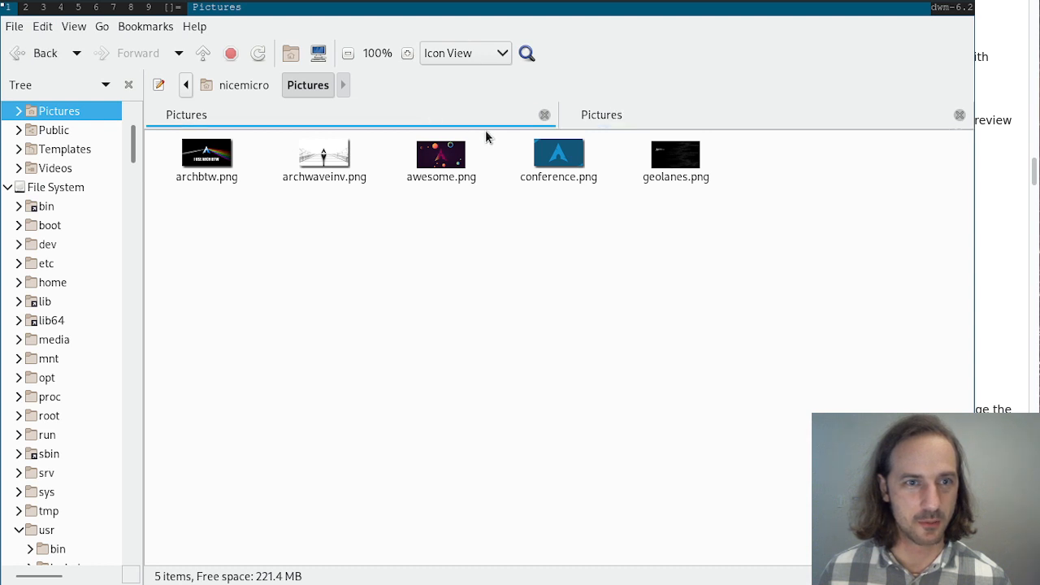
pyautogui.click(50, 396)
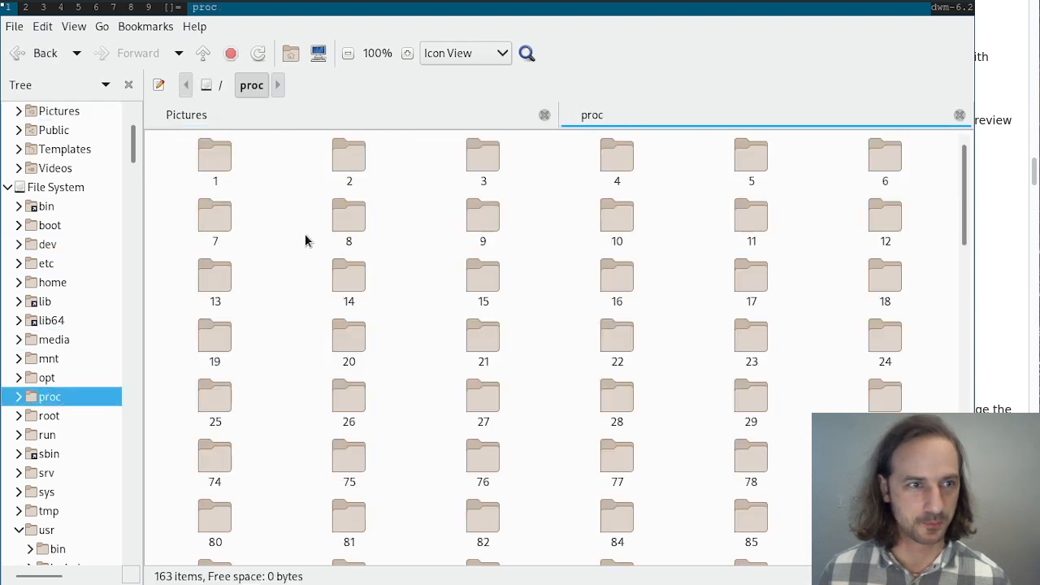
pyautogui.click(46, 491)
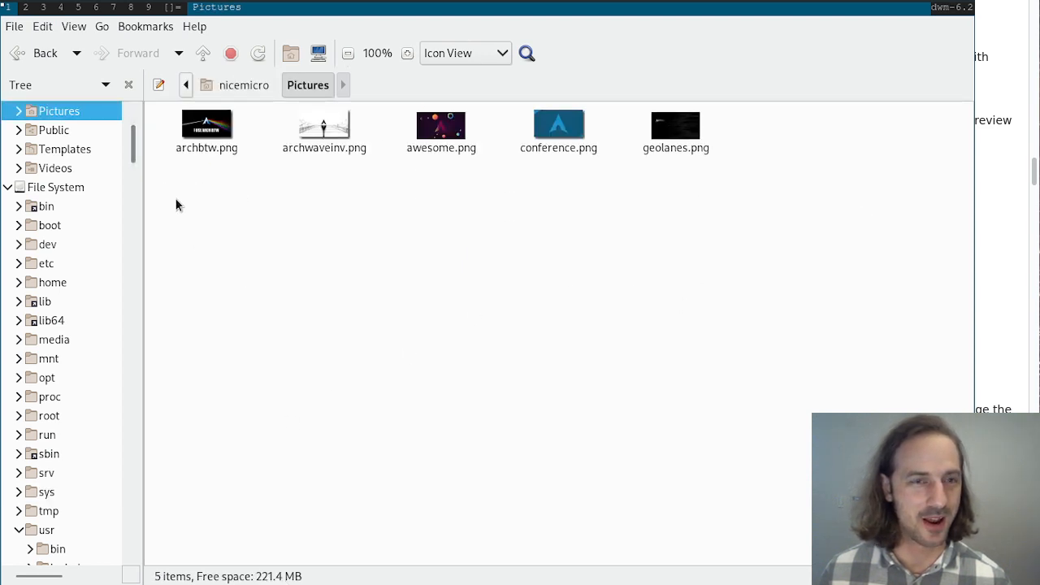
# Open Pictures in a new Caja window from the File menu.
pyautogui.click(14, 26)
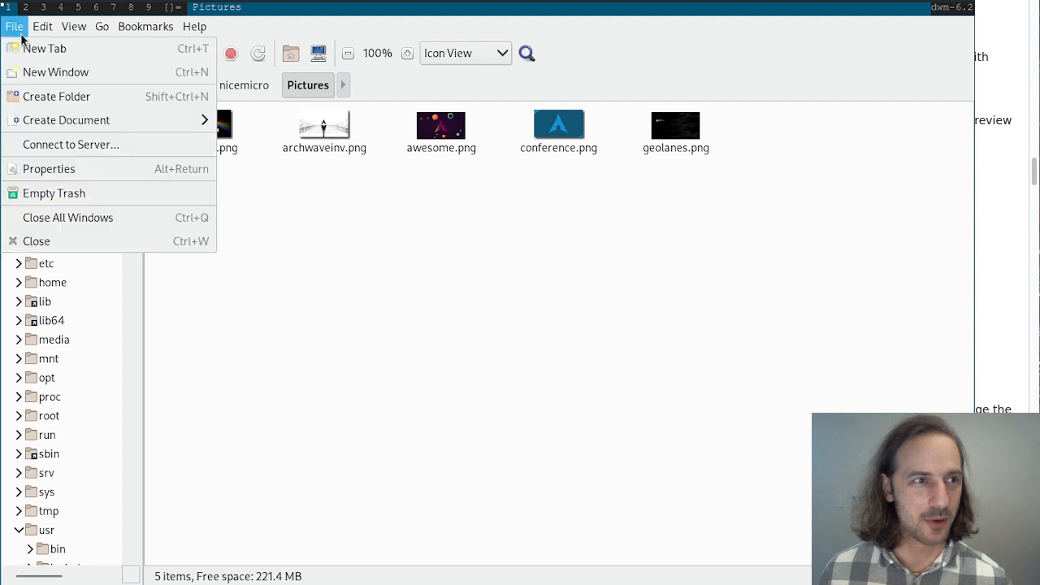
pyautogui.click(55, 72)
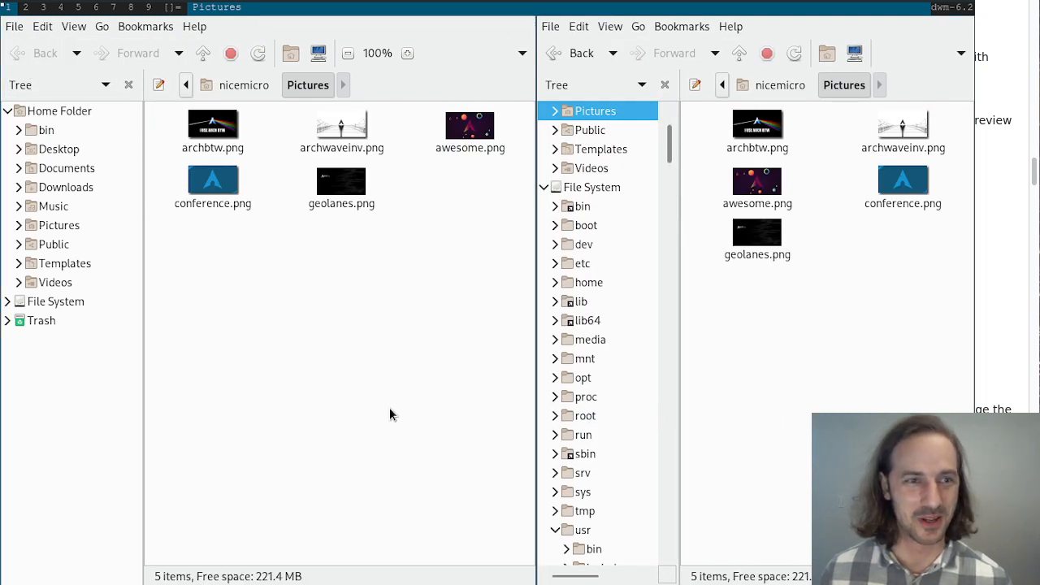
pyautogui.moveTo(333, 350)
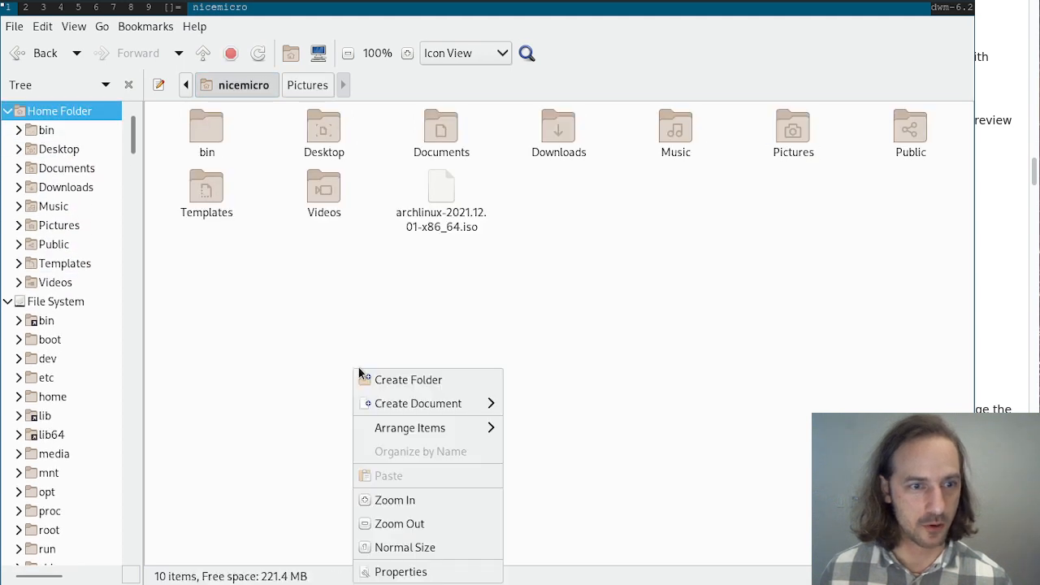
# Check bin's context menu and the Go menu, then copy the bin folder.
pyautogui.click(307, 228)
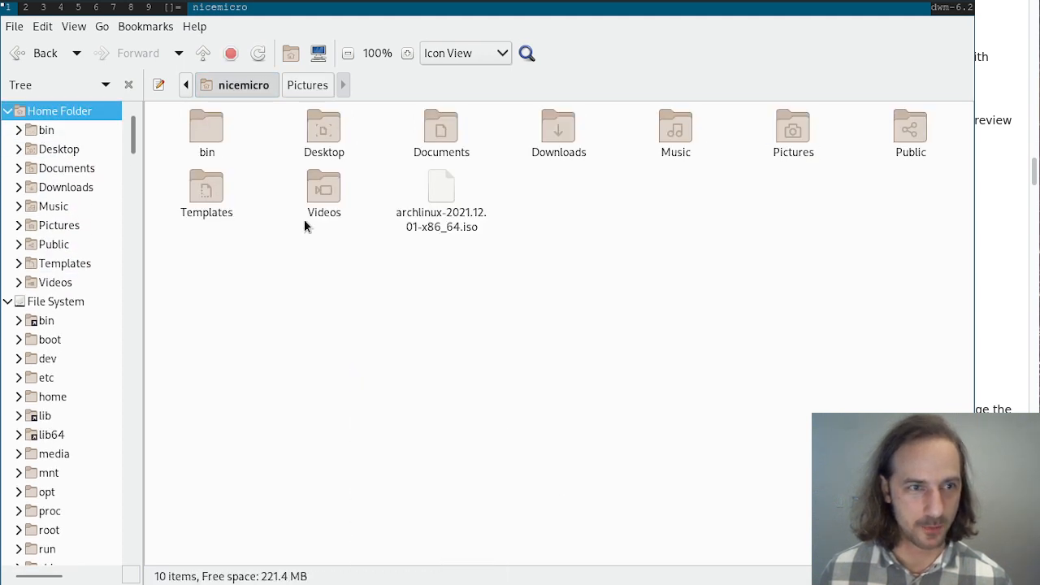
pyautogui.rightClick(207, 126)
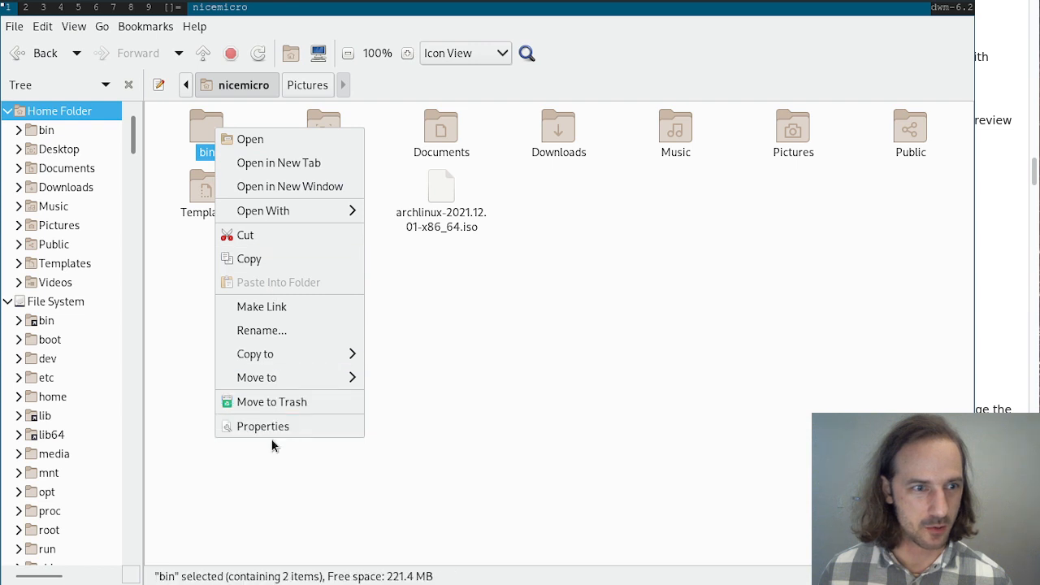
pyautogui.click(498, 410)
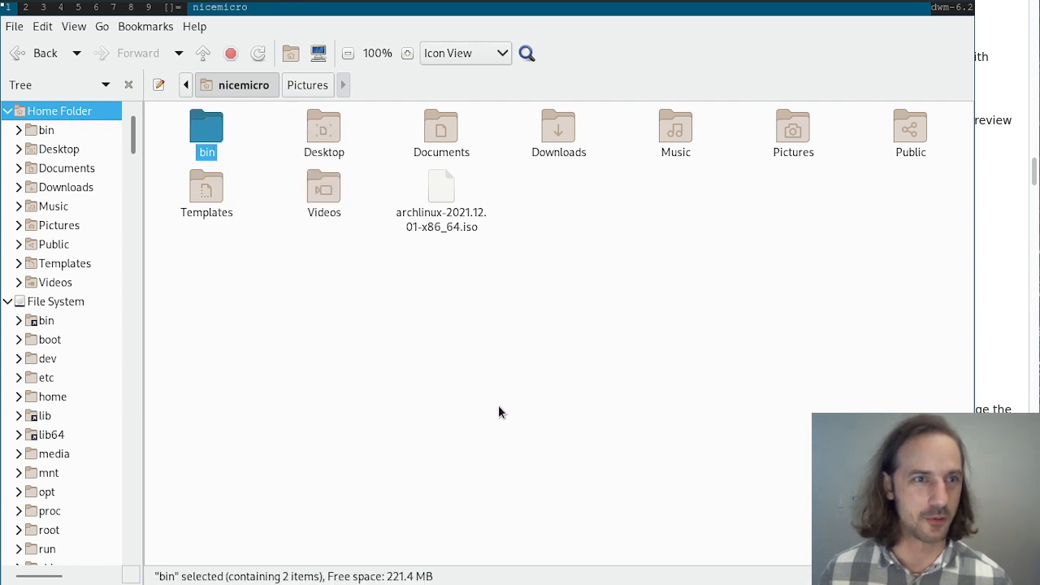
pyautogui.moveTo(134, 38)
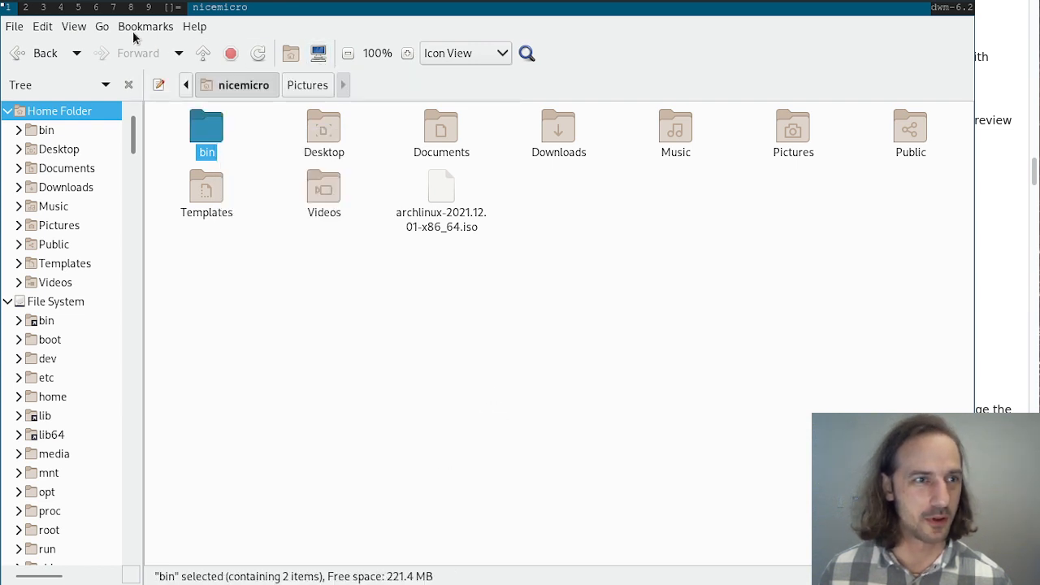
pyautogui.click(102, 26)
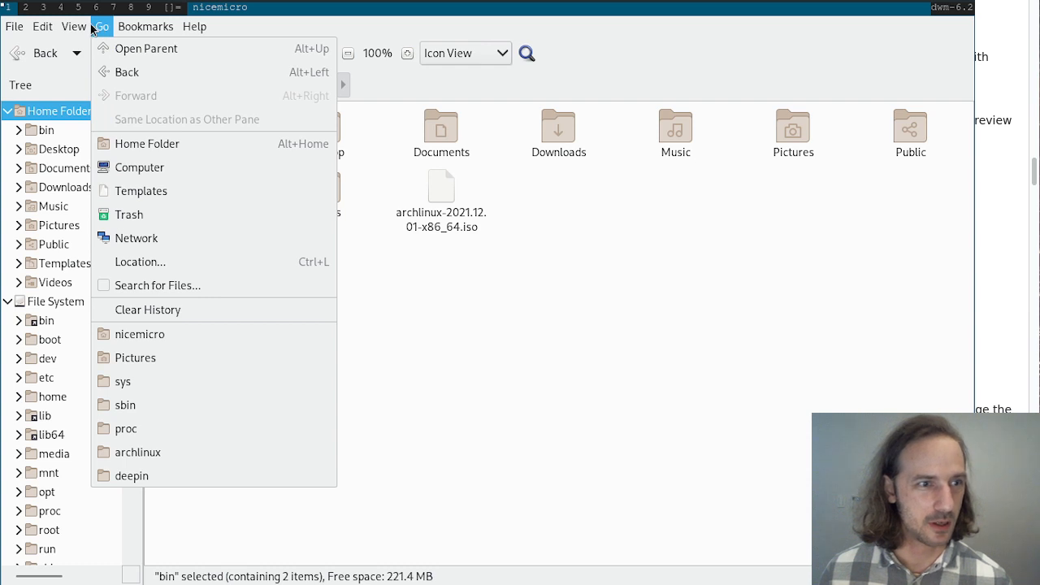
pyautogui.click(43, 26)
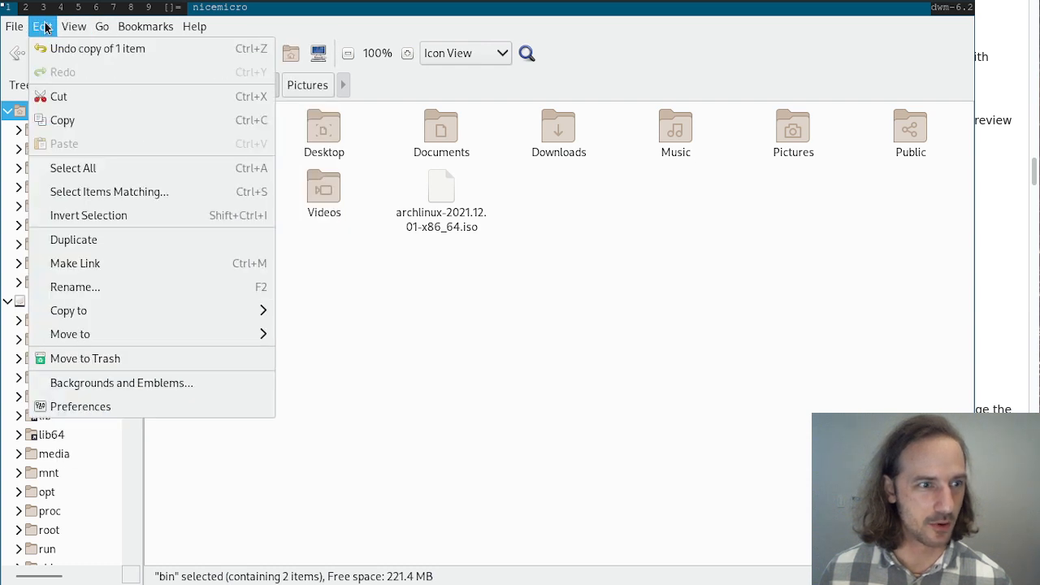
pyautogui.moveTo(61, 119)
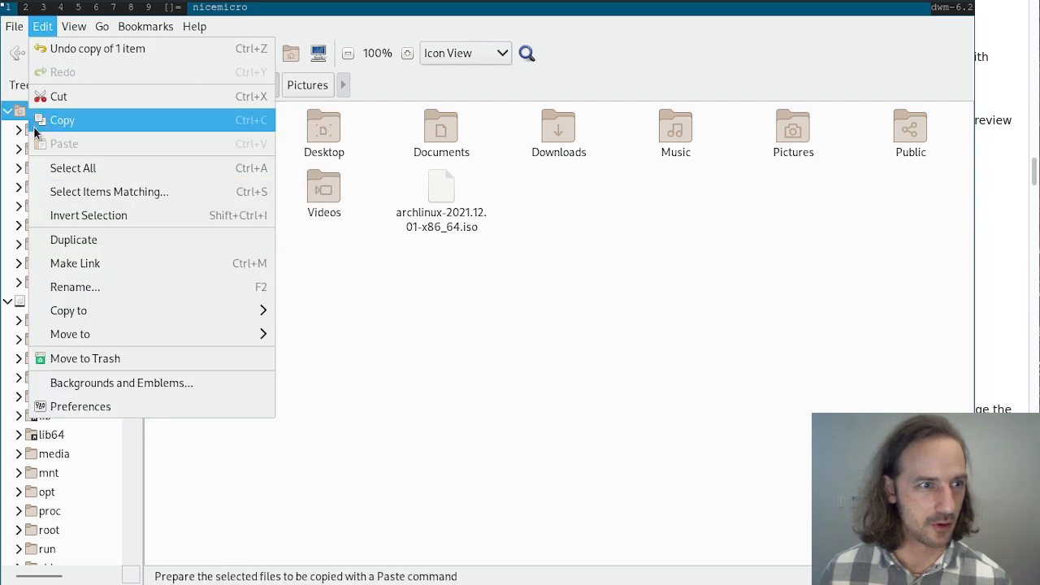
pyautogui.click(14, 26)
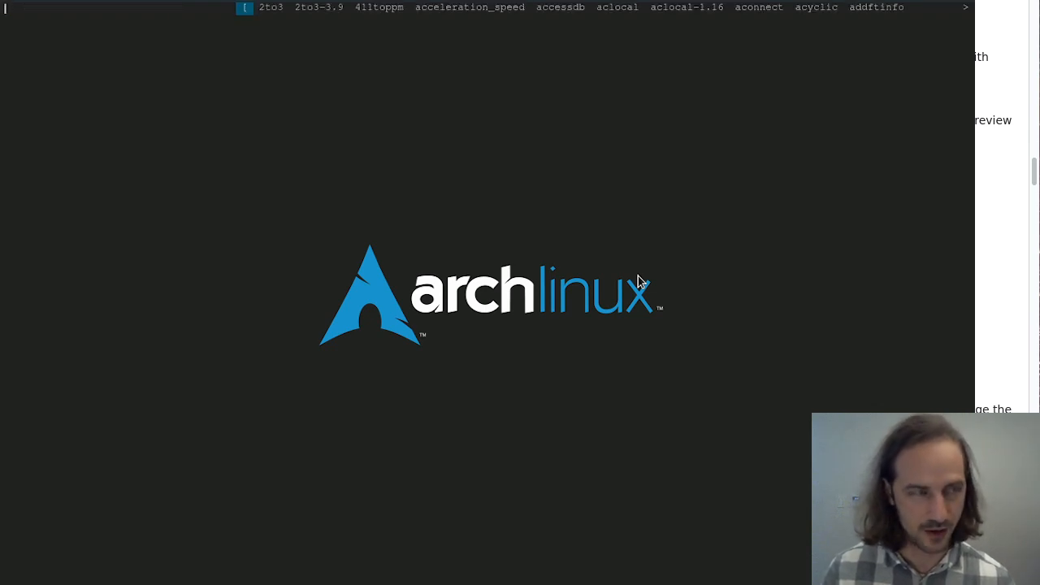
# Enter dde in dmenu to launch Deepin File Manager.
pyautogui.write('dde')
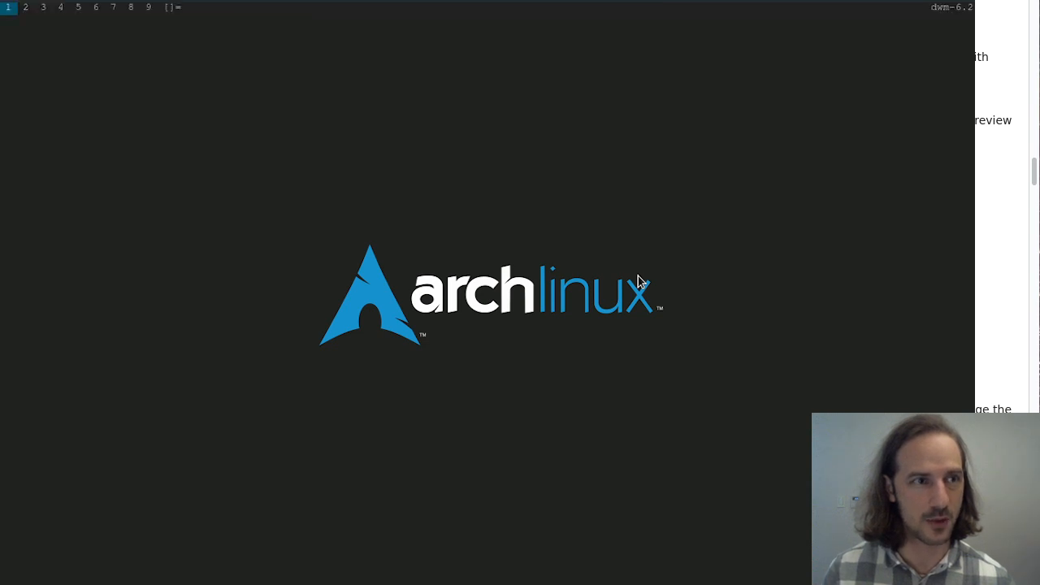
pyautogui.moveTo(484, 303)
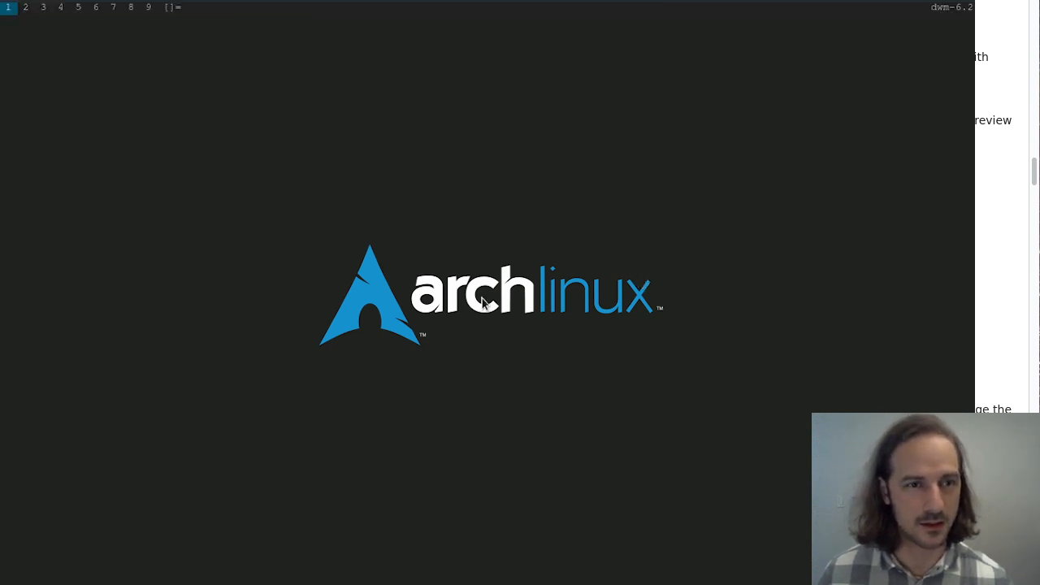
pyautogui.moveTo(421, 162)
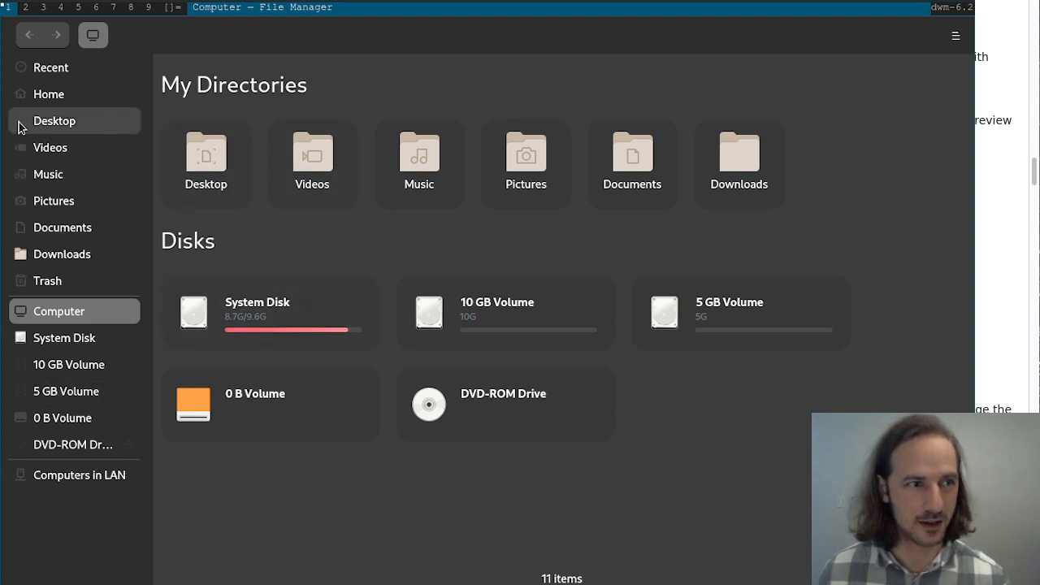
pyautogui.moveTo(160, 491)
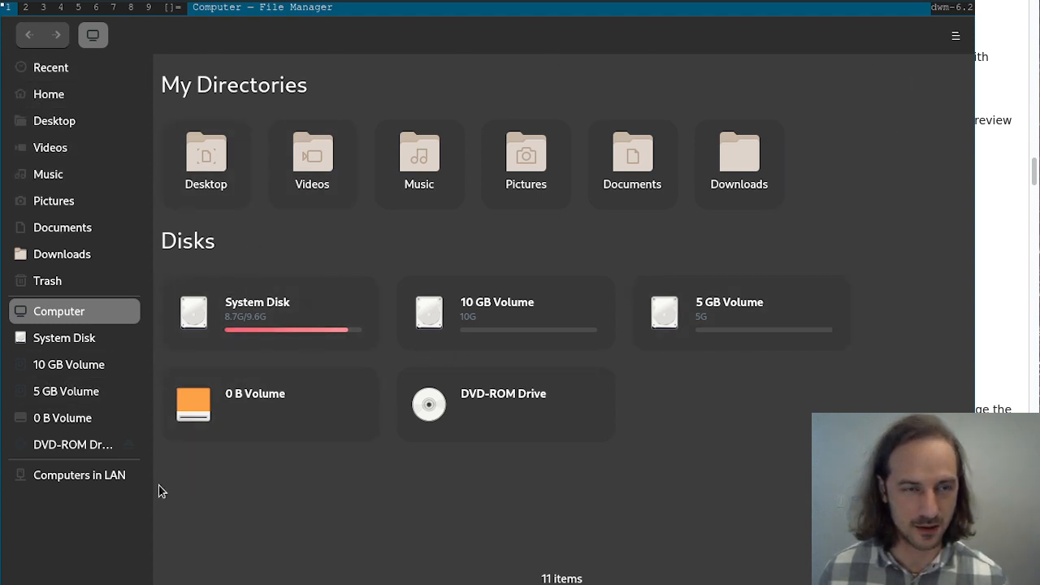
pyautogui.moveTo(632, 162)
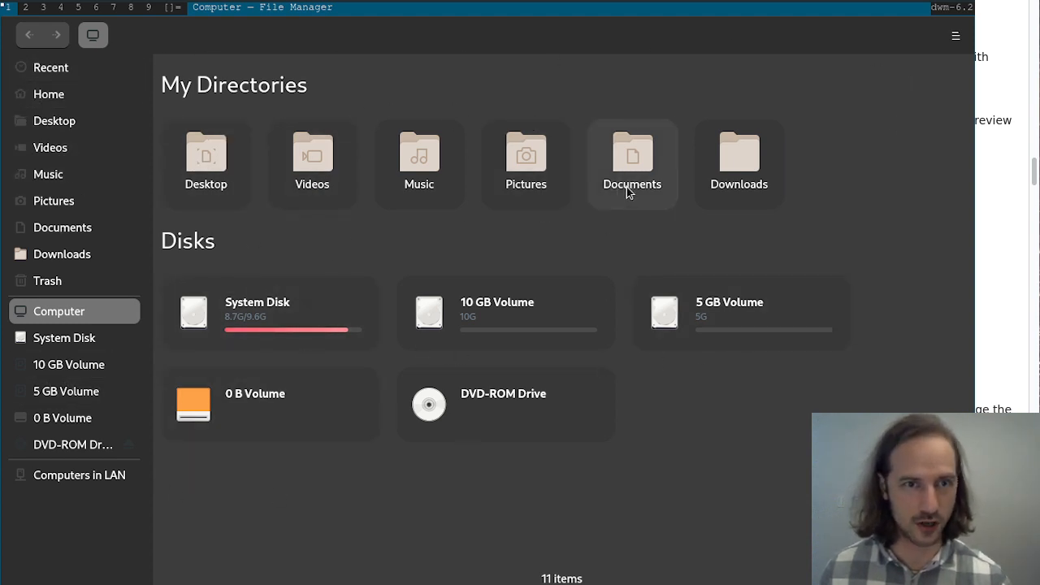
pyautogui.moveTo(626, 215)
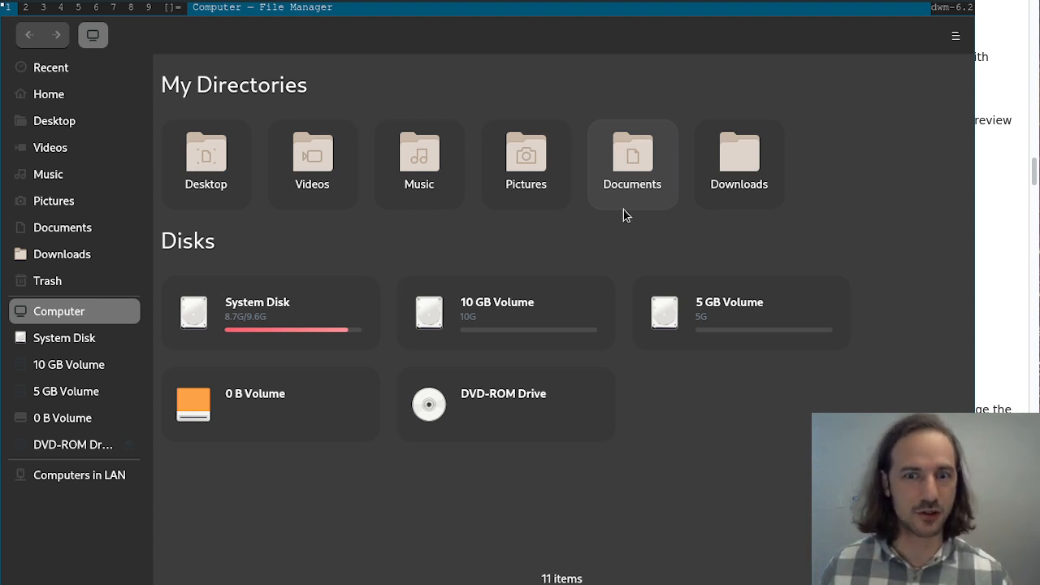
pyautogui.moveTo(526, 154)
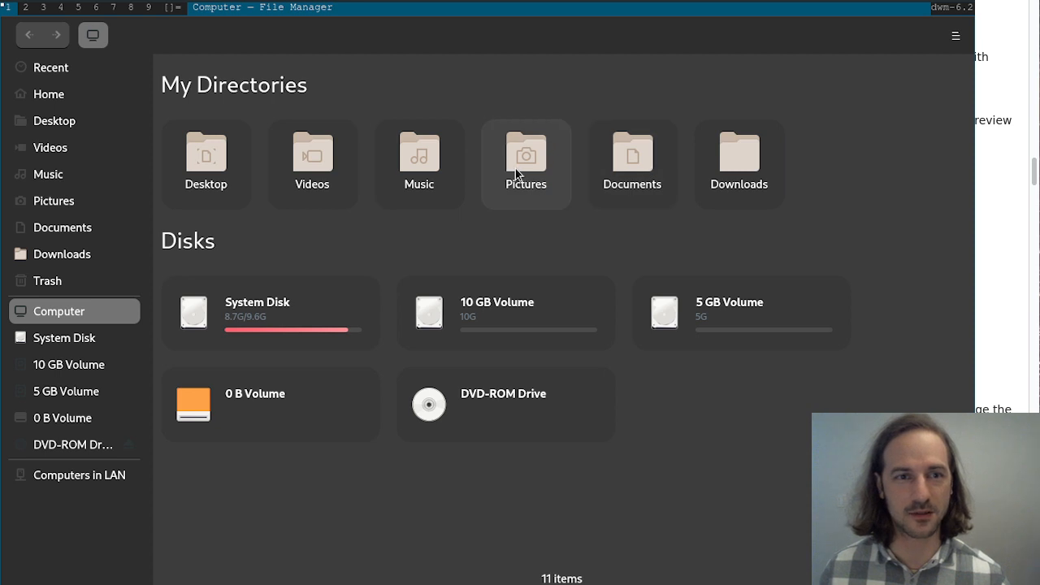
pyautogui.moveTo(695, 171)
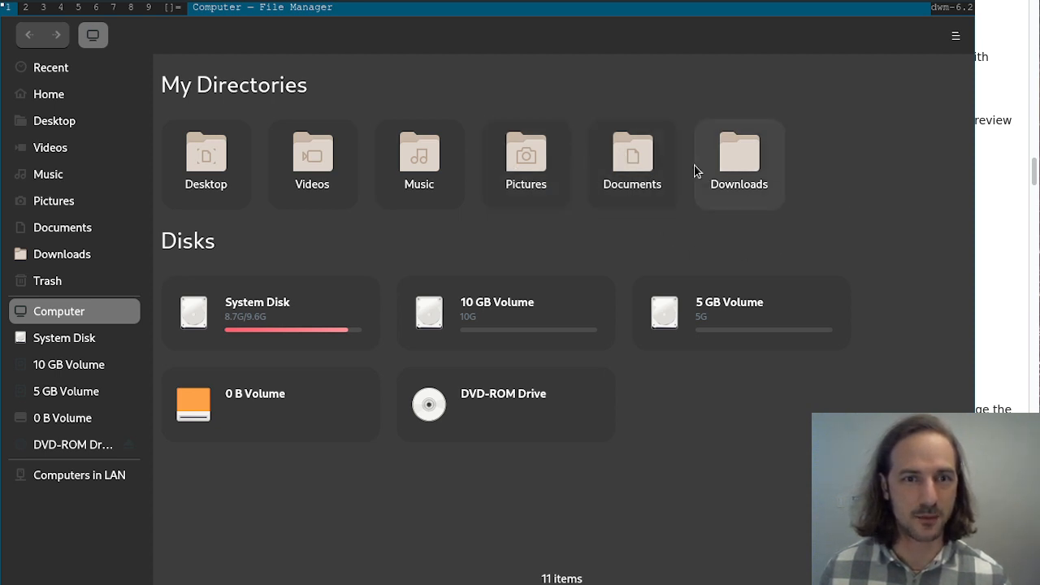
pyautogui.moveTo(650, 208)
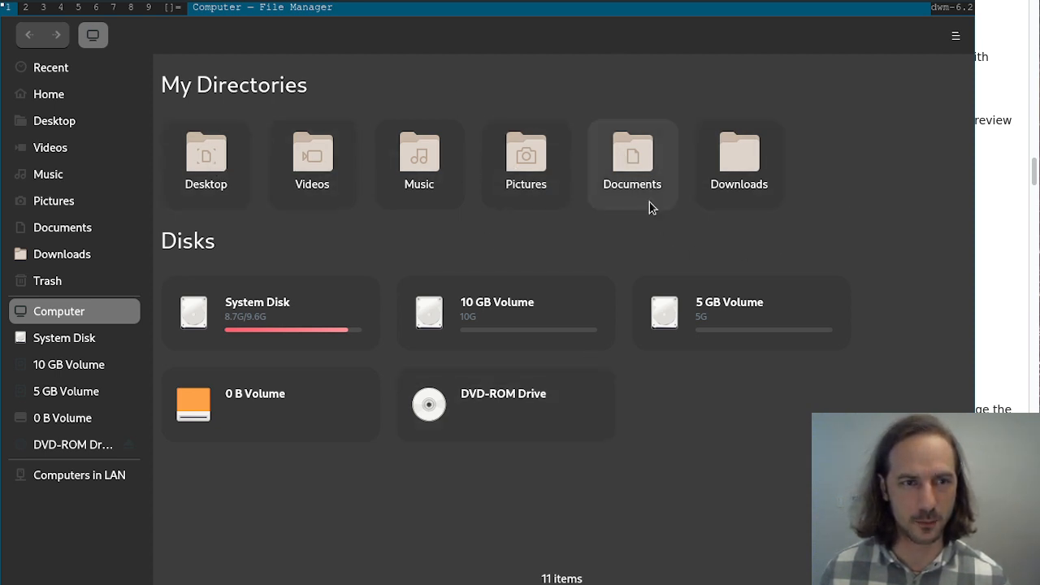
pyautogui.moveTo(526, 154)
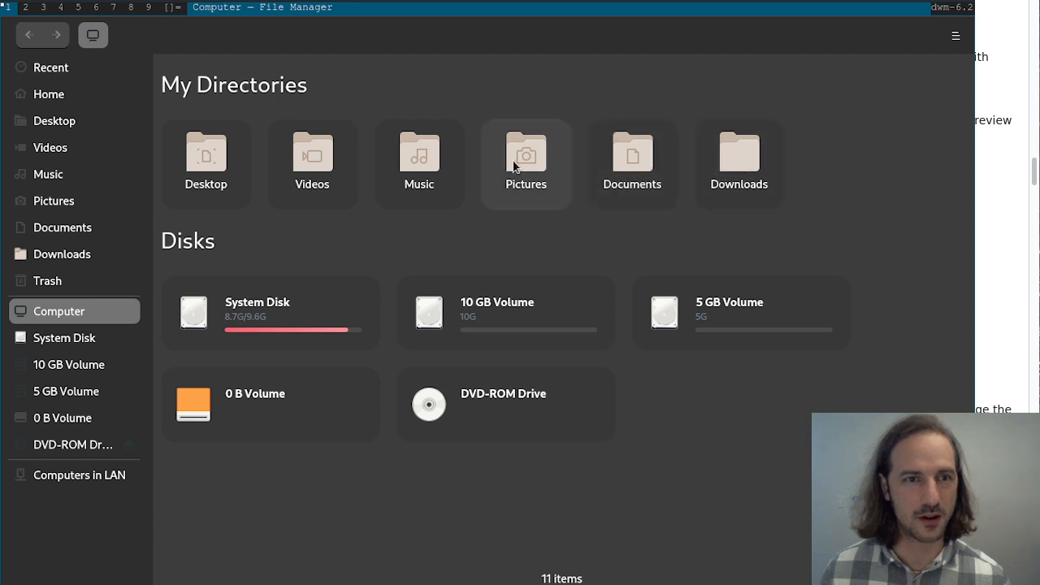
# Open Pictures, toggle icon then list view, and open a second window.
pyautogui.doubleClick(525, 154)
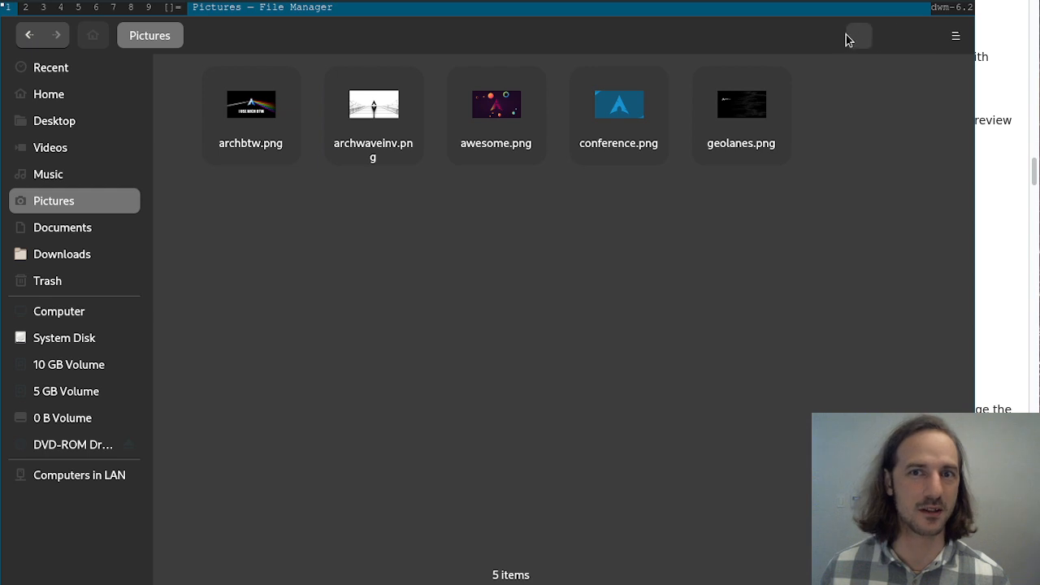
pyautogui.moveTo(796, 37)
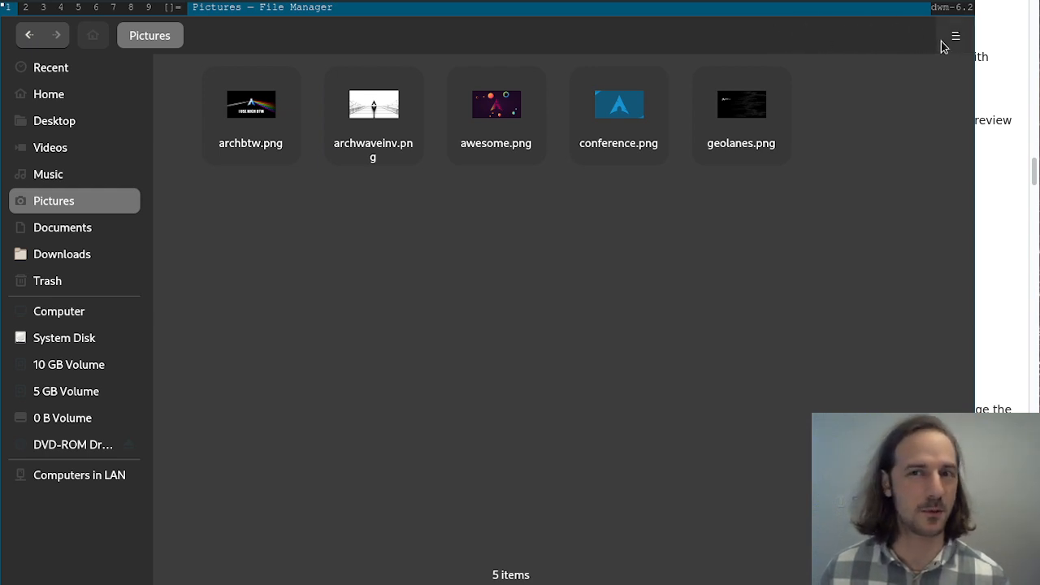
pyautogui.moveTo(810, 41)
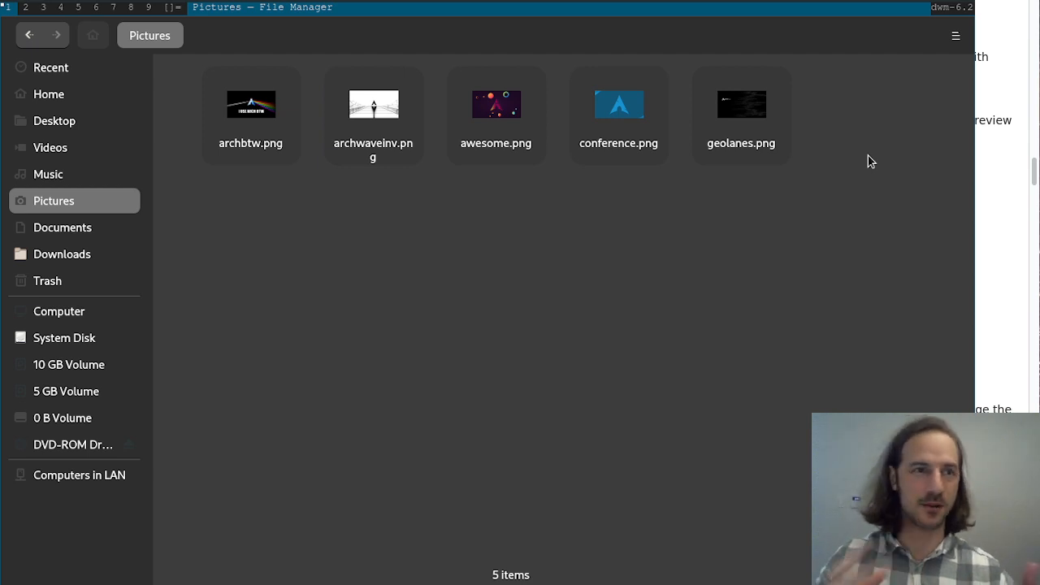
pyautogui.moveTo(905, 36)
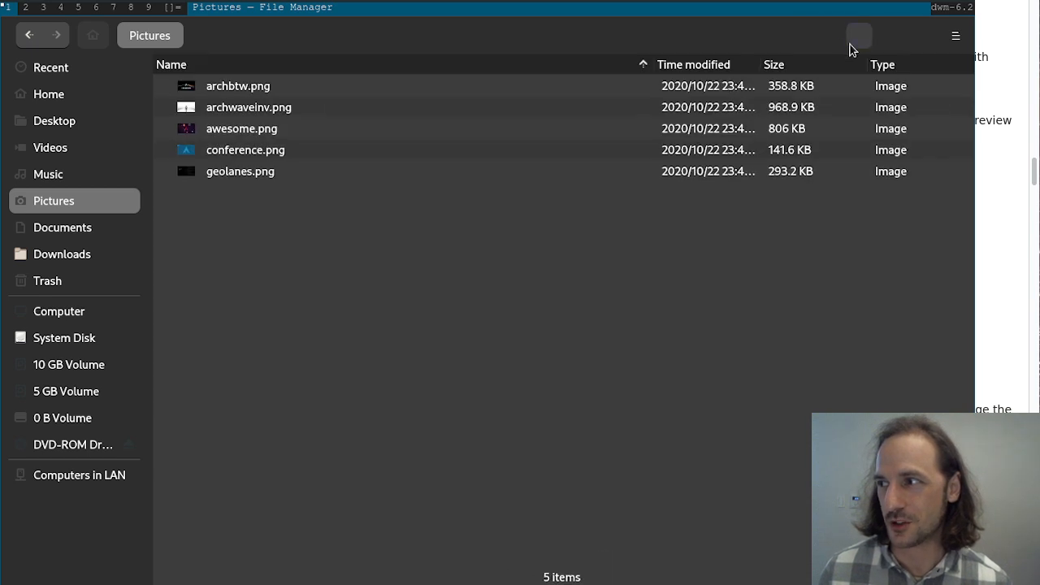
pyautogui.click(859, 35)
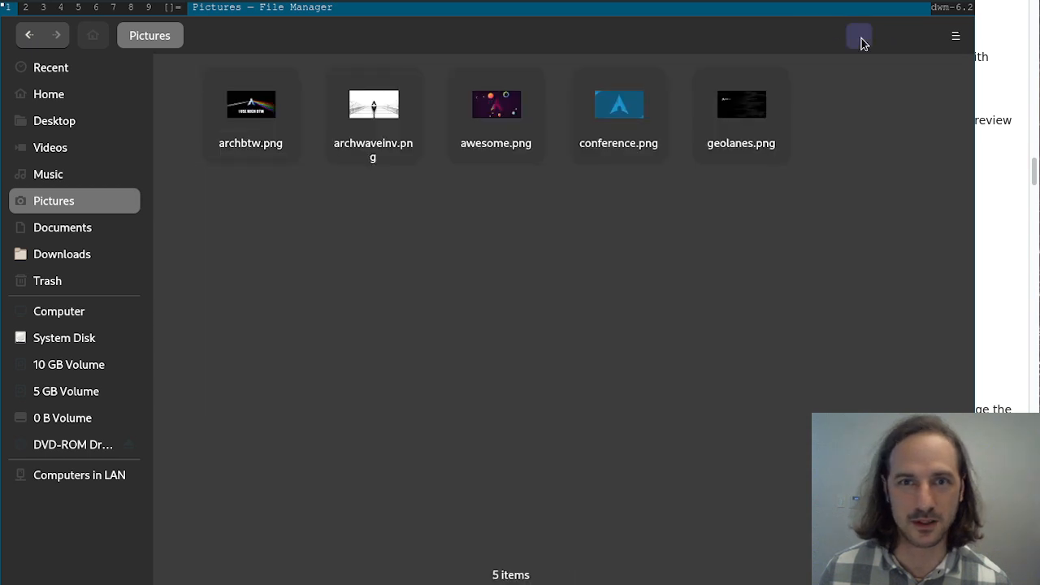
pyautogui.click(858, 36)
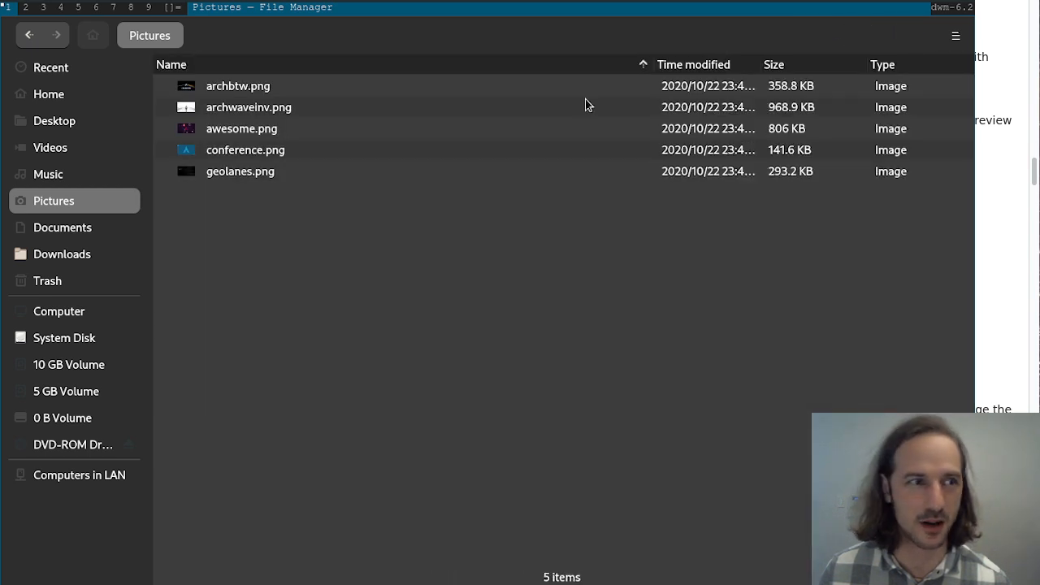
pyautogui.click(956, 35)
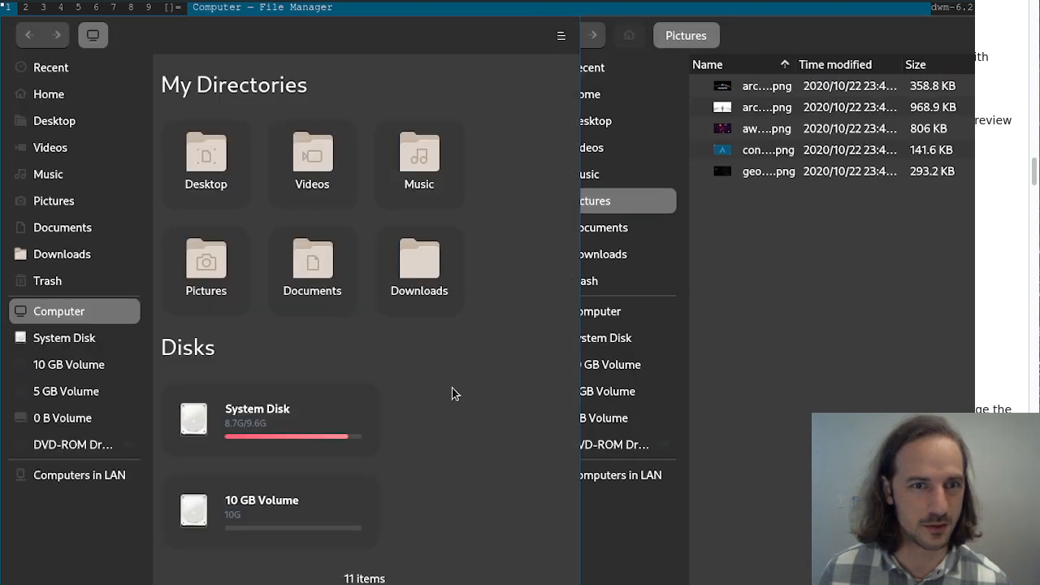
pyautogui.moveTo(611, 364)
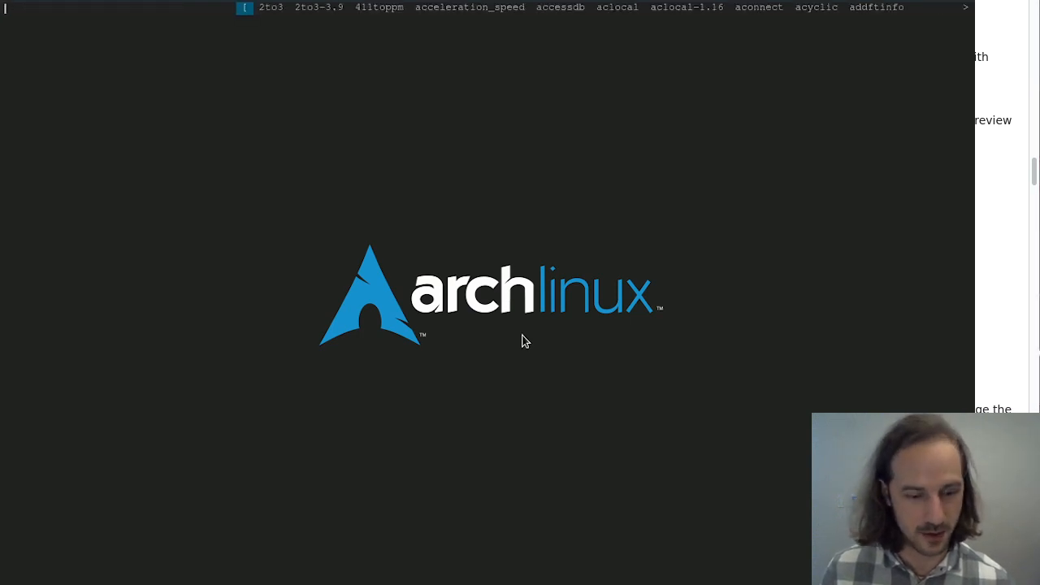
# Launch Dolphin from dmenu by typing dolphin.
pyautogui.write('dolphi')
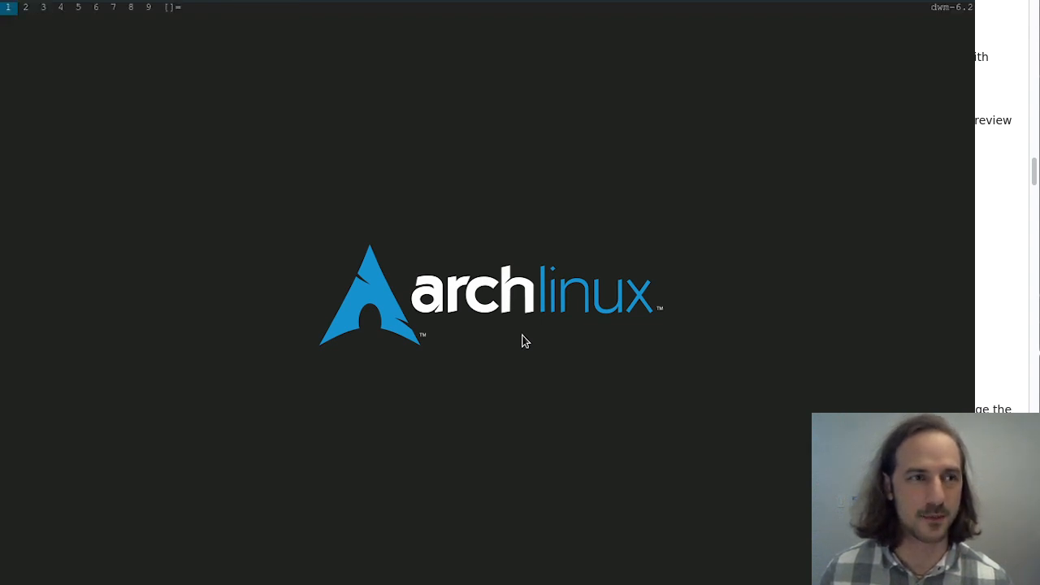
pyautogui.moveTo(672, 348)
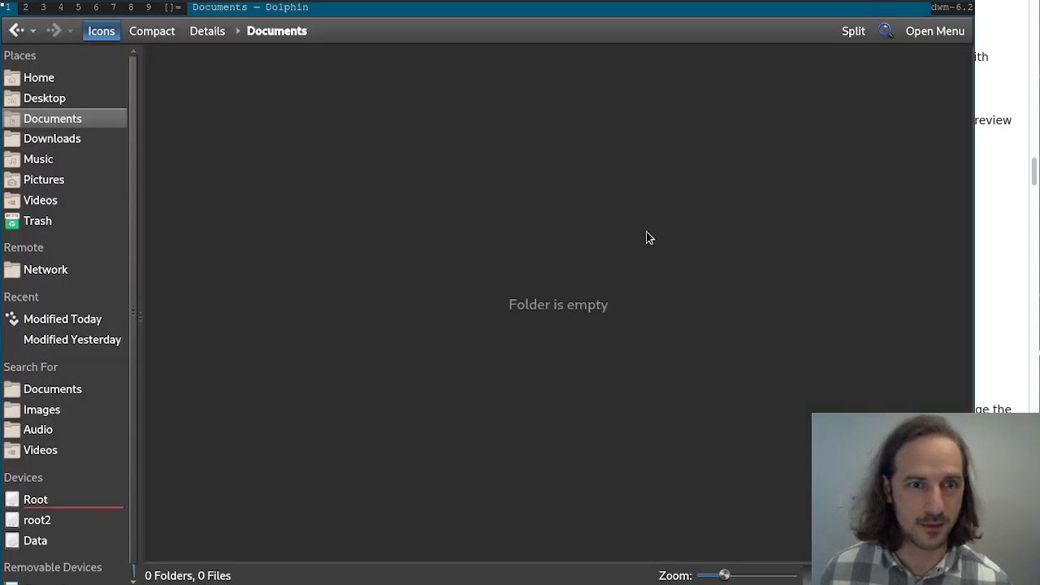
pyautogui.moveTo(110, 88)
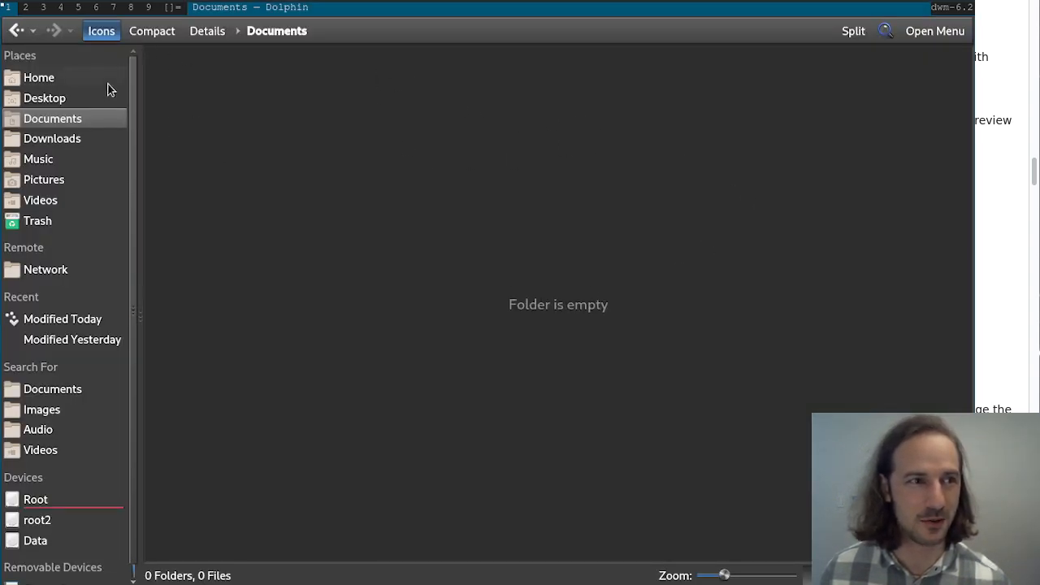
pyautogui.moveTo(17, 305)
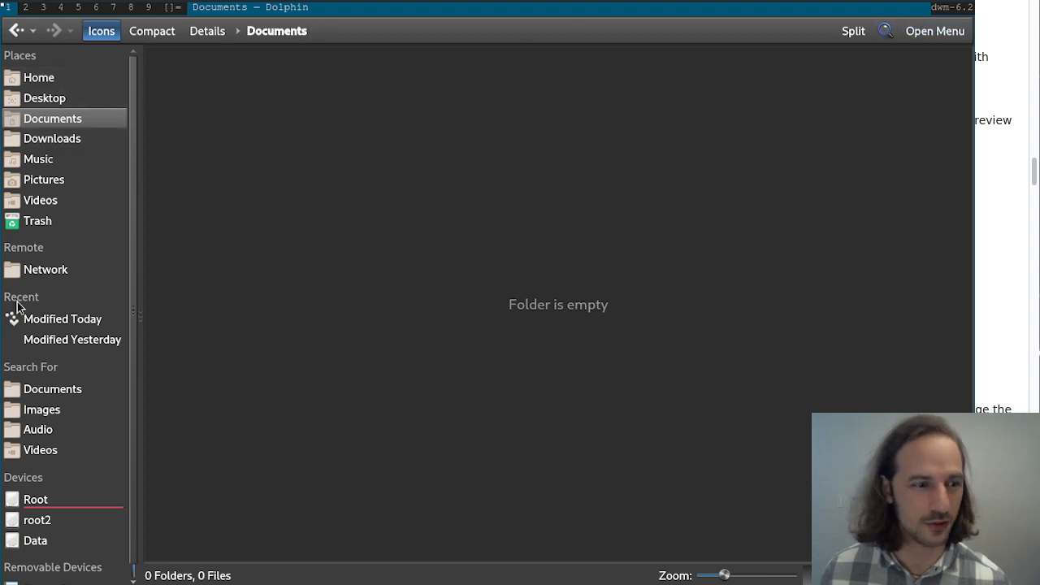
# Browse Downloads, then Pictures, and set thumbnails to a slightly larger medium size.
pyautogui.click(52, 139)
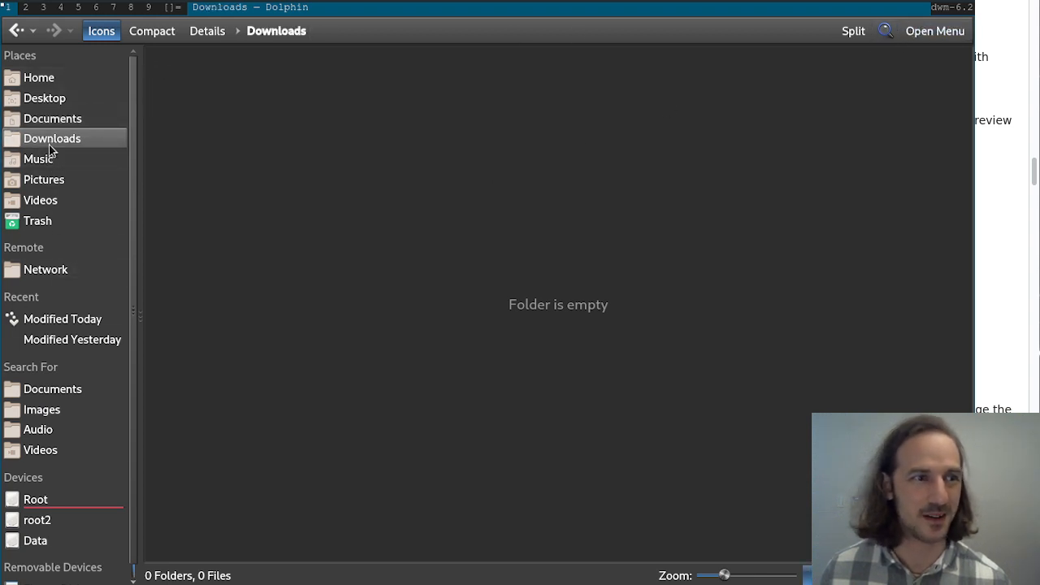
pyautogui.click(44, 179)
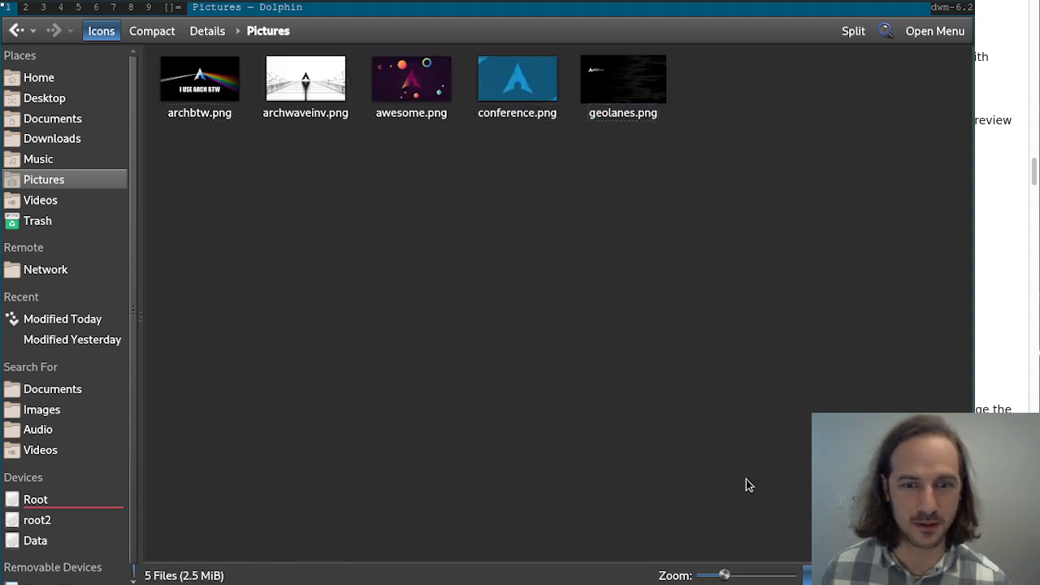
pyautogui.moveTo(723, 576); pyautogui.dragTo(784, 575)
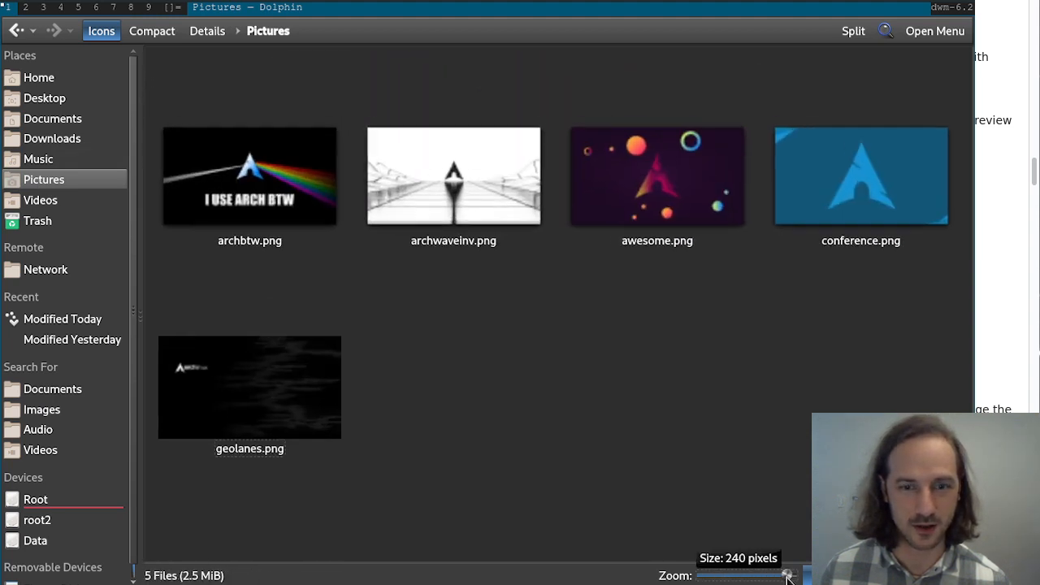
pyautogui.moveTo(788, 575); pyautogui.dragTo(764, 575)
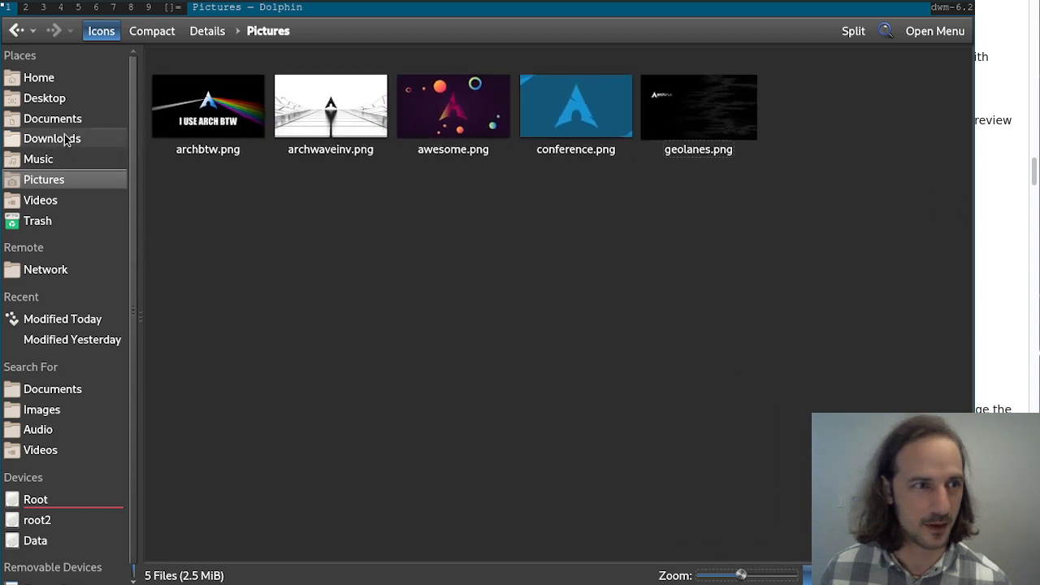
# Open the Downloads place in a new Dolphin tab.
pyautogui.rightClick(51, 138)
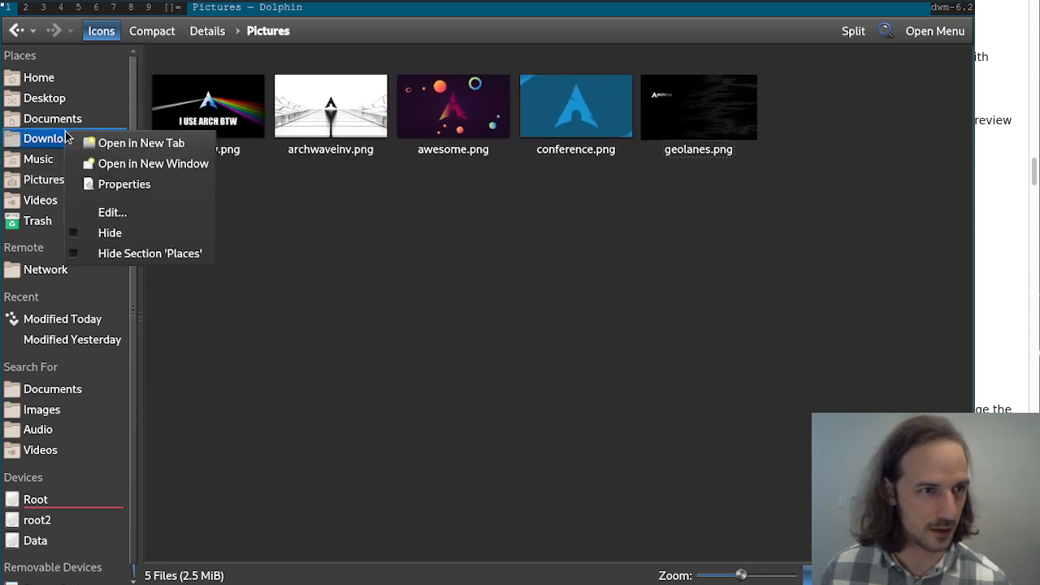
pyautogui.click(140, 142)
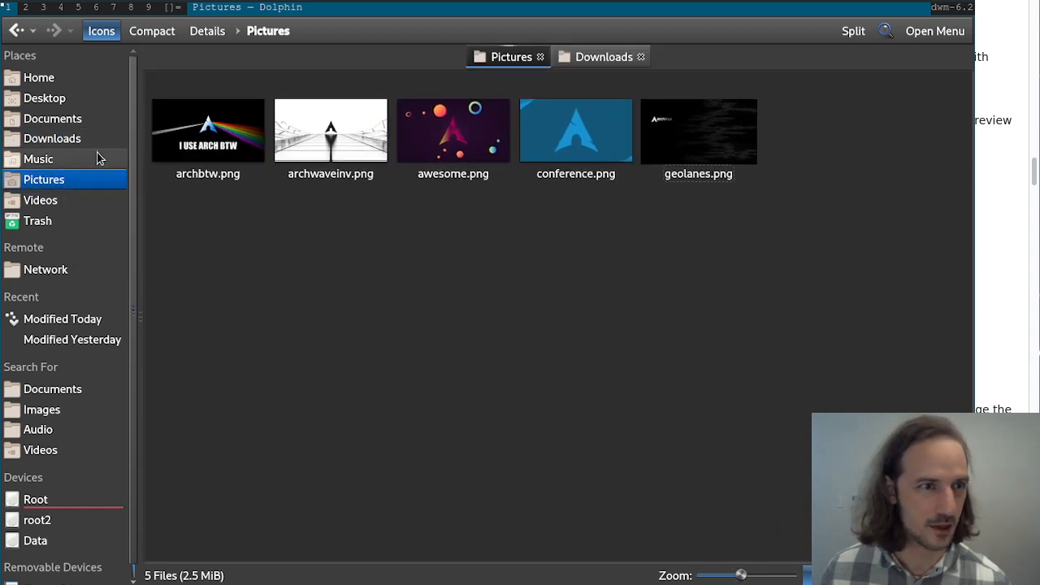
pyautogui.moveTo(363, 325)
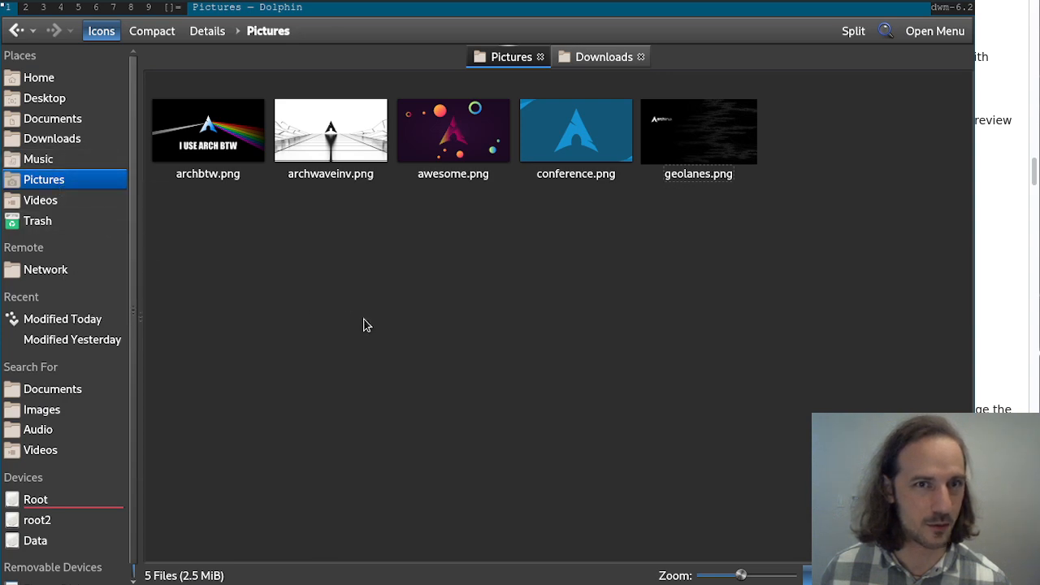
pyautogui.click(853, 31)
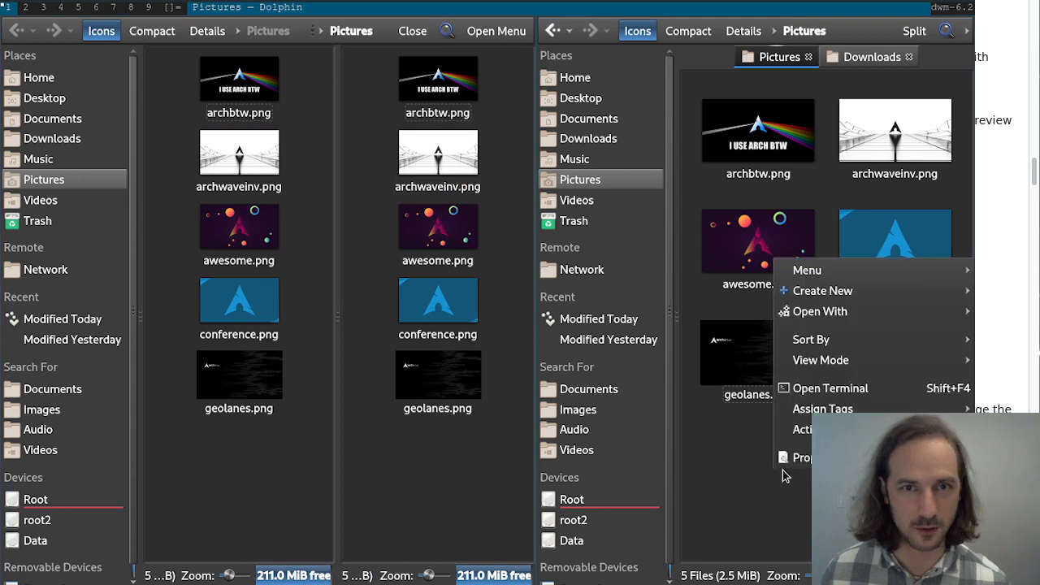
# Show Documents and Downloads in the two panes, trying Details before returning to Icons.
pyautogui.click(749, 464)
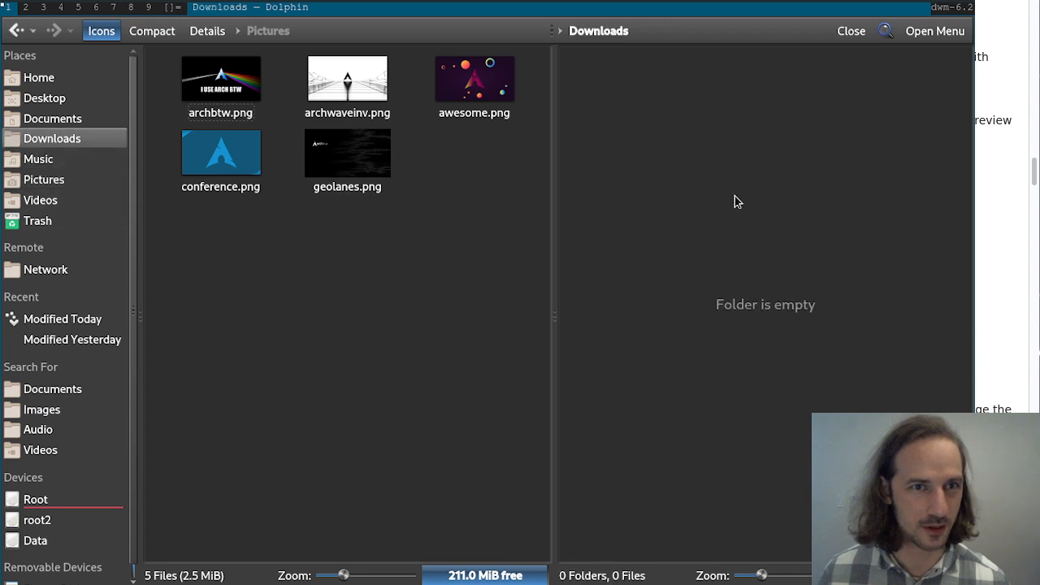
pyautogui.moveTo(32, 398)
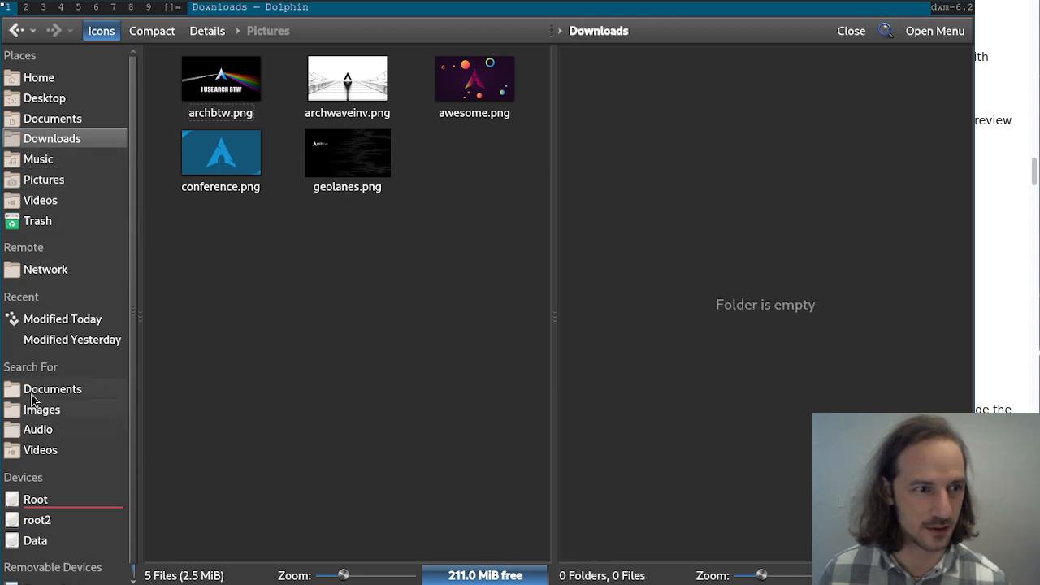
pyautogui.click(52, 388)
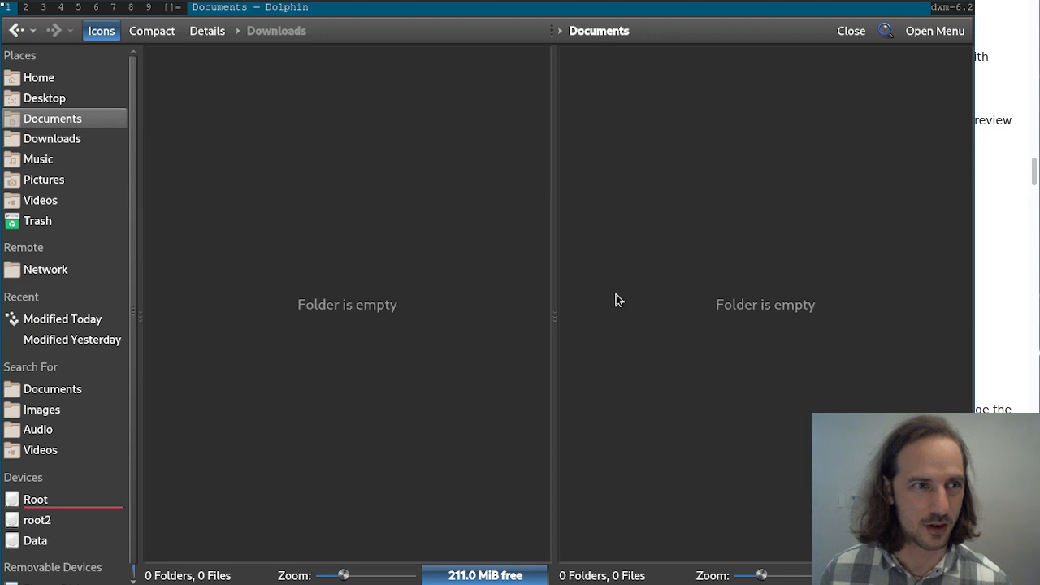
pyautogui.click(52, 139)
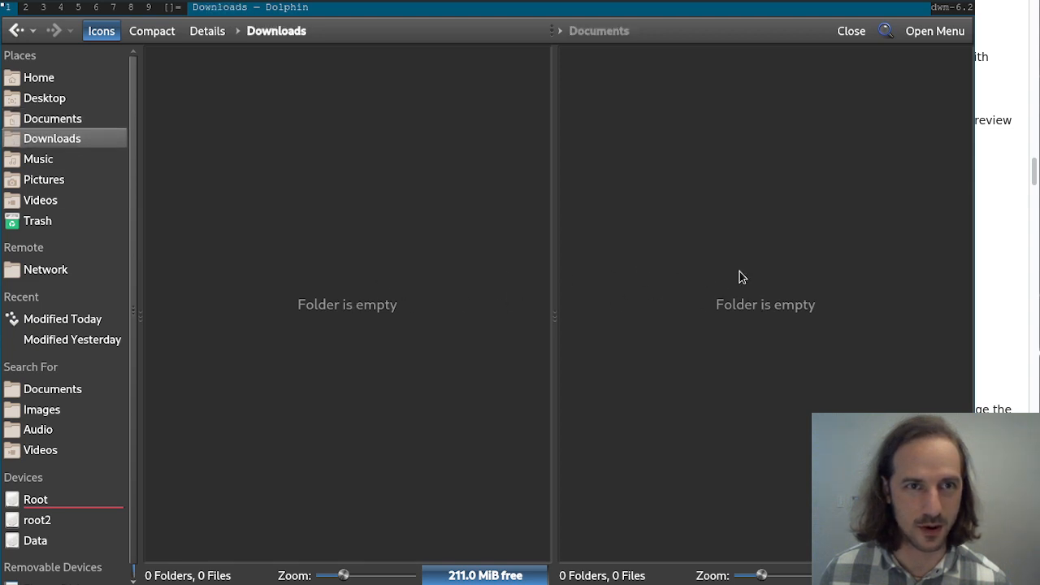
pyautogui.click(53, 119)
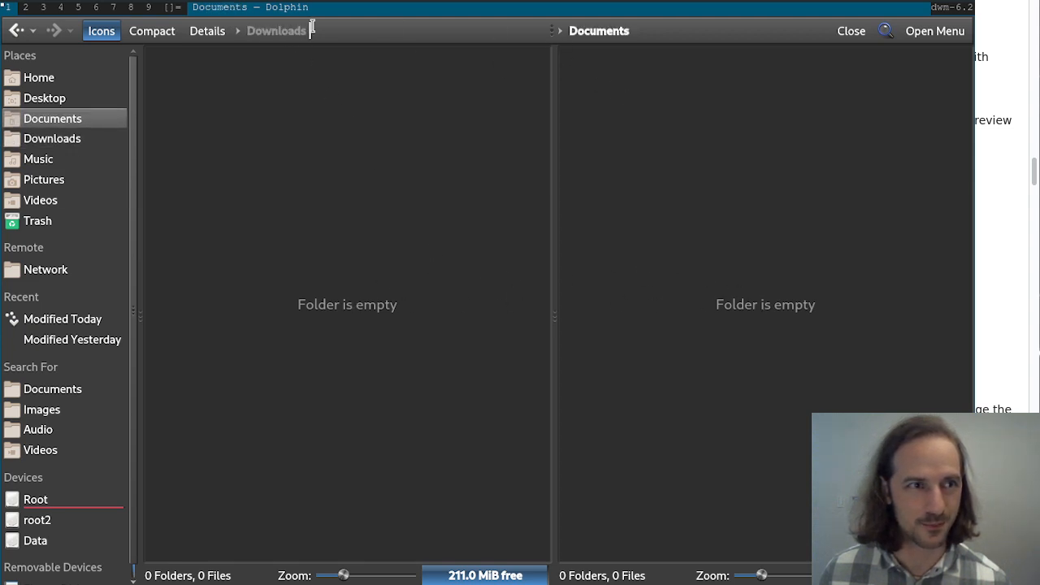
pyautogui.click(207, 31)
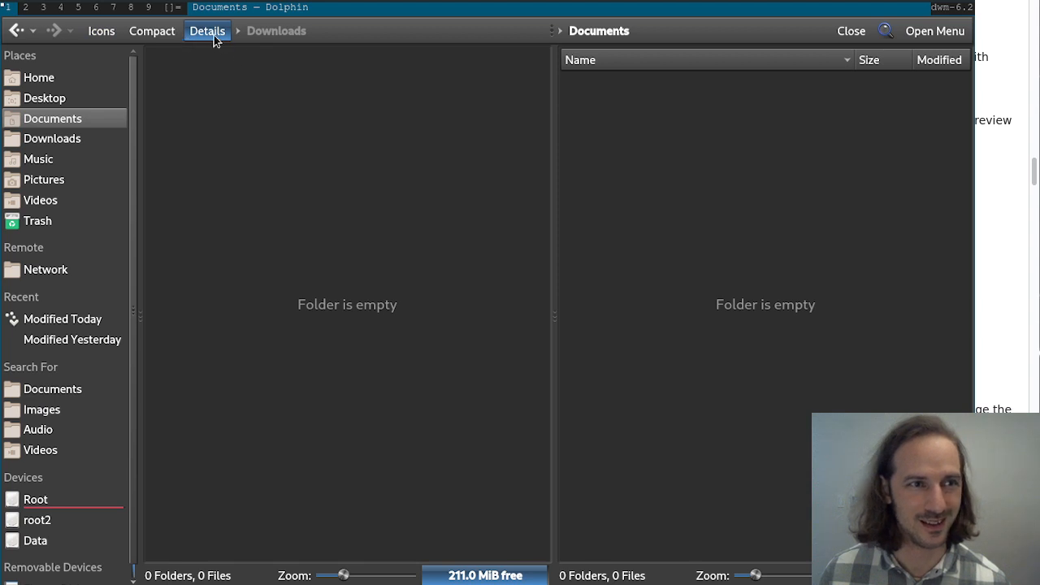
pyautogui.click(100, 31)
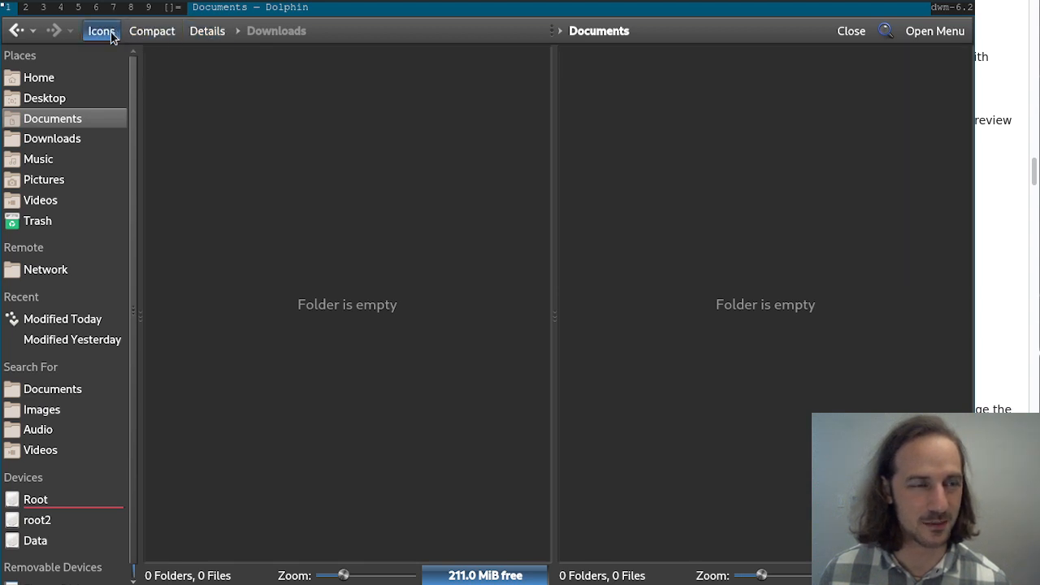
pyautogui.click(52, 138)
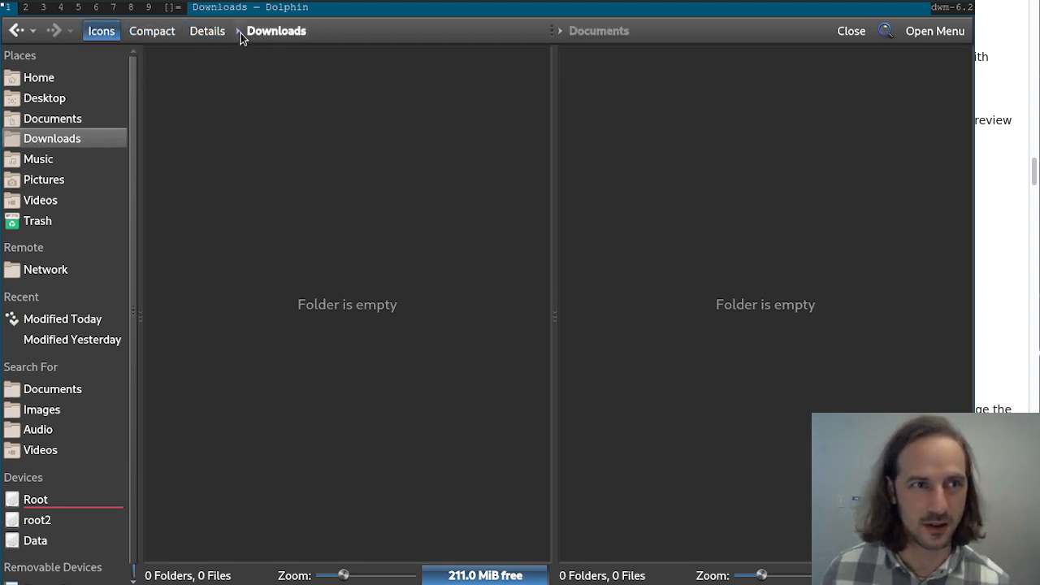
pyautogui.click(238, 31)
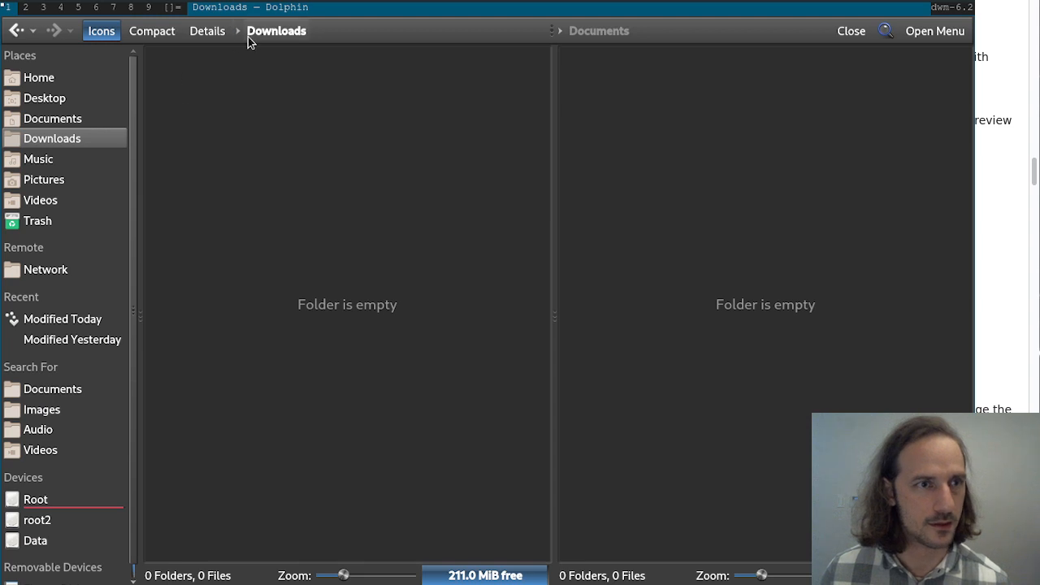
# Start Caja on workspace two and browse /usr/share/backgrounds, including its deepin folder.
pyautogui.click(26, 7)
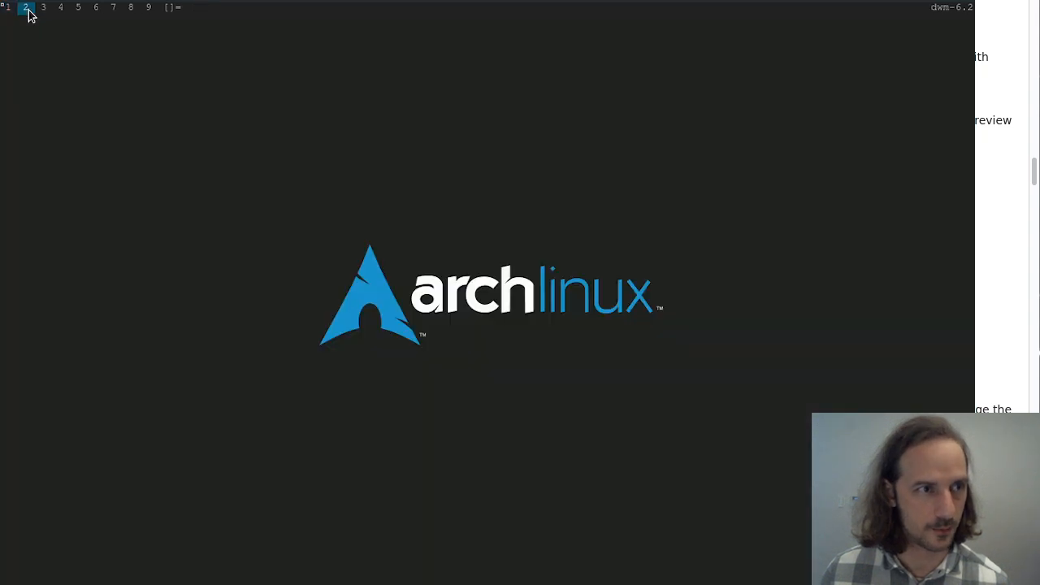
pyautogui.write('ca')
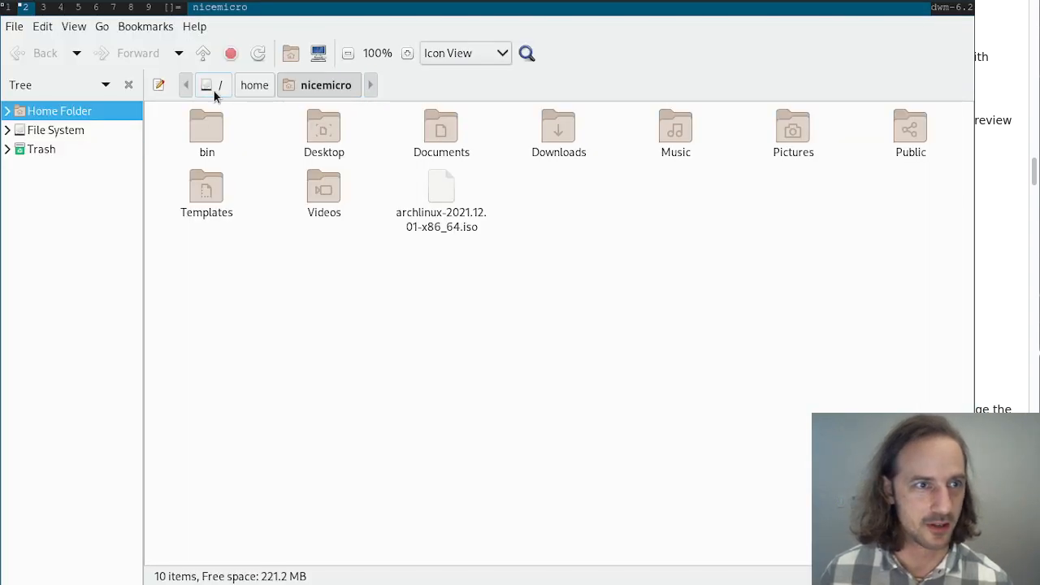
pyautogui.click(220, 84)
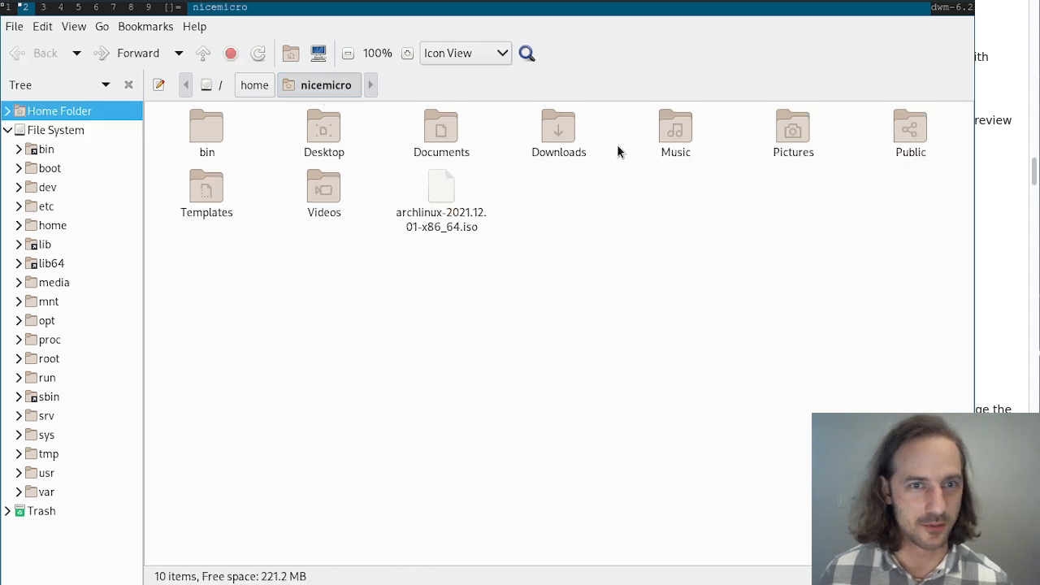
pyautogui.moveTo(154, 197)
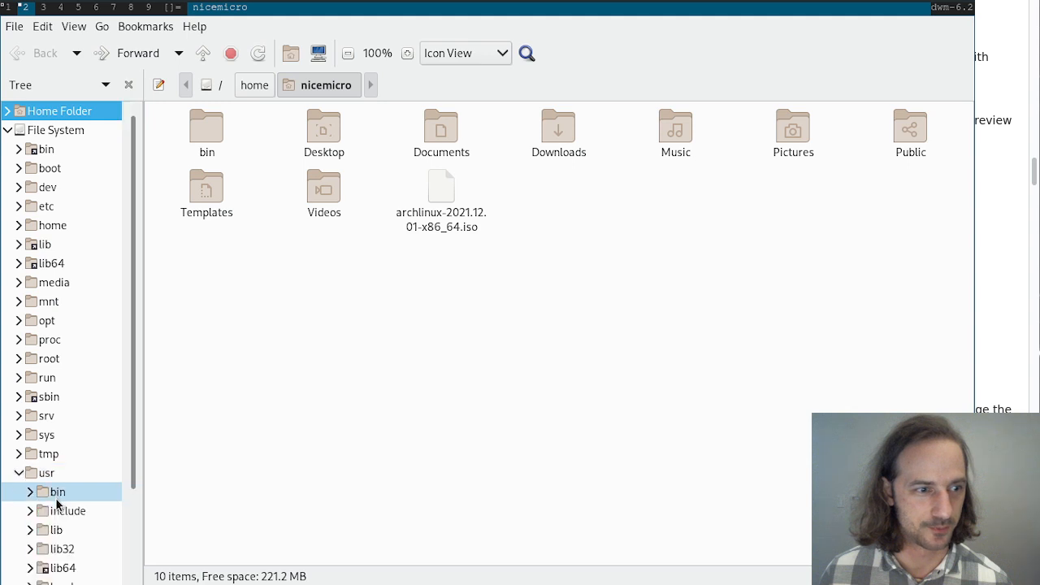
pyautogui.scroll(-3)
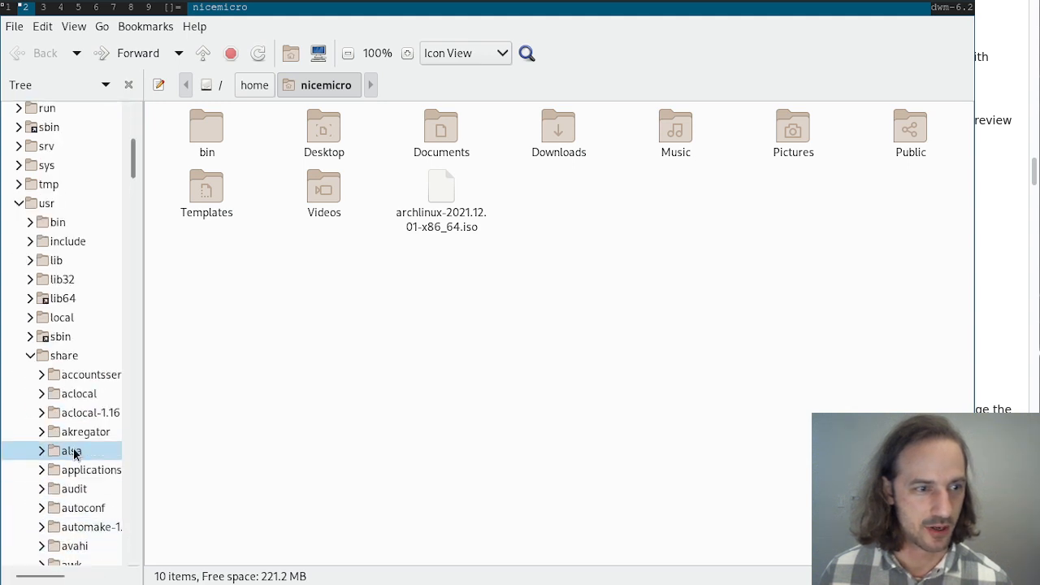
pyautogui.click(84, 312)
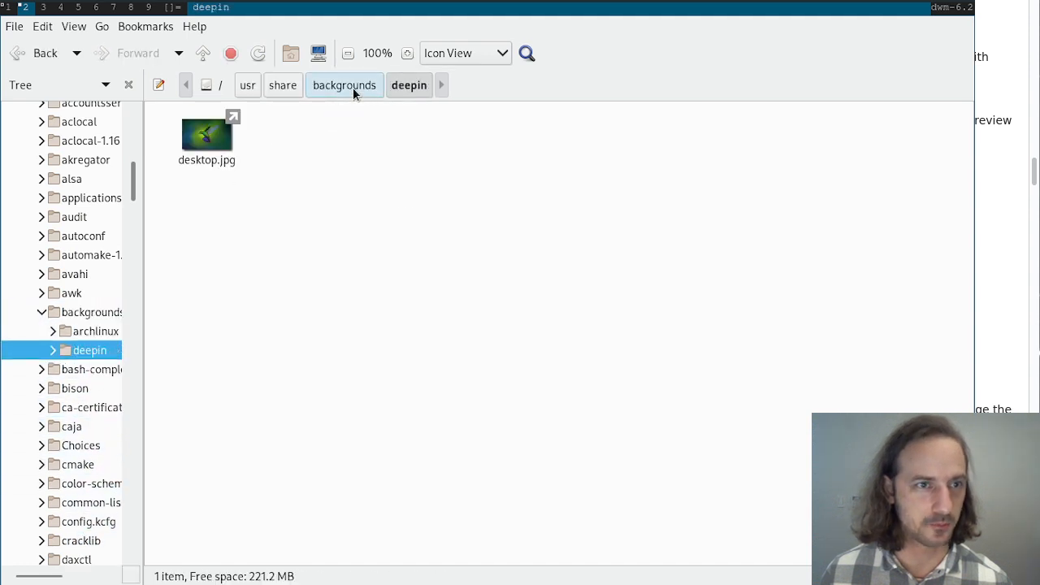
pyautogui.click(248, 85)
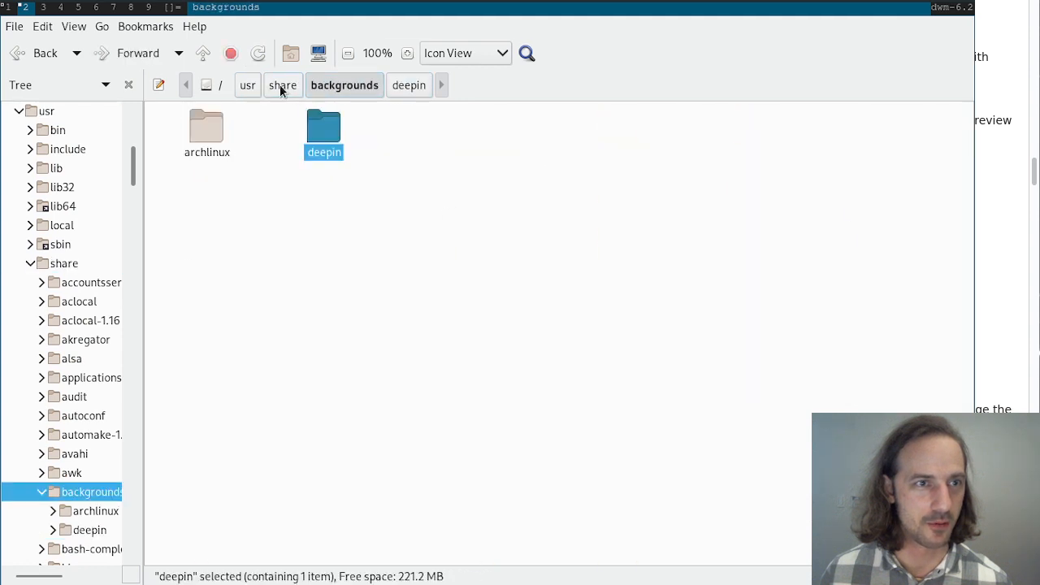
pyautogui.click(282, 85)
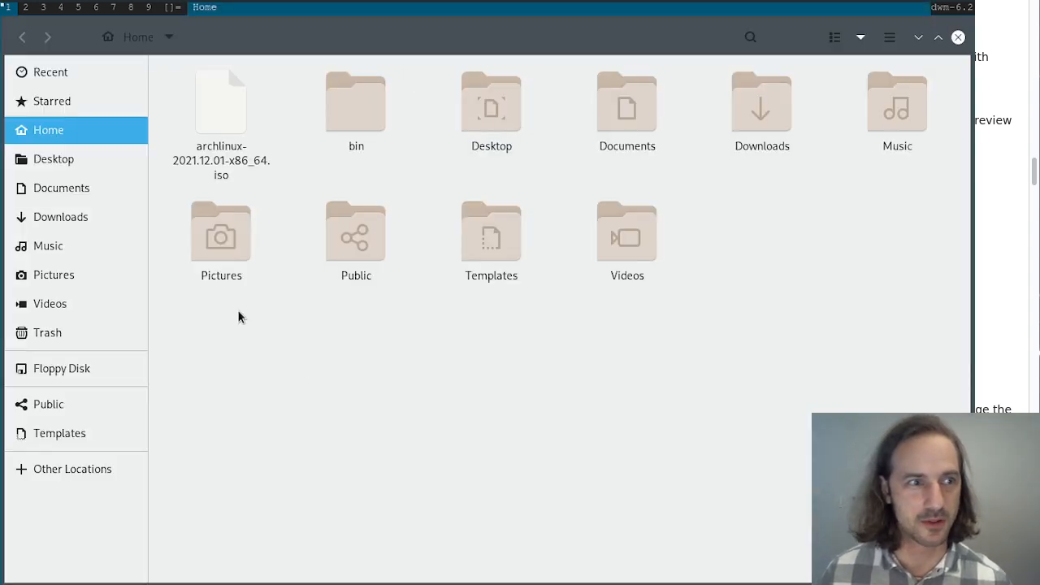
# Switch the Home folder to list view with sizes and dates, then open Pictures.
pyautogui.click(169, 37)
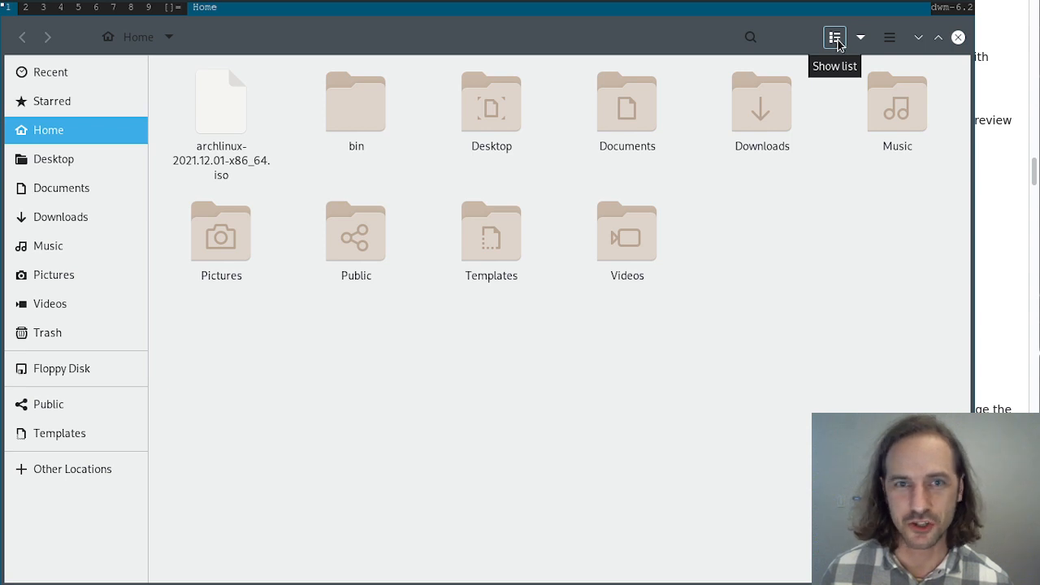
pyautogui.click(834, 36)
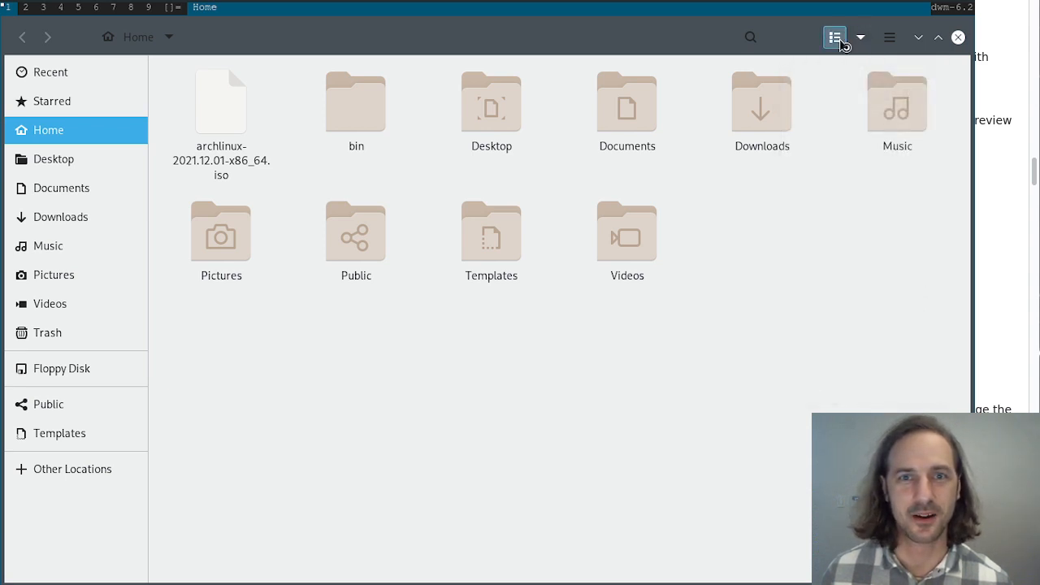
pyautogui.click(859, 37)
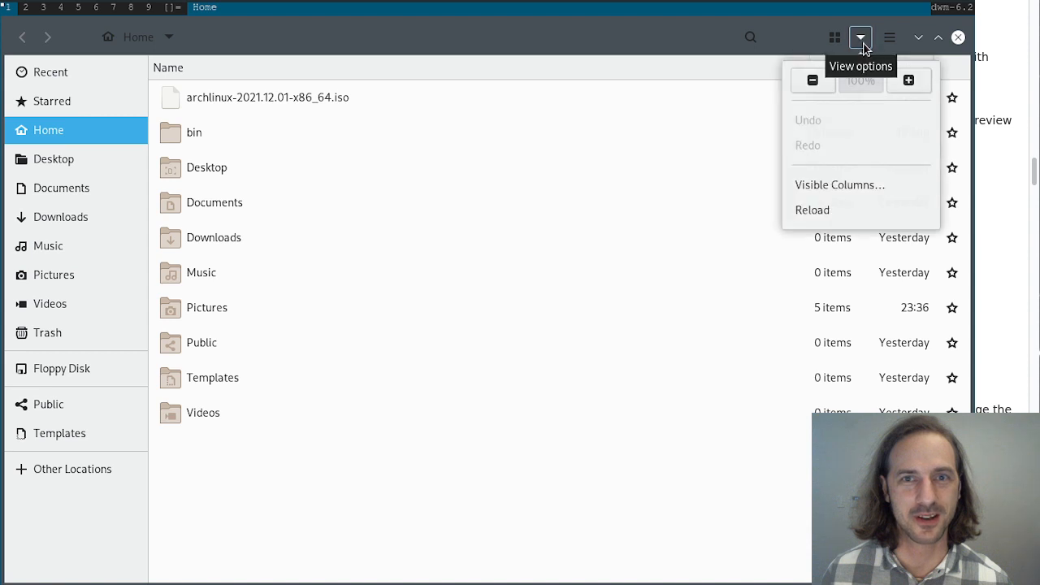
pyautogui.click(268, 469)
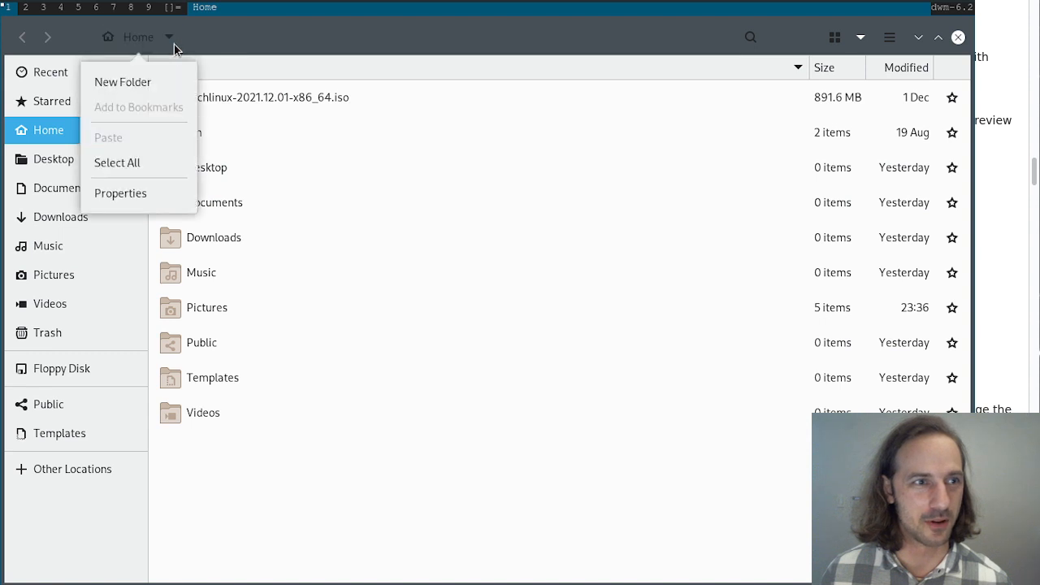
pyautogui.click(201, 343)
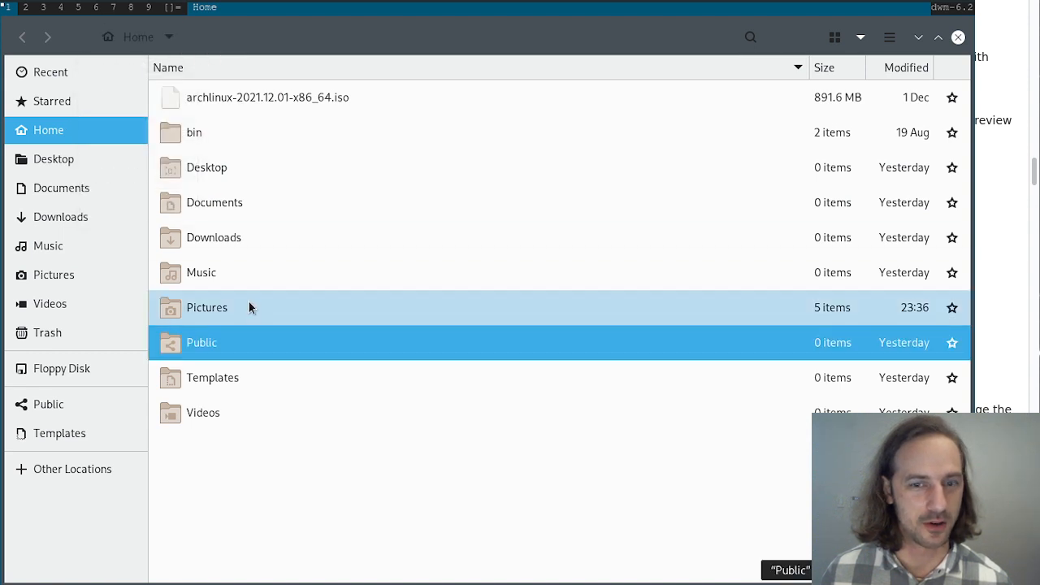
pyautogui.doubleClick(207, 308)
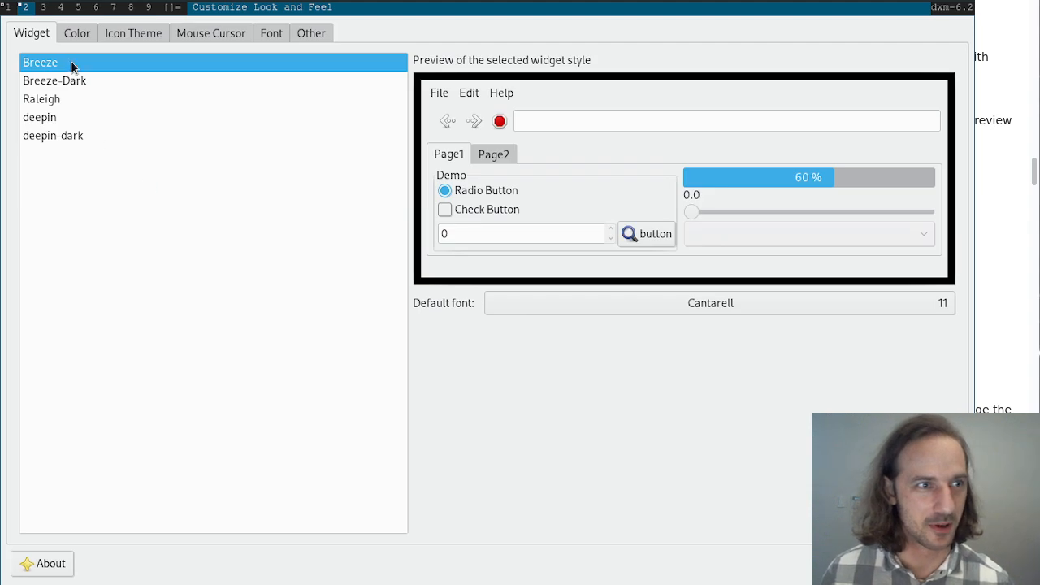
pyautogui.moveTo(57, 99)
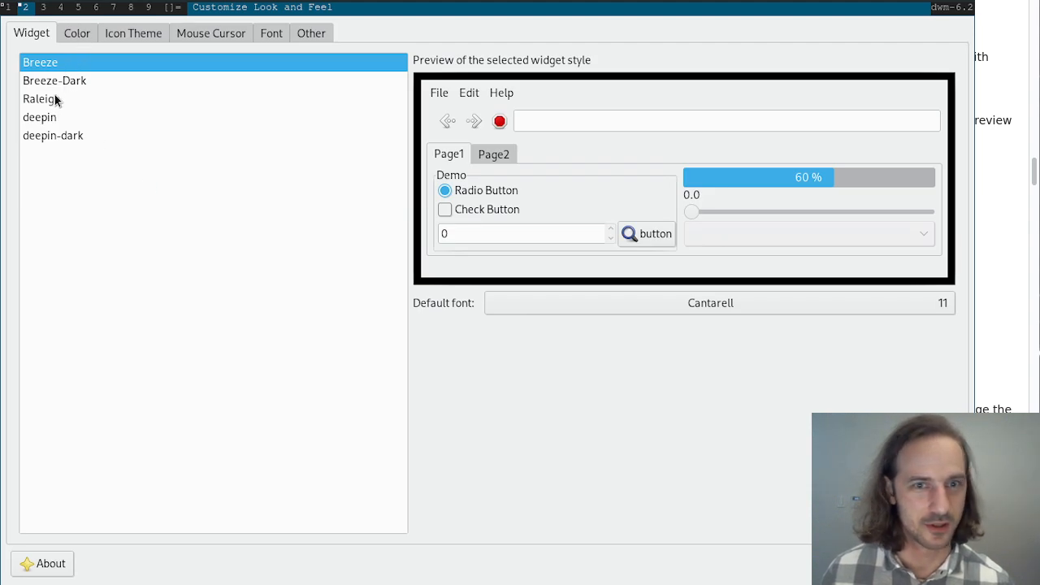
pyautogui.moveTo(75, 60)
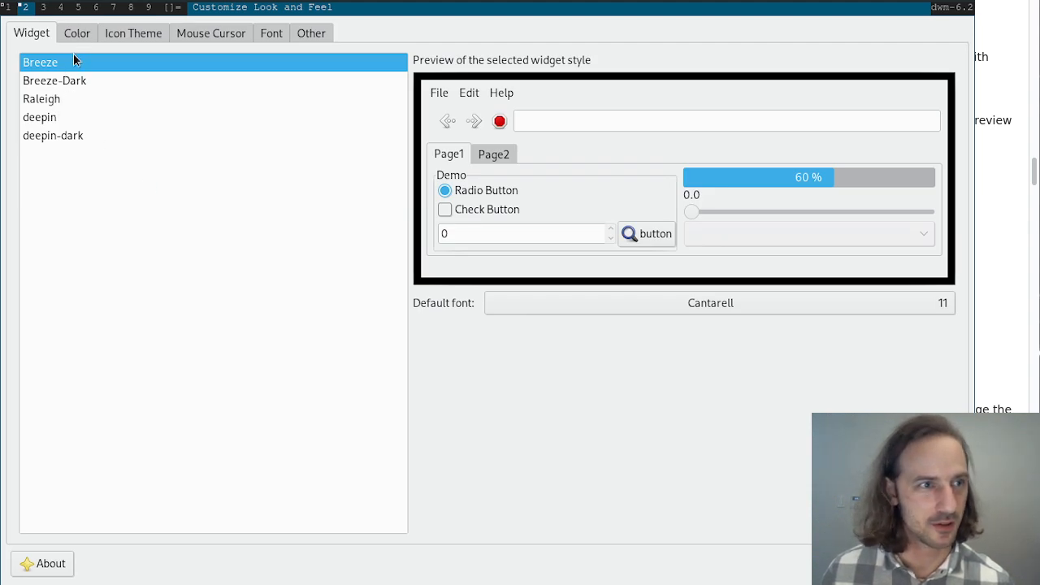
pyautogui.moveTo(65, 116)
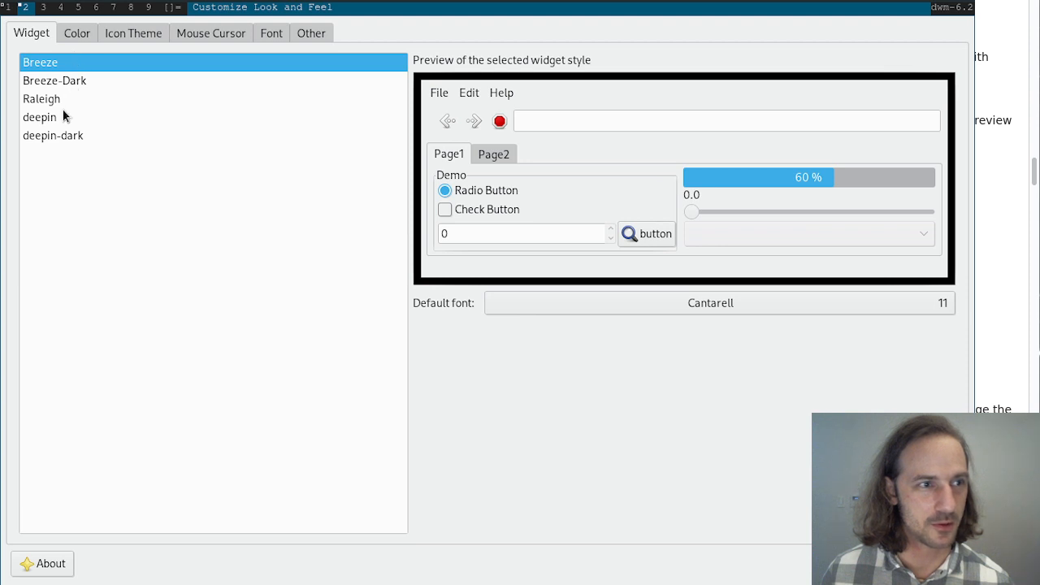
pyautogui.moveTo(65, 73)
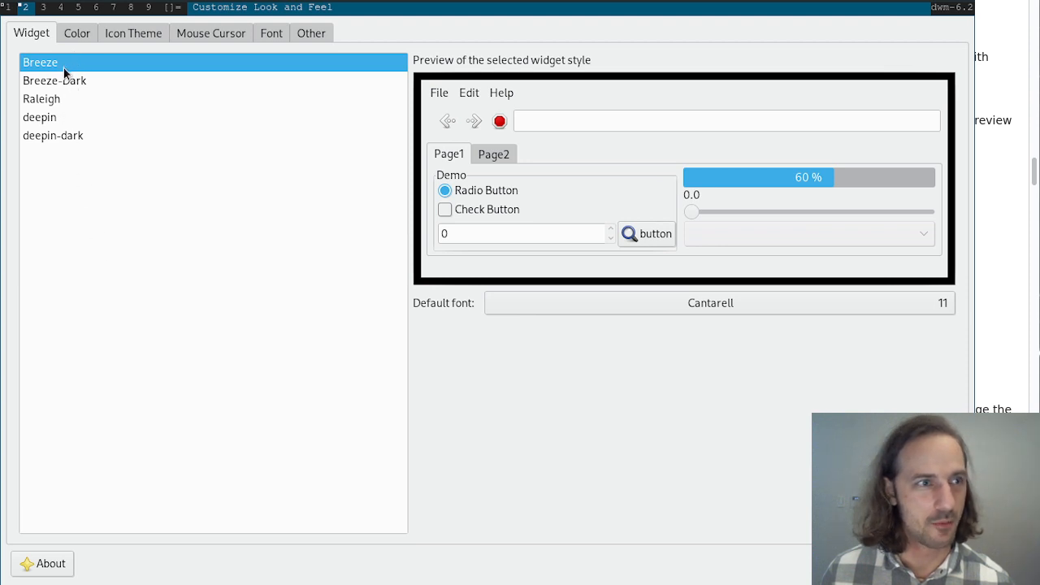
# Preview Raleigh then Breeze, and browse the icon, cursor, font and Other tabs.
pyautogui.click(40, 107)
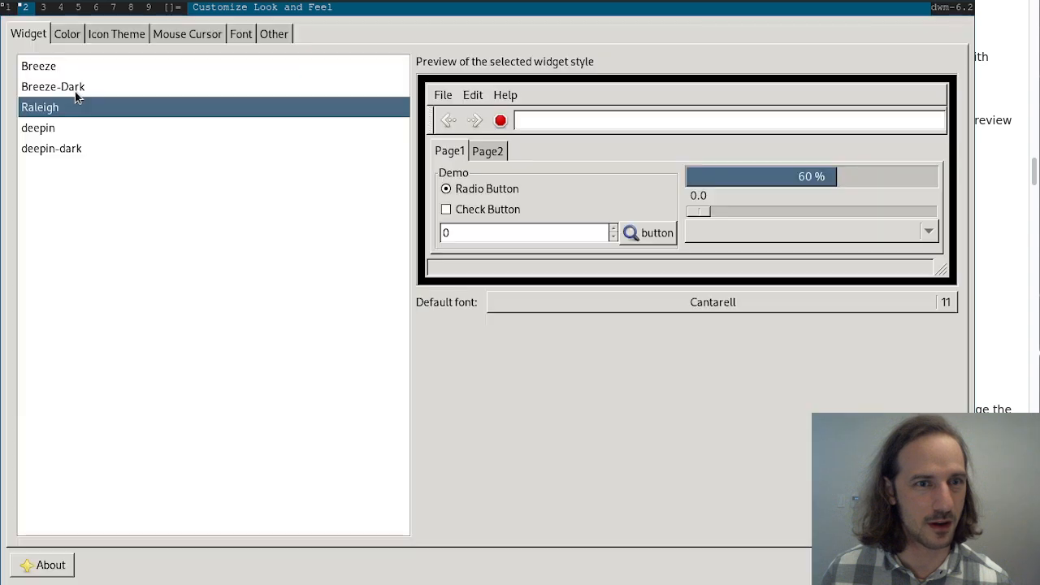
pyautogui.click(39, 66)
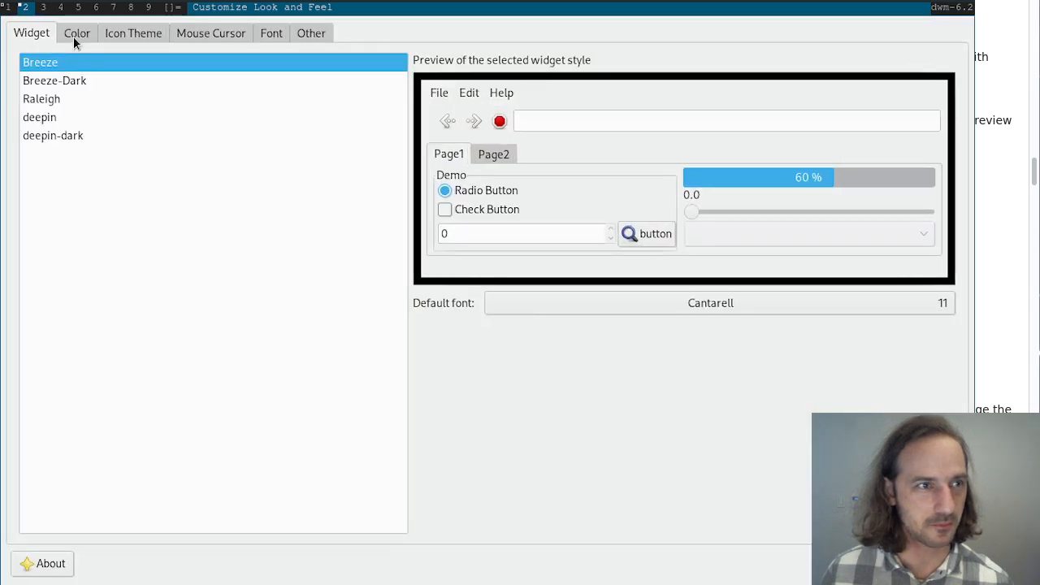
pyautogui.click(134, 32)
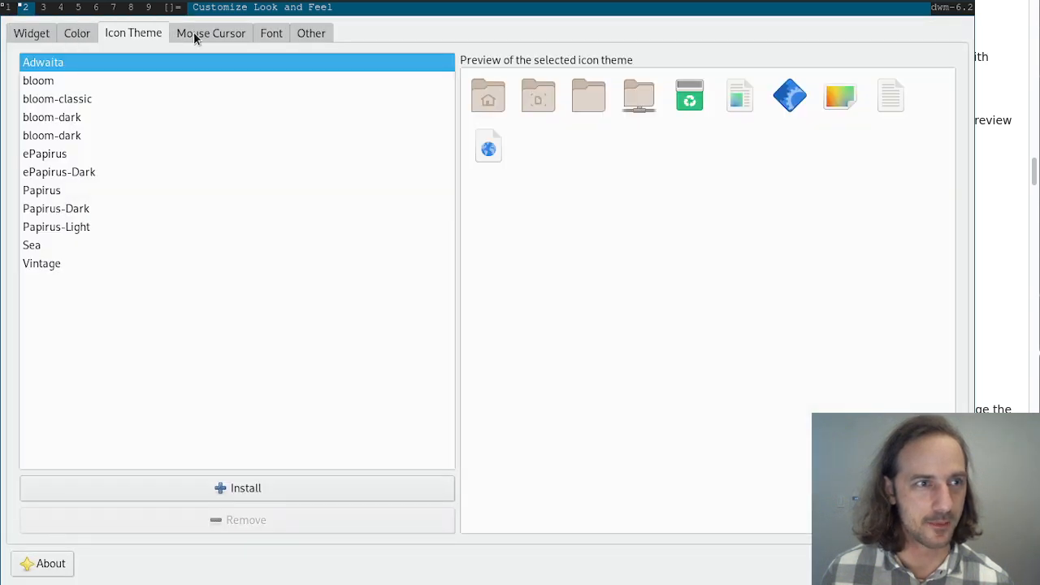
pyautogui.click(211, 33)
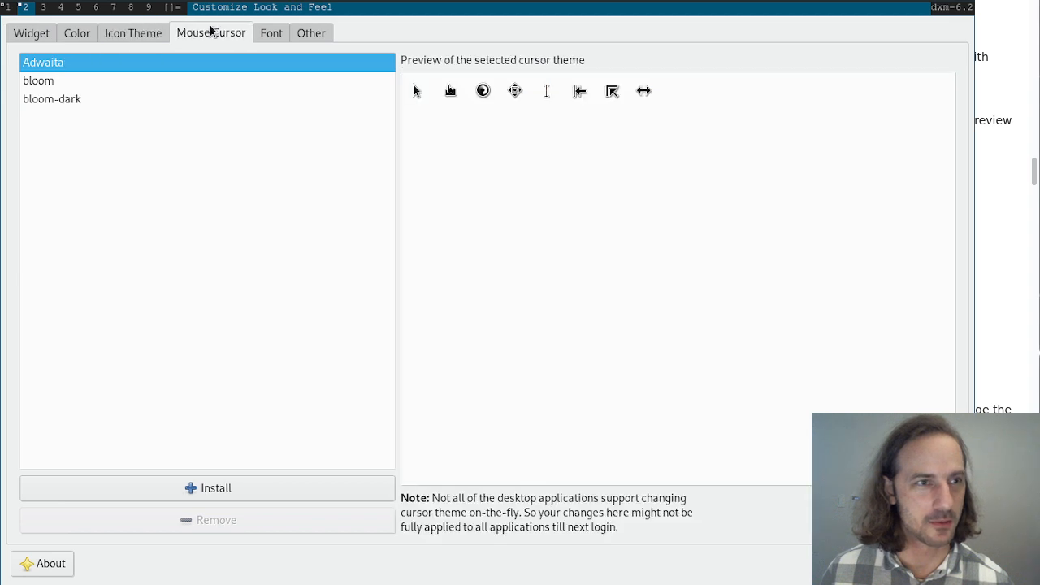
pyautogui.click(271, 32)
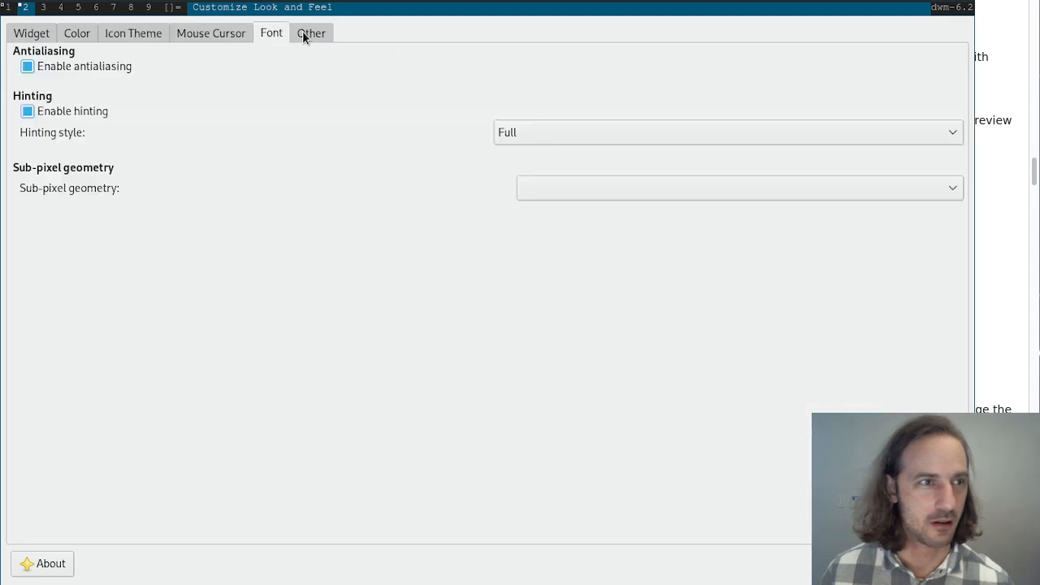
pyautogui.click(30, 32)
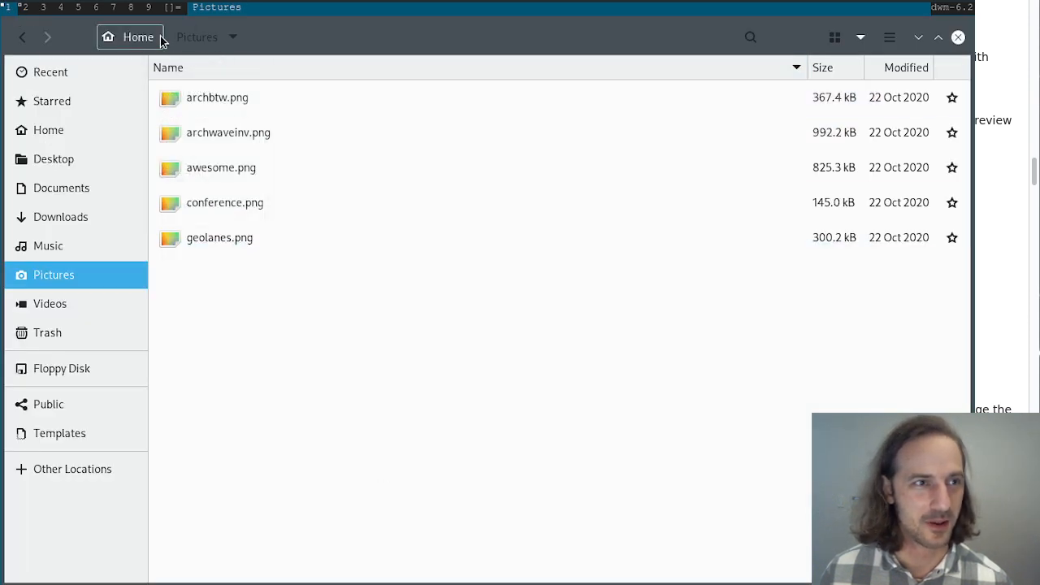
# Navigate from Pictures to /usr/share and open the share crumb's dropdown.
pyautogui.click(859, 36)
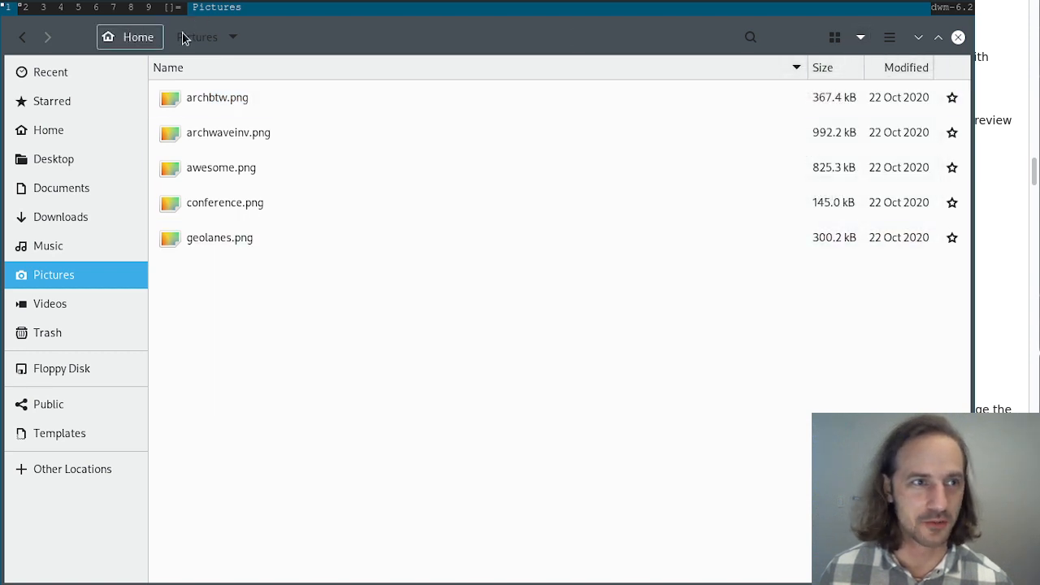
pyautogui.moveTo(49, 304)
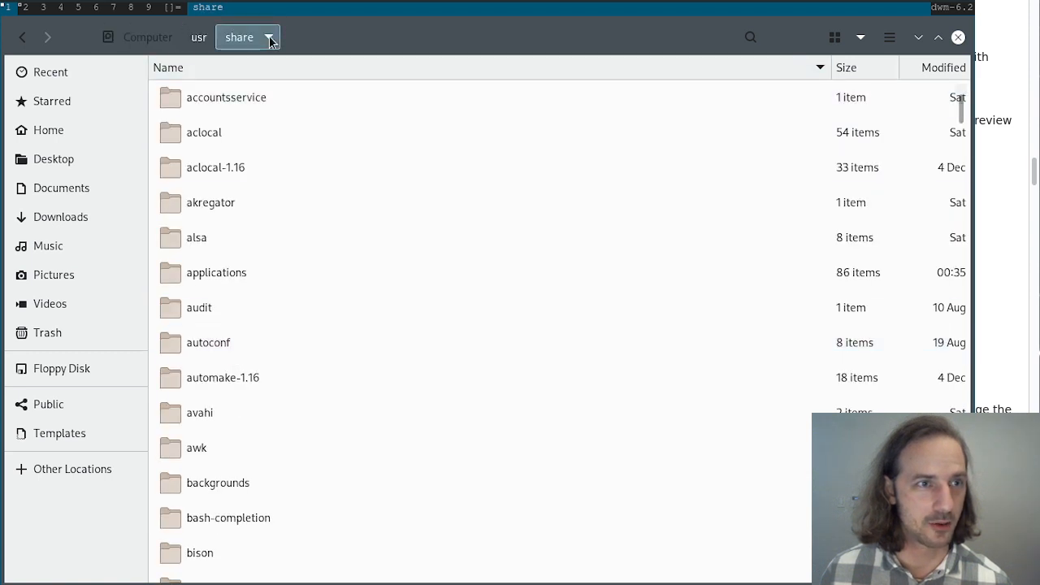
pyautogui.click(138, 37)
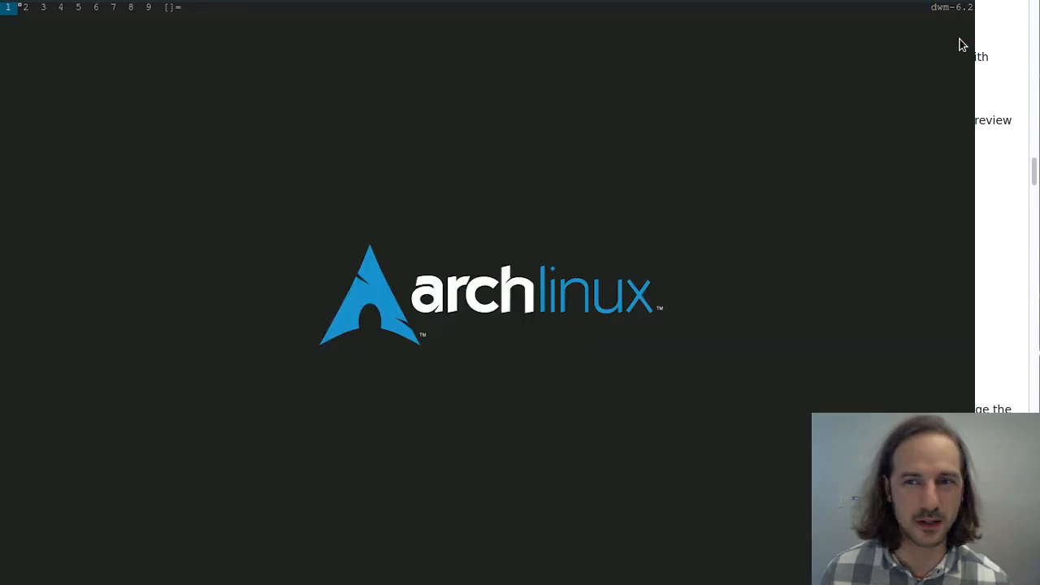
pyautogui.moveTo(319, 297)
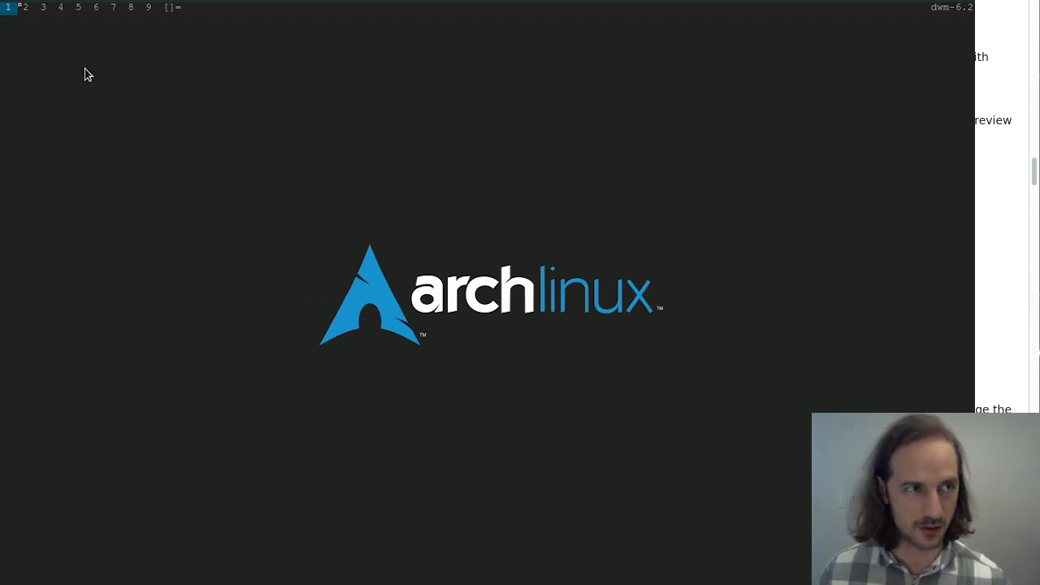
pyautogui.moveTo(50, 101)
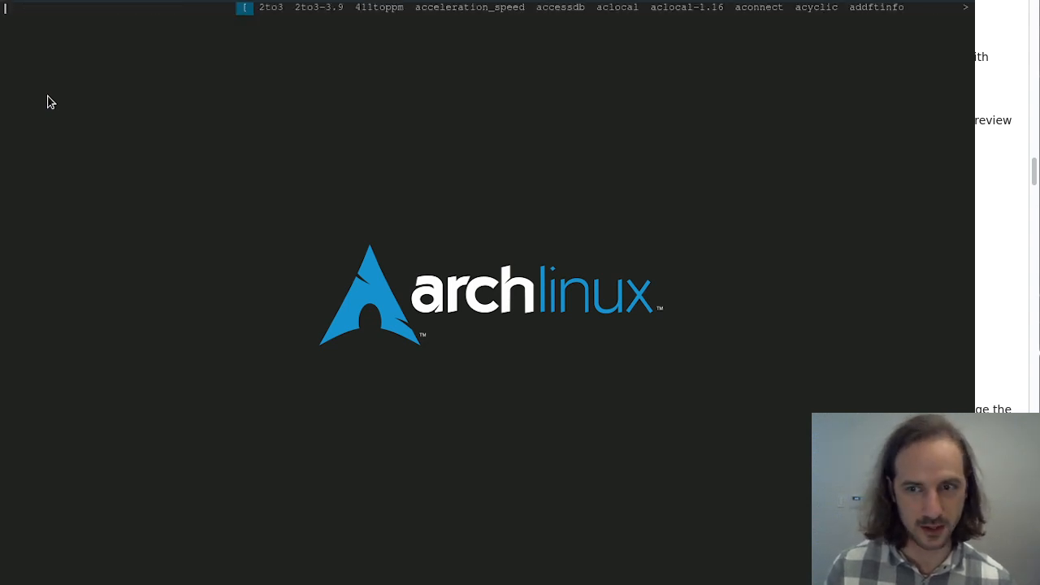
# Launch the Index file manager from dmenu by typing index.
pyautogui.write('index')
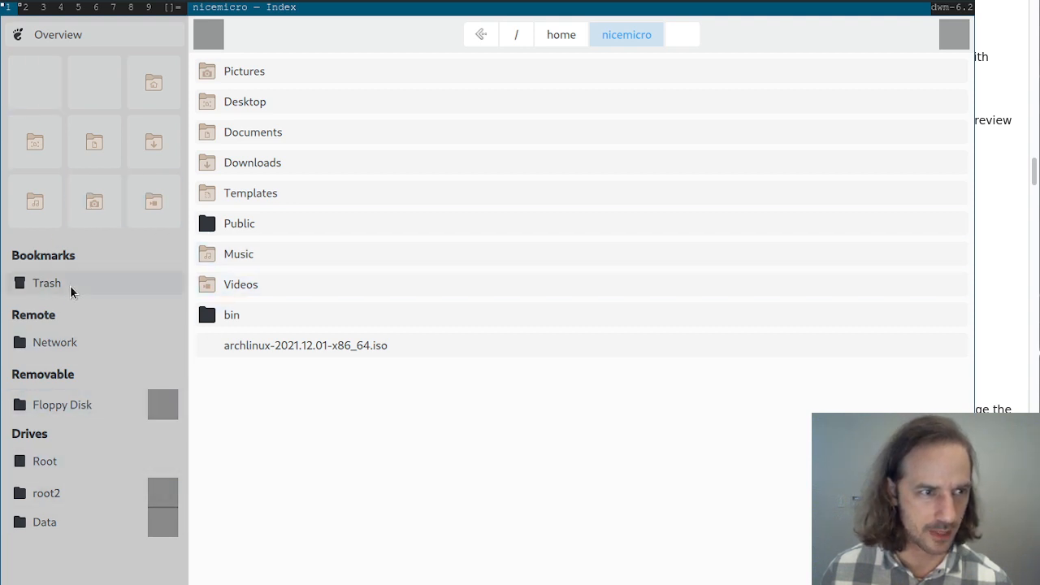
# View the Pictures folder, then return to the nicemicro home folder.
pyautogui.click(45, 461)
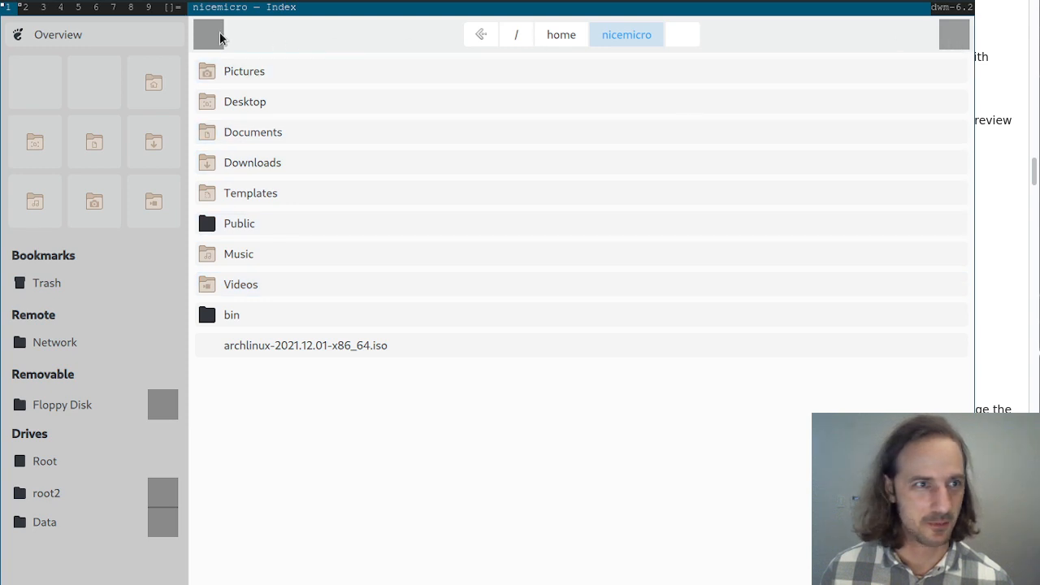
pyautogui.click(239, 222)
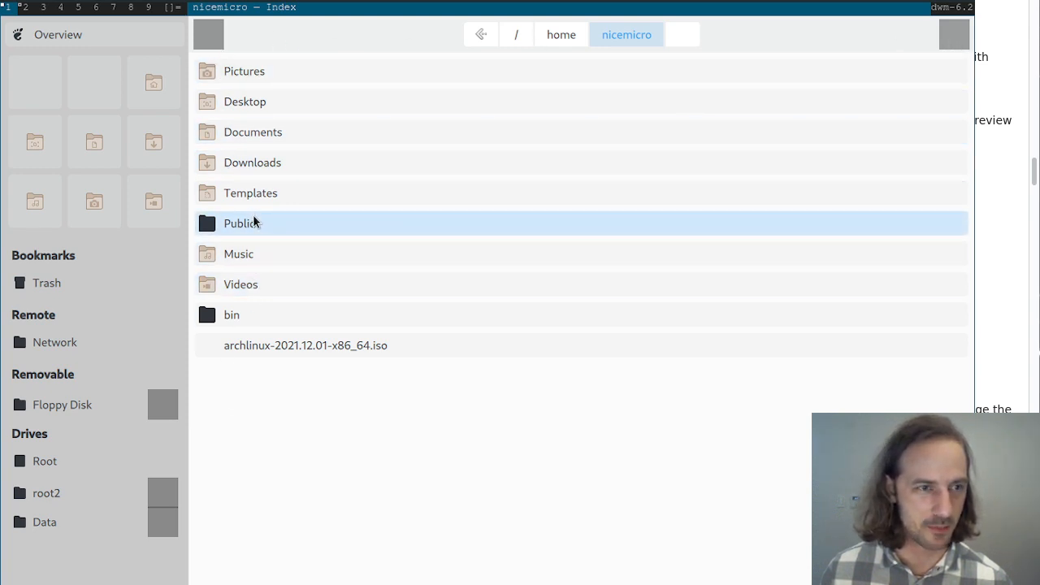
pyautogui.moveTo(273, 230)
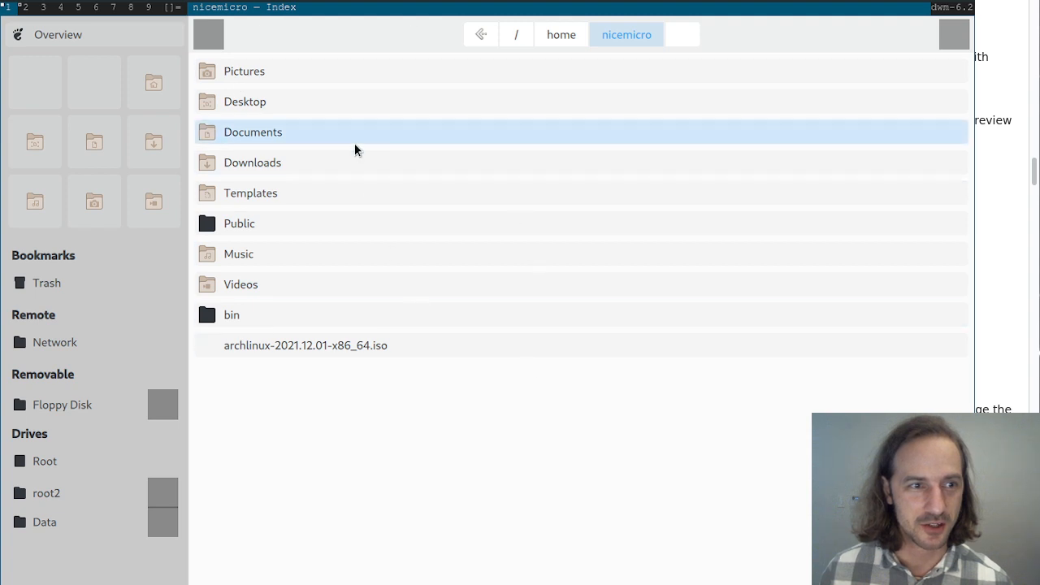
pyautogui.moveTo(295, 126)
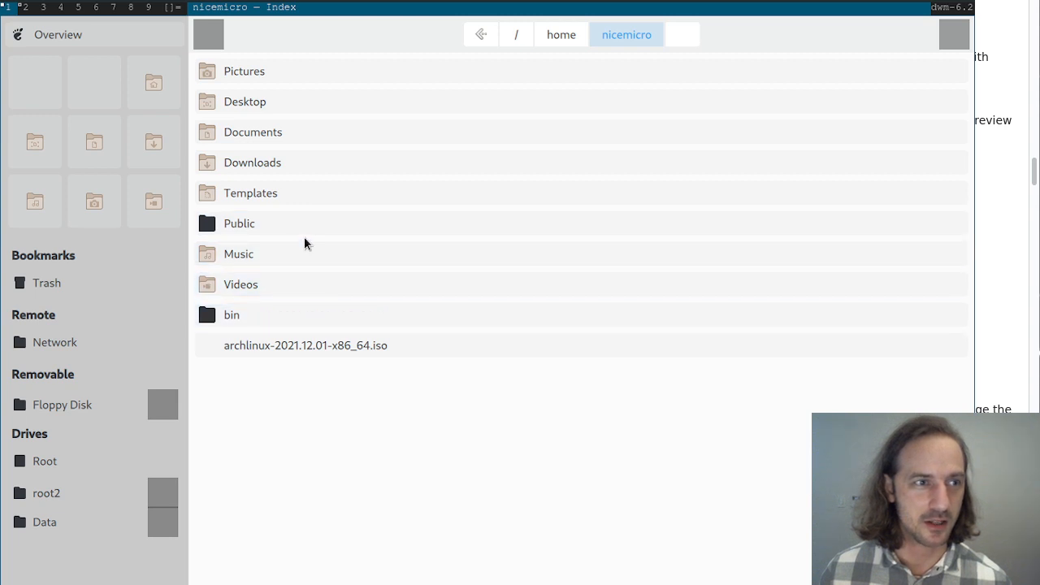
pyautogui.moveTo(171, 137)
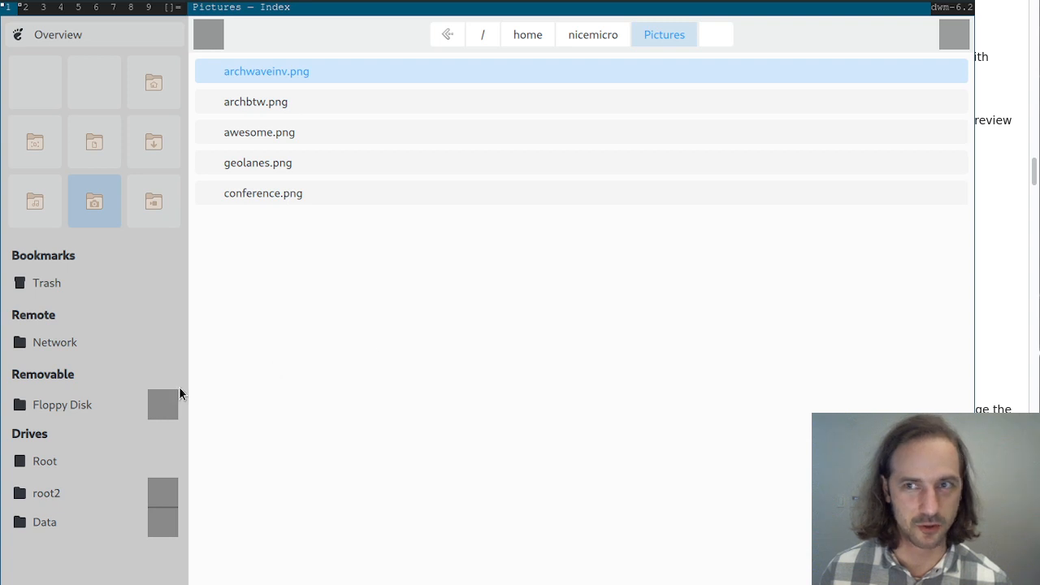
pyautogui.moveTo(554, 390)
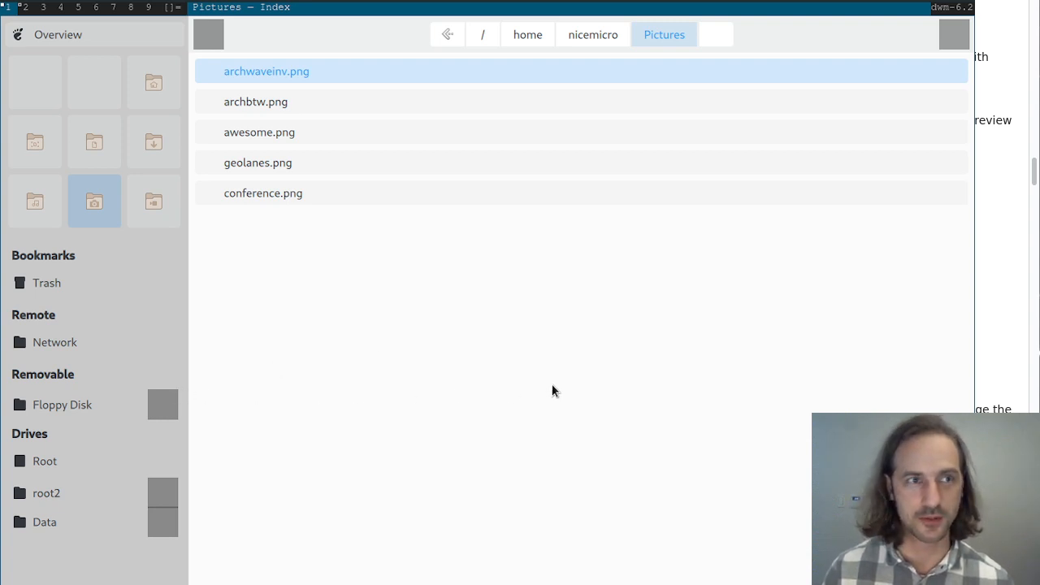
pyautogui.moveTo(784, 58)
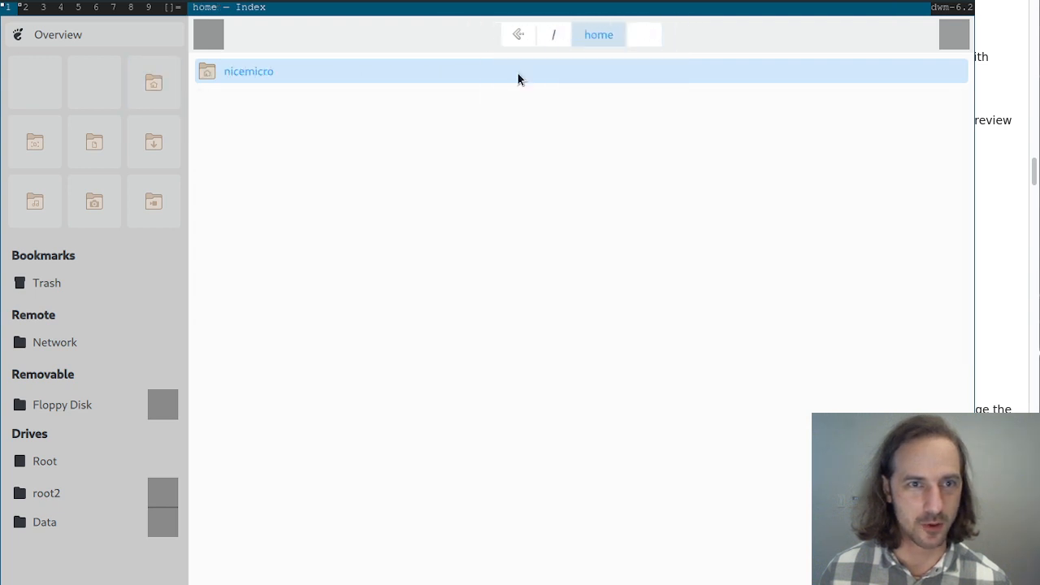
pyautogui.moveTo(598, 34)
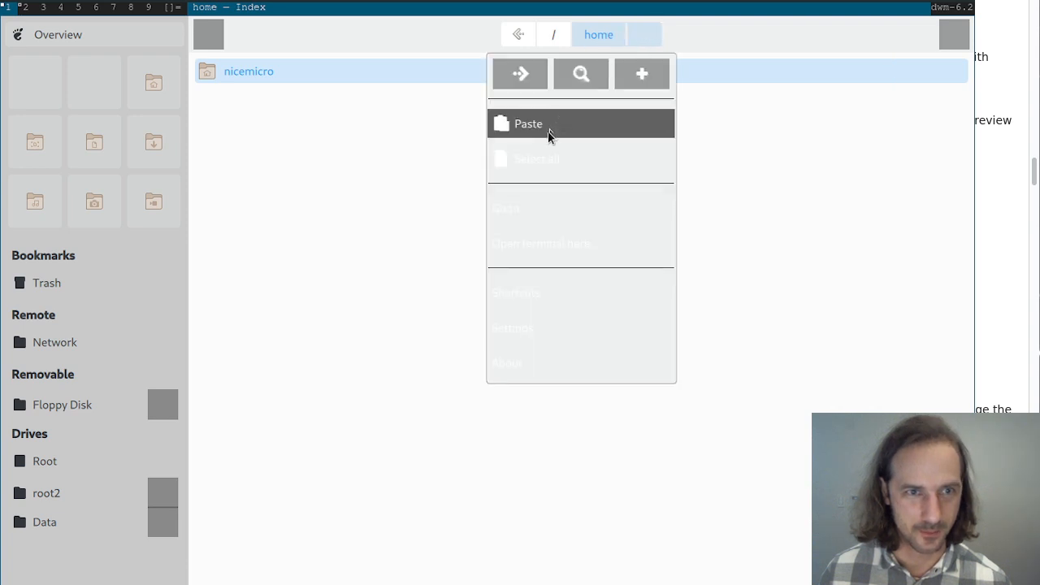
pyautogui.moveTo(524, 371)
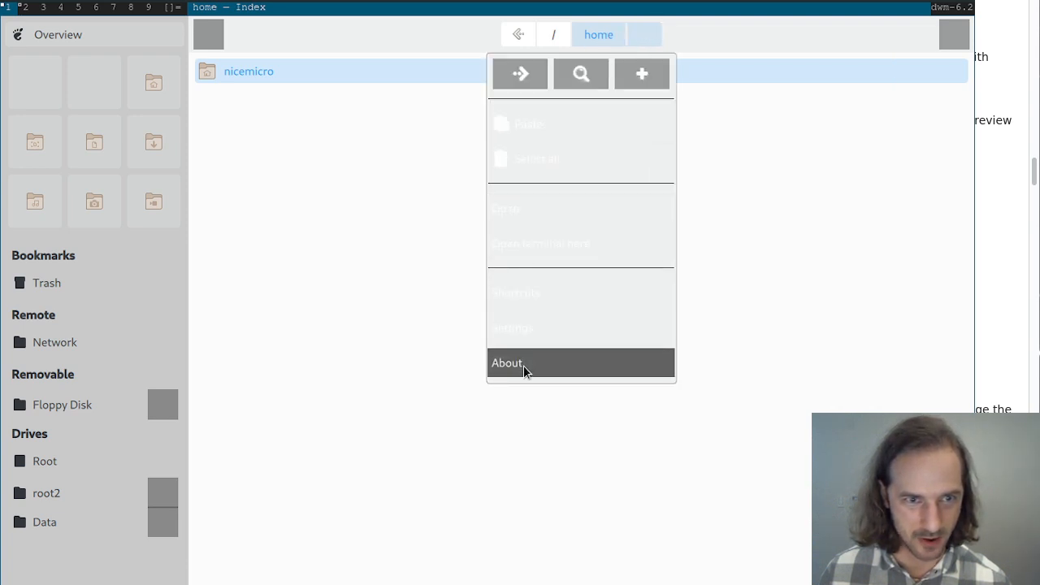
pyautogui.moveTo(511, 327)
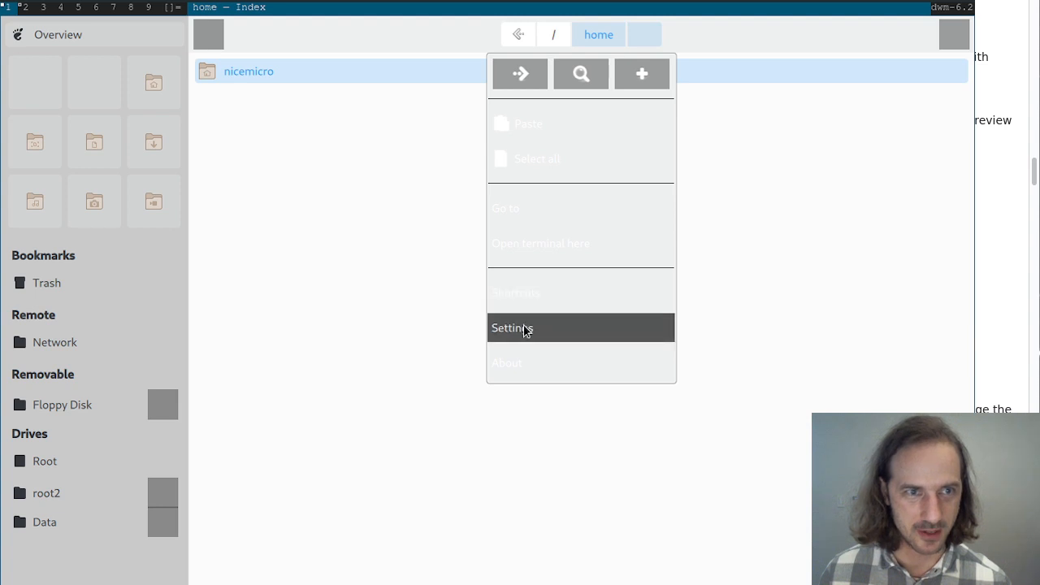
# Review Index's thumbnail and item-size Settings, then close the panel.
pyautogui.click(511, 327)
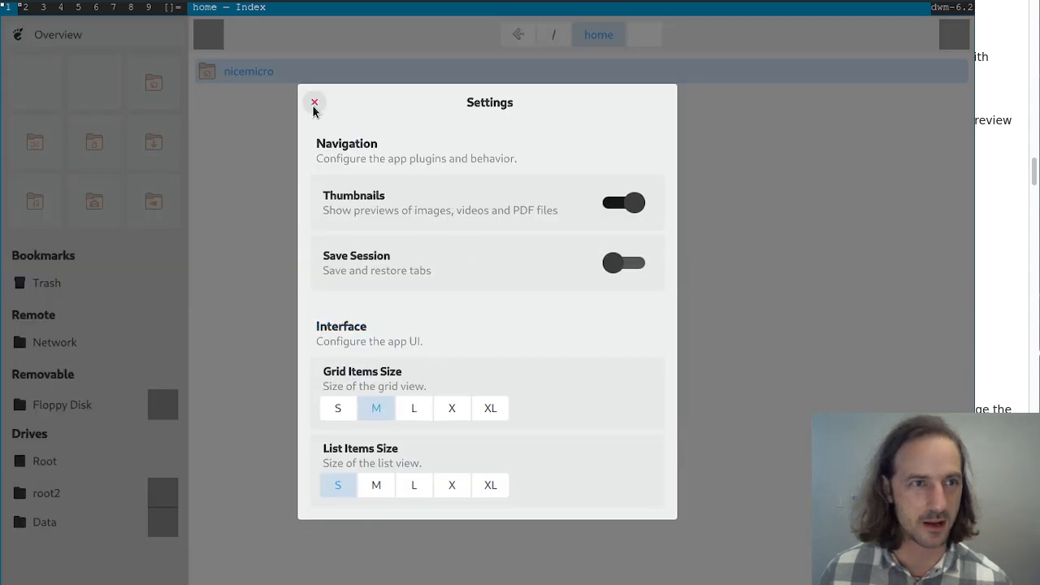
pyautogui.click(314, 102)
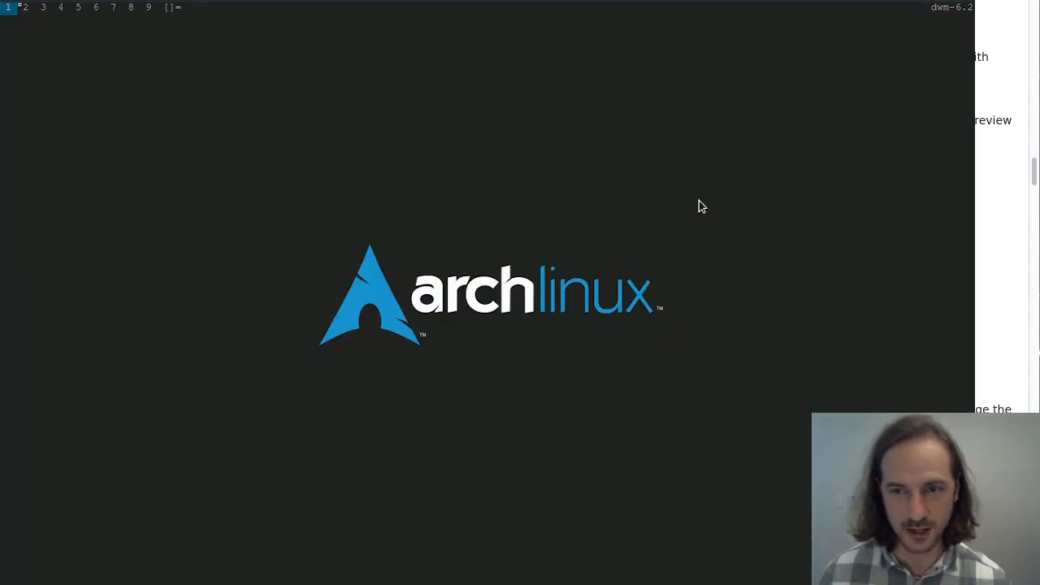
pyautogui.moveTo(688, 205)
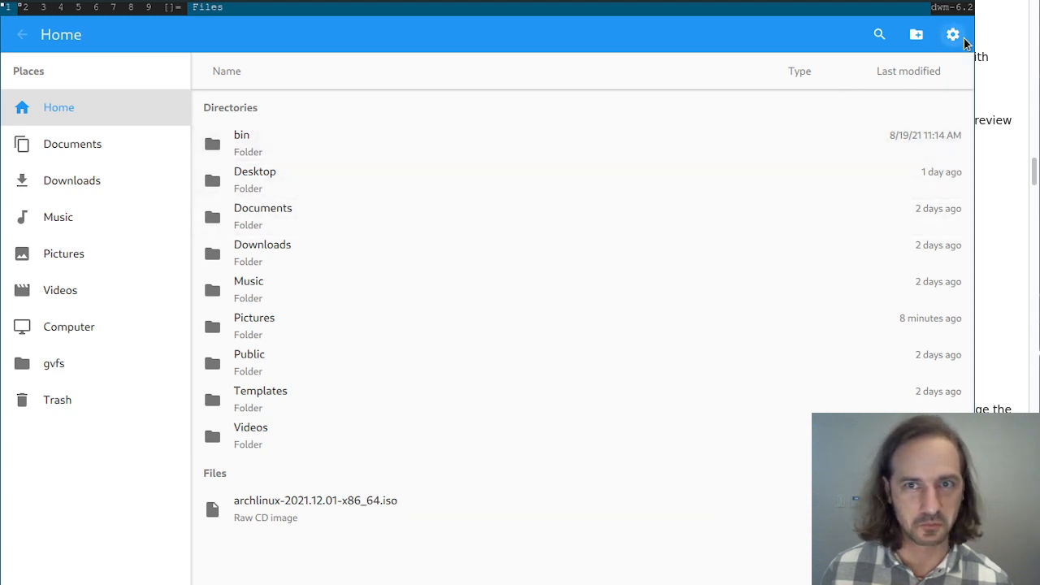
# Preview archwaveinv.png from Liri Files' Pictures folder in feh, then exit the viewer.
pyautogui.click(952, 34)
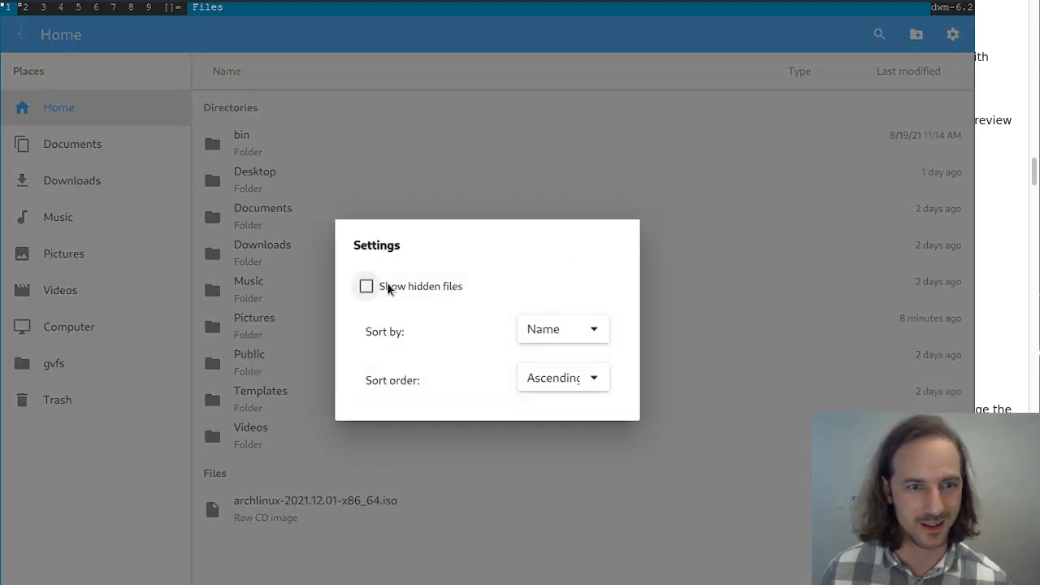
pyautogui.moveTo(412, 320)
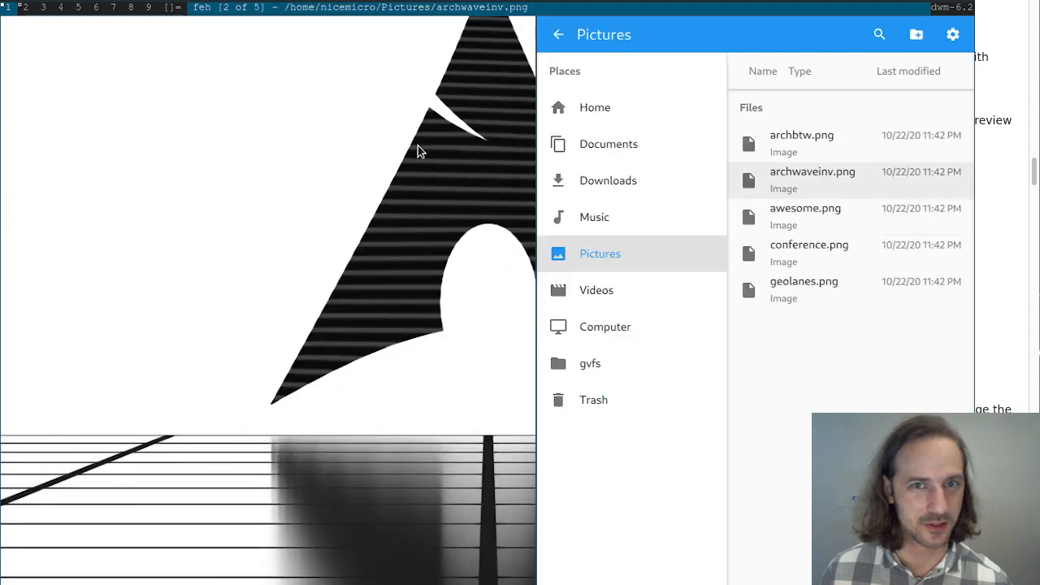
pyautogui.rightClick(418, 150)
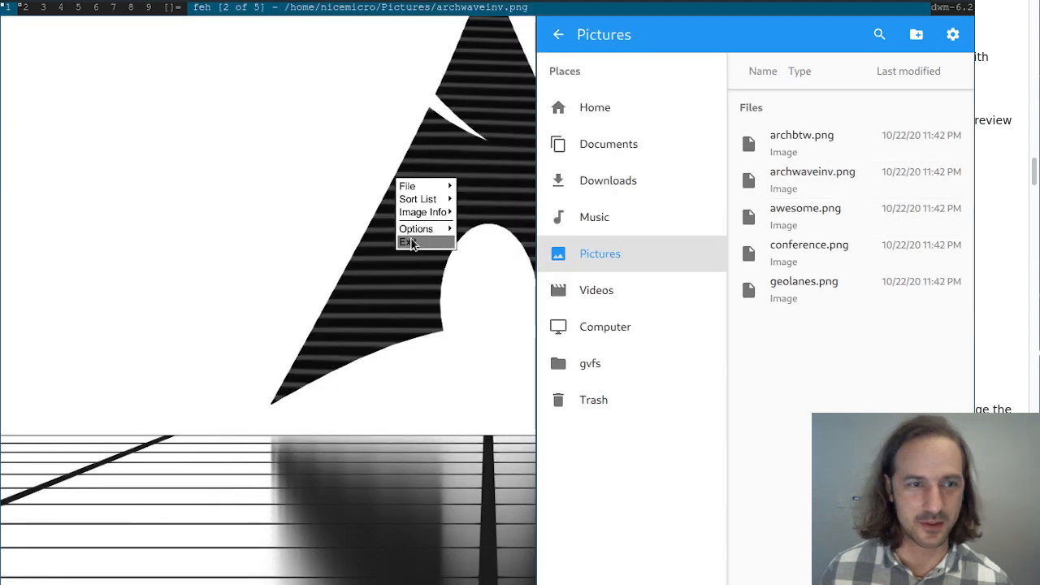
pyautogui.click(409, 242)
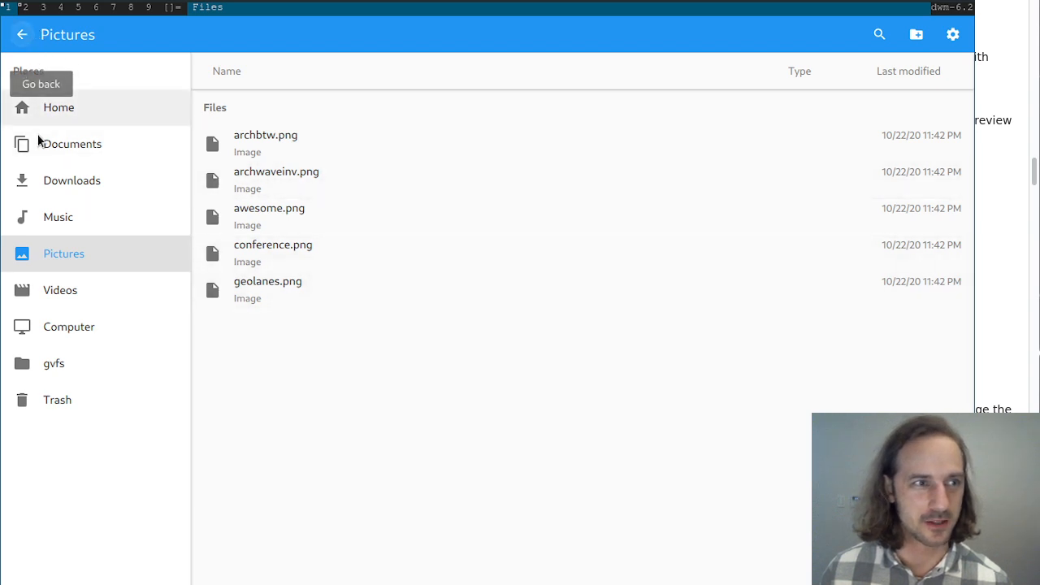
pyautogui.moveTo(390, 464)
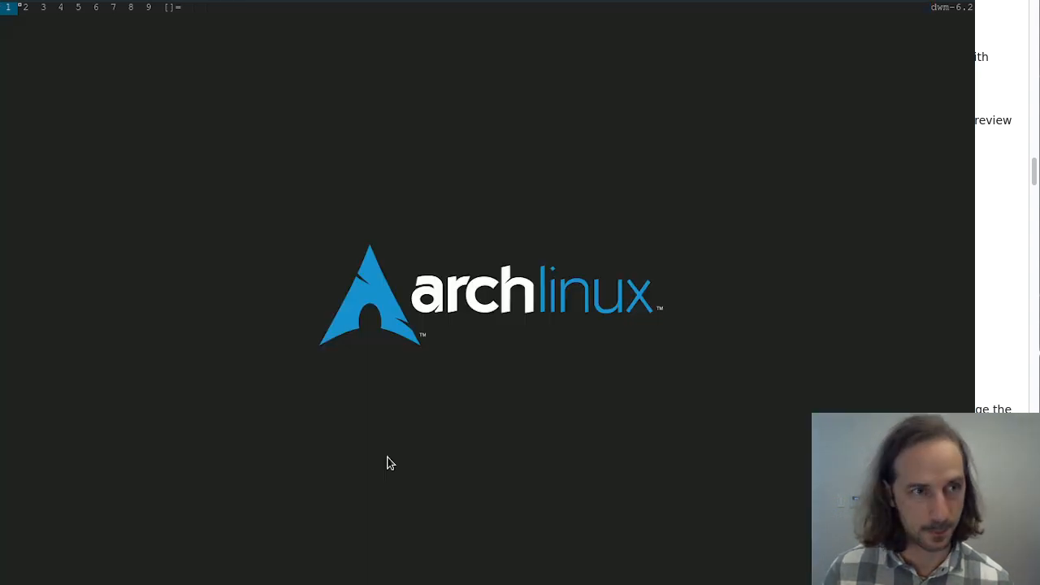
# Launch Nemo from dmenu and open the Pictures bookmark to see five wallpaper thumbnails.
pyautogui.write('na')
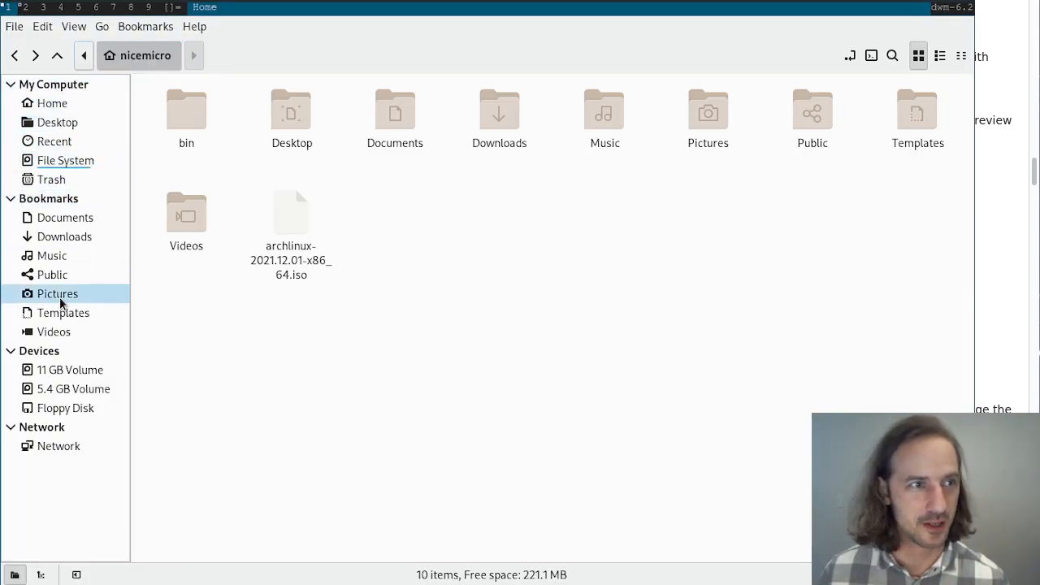
pyautogui.click(58, 446)
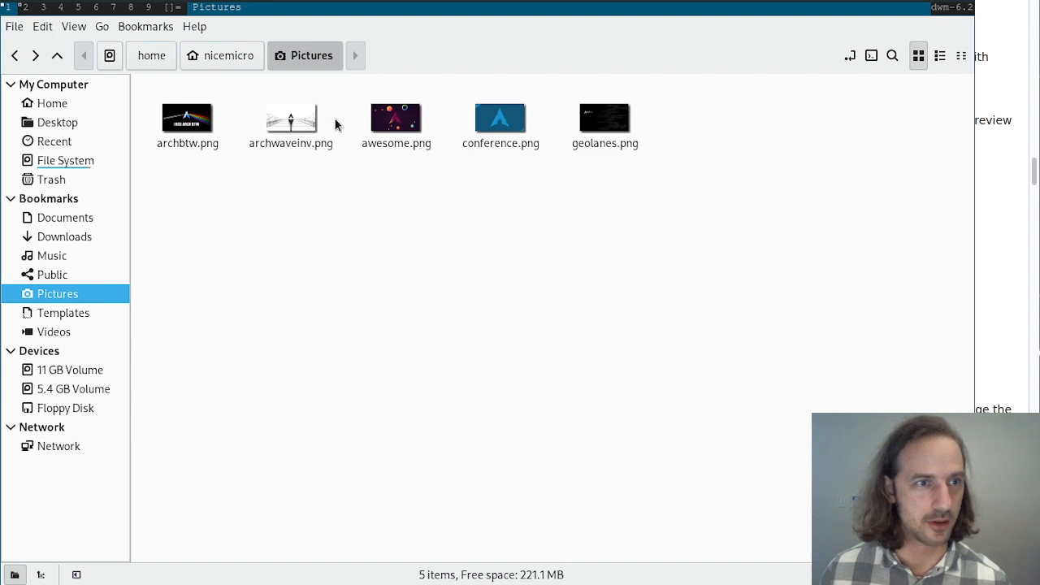
pyautogui.moveTo(526, 52)
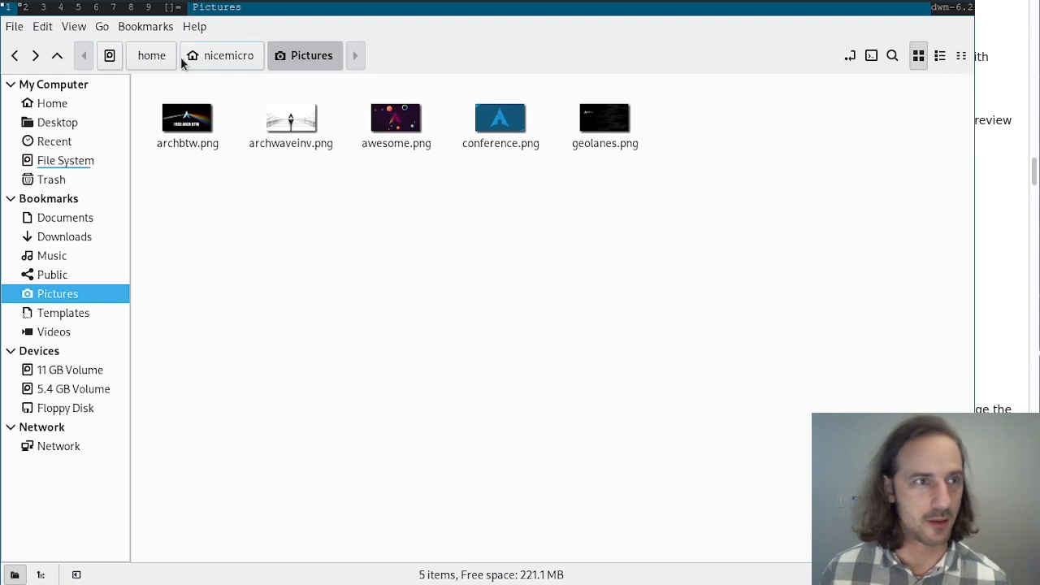
# Close Nemo's split view, switch to compact layout, and show the path as breadcrumbs.
pyautogui.click(73, 26)
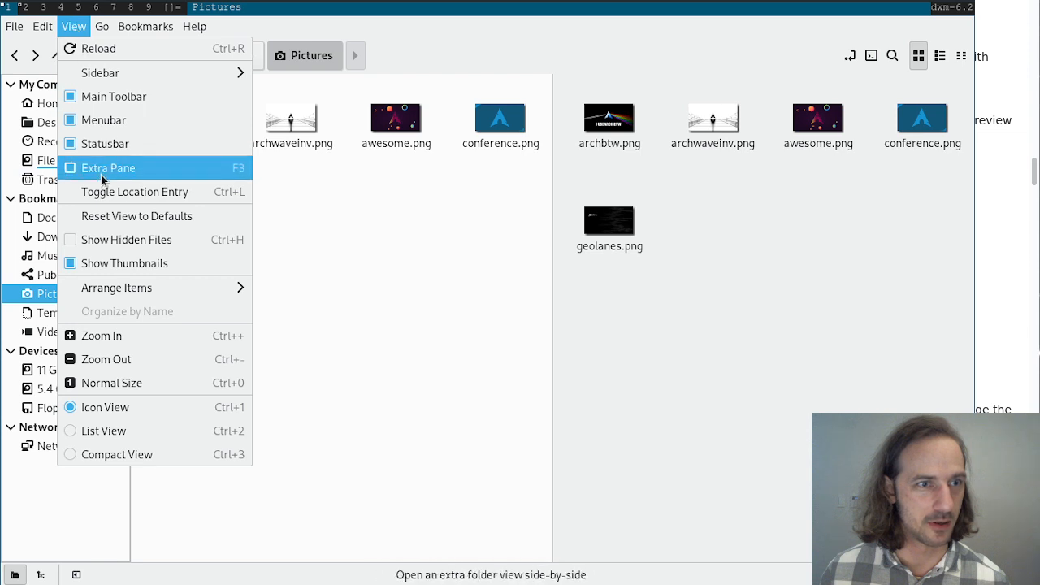
pyautogui.click(940, 56)
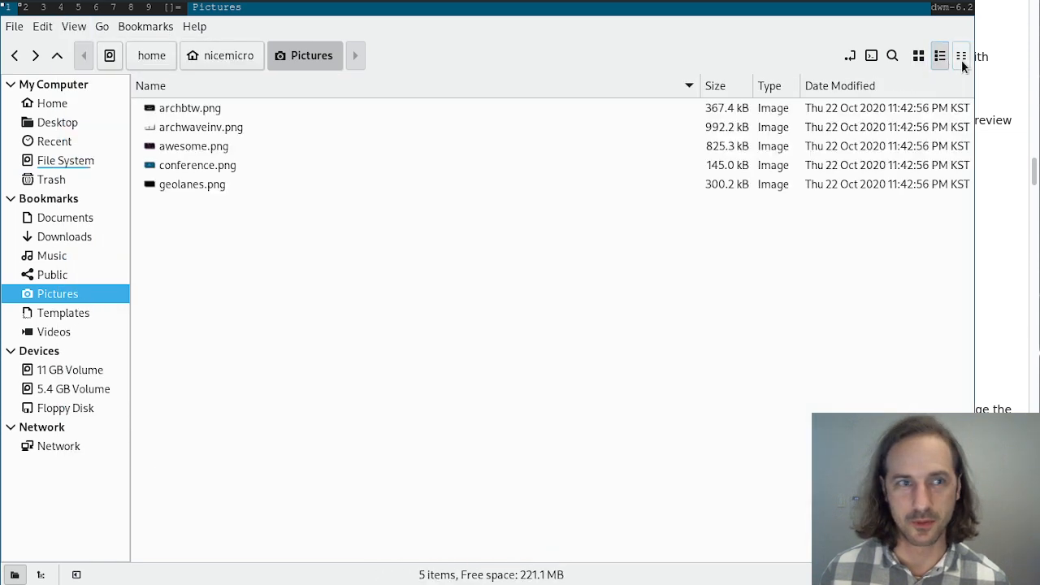
pyautogui.click(918, 55)
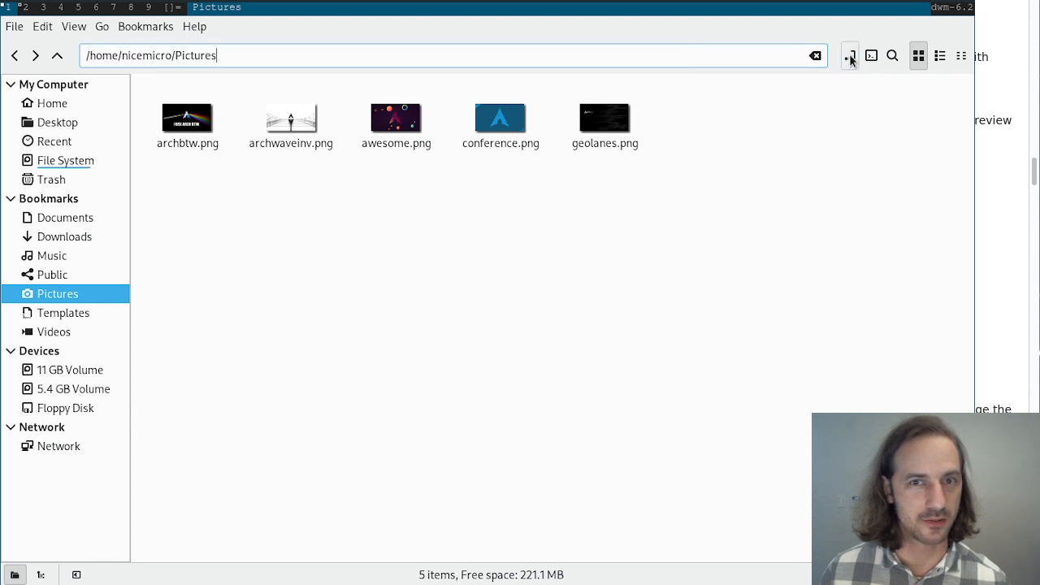
pyautogui.moveTo(421, 44)
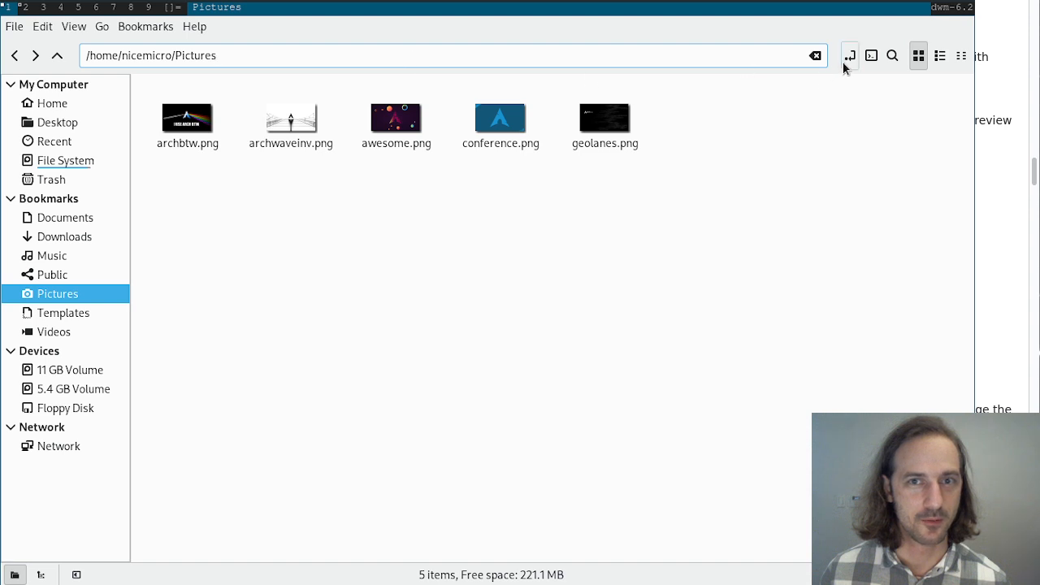
pyautogui.click(849, 55)
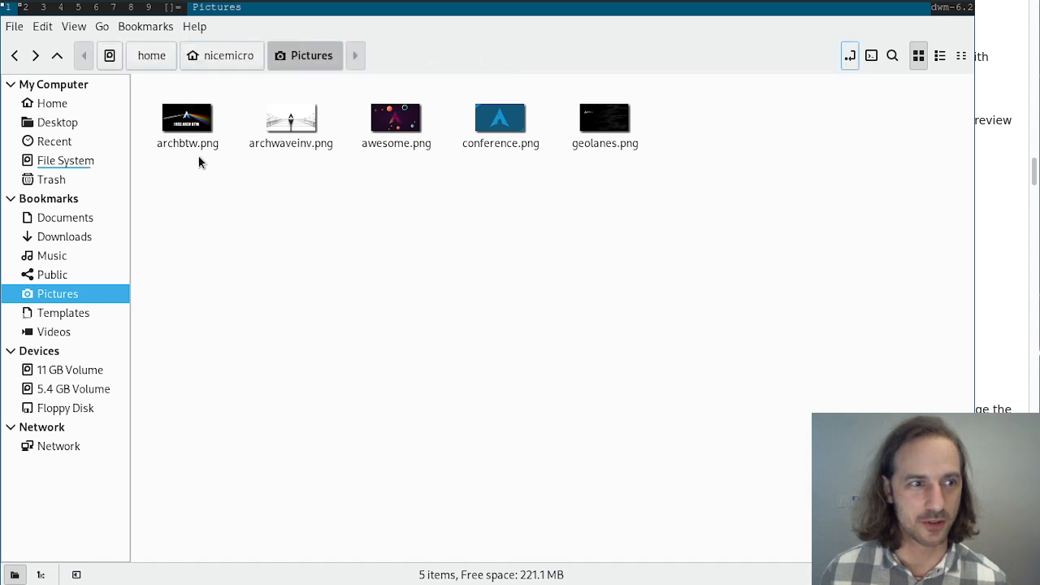
pyautogui.moveTo(322, 397)
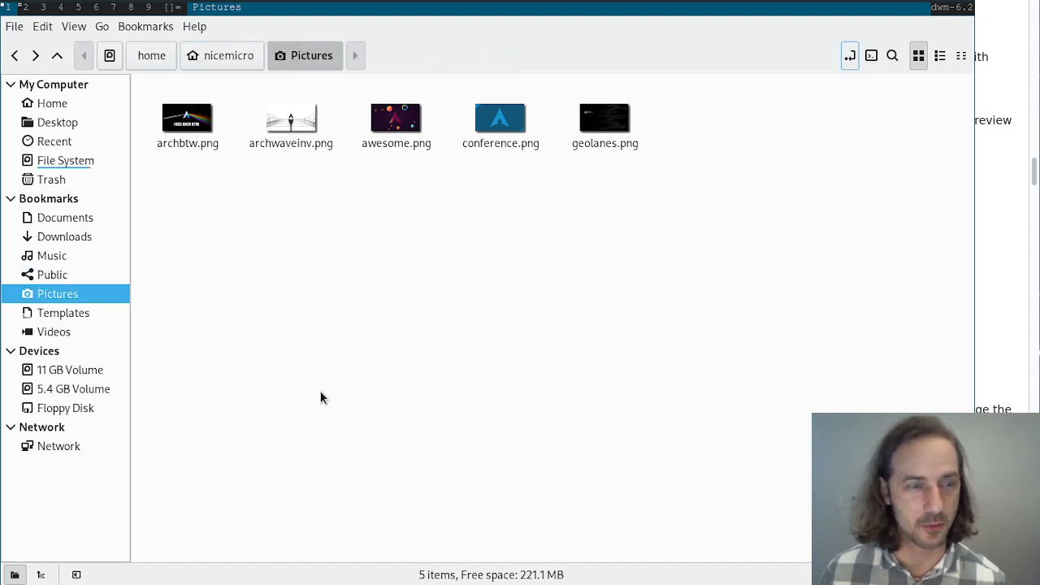
pyautogui.moveTo(871, 55)
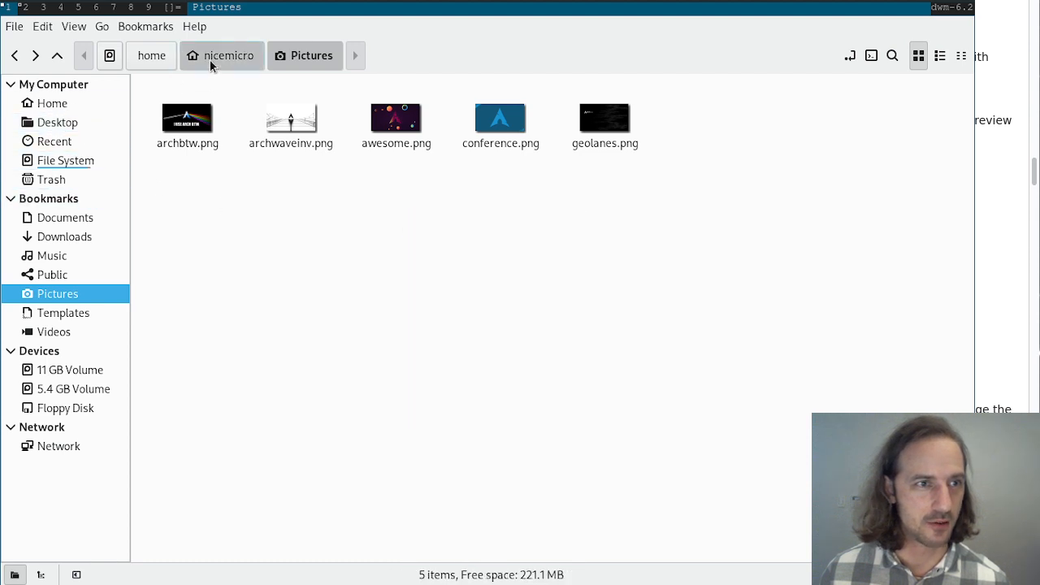
# Dismiss the bin folder's context menu, then choose File > Close All Windows.
pyautogui.rightClick(187, 110)
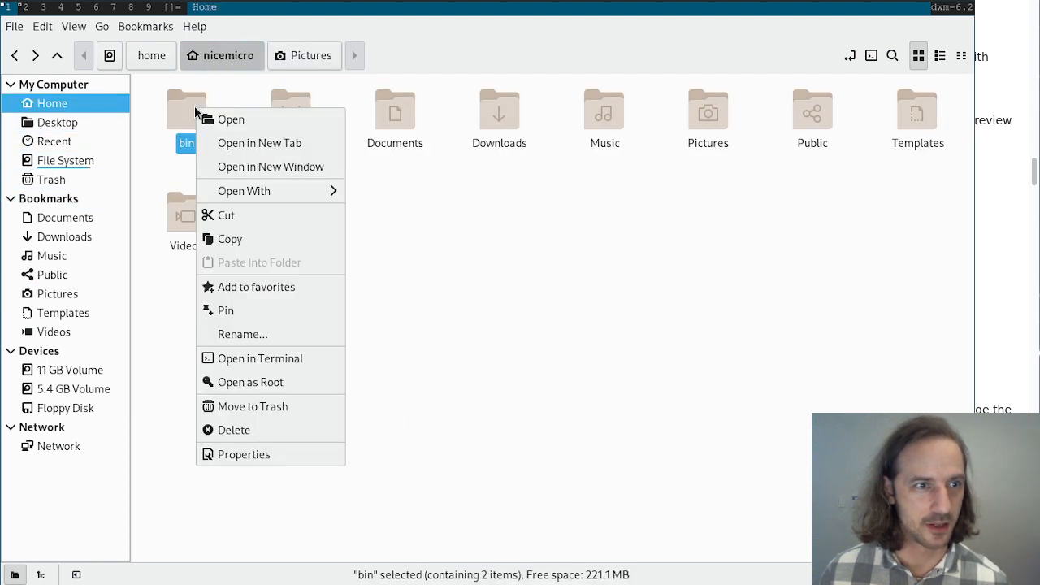
pyautogui.click(262, 387)
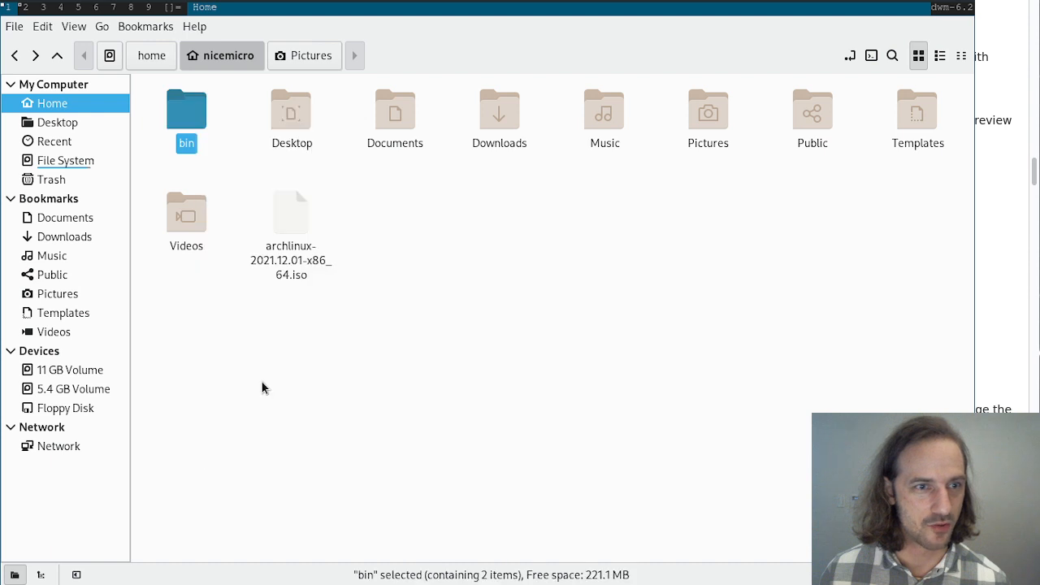
pyautogui.moveTo(535, 415)
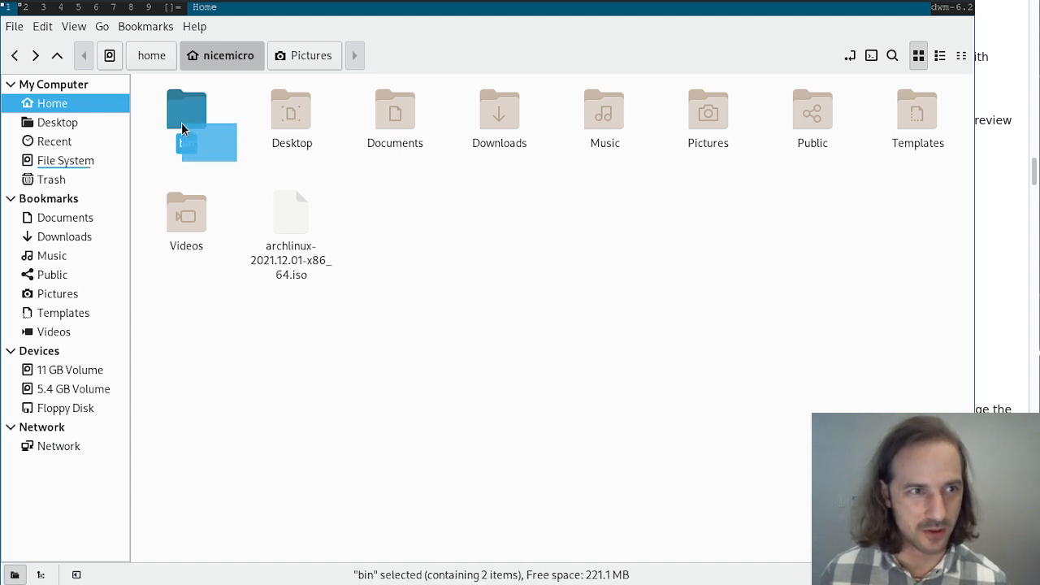
pyautogui.click(455, 389)
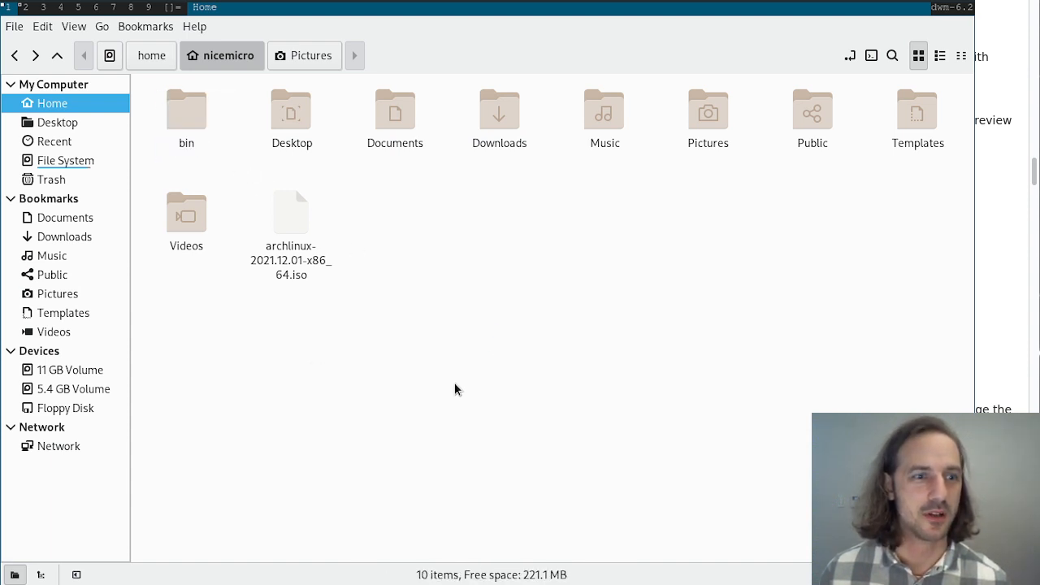
pyautogui.moveTo(890, 381)
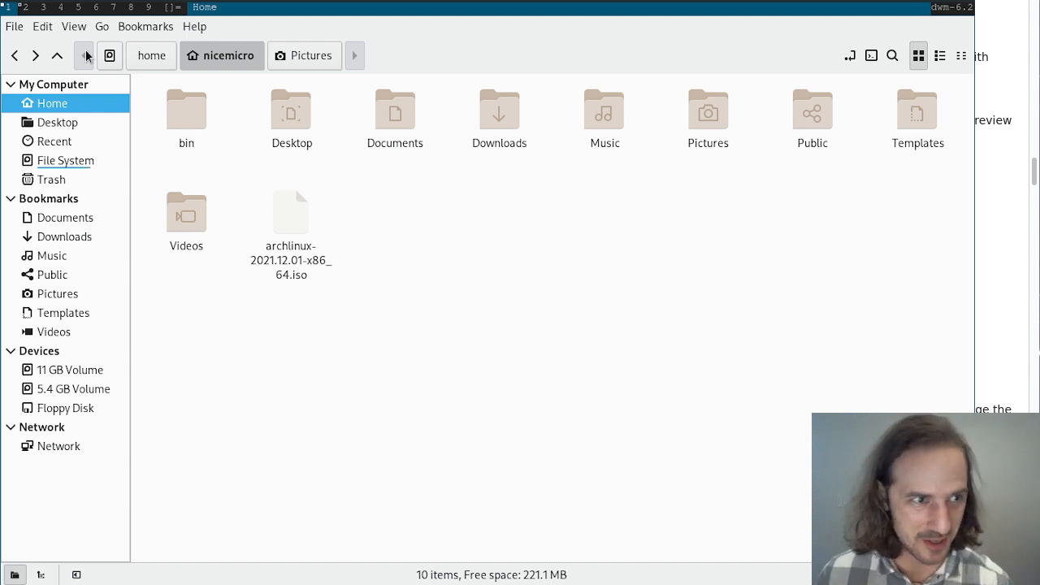
pyautogui.click(14, 26)
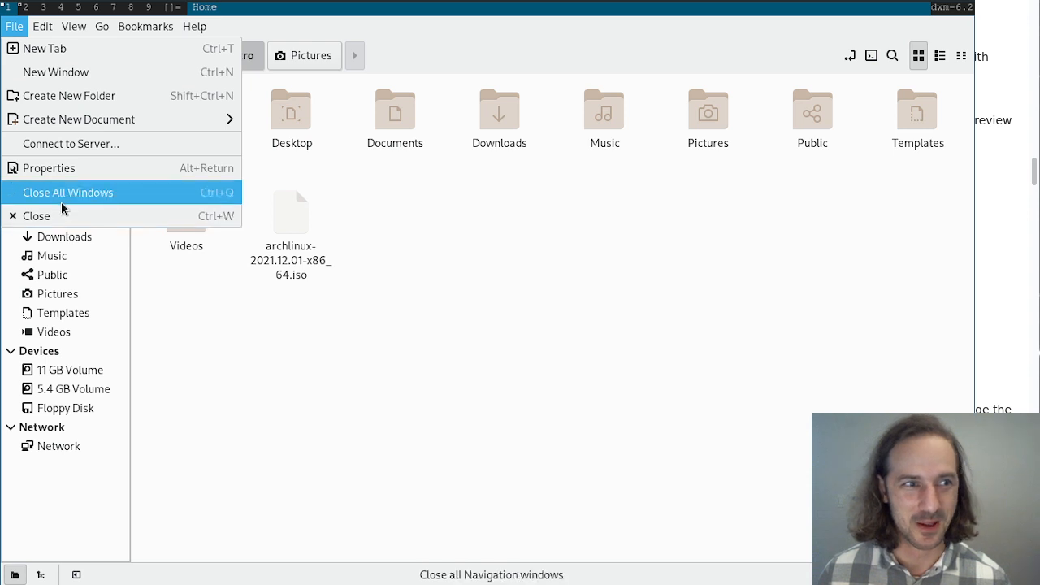
pyautogui.click(68, 192)
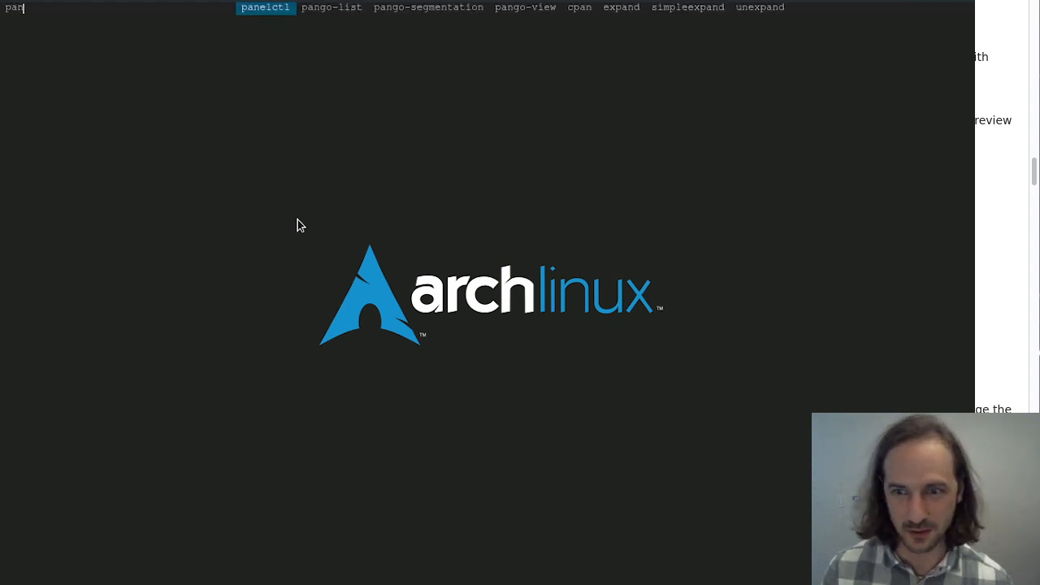
# Clear the unmatched 'nt' dmenu query and start typing 'p' to launch st.
pyautogui.write('nt')
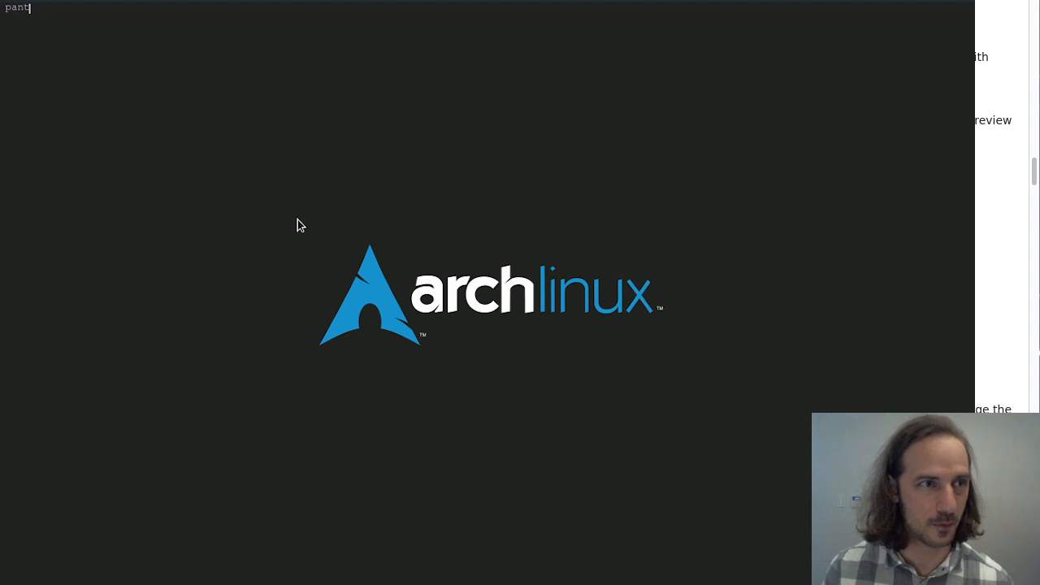
pyautogui.press('Tab')
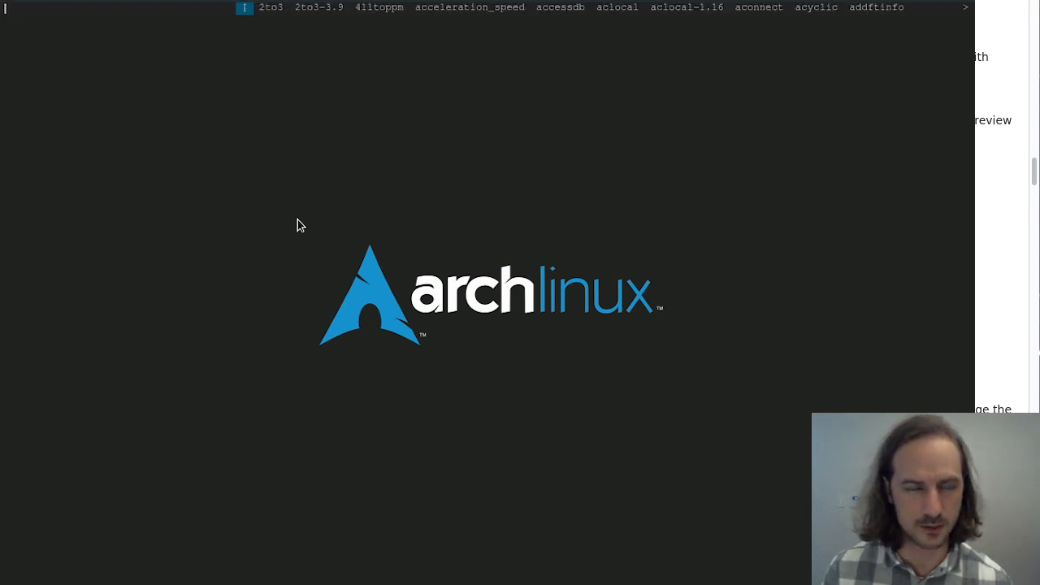
pyautogui.write('p')
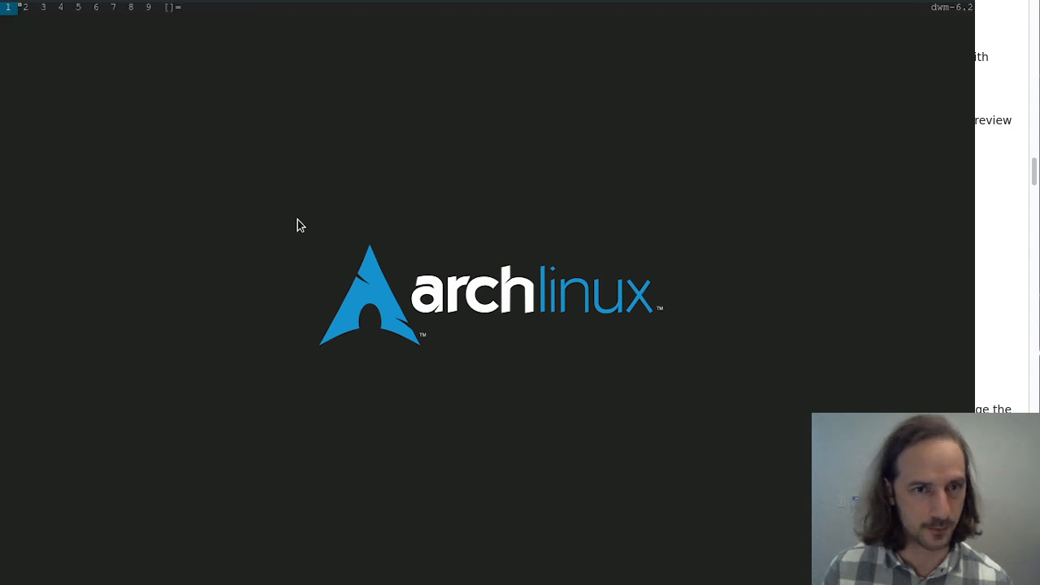
pyautogui.moveTo(372, 329)
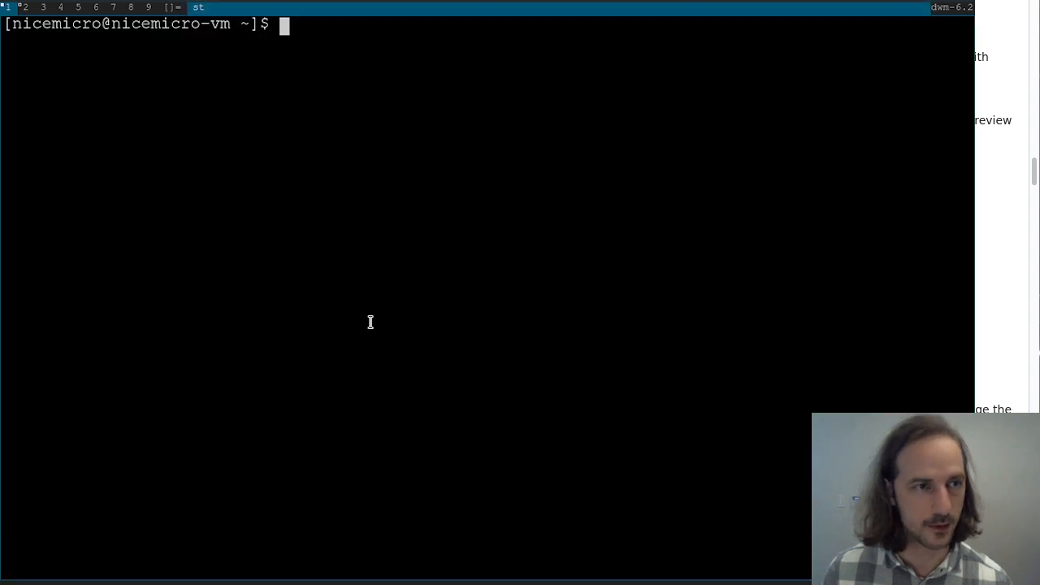
# Check 'pacman -Q --help' for the file-list option, then run 'pacman -Ql pantheon-files'.
pyautogui.write('pacman')
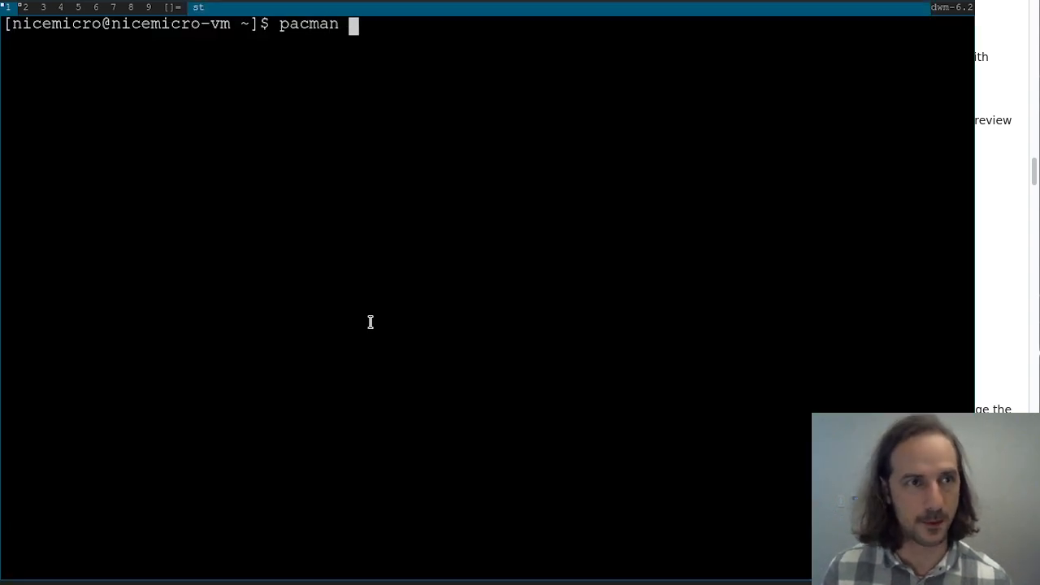
pyautogui.write('-Q')
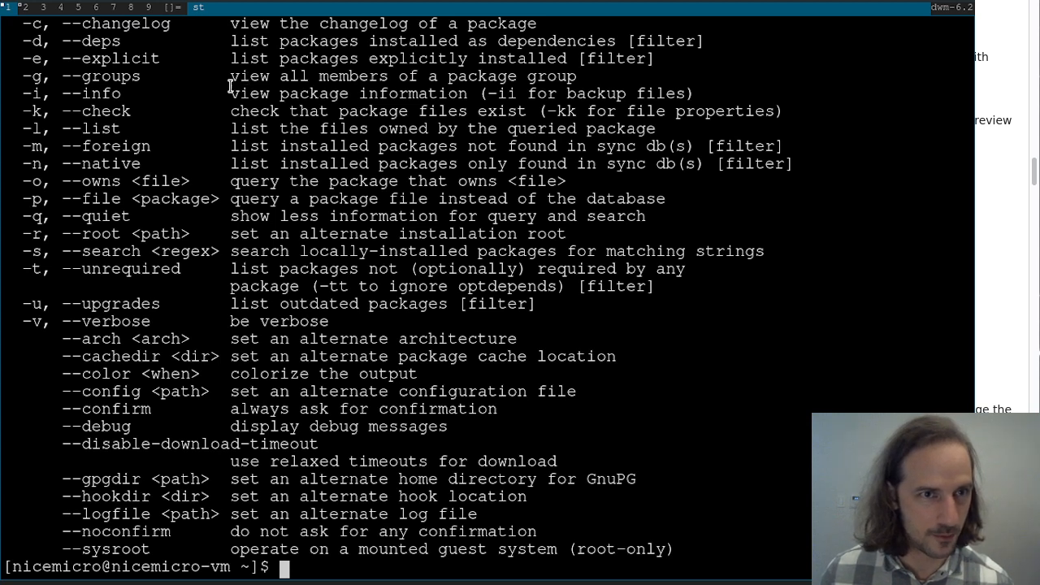
pyautogui.moveTo(169, 55)
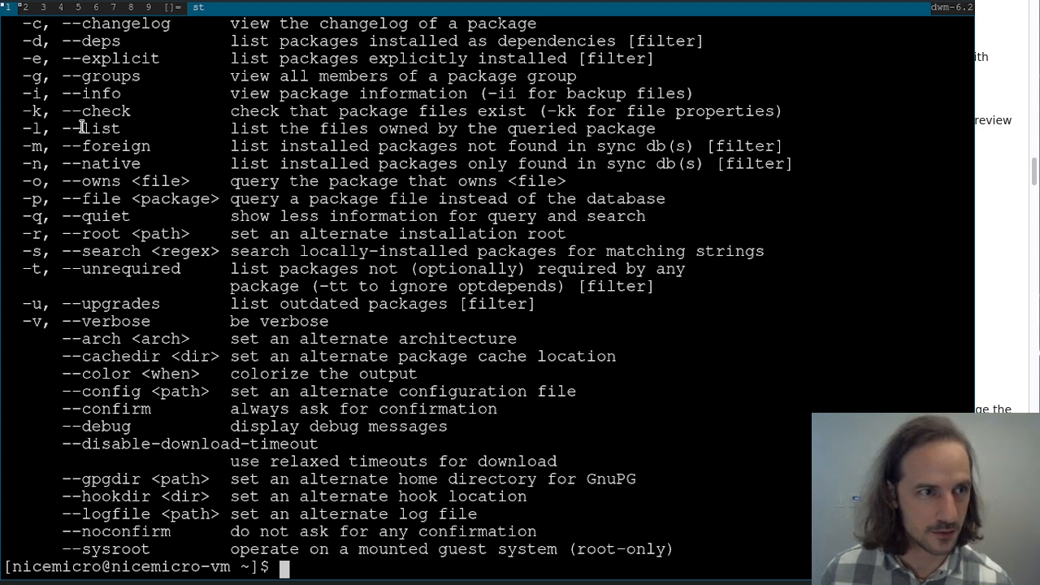
pyautogui.write('pacman -Q --hel')
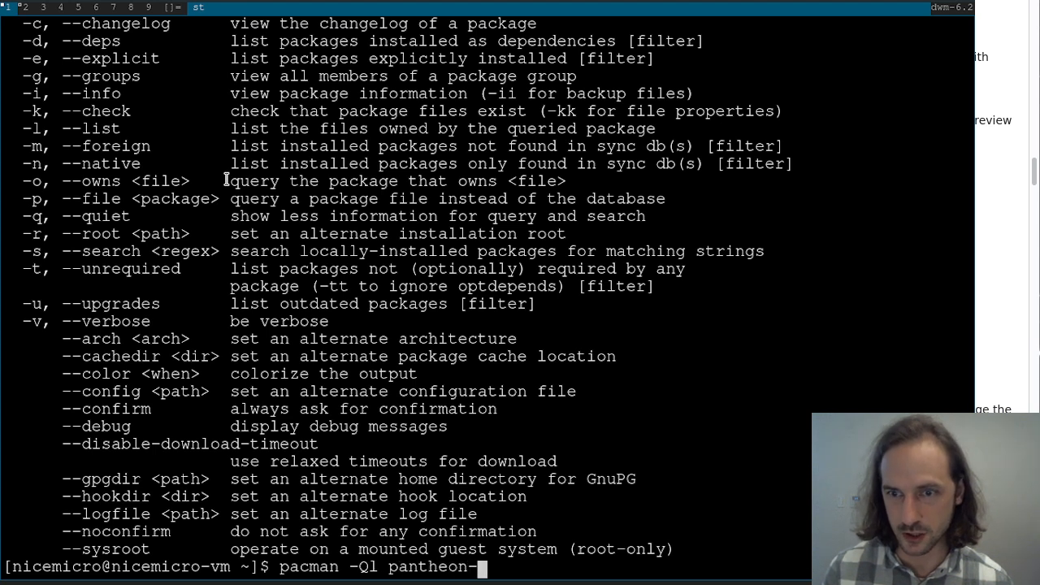
pyautogui.write('file')
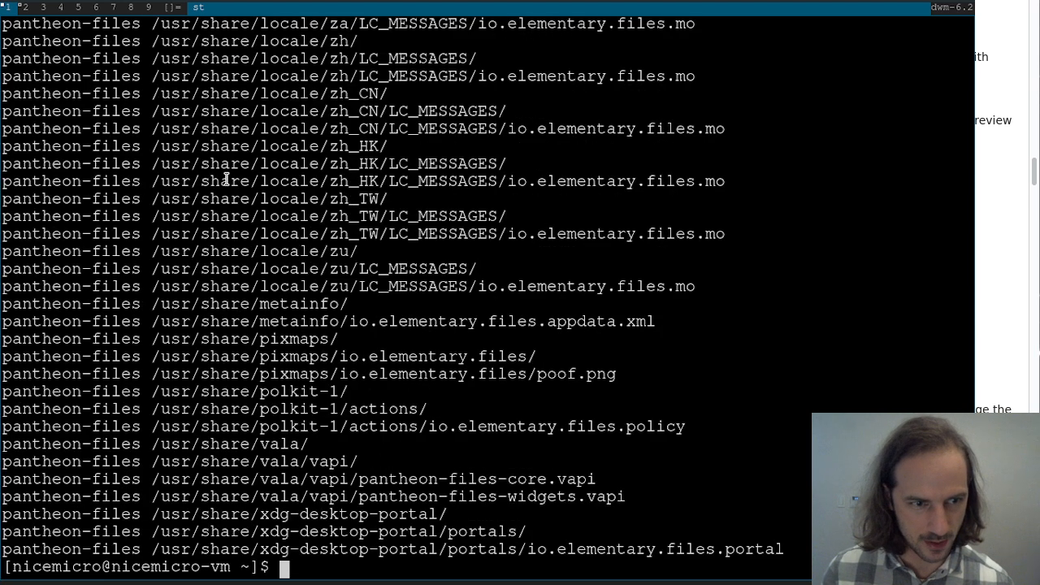
pyautogui.write('pacman -Ql pantheon-files |')
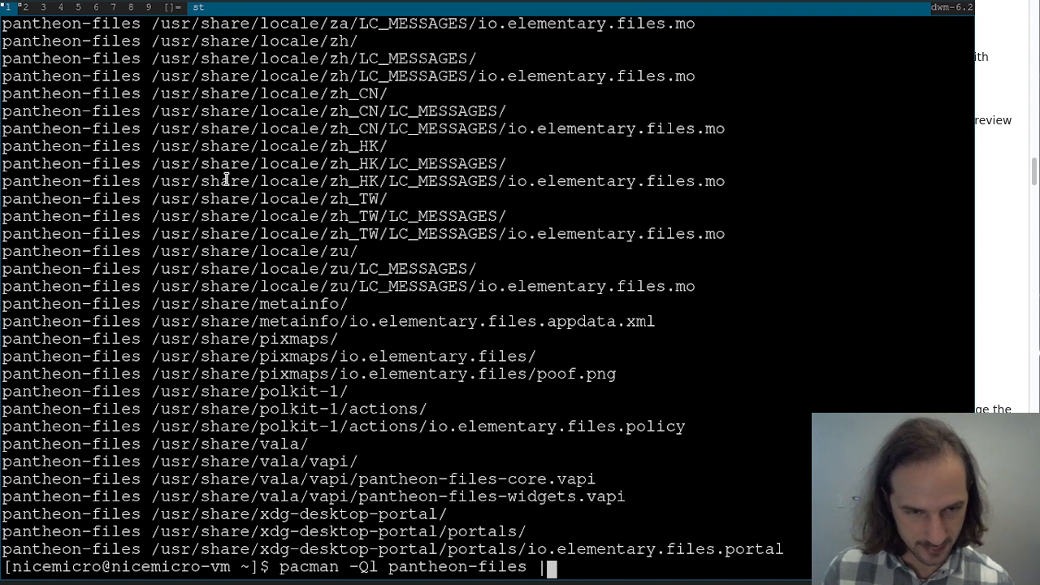
pyautogui.press('Return')
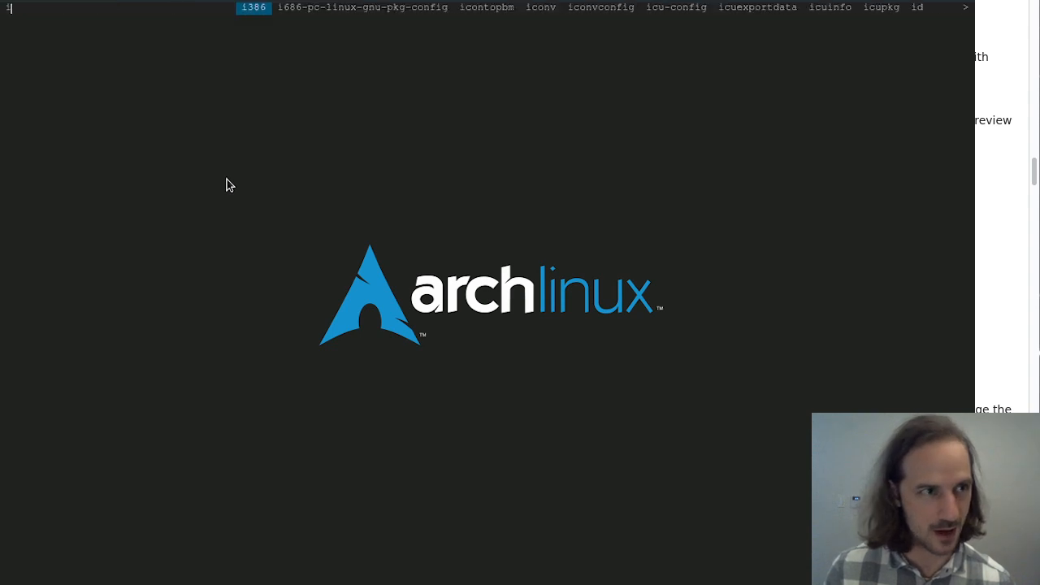
# Launch Pantheon Files from dmenu and browse a second tab, bin's st folder, Downloads and home.
pyautogui.write('io.e')
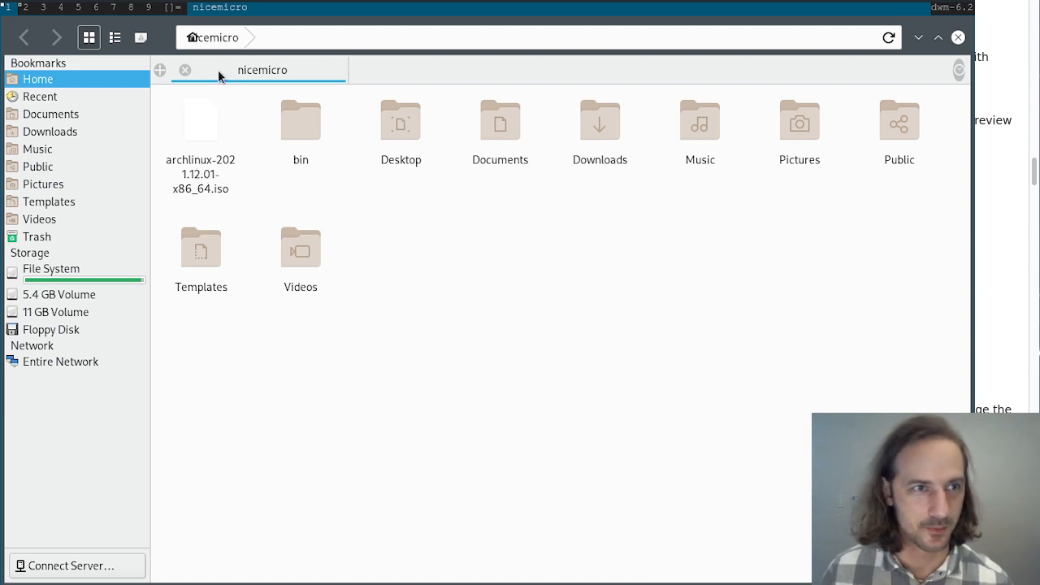
pyautogui.click(160, 70)
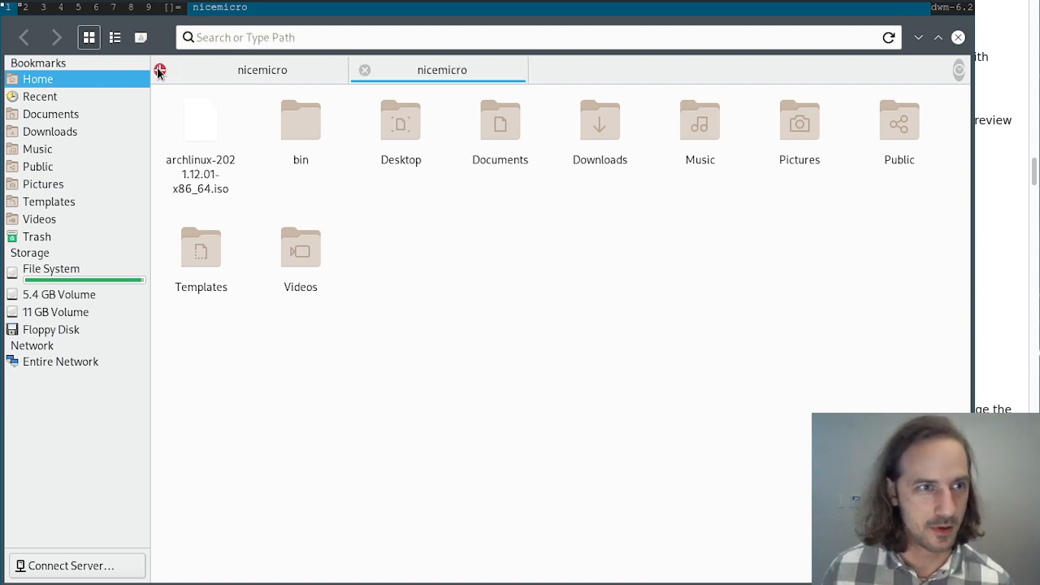
pyautogui.click(159, 70)
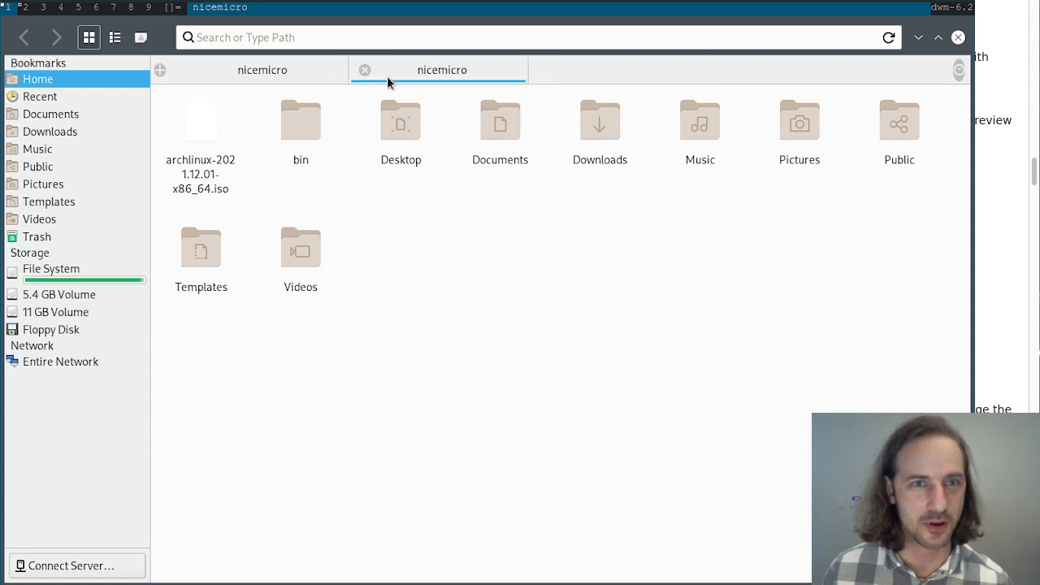
pyautogui.doubleClick(300, 121)
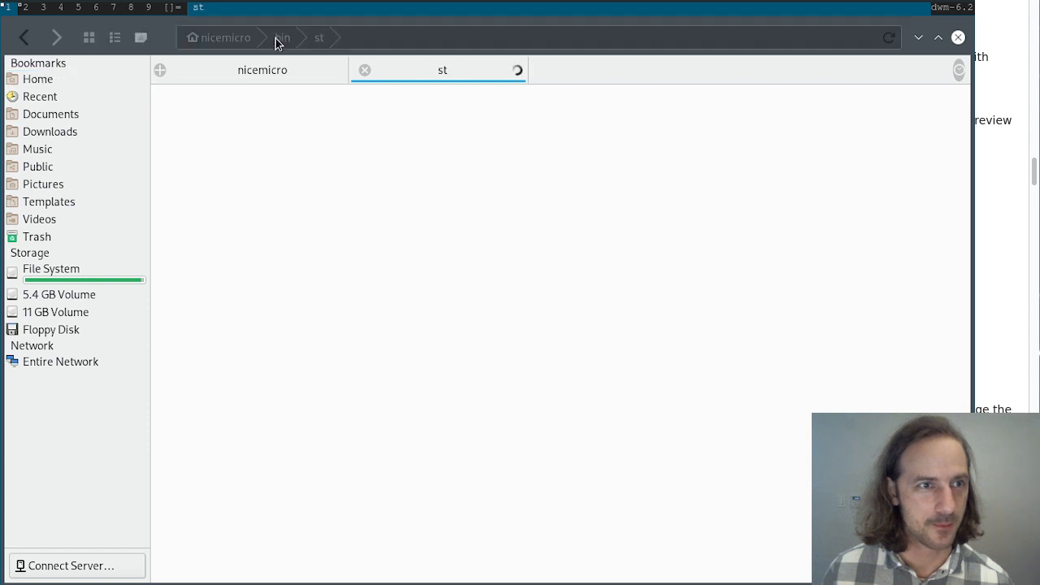
pyautogui.click(282, 37)
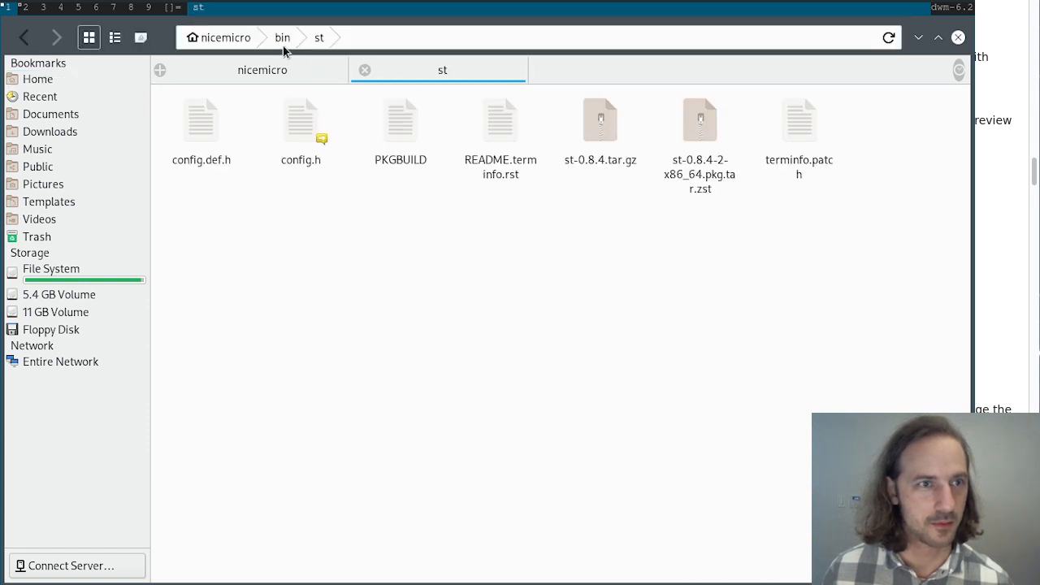
pyautogui.click(37, 79)
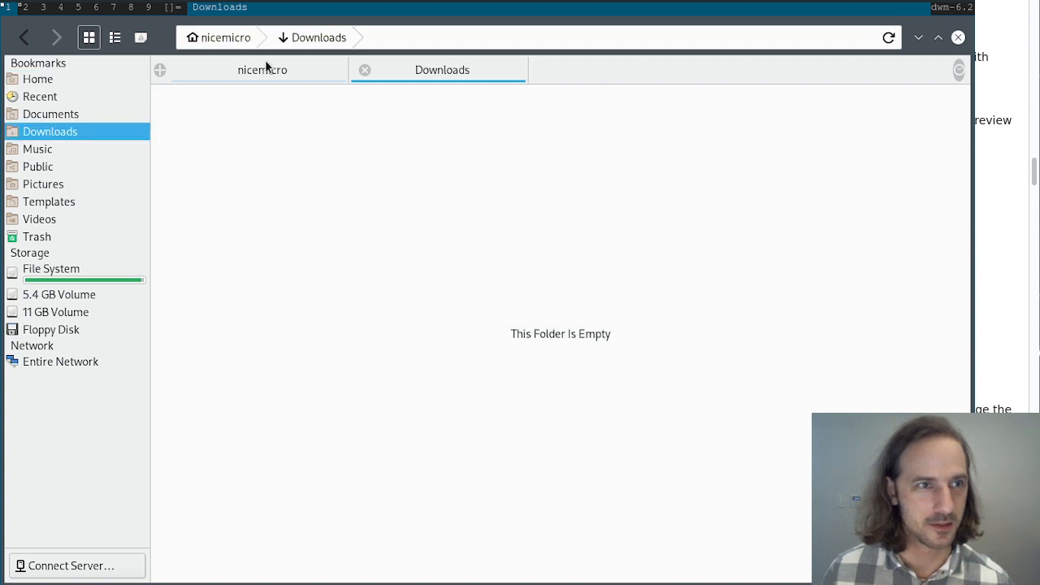
pyautogui.click(38, 79)
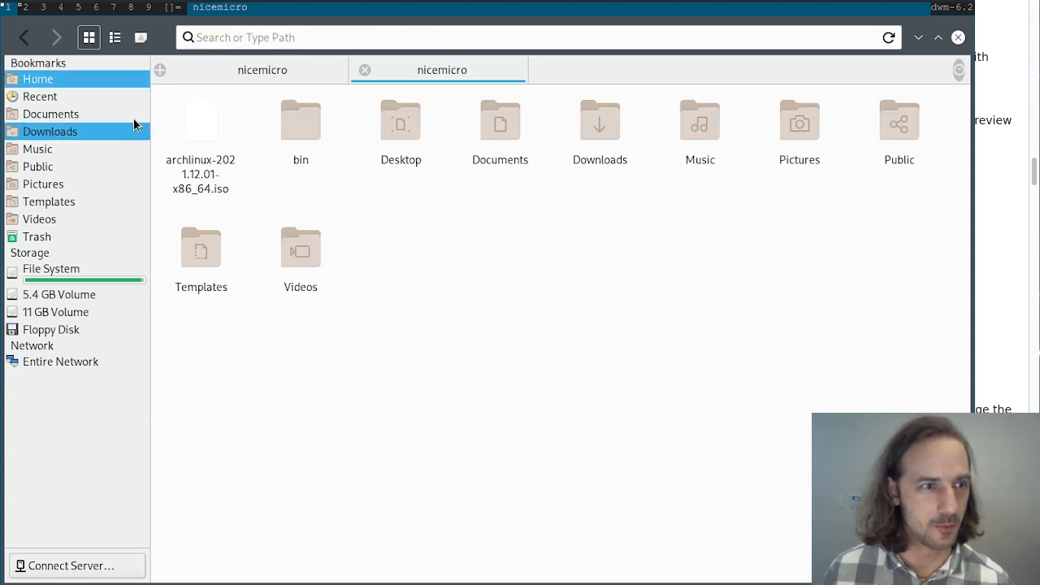
# Open the bin folder in a new tab from its context menu, then close that tab.
pyautogui.rightClick(642, 373)
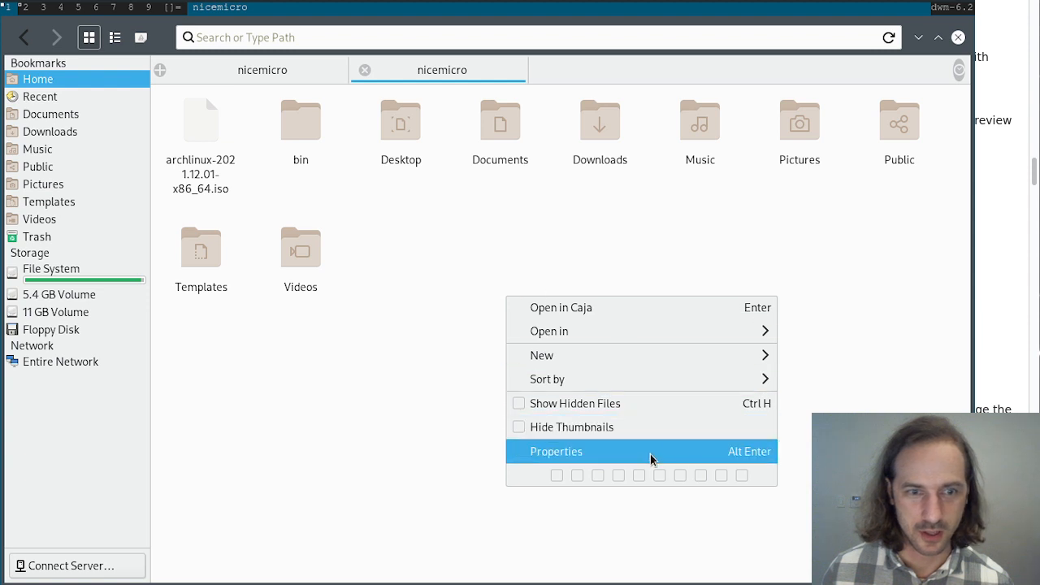
pyautogui.moveTo(723, 482)
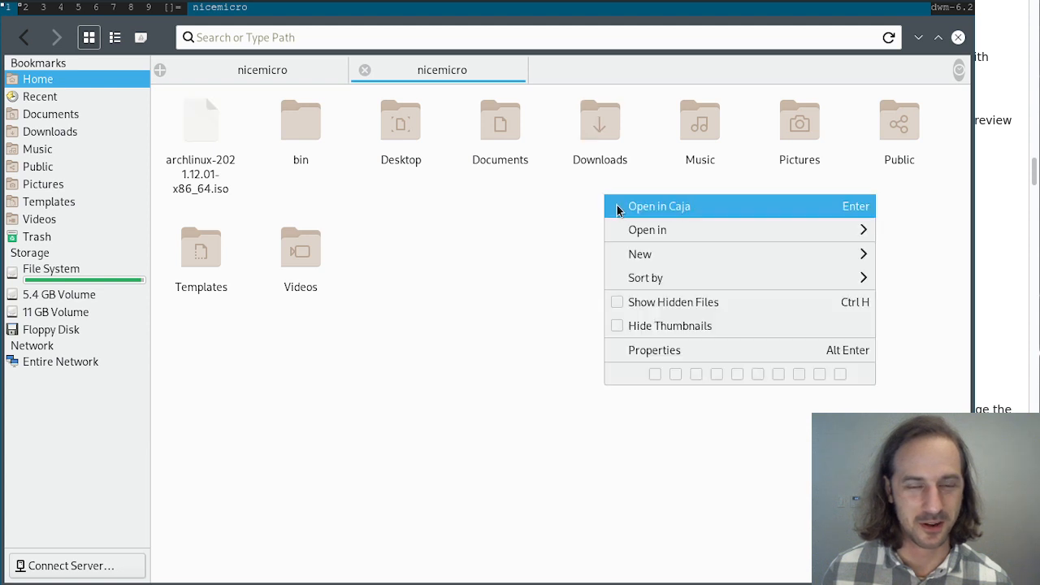
pyautogui.click(376, 178)
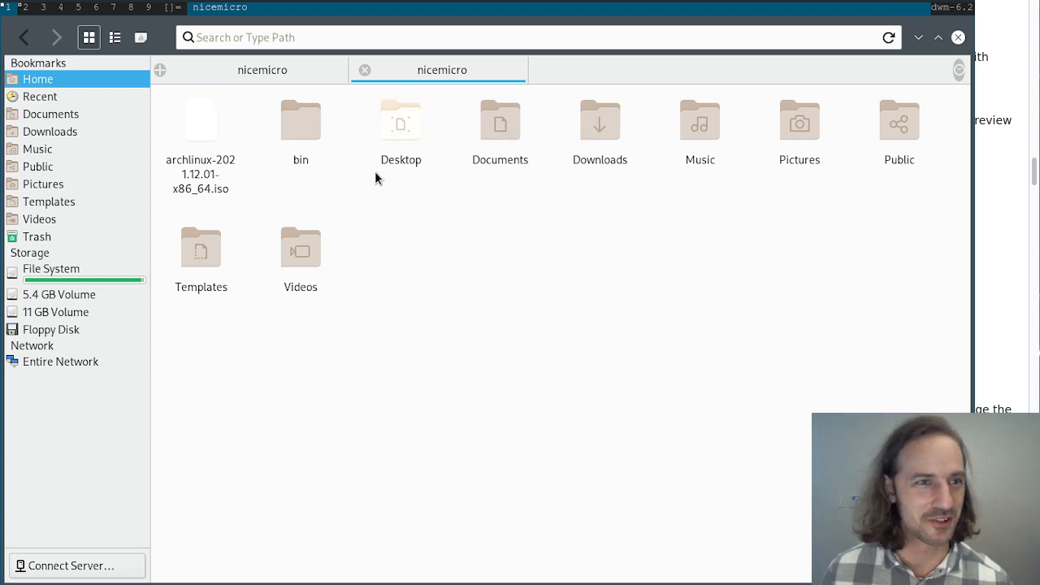
pyautogui.rightClick(300, 122)
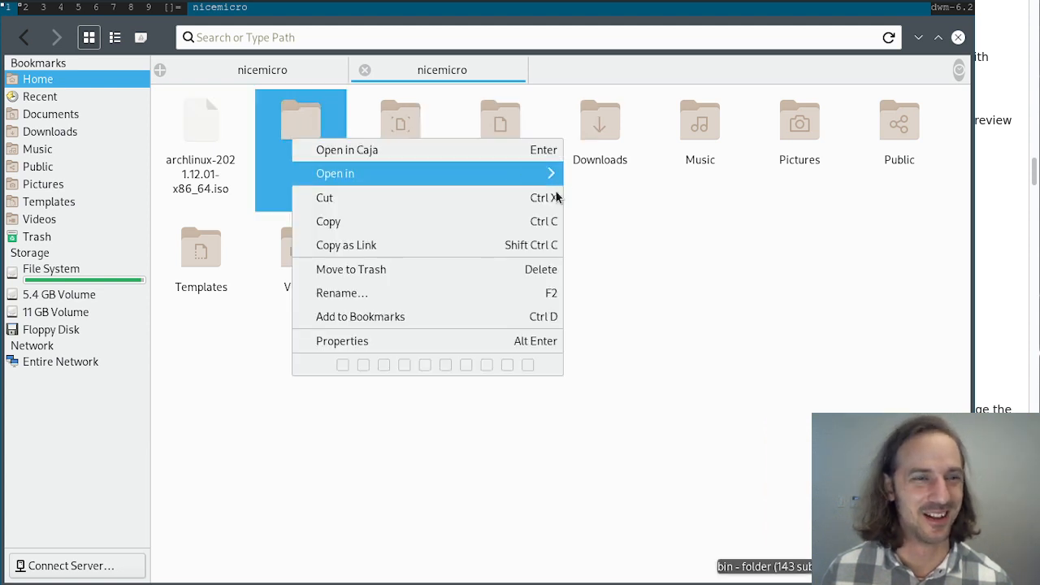
pyautogui.click(347, 150)
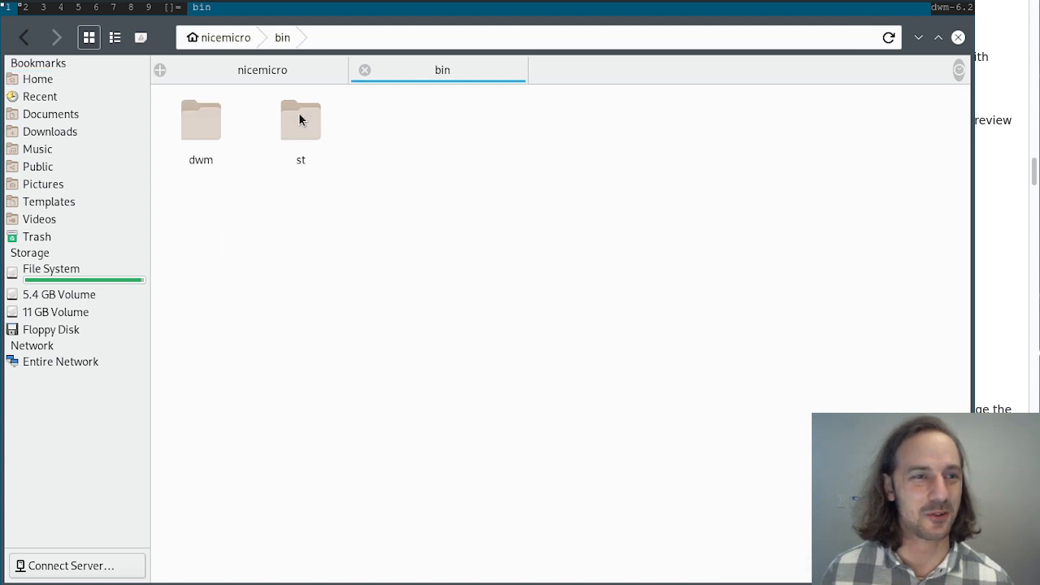
pyautogui.rightClick(200, 119)
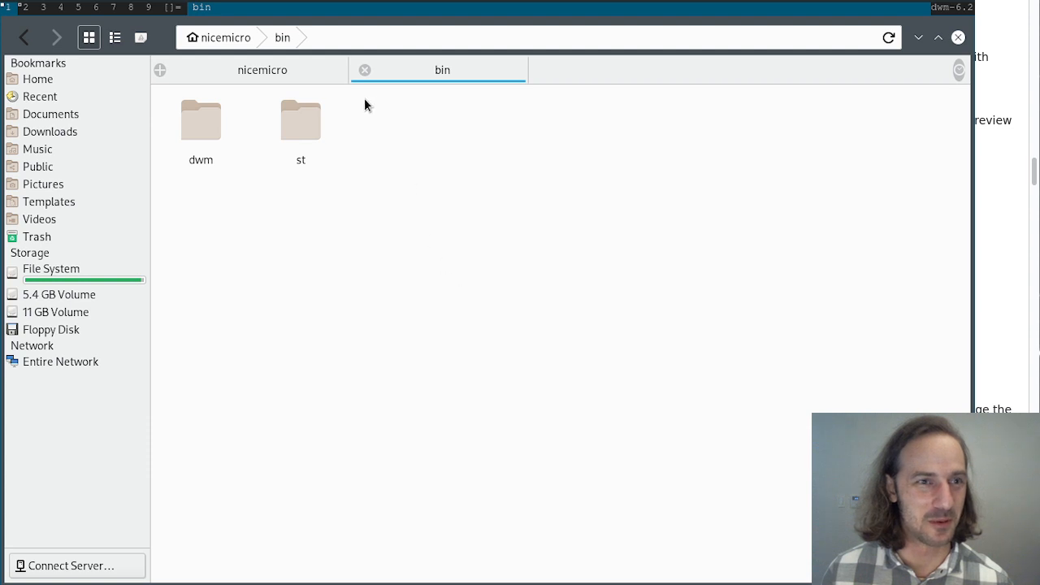
pyautogui.click(38, 78)
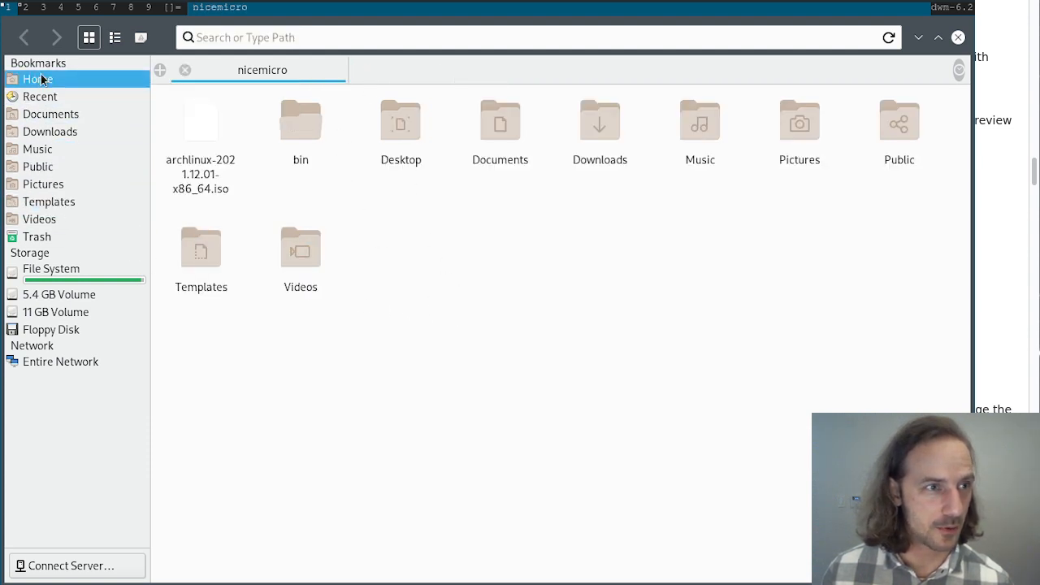
# Show the root file system in List View, open boot, and expand EFI and systemd.
pyautogui.click(39, 218)
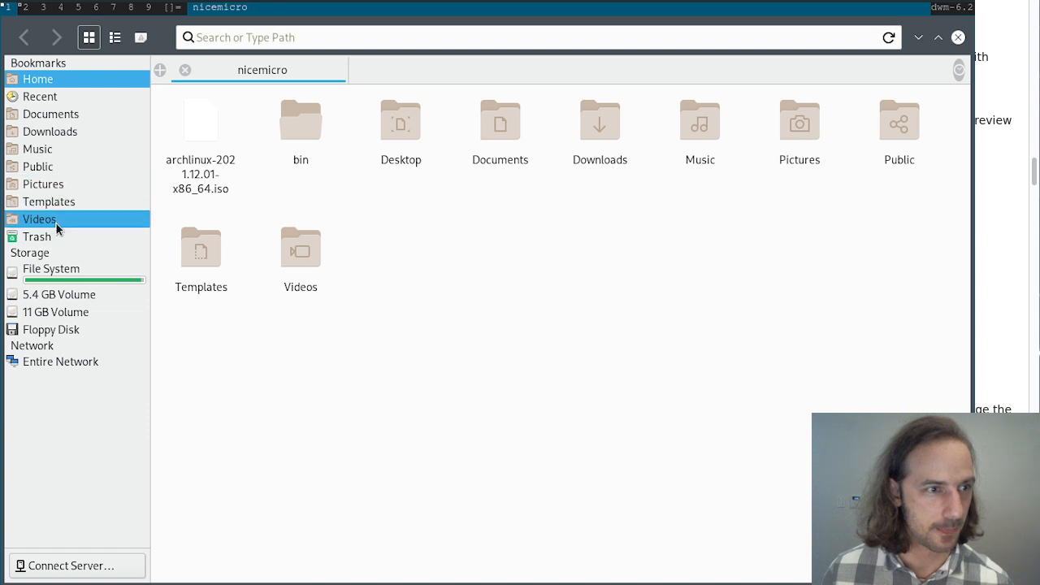
pyautogui.click(51, 269)
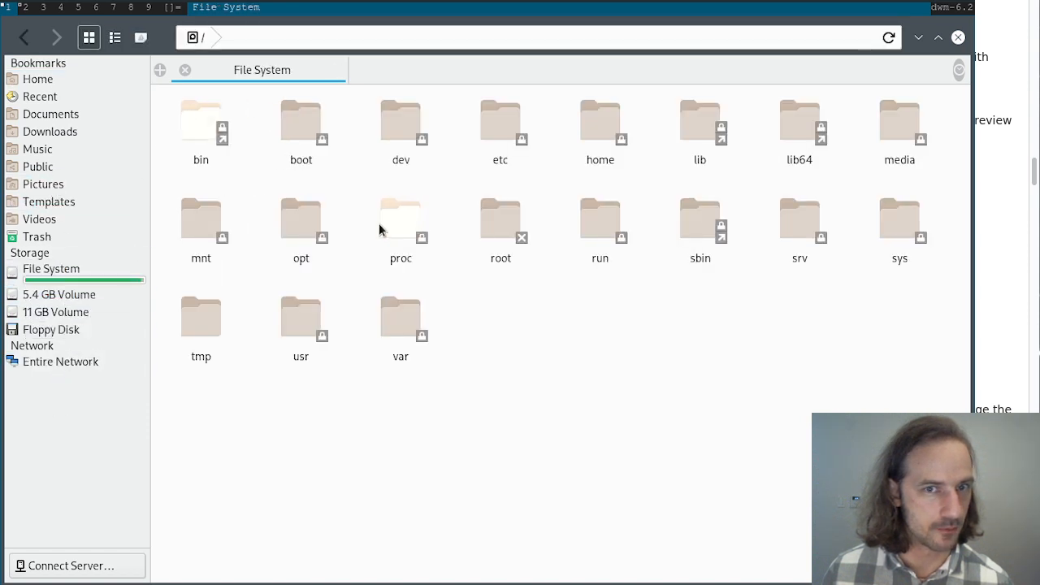
pyautogui.click(39, 218)
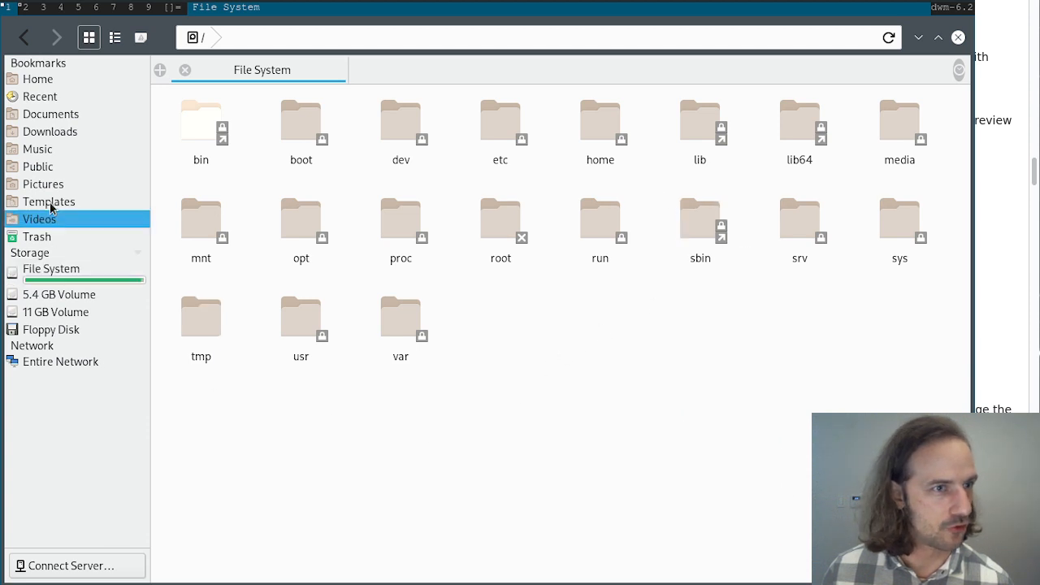
pyautogui.click(115, 38)
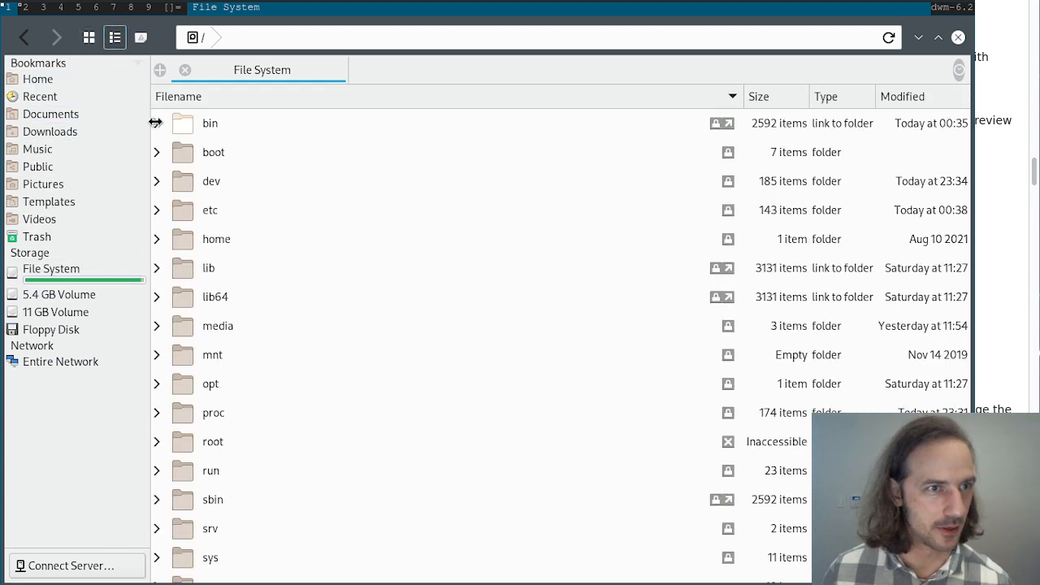
pyautogui.doubleClick(213, 152)
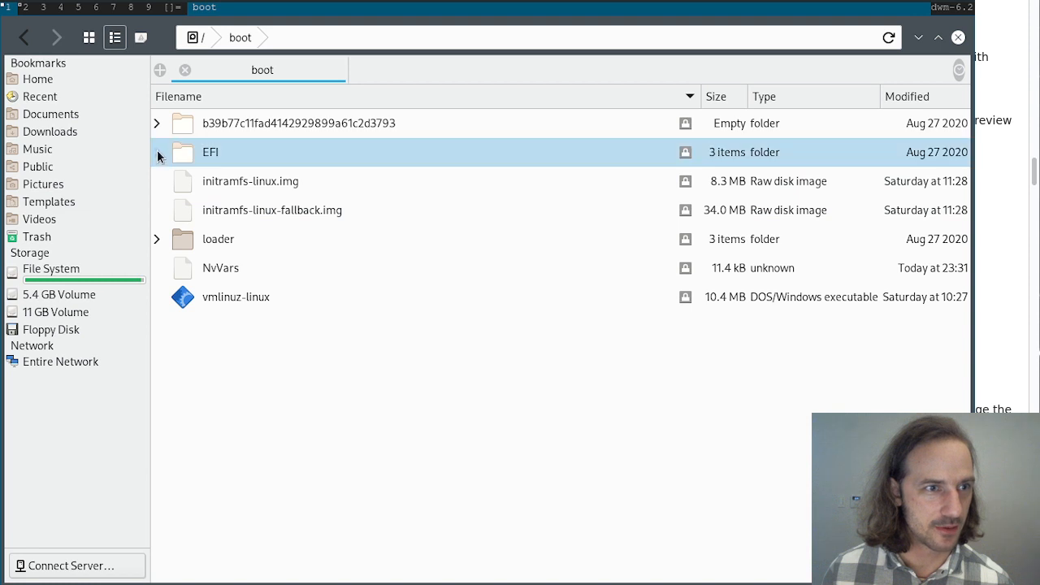
pyautogui.click(157, 152)
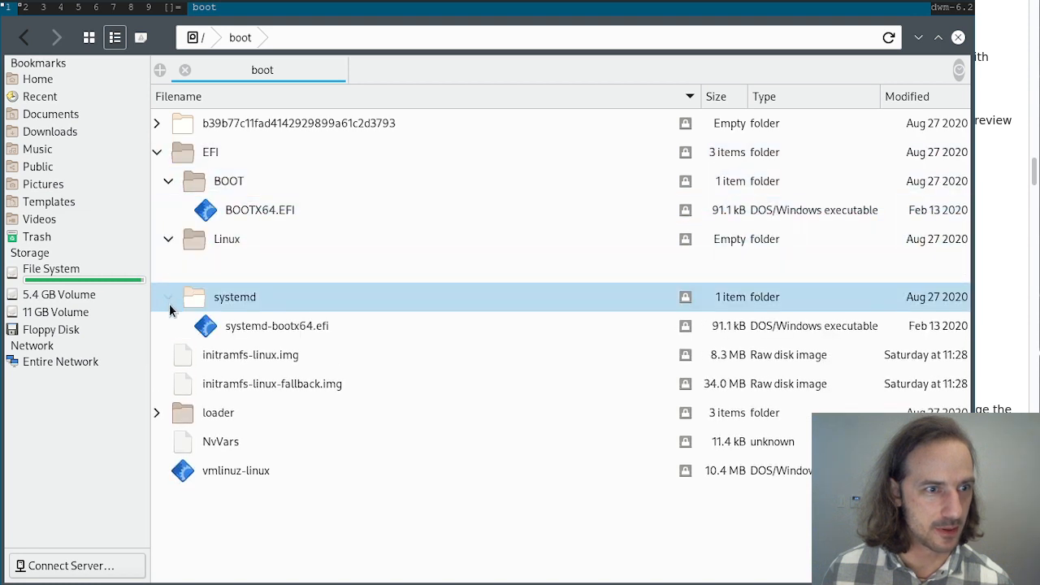
pyautogui.click(340, 494)
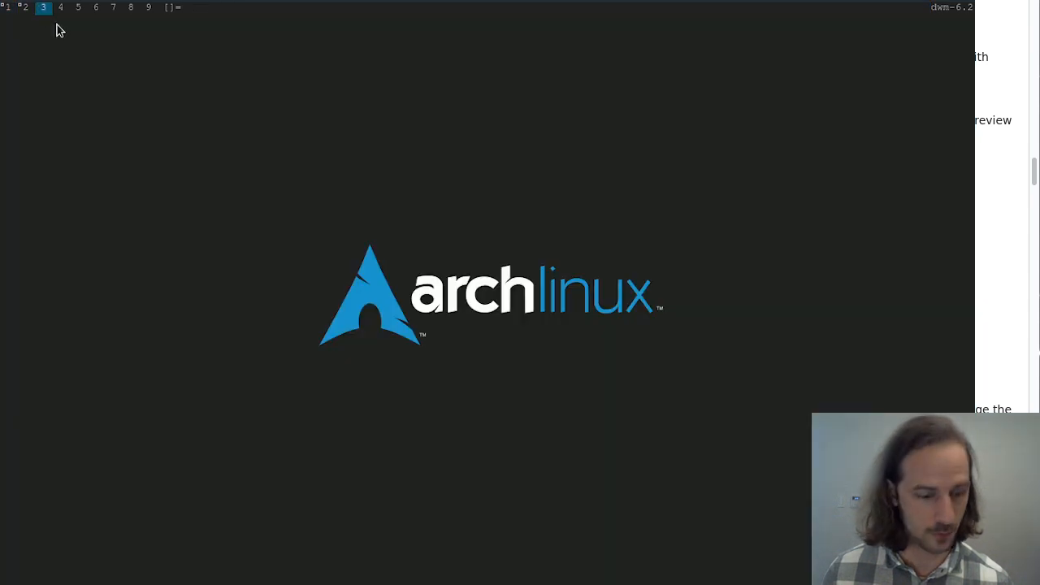
# Launch Nemo from dmenu, switch home to List View, and expand the bin folder.
pyautogui.write('ne')
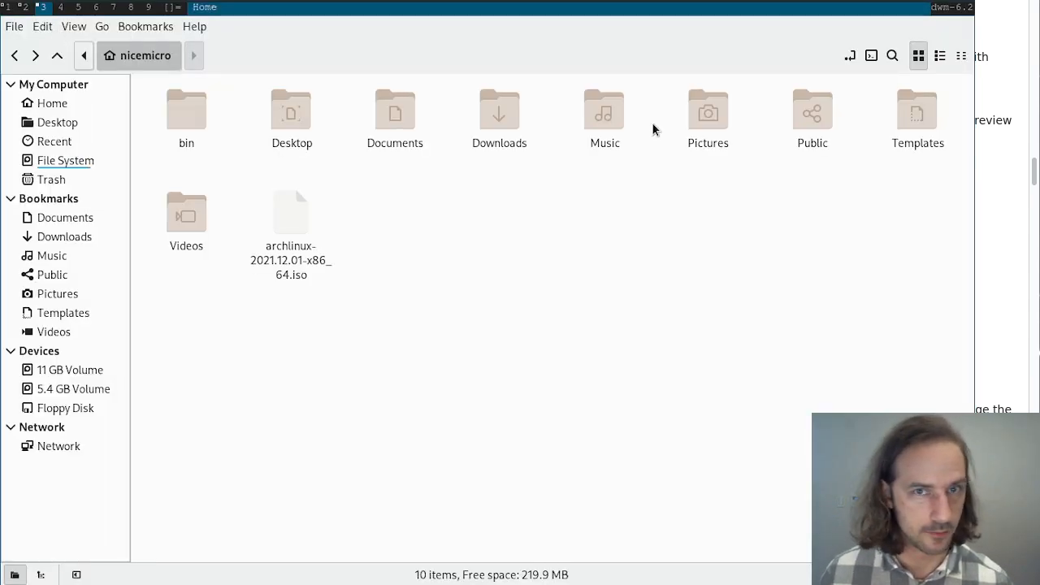
pyautogui.click(940, 55)
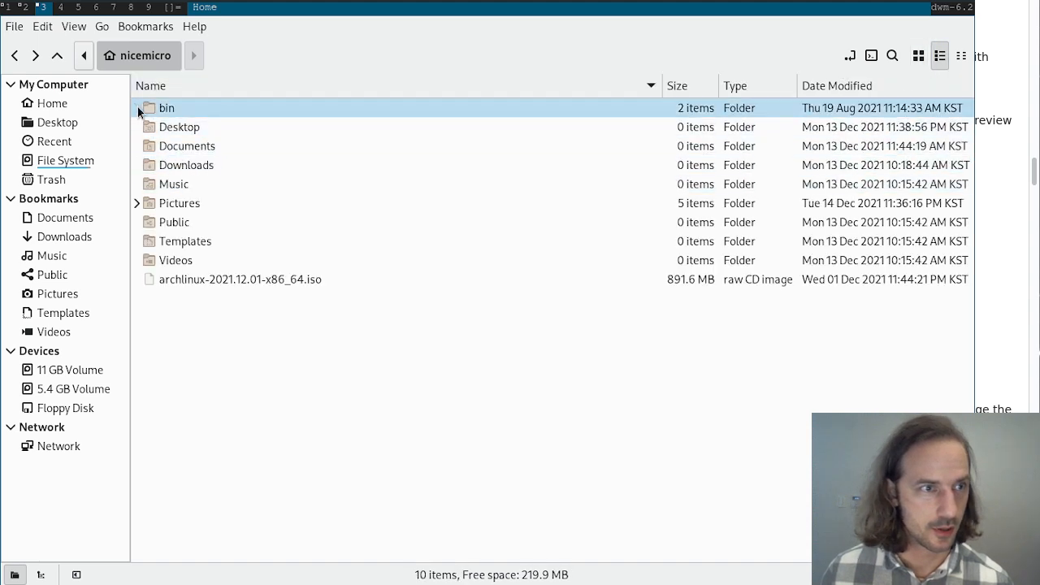
pyautogui.click(137, 107)
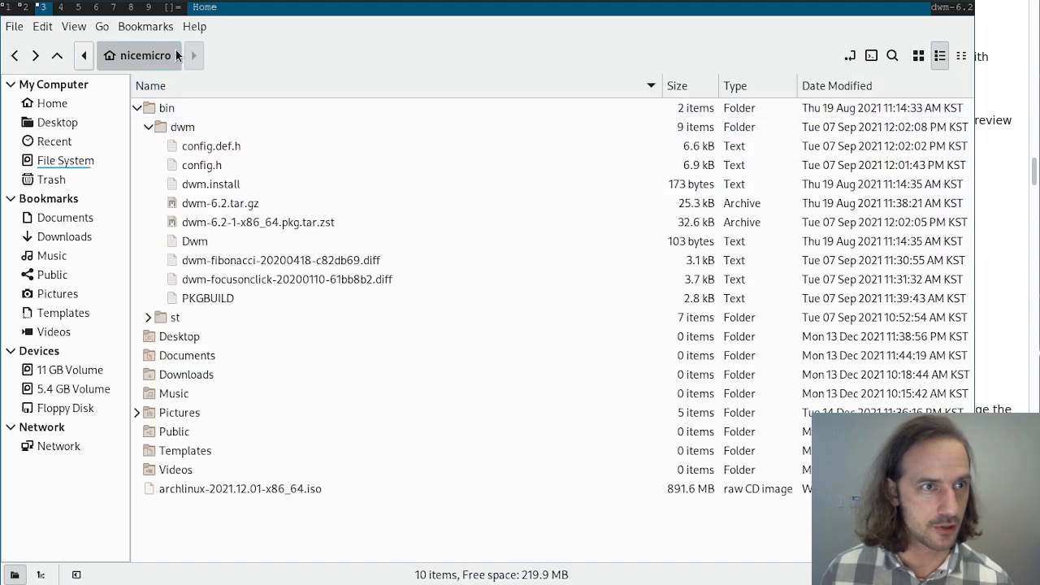
pyautogui.click(59, 7)
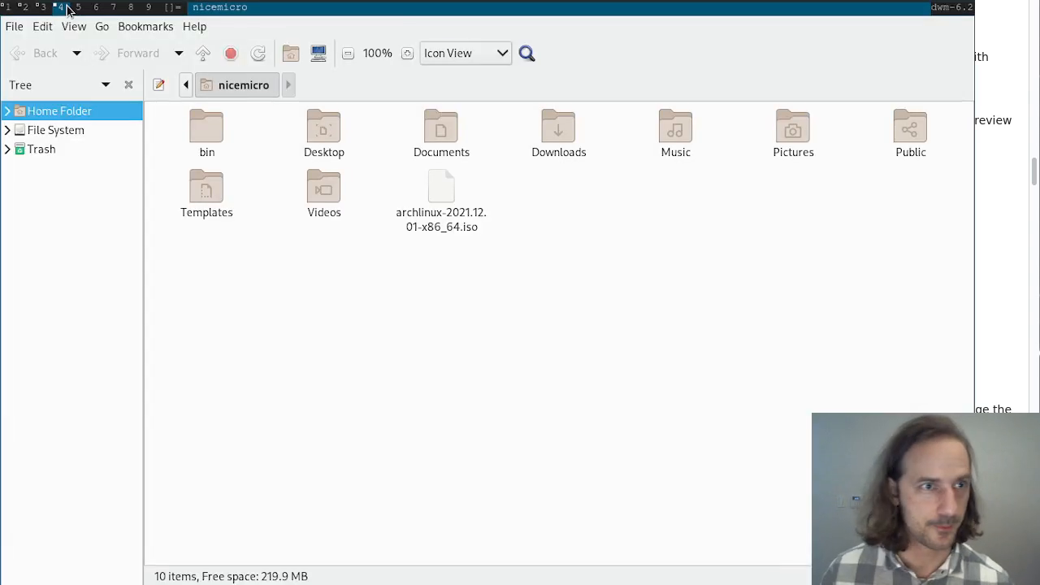
# Switch Caja's home folder to List View using the view-style dropdown.
pyautogui.click(463, 52)
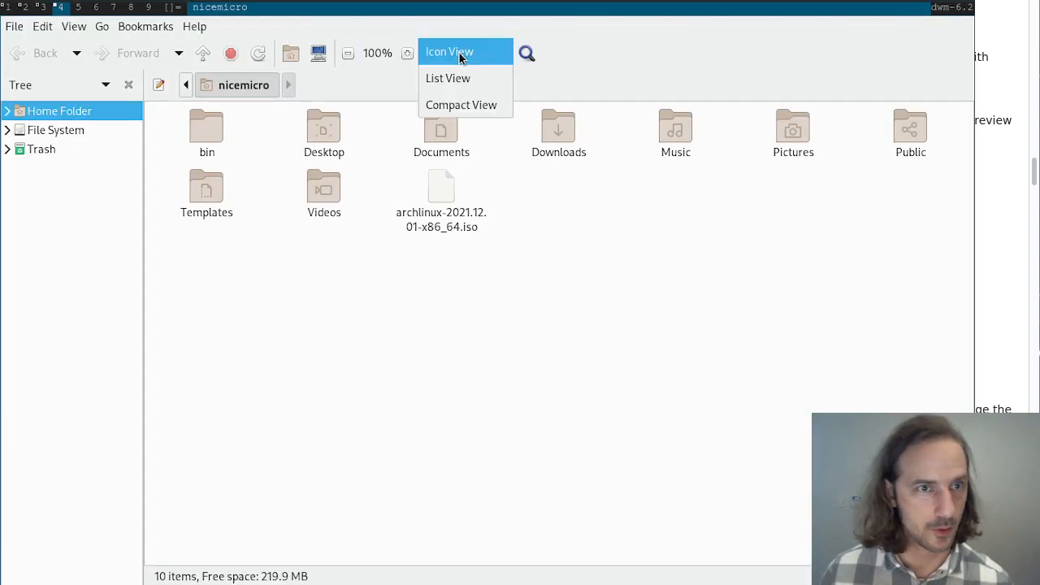
pyautogui.click(448, 78)
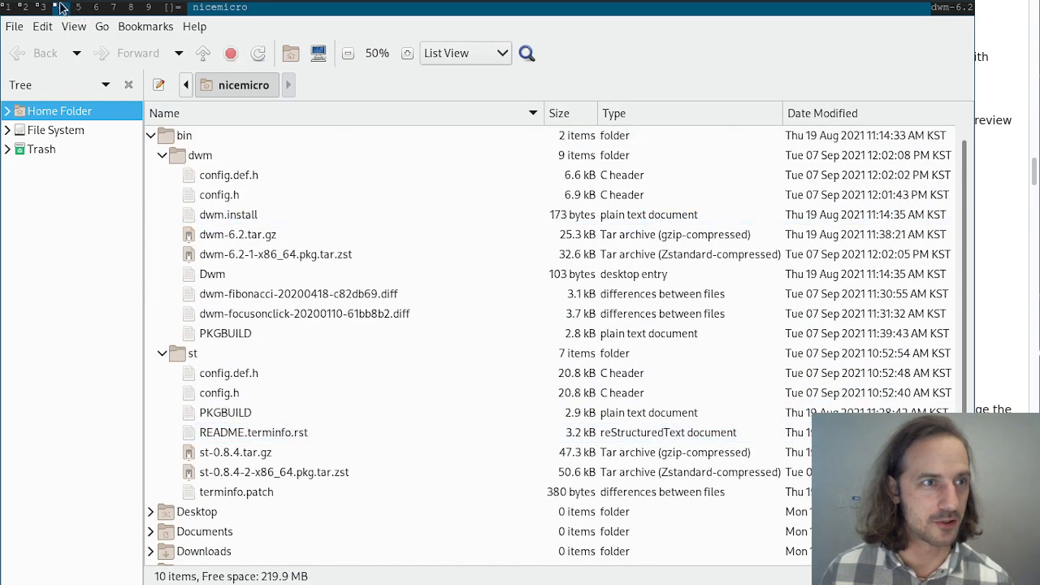
pyautogui.click(184, 134)
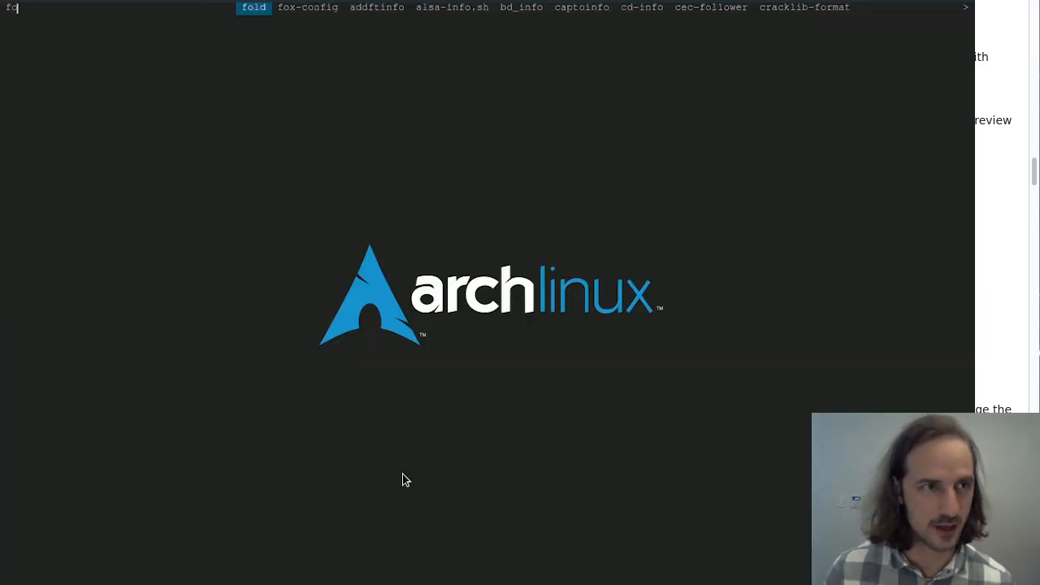
# Type 'ox' and 'q' into dmenu to launch PathFinder on the Pictures folder.
pyautogui.write('ox')
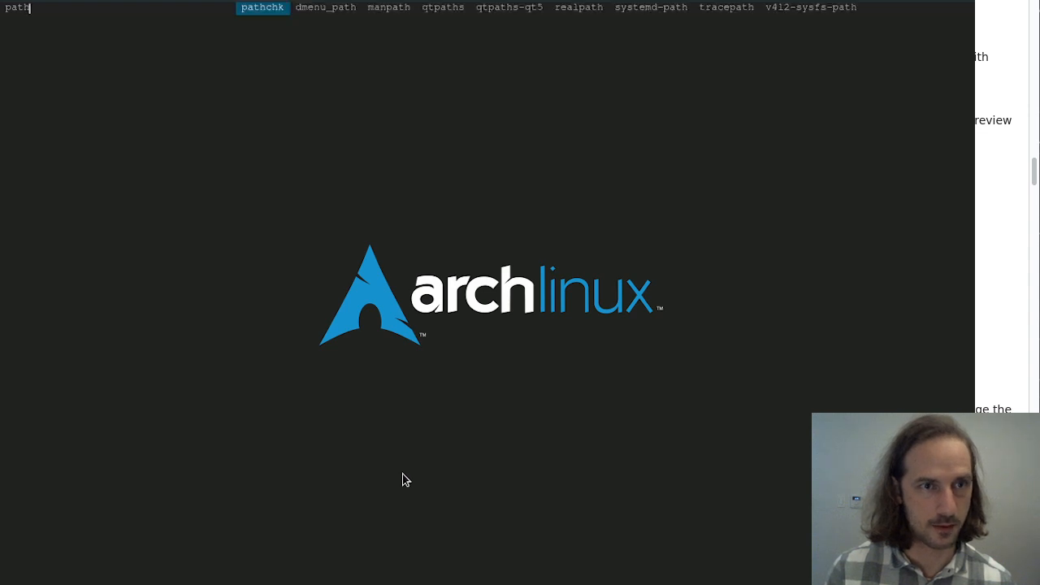
pyautogui.write('q')
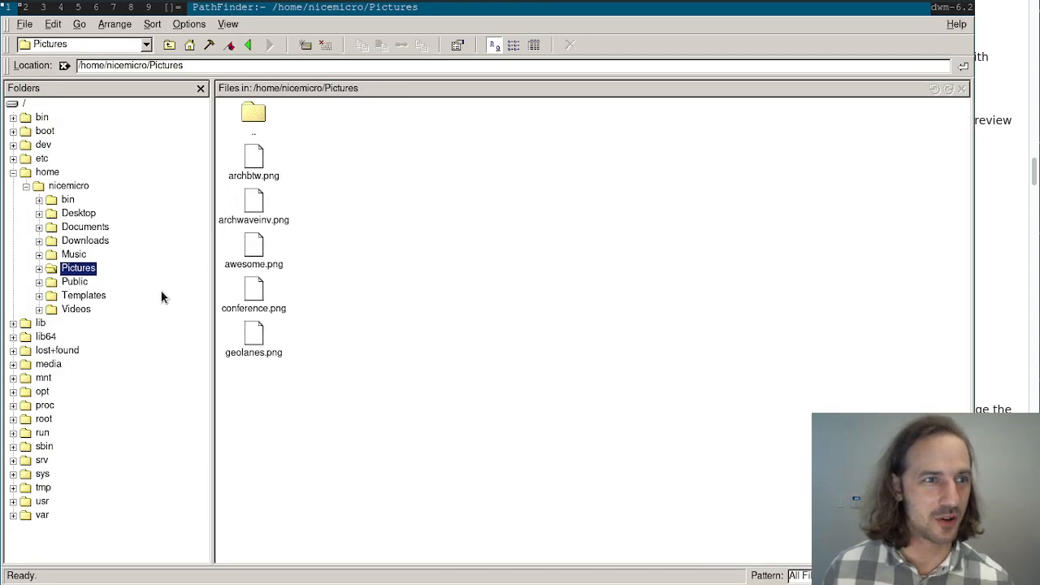
# Show PathFinder files as a compact list, browse dwm and bin, then bring up Documents' actions.
pyautogui.click(514, 44)
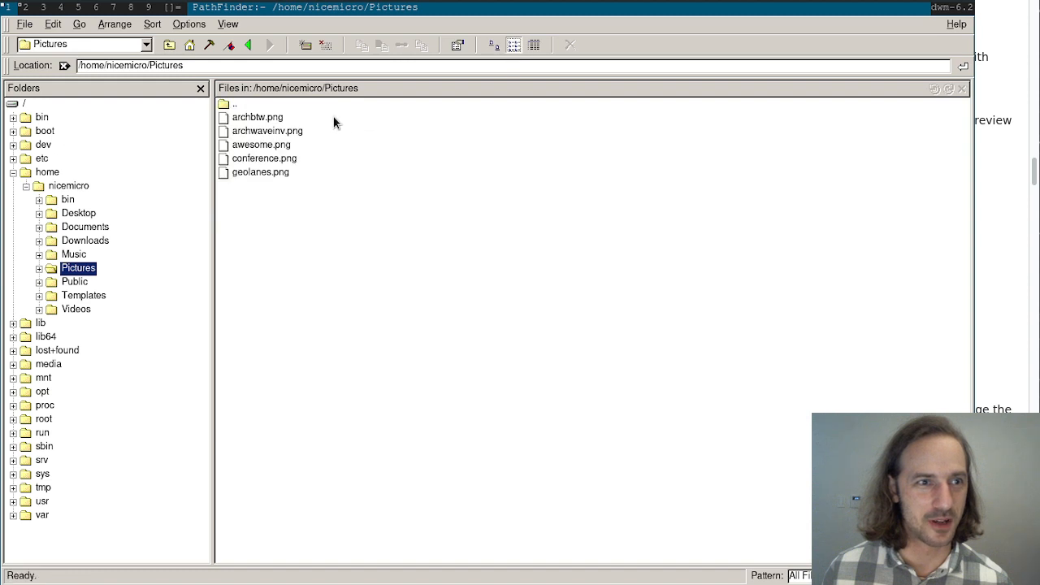
pyautogui.click(68, 185)
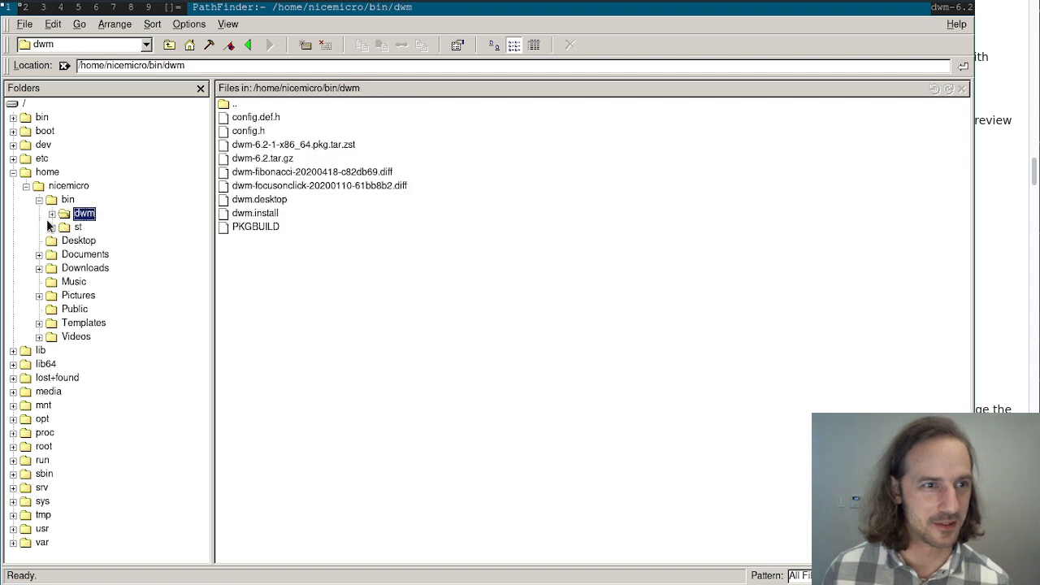
pyautogui.click(67, 200)
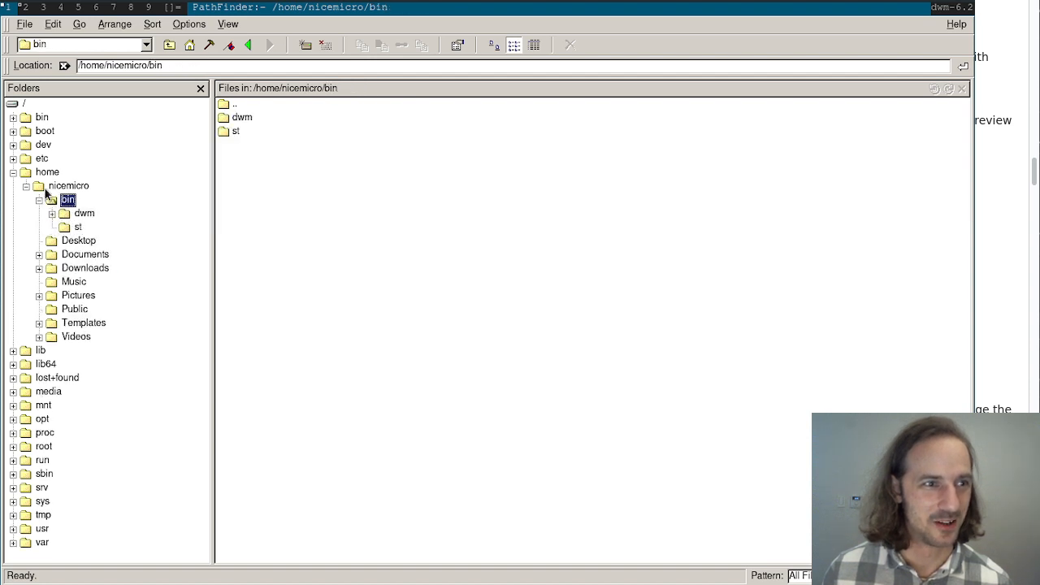
pyautogui.rightClick(235, 145)
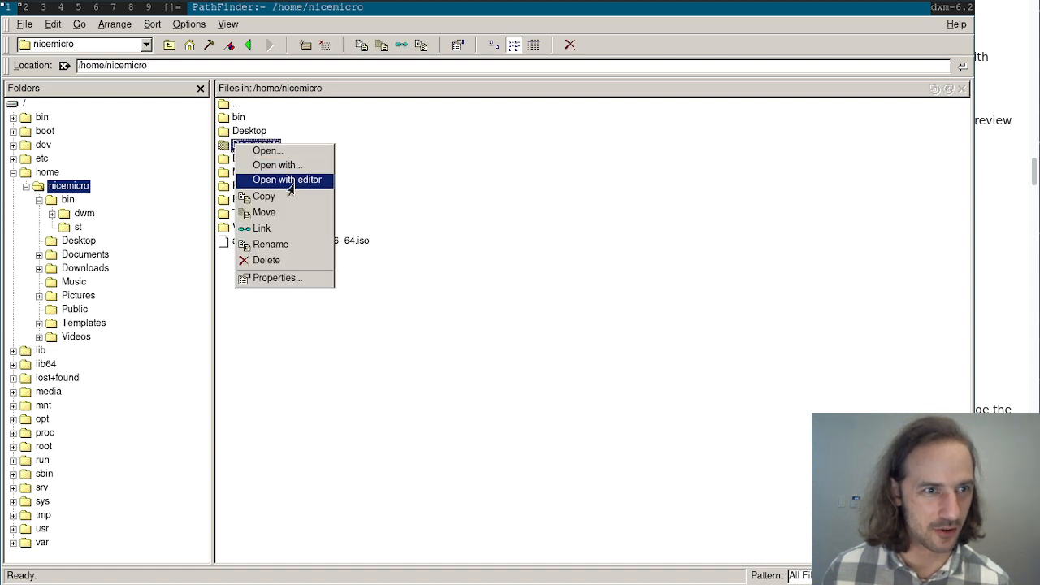
pyautogui.moveTo(300, 185)
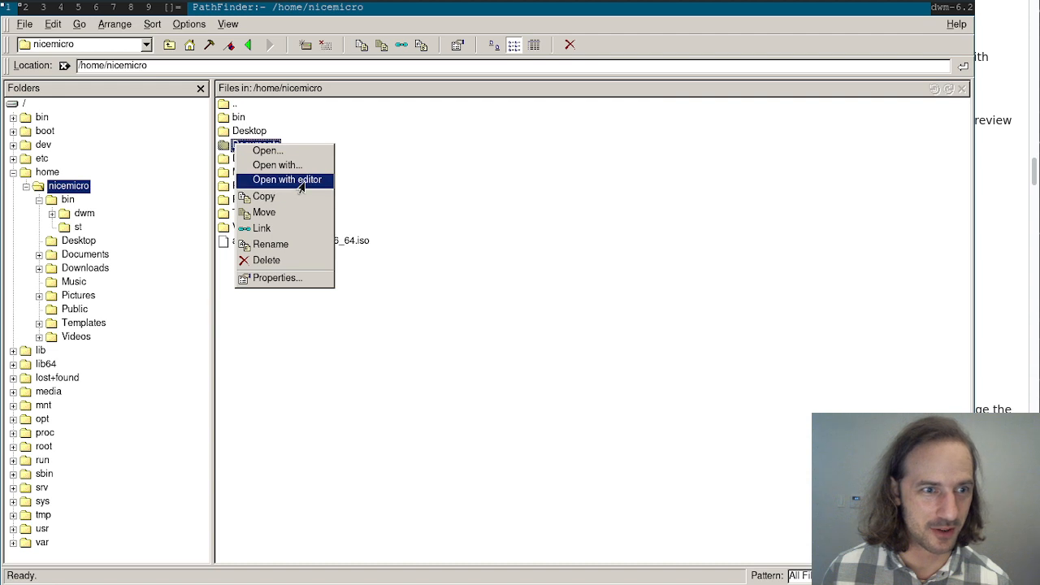
pyautogui.moveTo(303, 330)
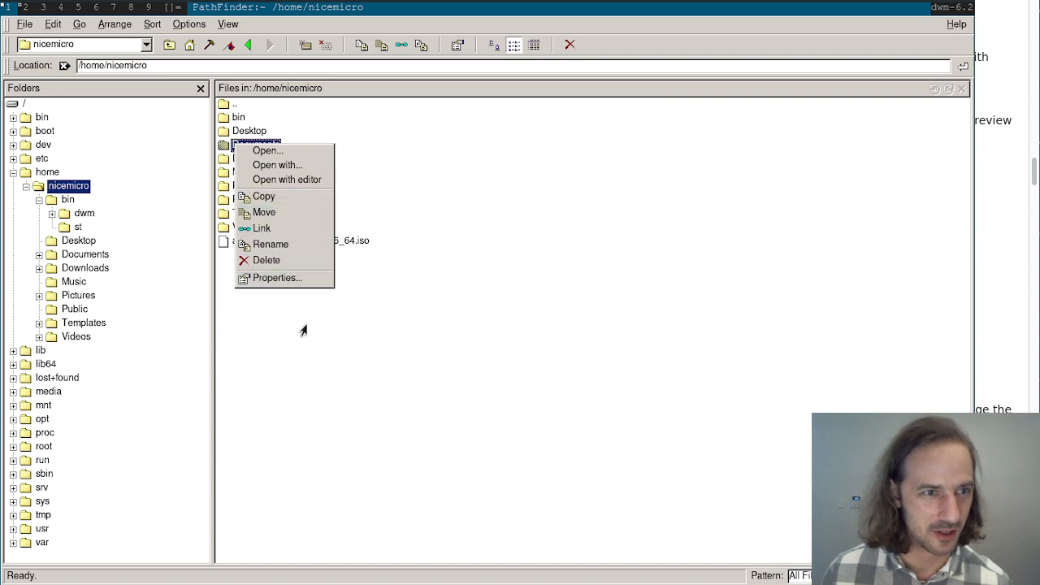
pyautogui.moveTo(276, 278)
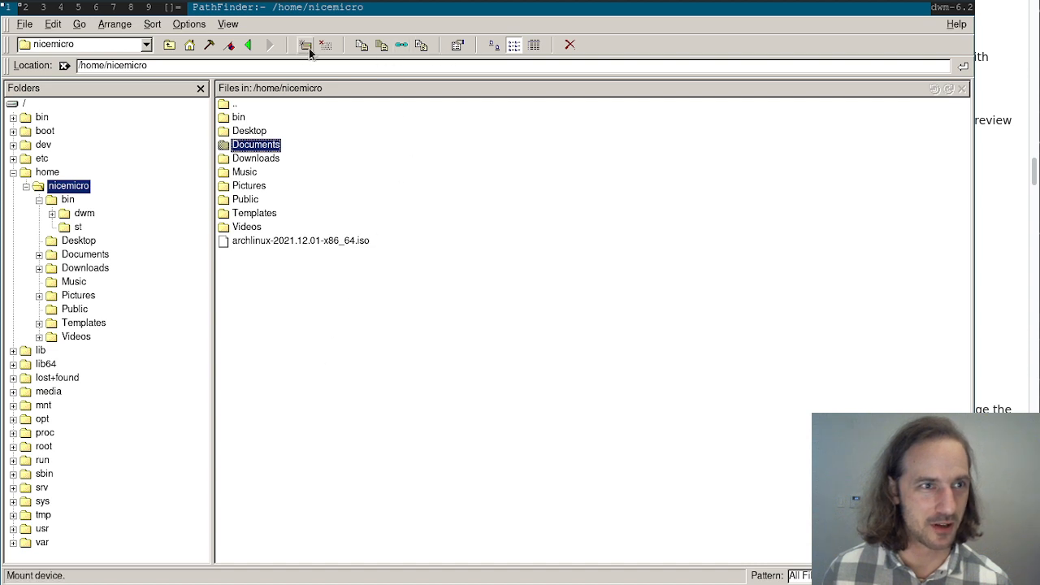
# Look through PathFinder's sorting, display and navigation menus.
pyautogui.click(152, 24)
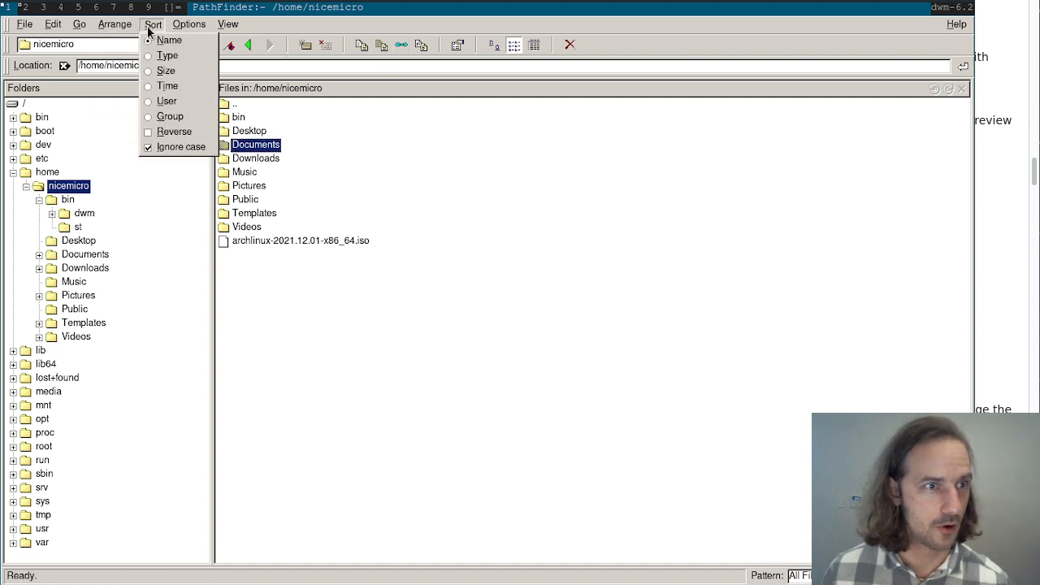
pyautogui.click(228, 24)
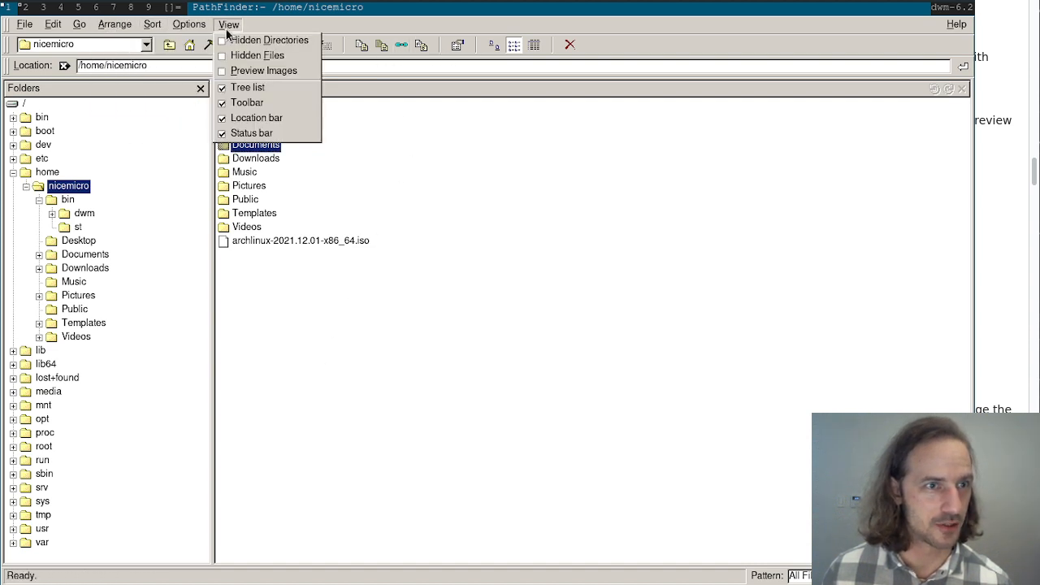
pyautogui.click(78, 23)
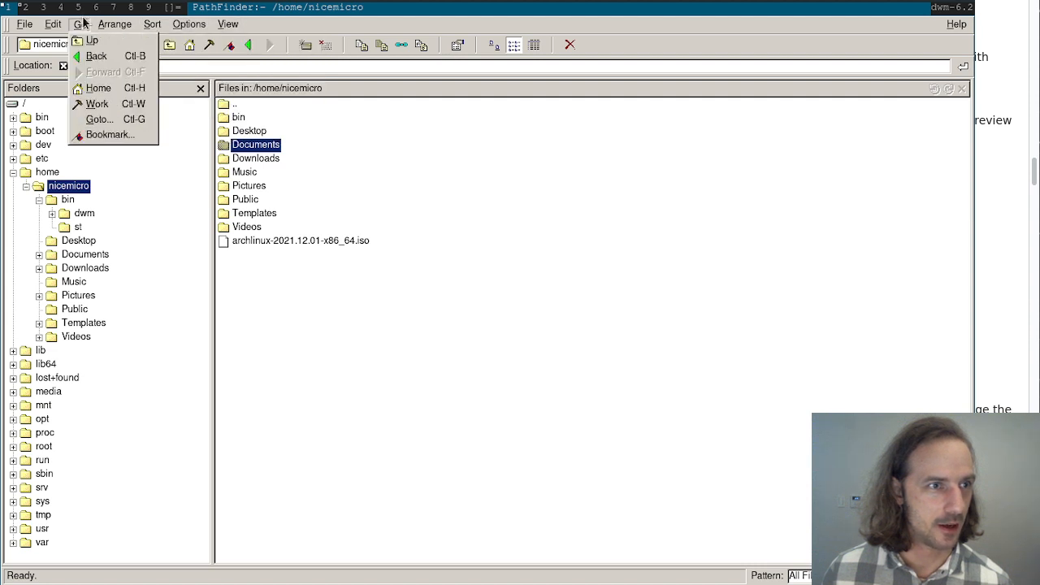
# Run the program caja from PathFinder's File > Run dialog.
pyautogui.click(25, 23)
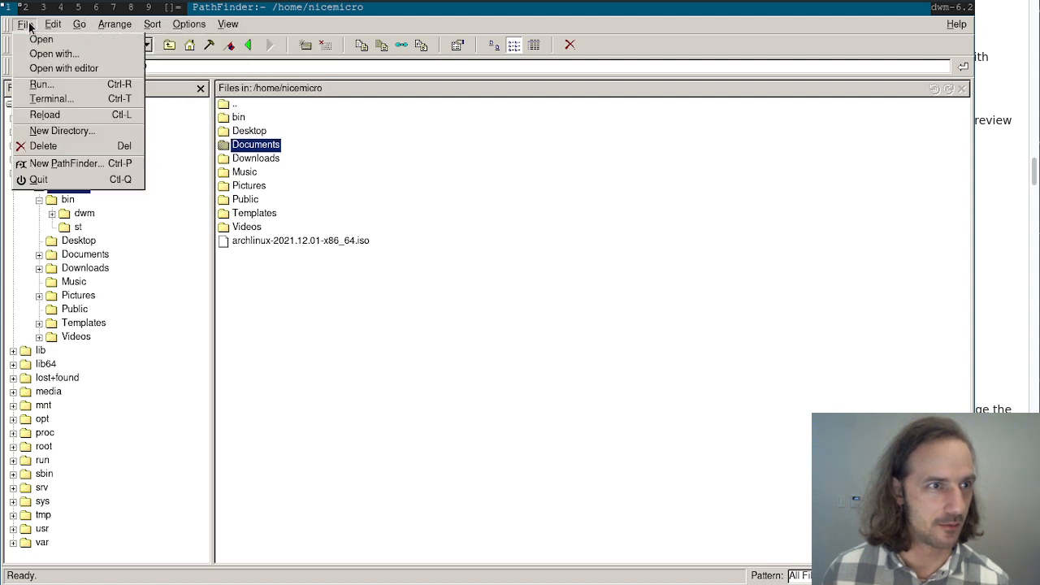
pyautogui.moveTo(51, 98)
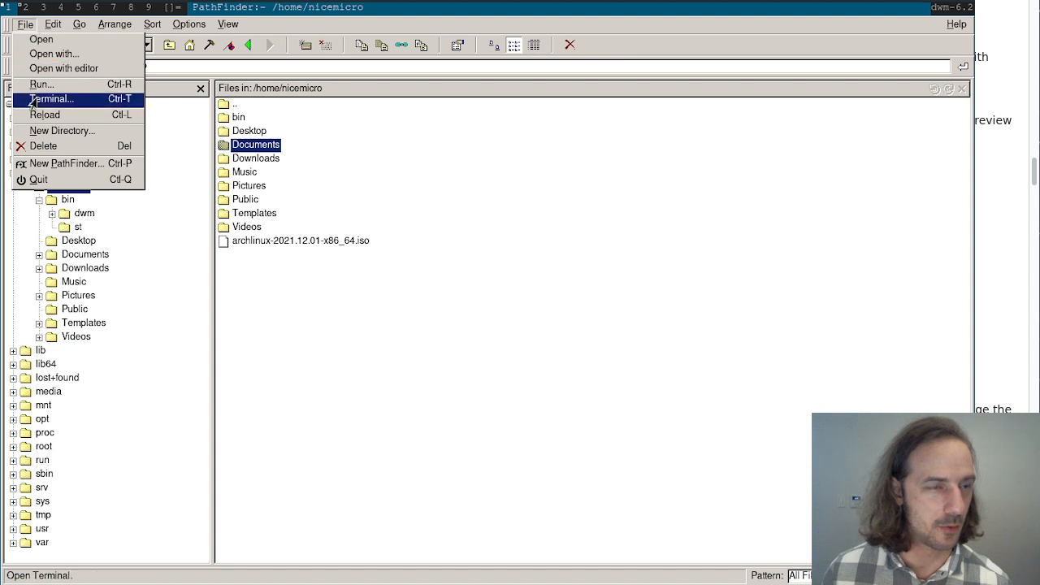
pyautogui.moveTo(42, 84)
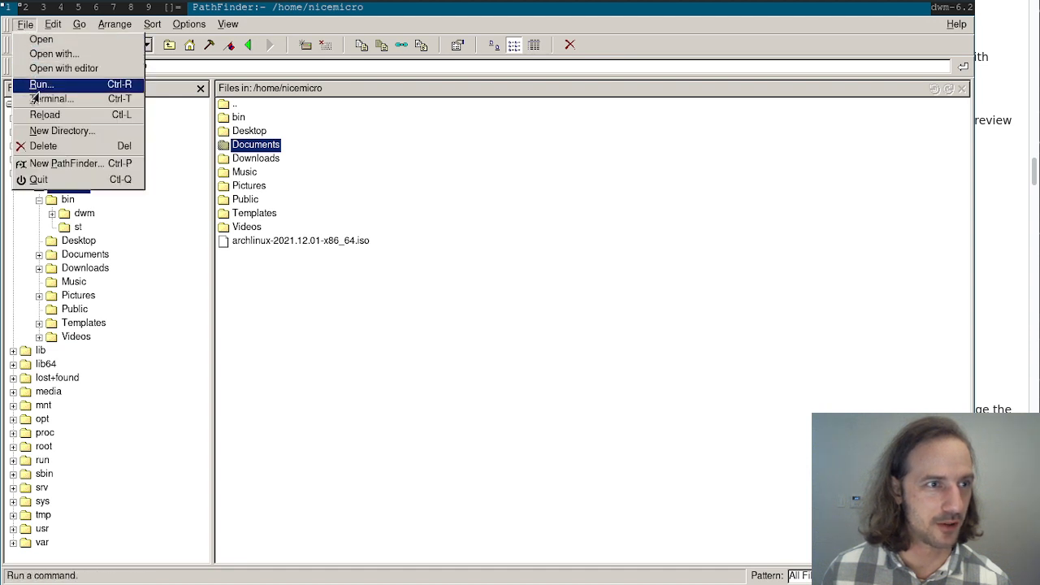
pyautogui.click(41, 83)
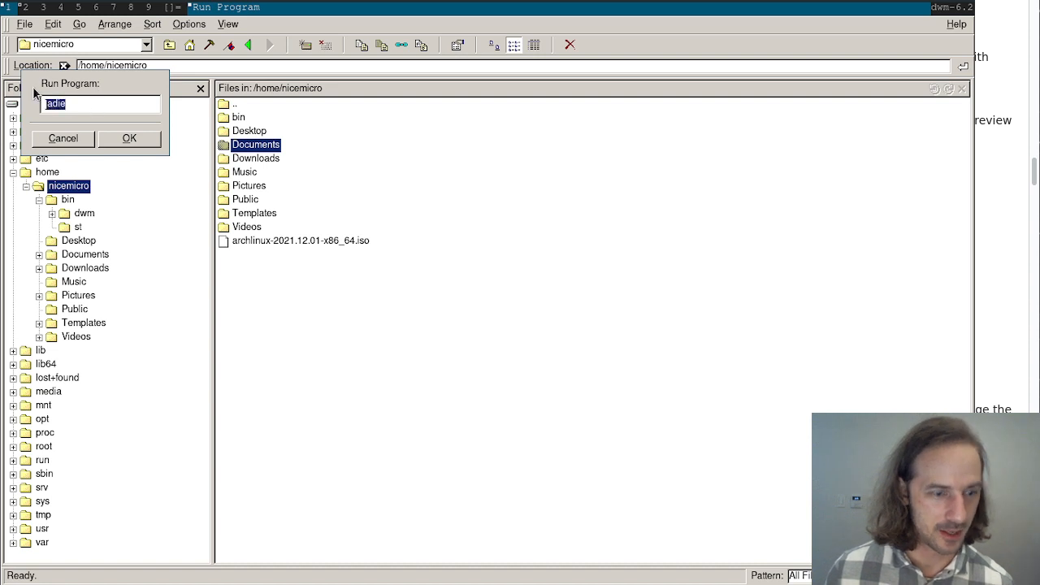
pyautogui.write('caja')
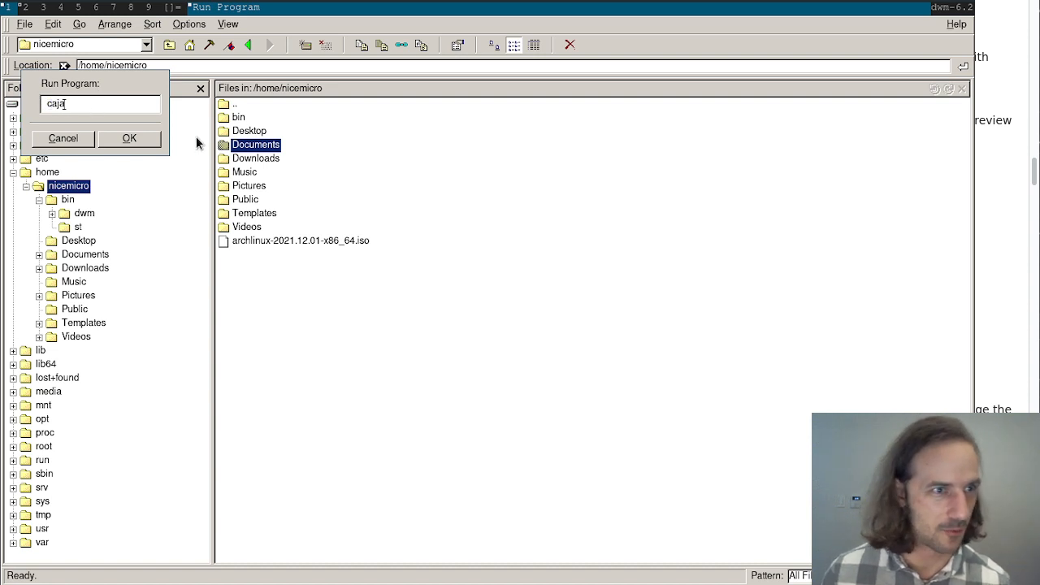
pyautogui.click(129, 138)
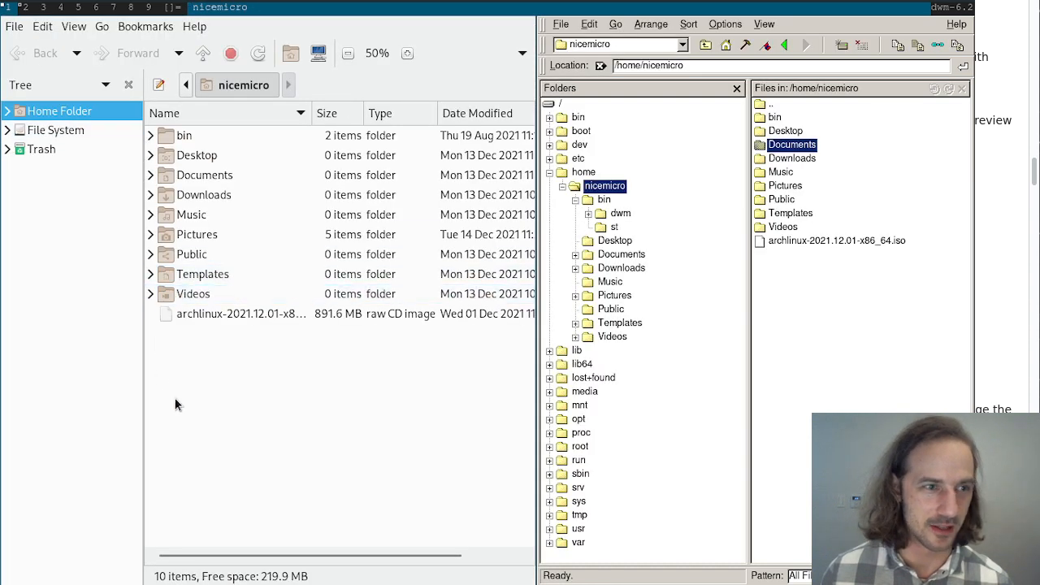
pyautogui.moveTo(217, 434)
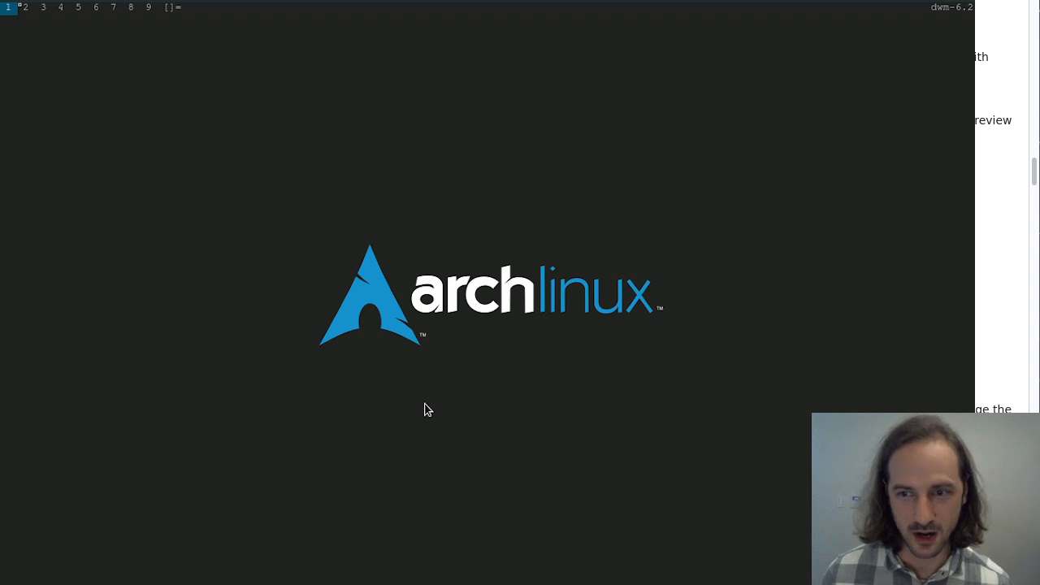
pyautogui.moveTo(421, 392)
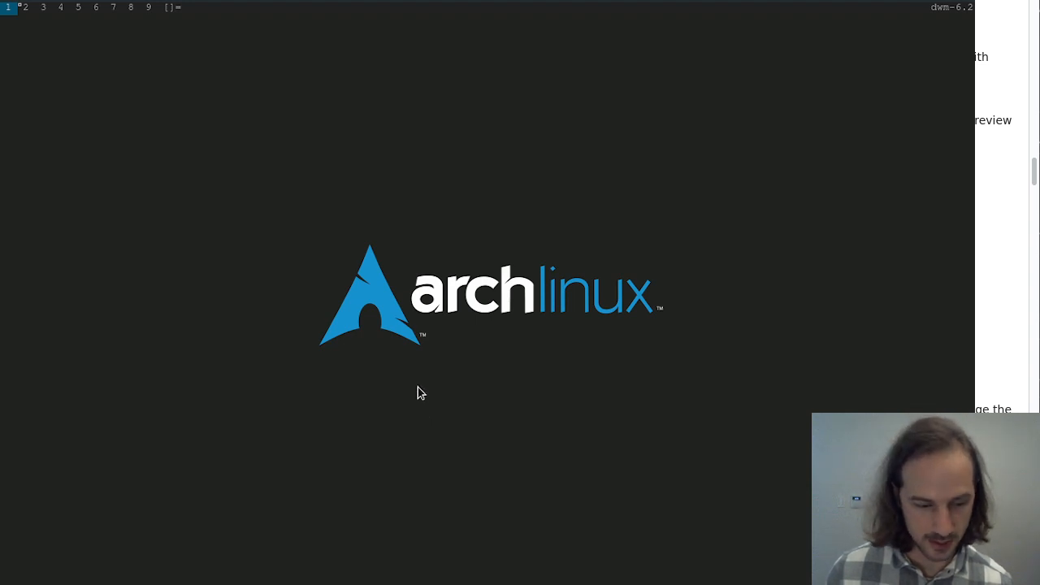
# Type pcman into dmenu and launch pcmanfm on the home folder.
pyautogui.write('pcman')
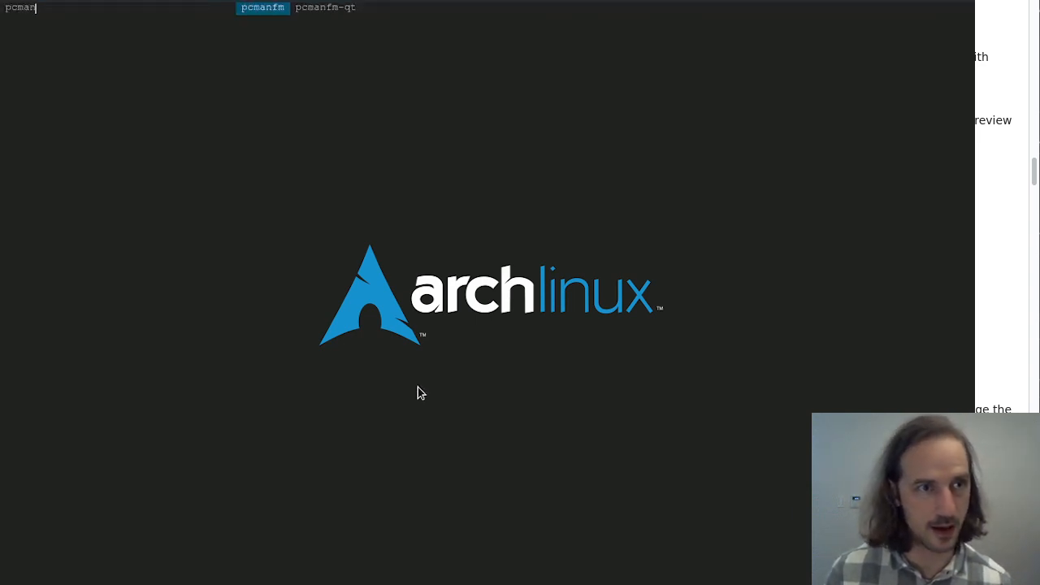
pyautogui.press('Return')
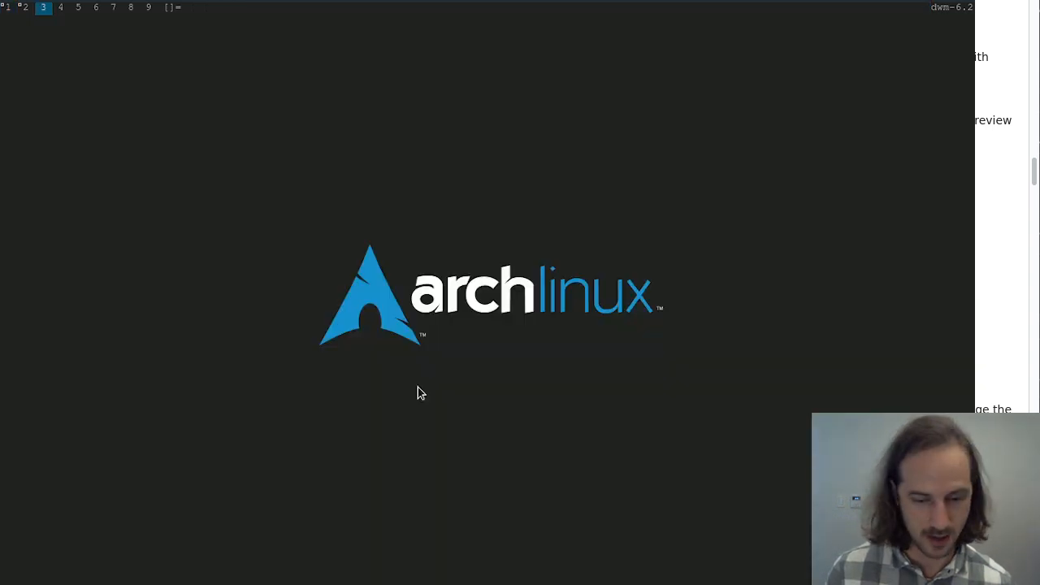
pyautogui.write('pcman')
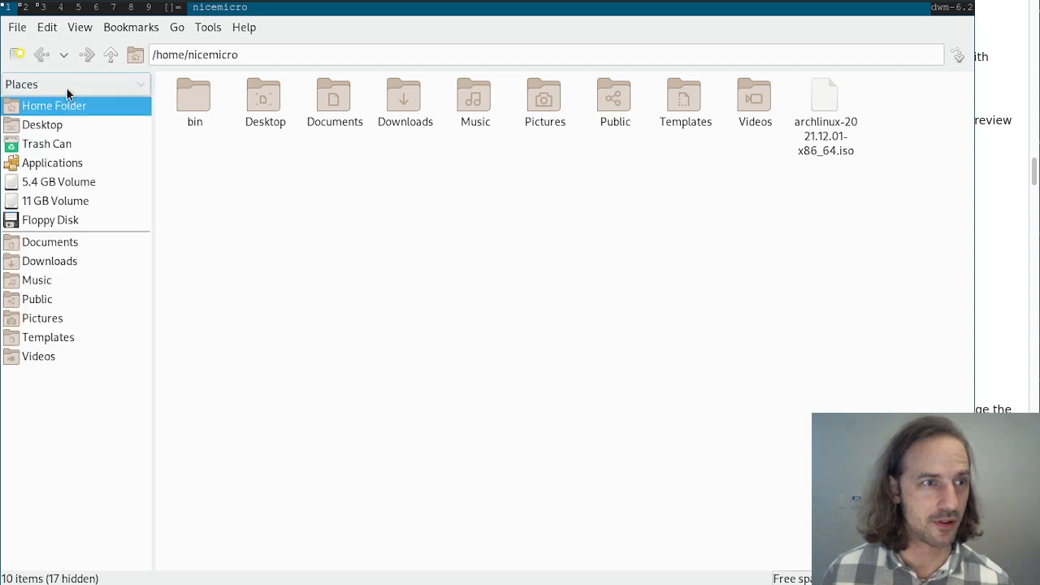
# Add a second home-folder tab and bring up the bin folder's Open With choices.
pyautogui.click(17, 27)
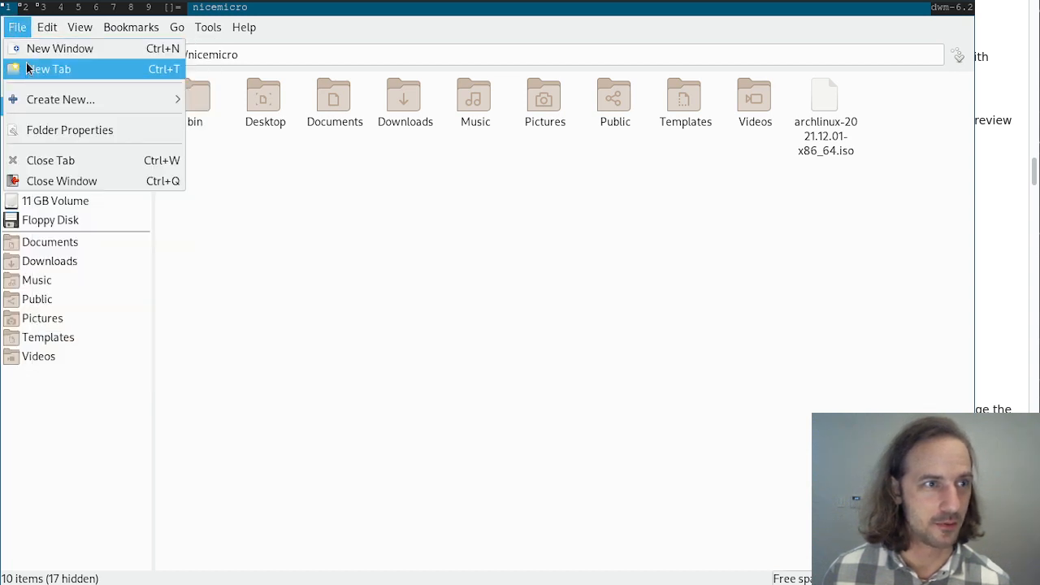
pyautogui.rightClick(197, 118)
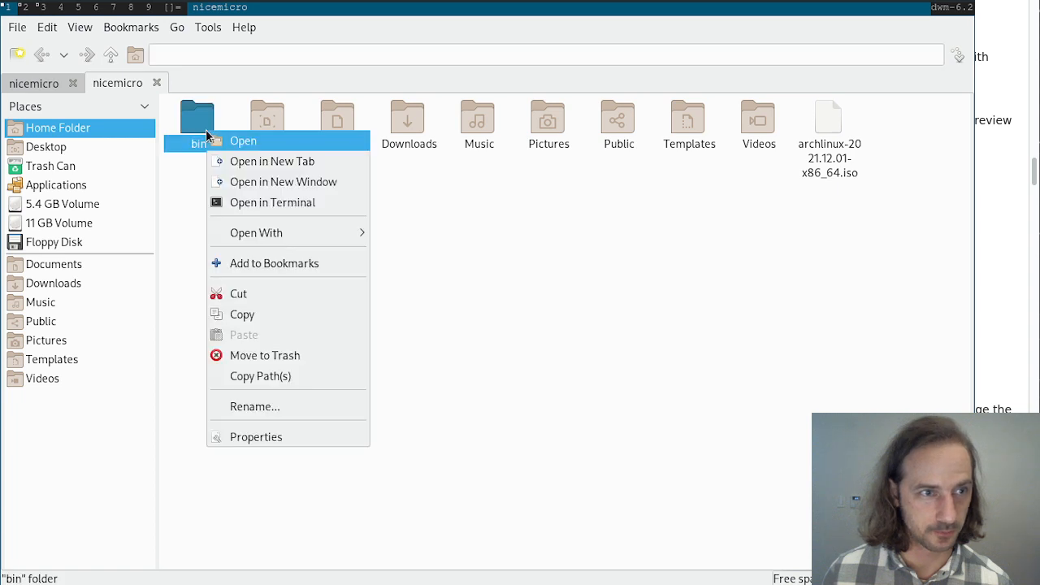
pyautogui.moveTo(282, 203)
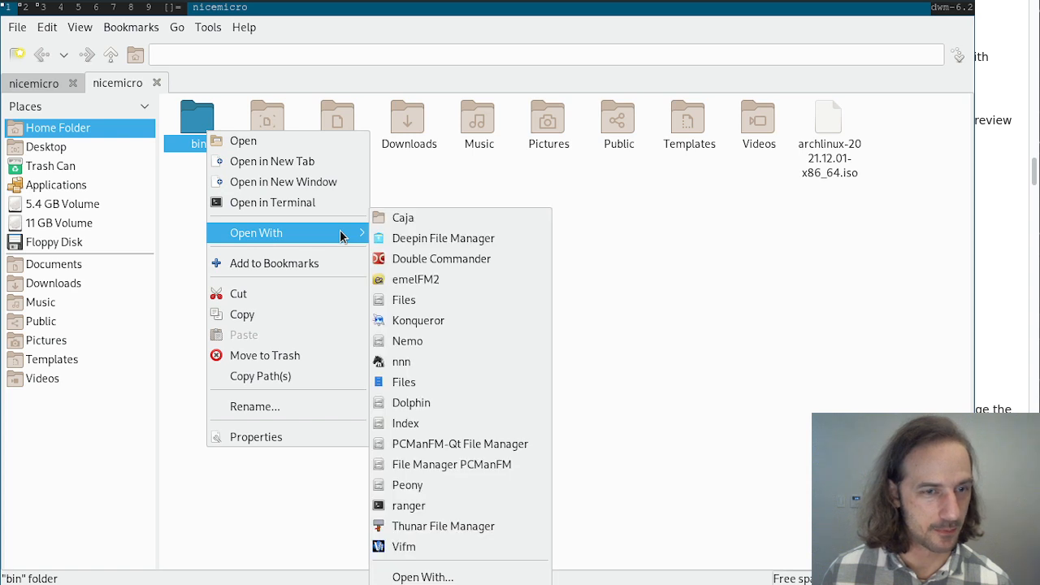
pyautogui.moveTo(403, 216)
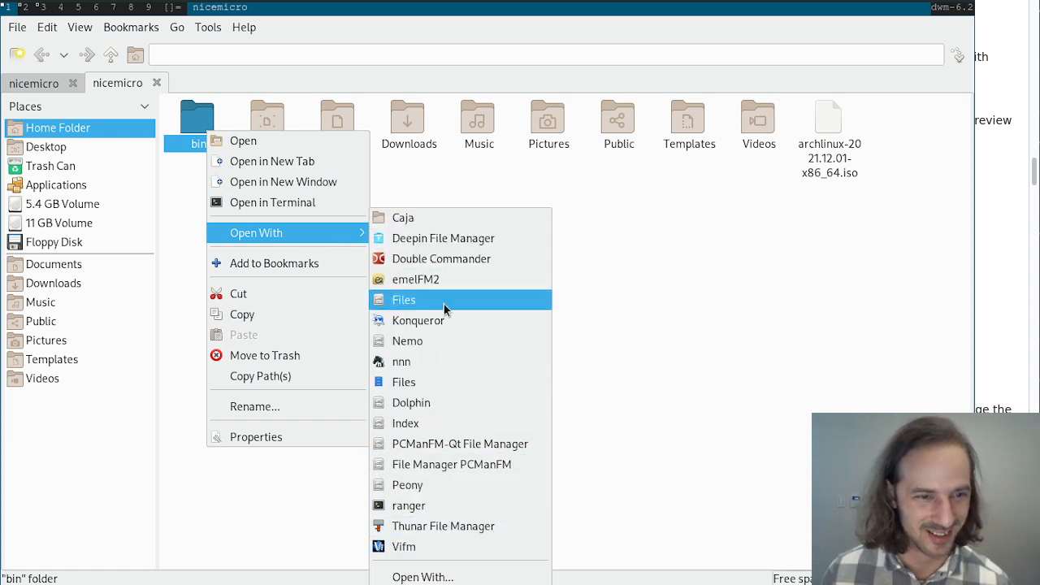
pyautogui.moveTo(443, 238)
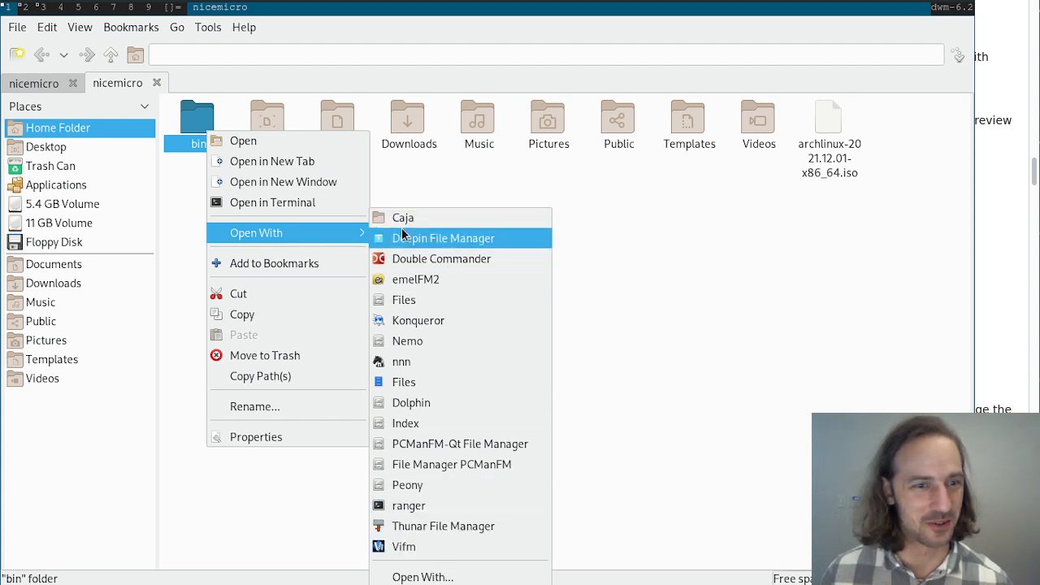
pyautogui.moveTo(476, 485)
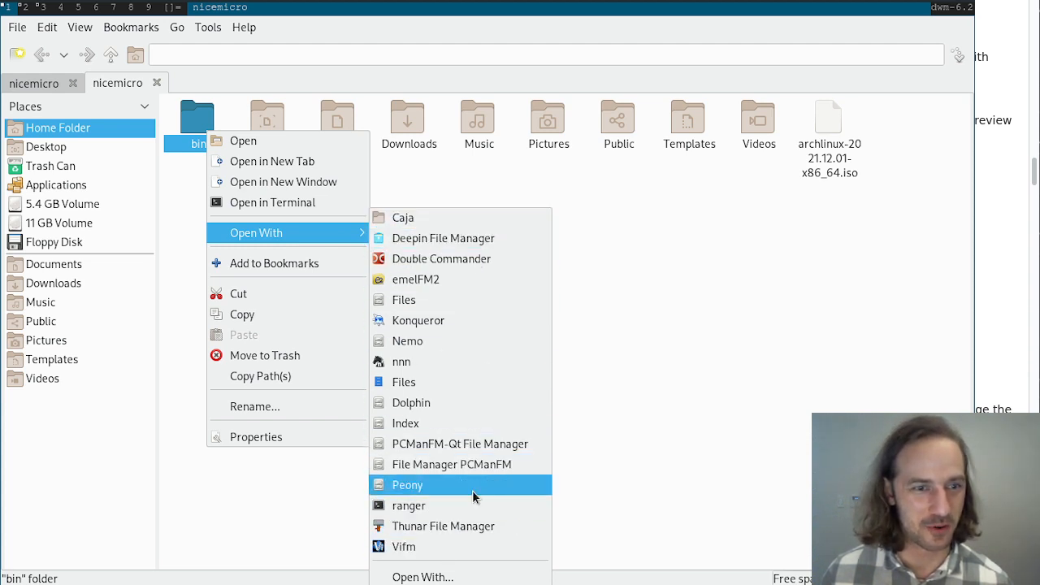
# Switch to PCManFM-Qt, go up to home via the path bar, then return to PCManFM.
pyautogui.click(407, 484)
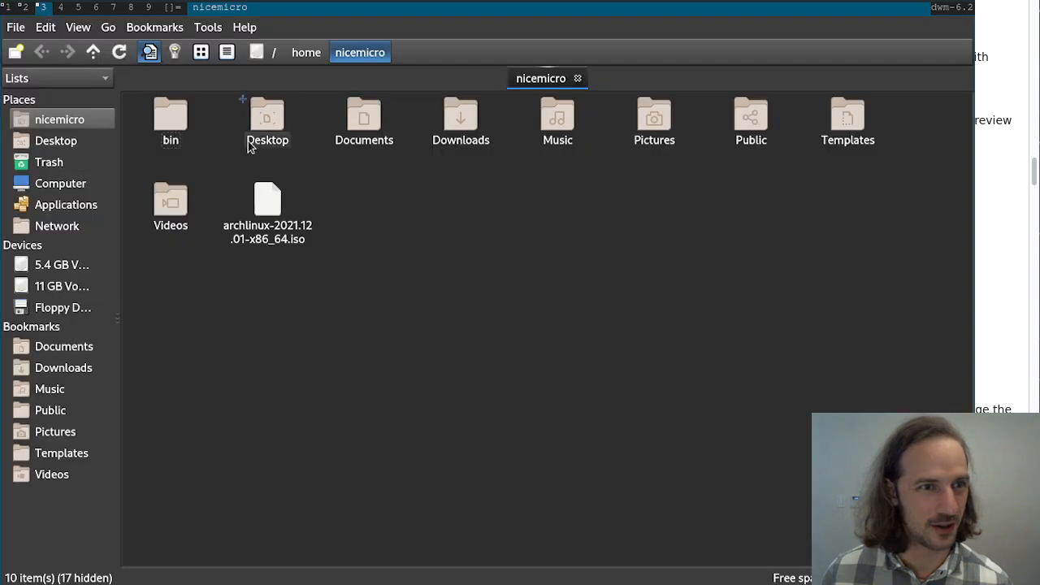
pyautogui.rightClick(267, 122)
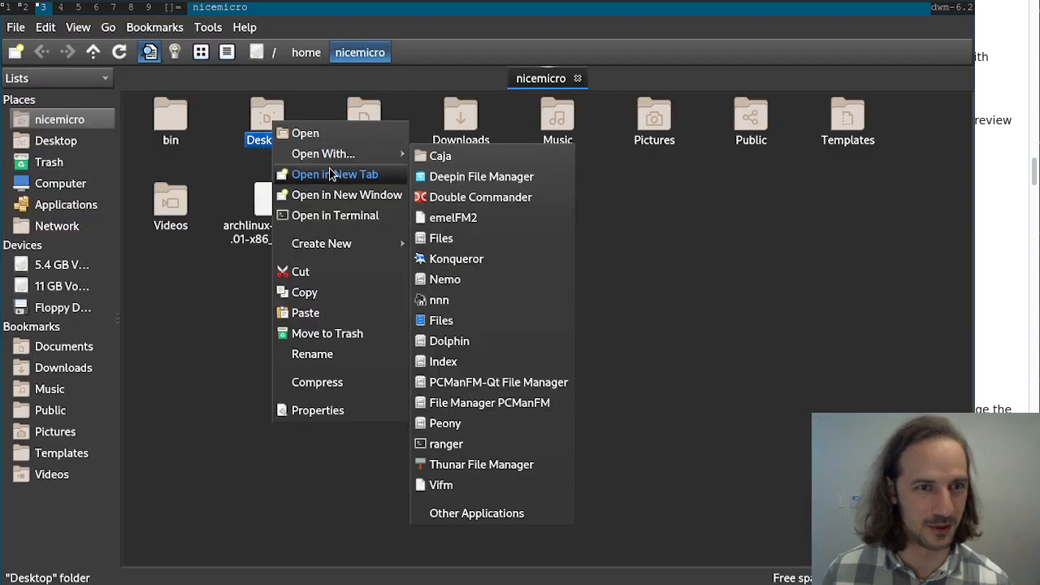
pyautogui.moveTo(321, 243)
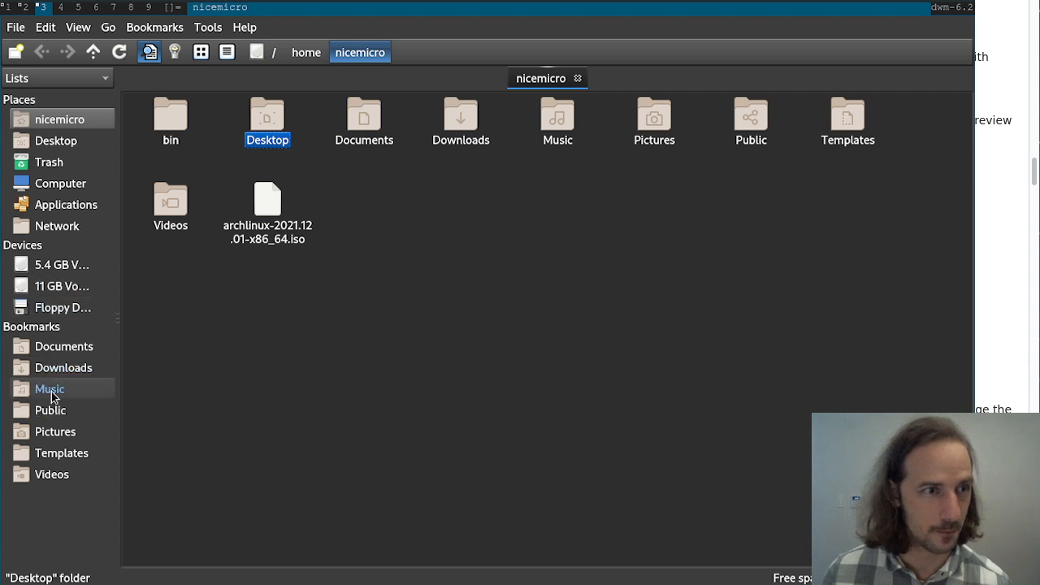
pyautogui.click(93, 52)
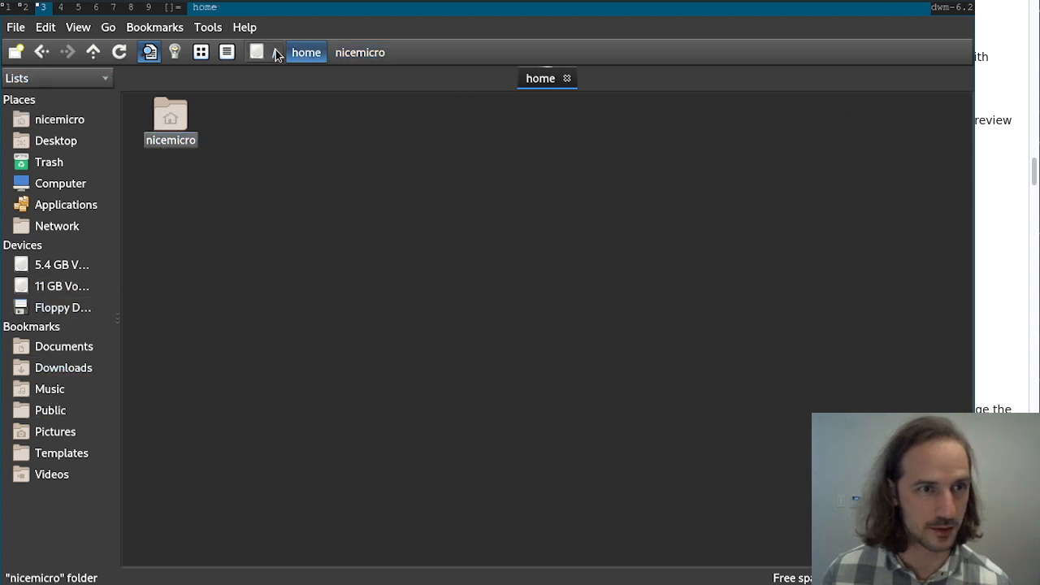
pyautogui.doubleClick(170, 114)
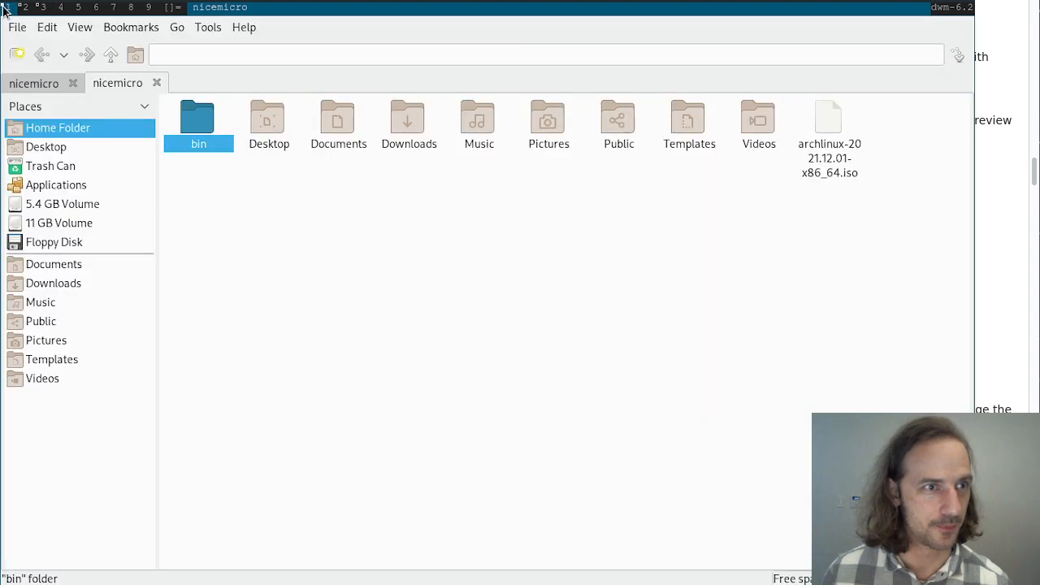
pyautogui.moveTo(338, 134)
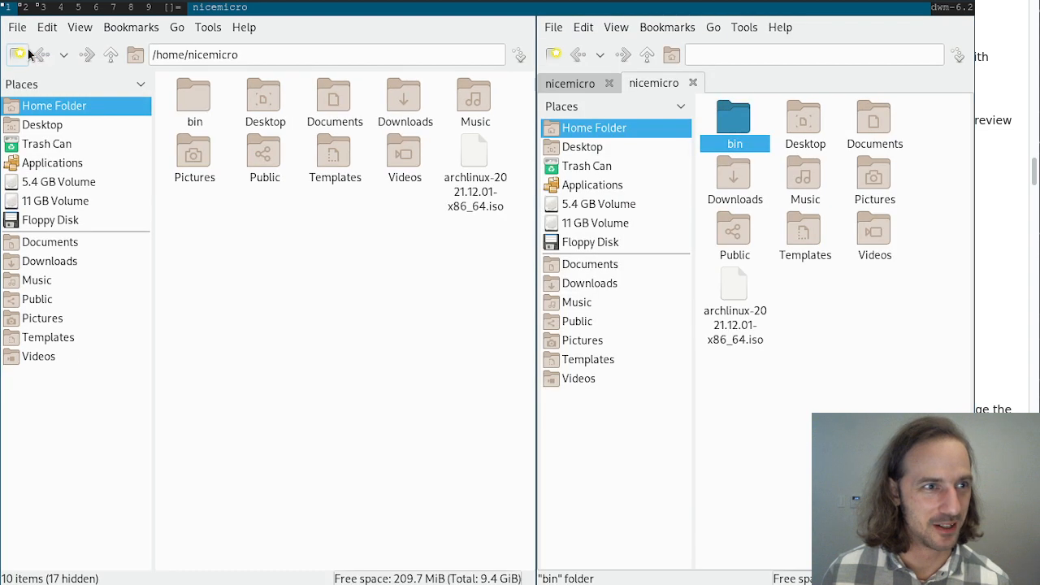
# Turn on Dual Pane Mode, switch between the two home tabs, then close PCManFM.
pyautogui.click(79, 27)
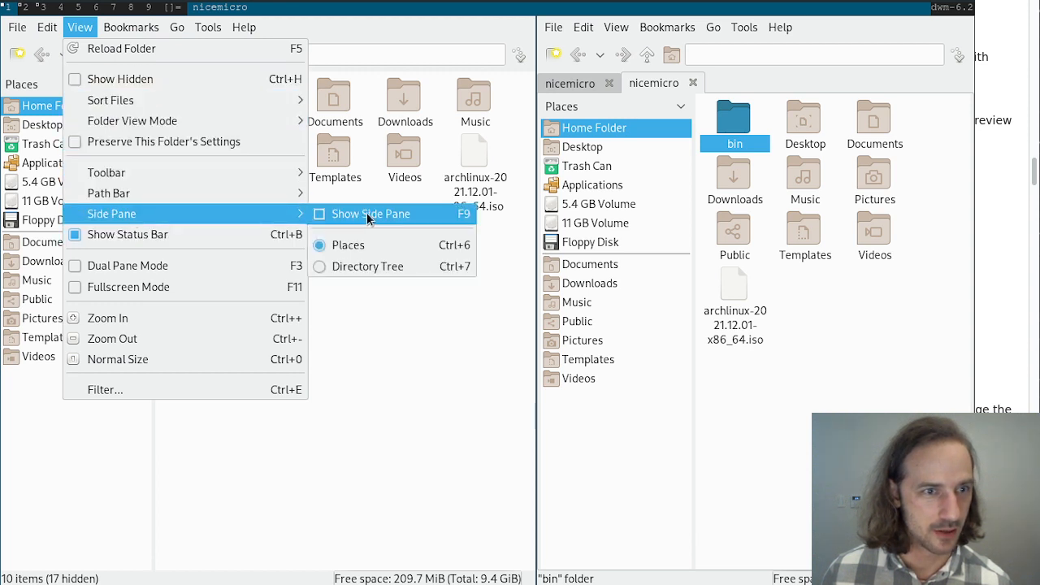
pyautogui.moveTo(216, 265)
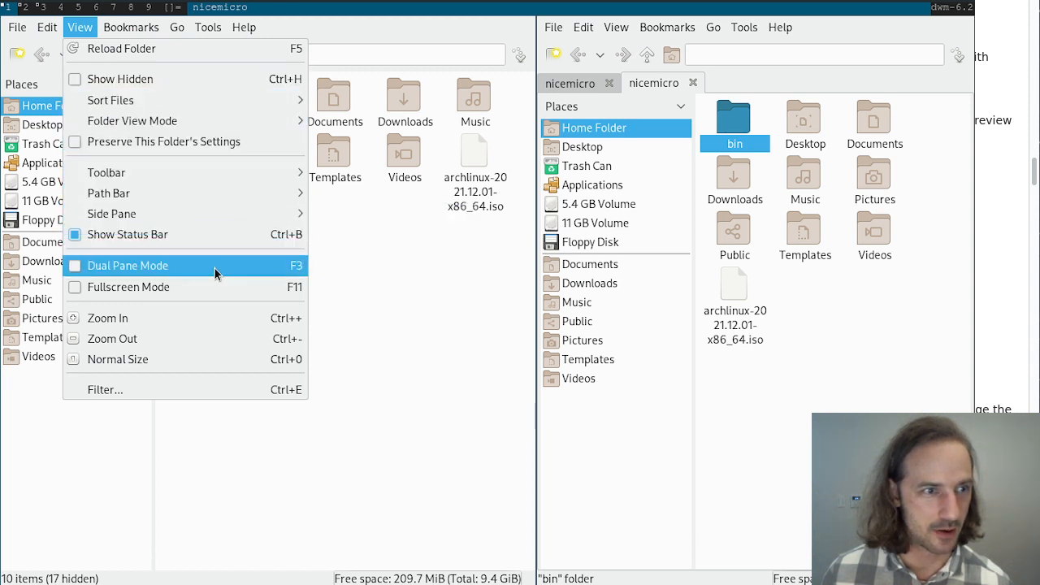
pyautogui.click(127, 265)
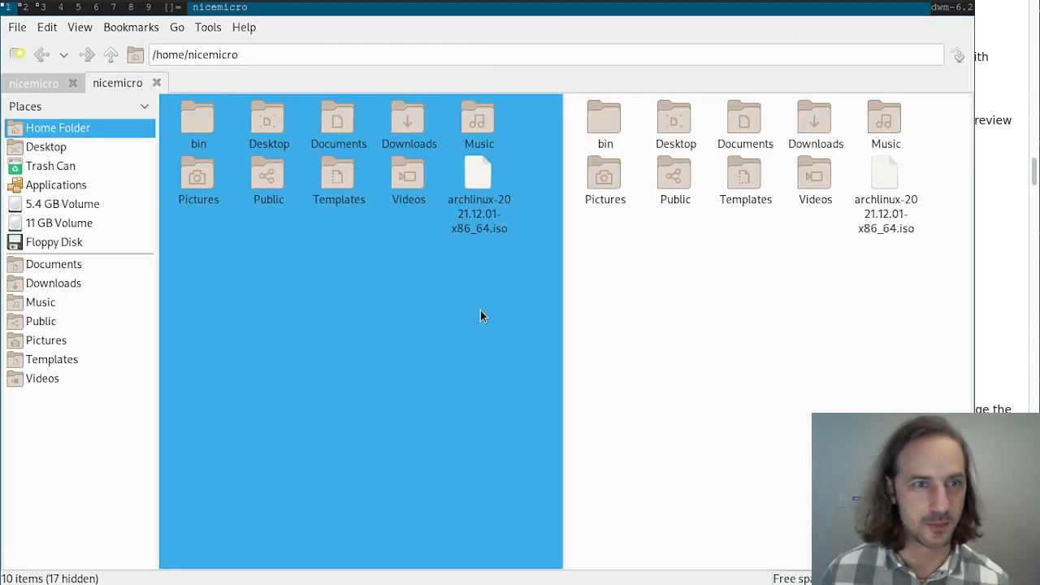
pyautogui.moveTo(333, 330)
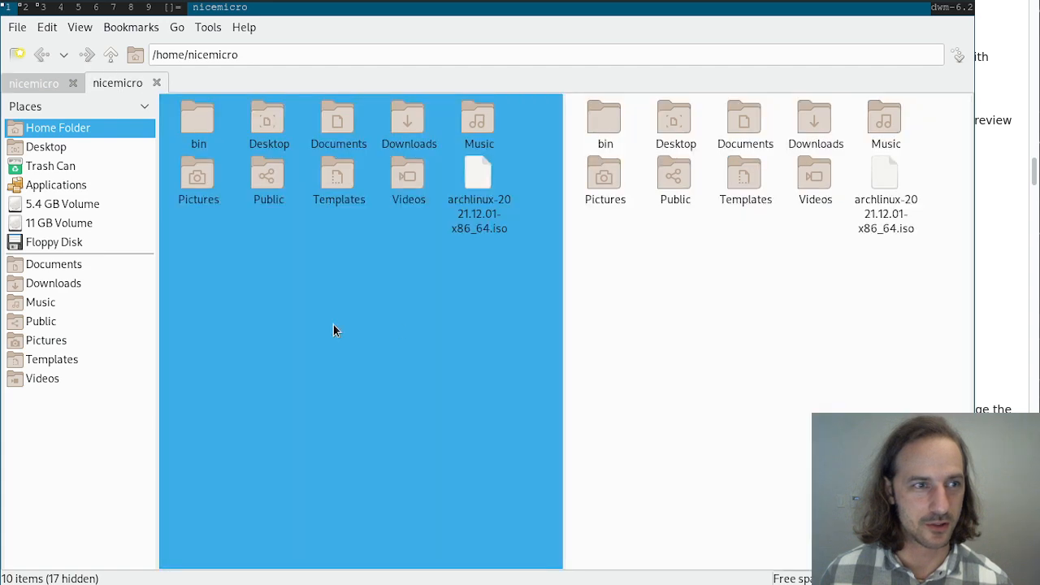
pyautogui.click(117, 83)
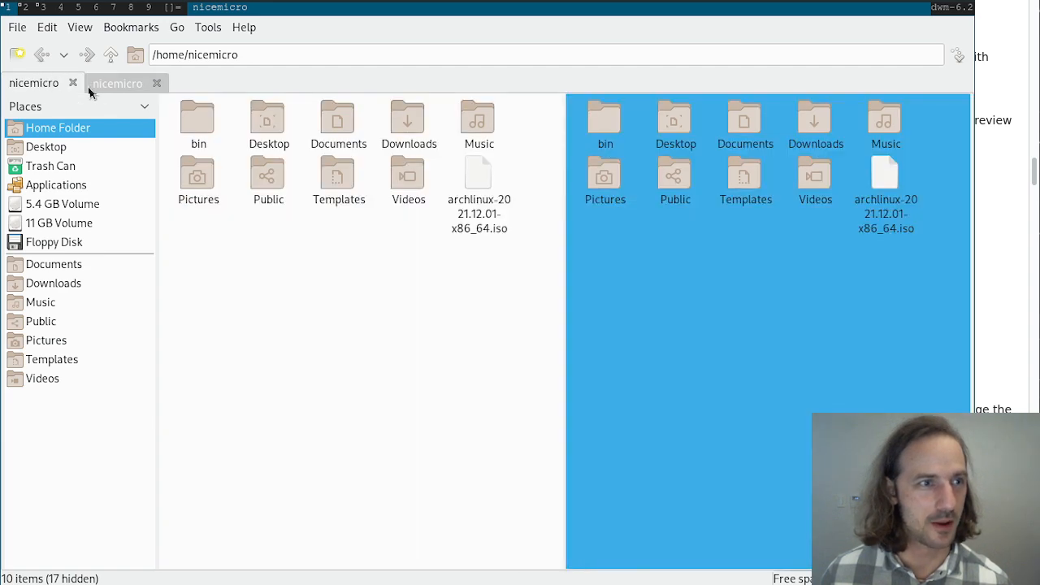
pyautogui.click(117, 82)
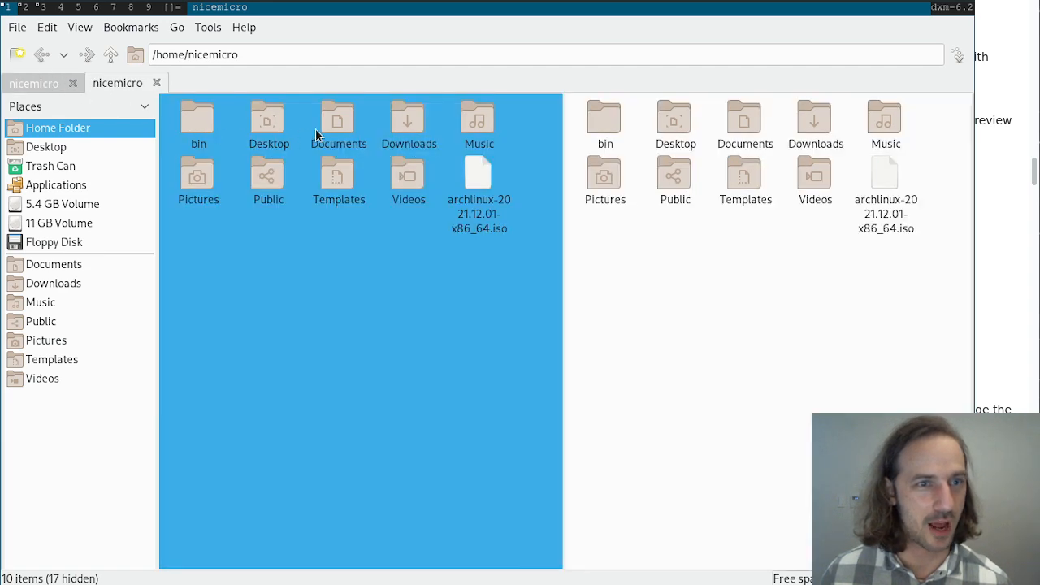
pyautogui.doubleClick(198, 118)
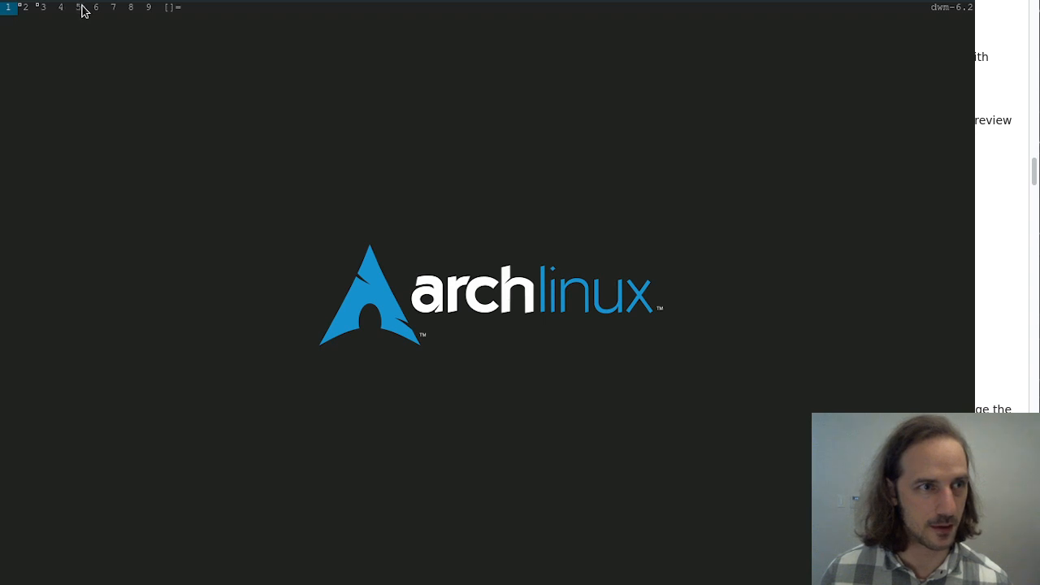
# Bring up Peony on its workspace, visit Music, then return to the nicemicro home folder.
pyautogui.click(43, 8)
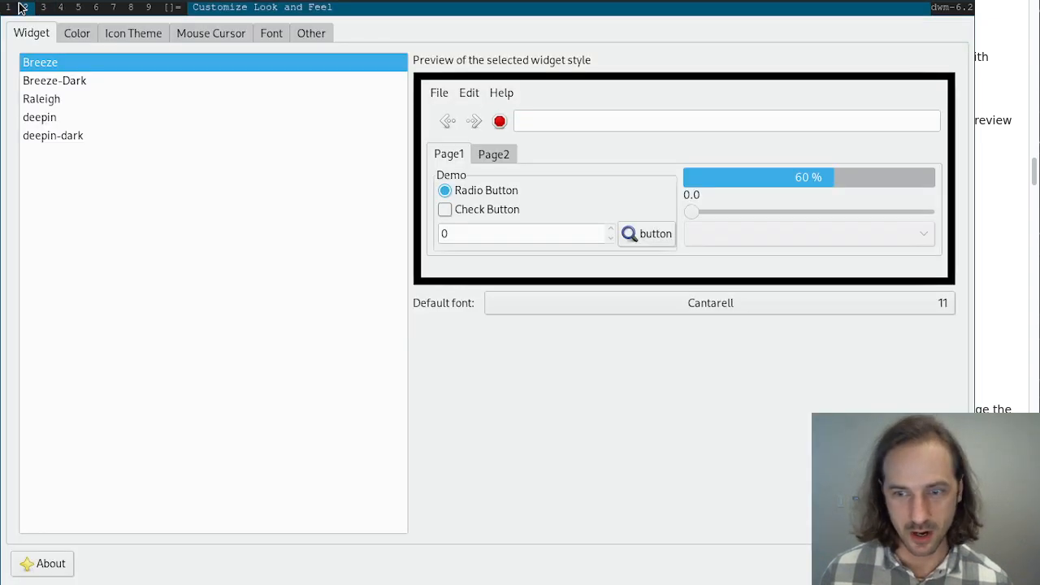
pyautogui.click(26, 7)
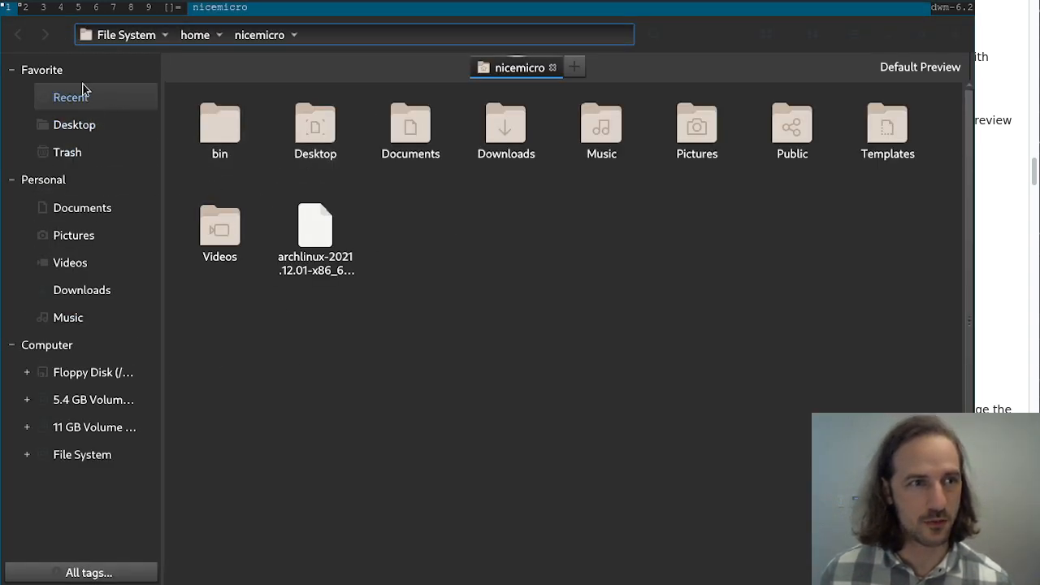
pyautogui.click(260, 34)
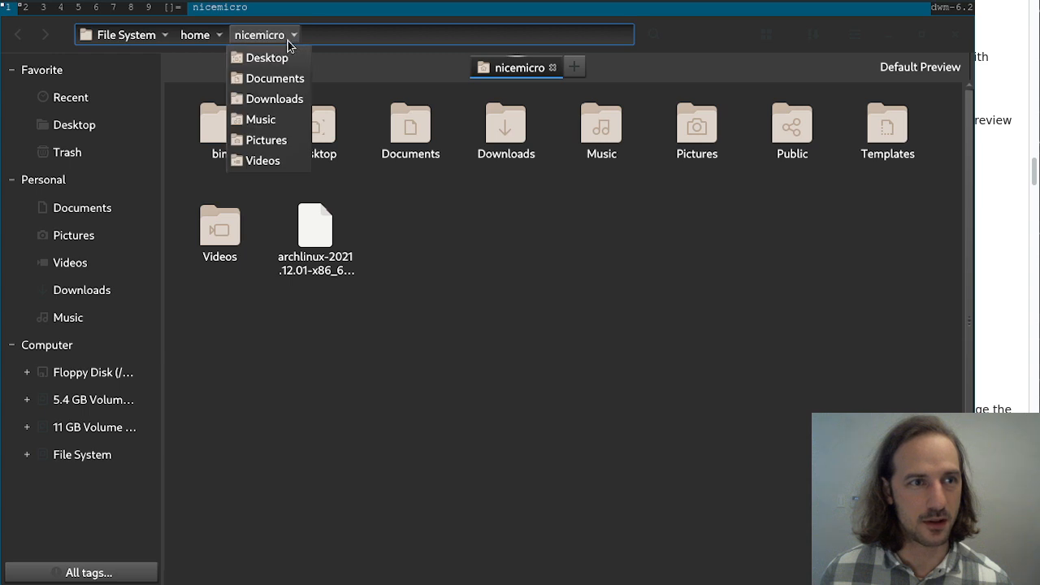
pyautogui.click(262, 119)
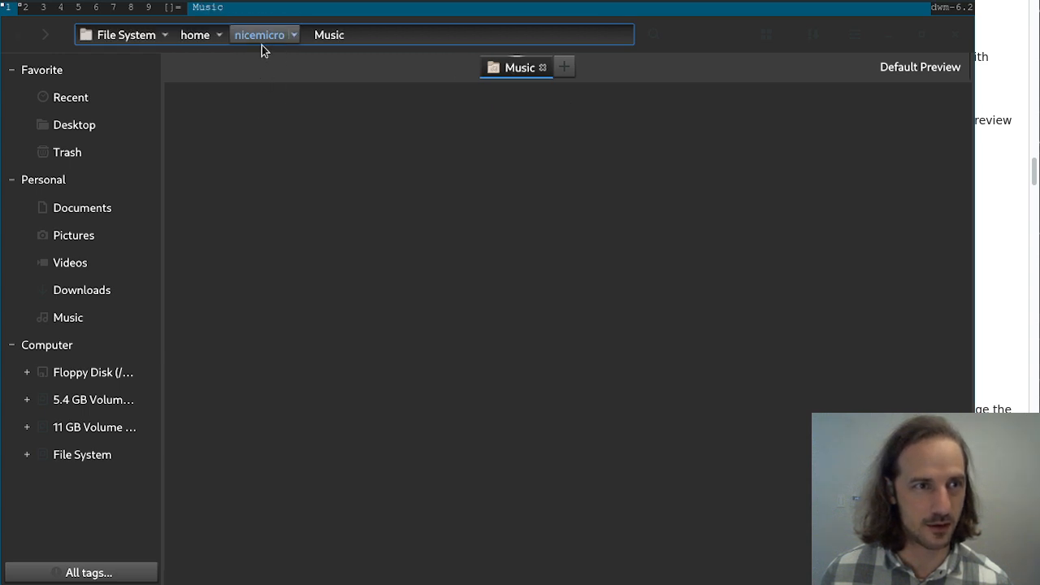
pyautogui.click(195, 34)
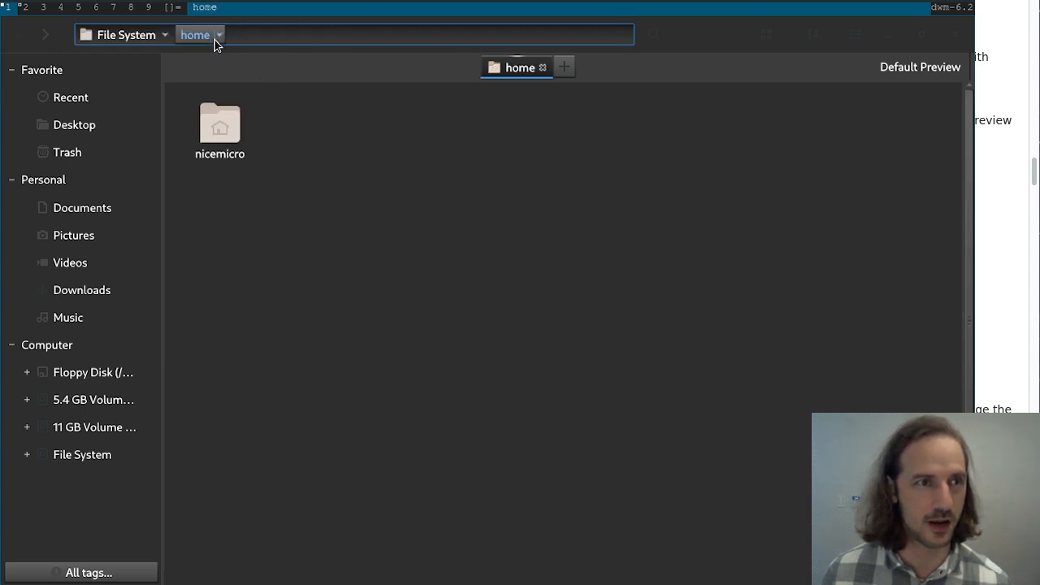
pyautogui.doubleClick(219, 122)
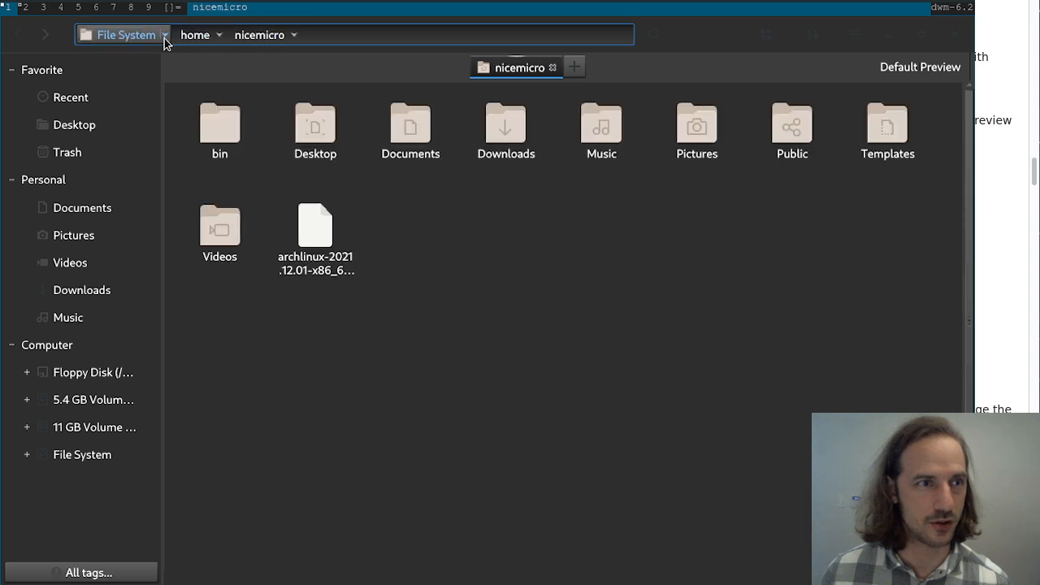
# Browse from the file system root through home/nicemicro into bin, open search, close Peony.
pyautogui.click(123, 34)
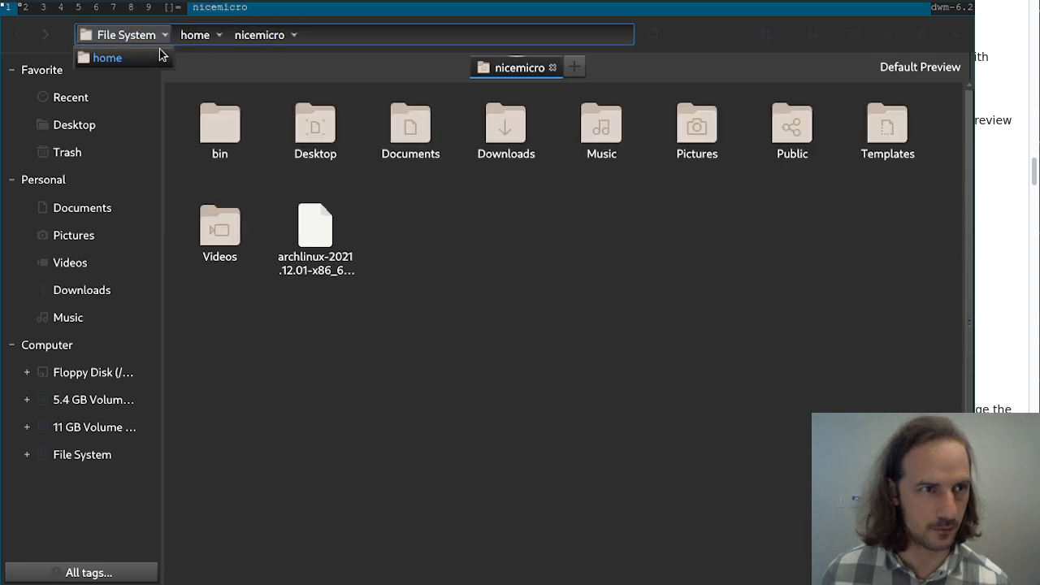
pyautogui.click(122, 34)
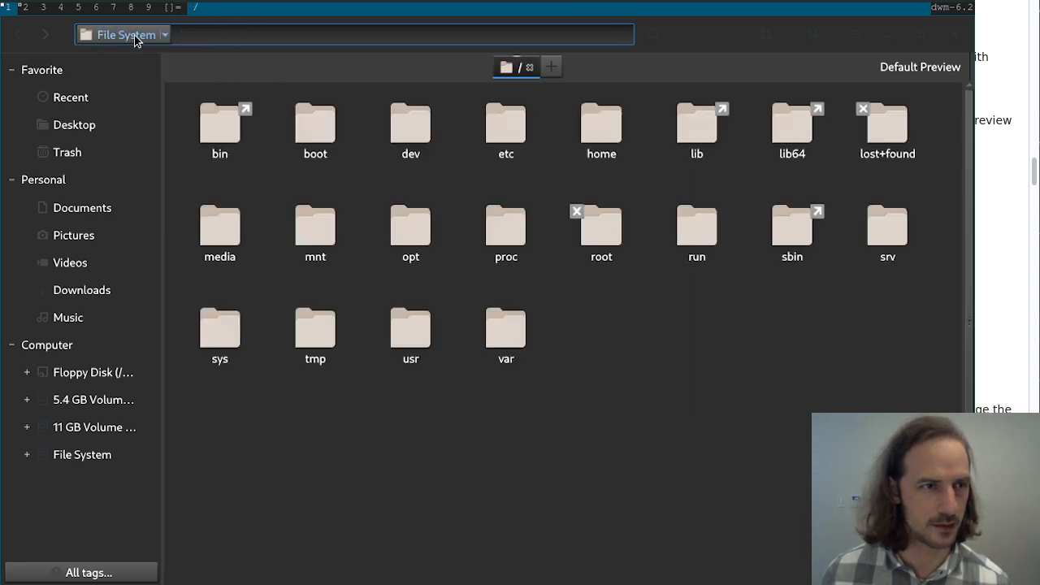
pyautogui.doubleClick(601, 126)
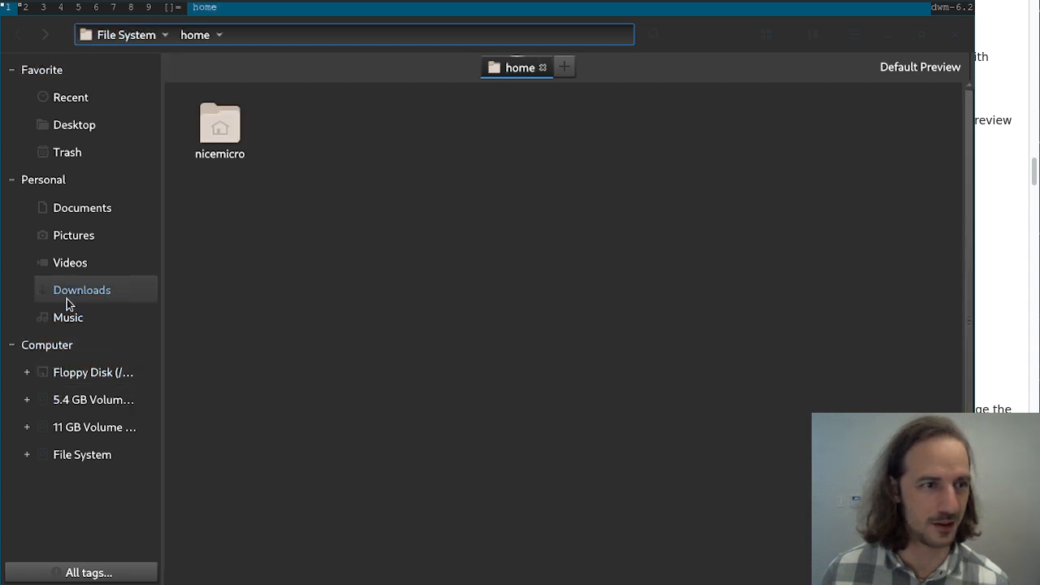
pyautogui.doubleClick(220, 121)
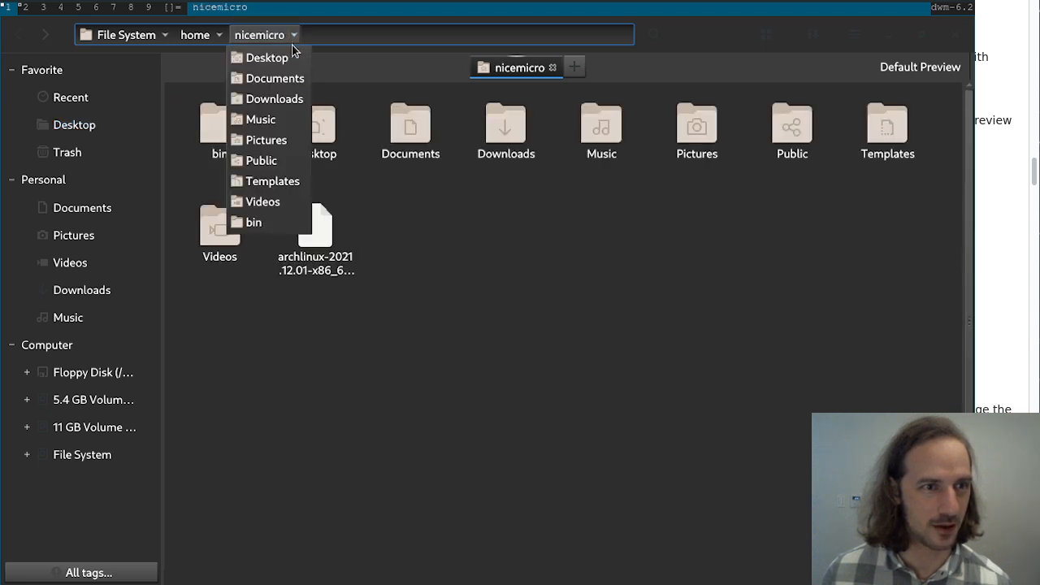
pyautogui.click(254, 221)
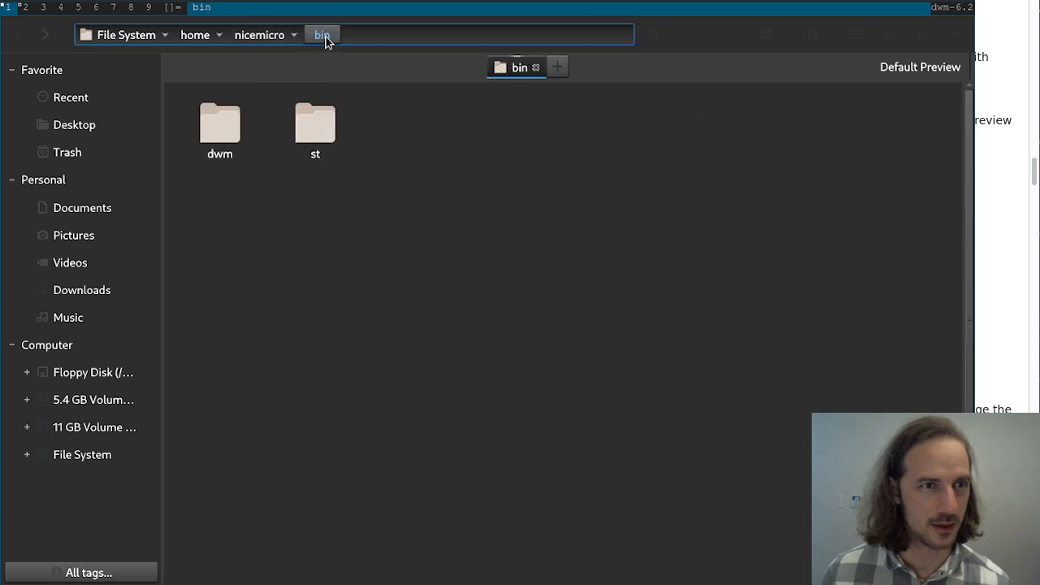
pyautogui.moveTo(333, 45)
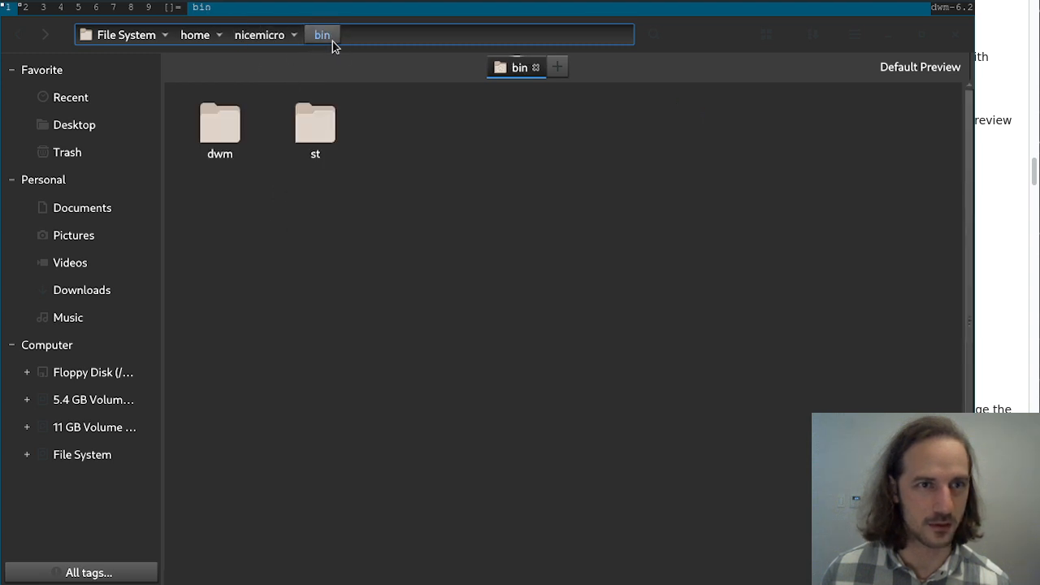
pyautogui.moveTo(391, 143)
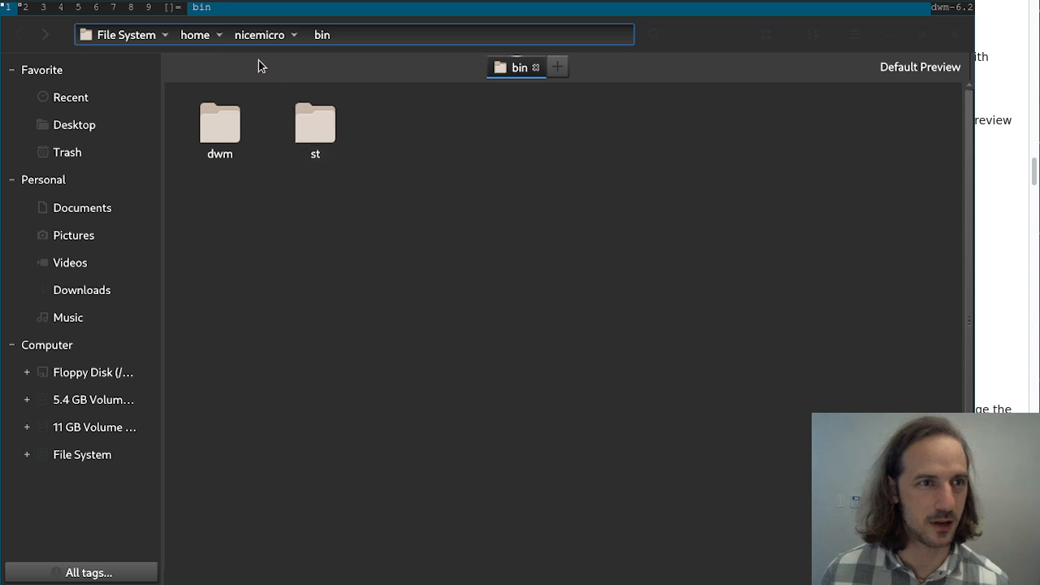
pyautogui.moveTo(898, 104)
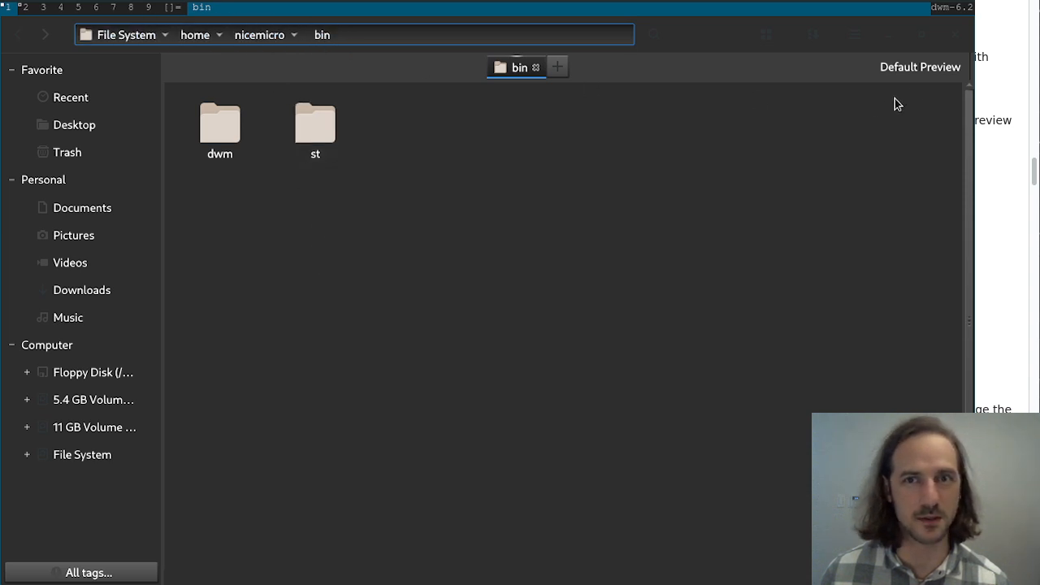
pyautogui.click(654, 34)
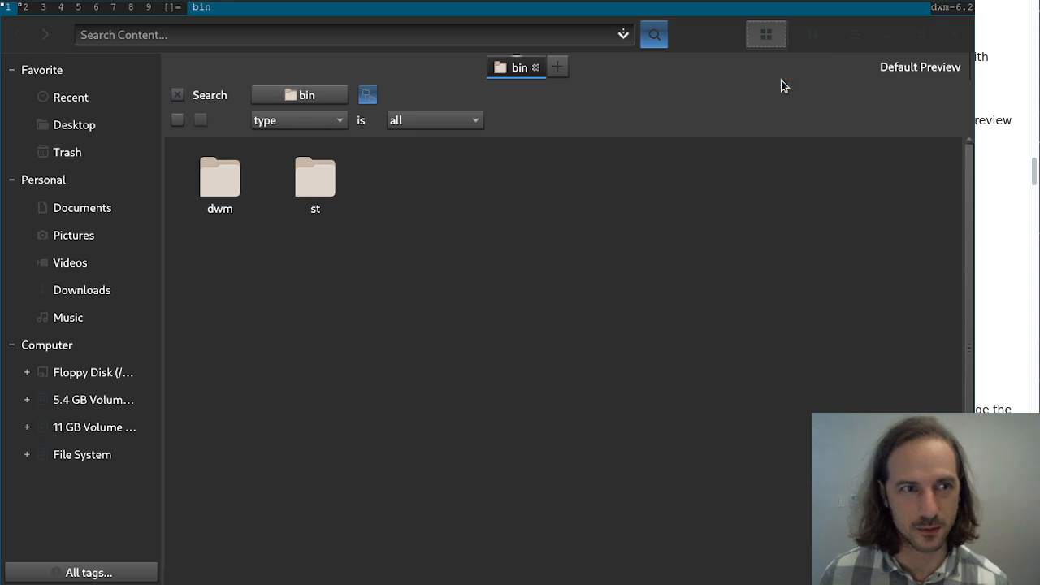
pyautogui.click(814, 34)
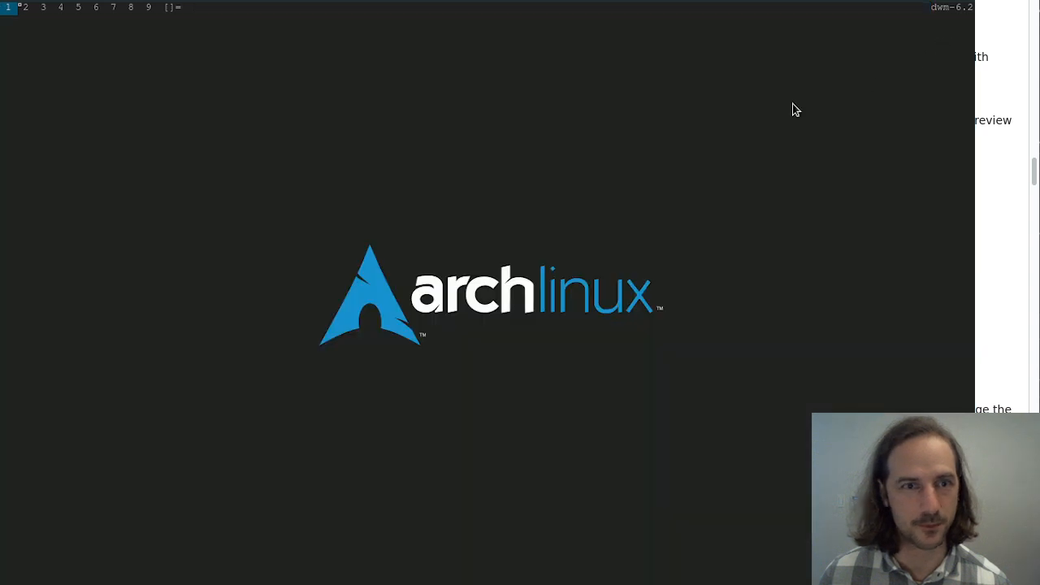
pyautogui.moveTo(927, 341)
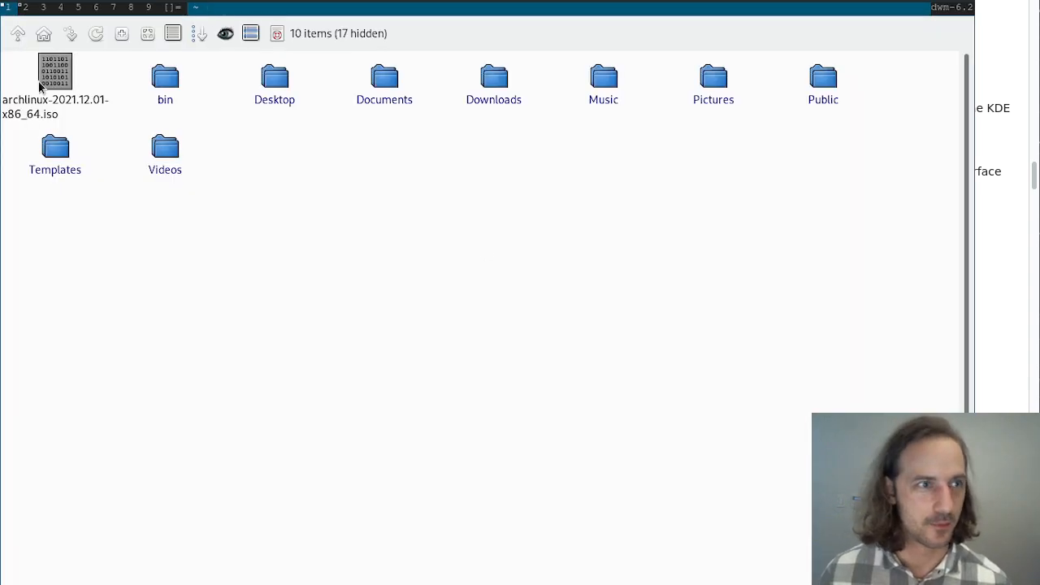
pyautogui.moveTo(849, 104)
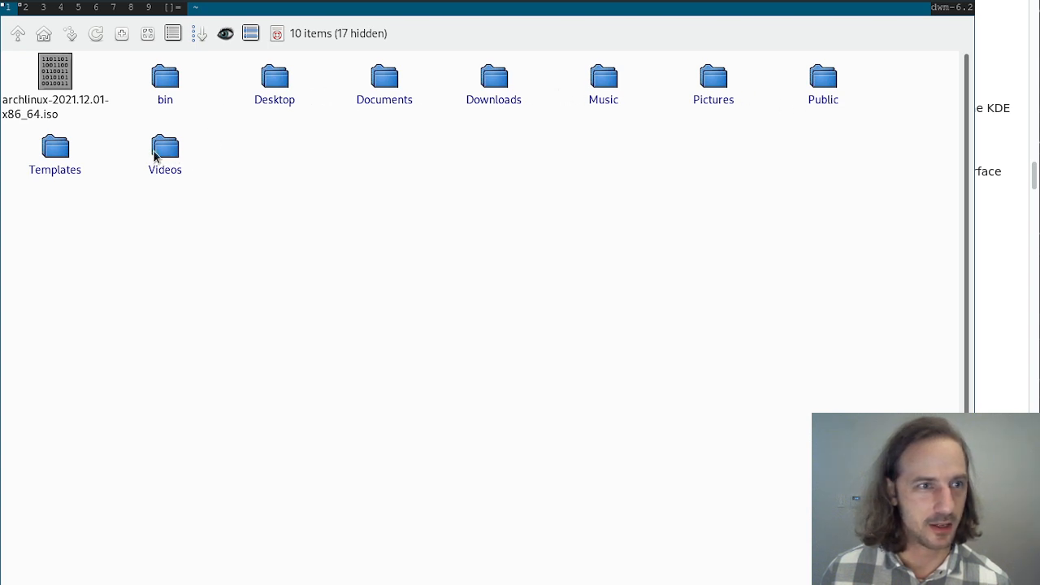
pyautogui.moveTo(530, 95)
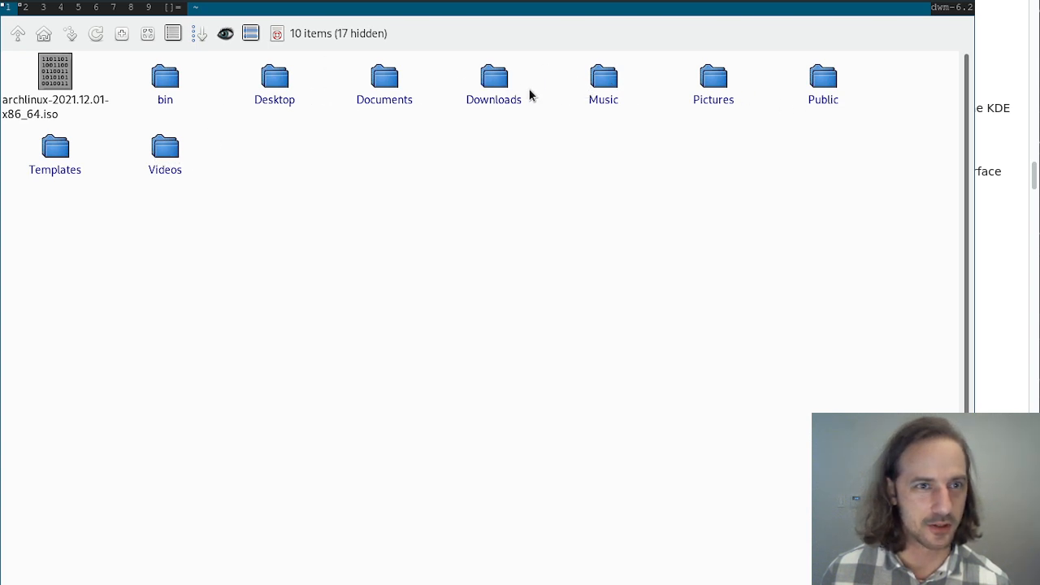
# Open Pictures in ROX-Filer to list its five PNGs, then rescan the directory.
pyautogui.doubleClick(713, 77)
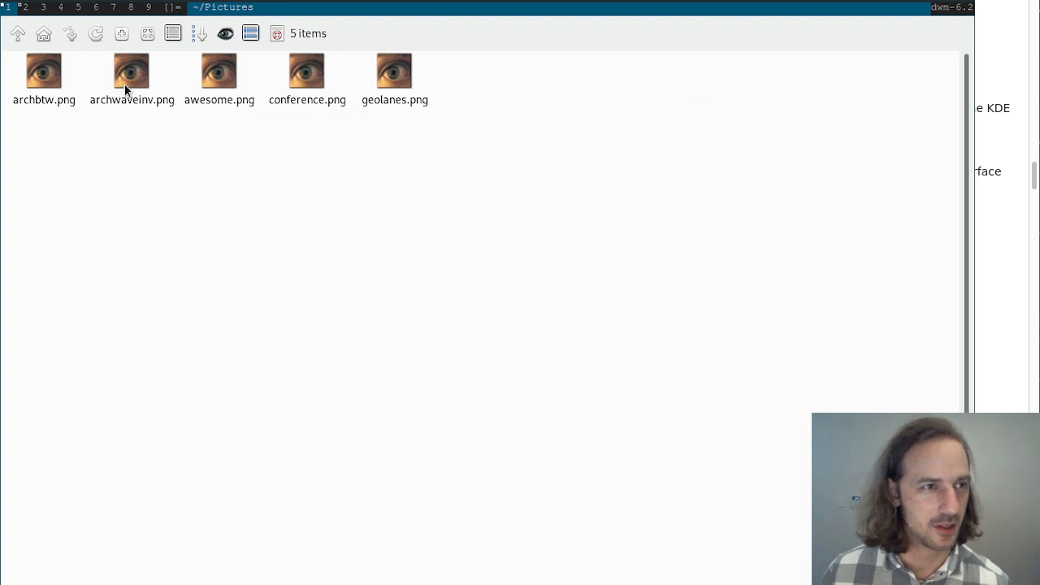
pyautogui.moveTo(225, 64)
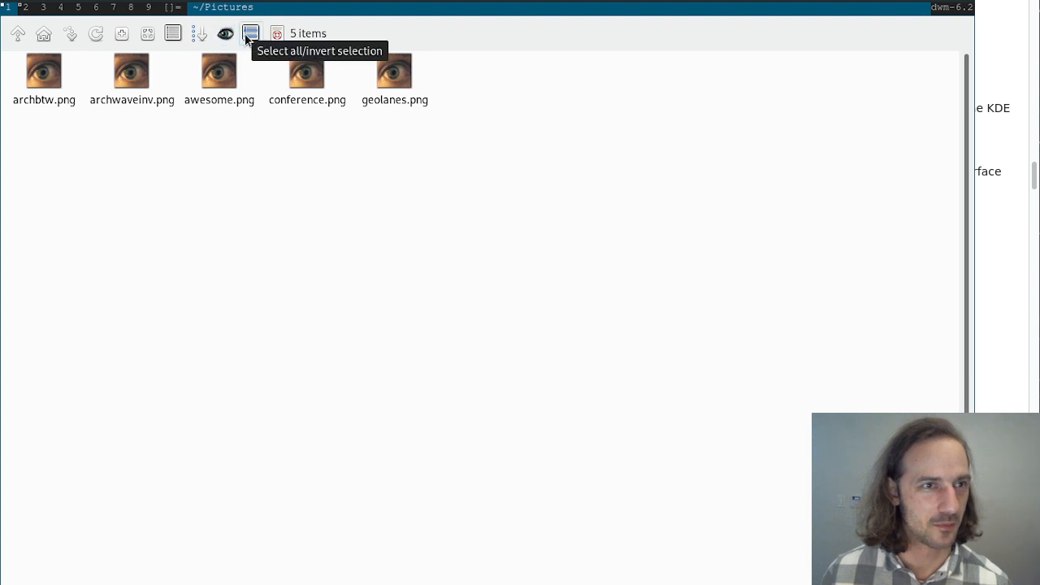
pyautogui.moveTo(277, 33)
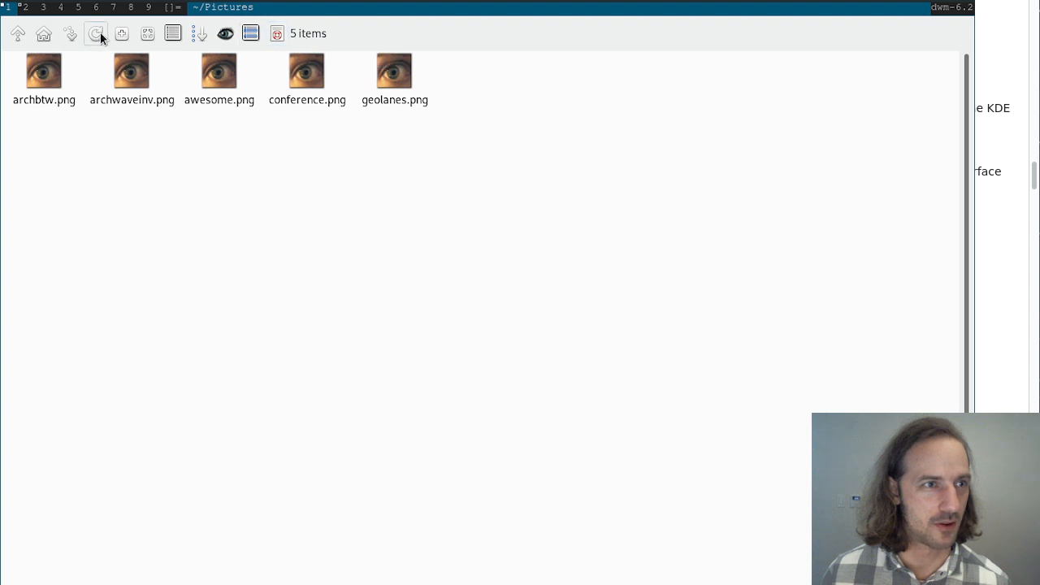
pyautogui.click(69, 33)
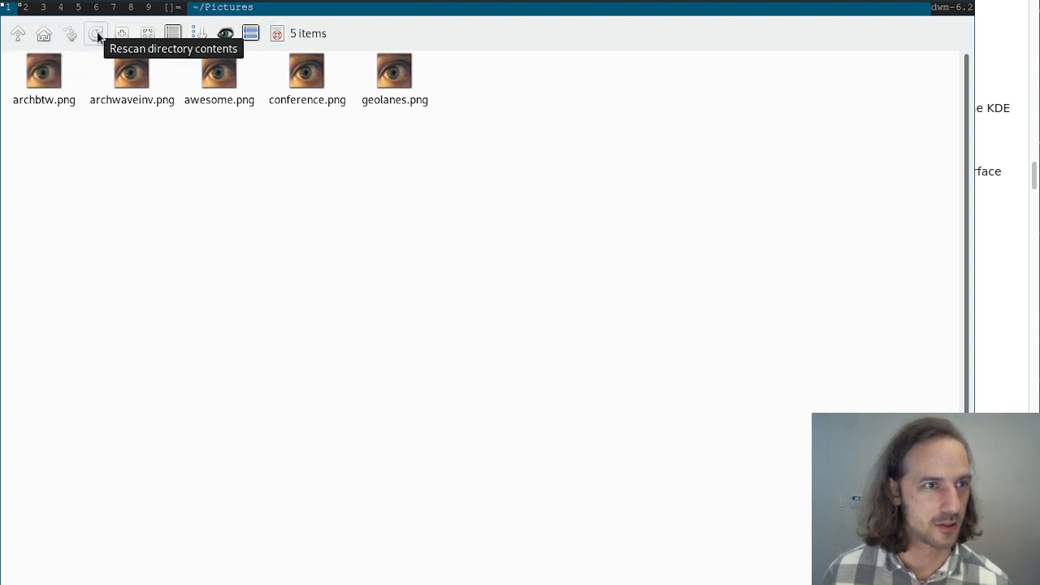
pyautogui.click(17, 33)
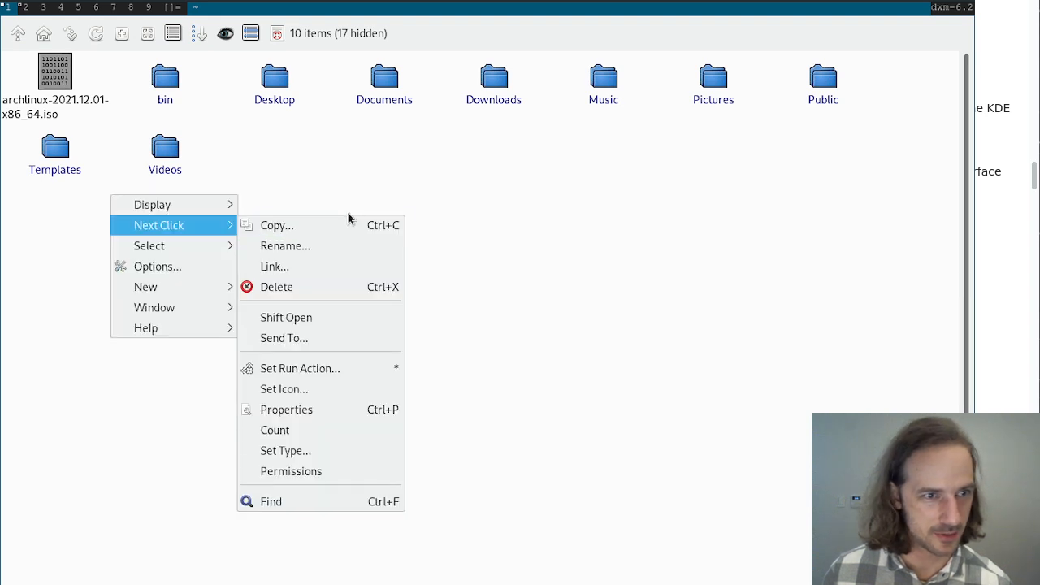
pyautogui.moveTo(178, 225)
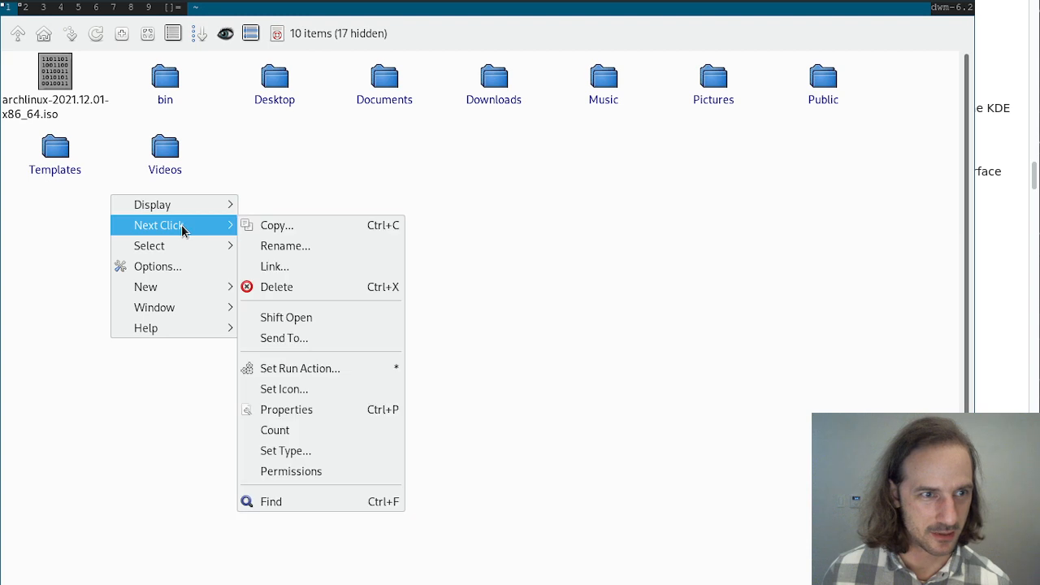
pyautogui.moveTo(227, 388)
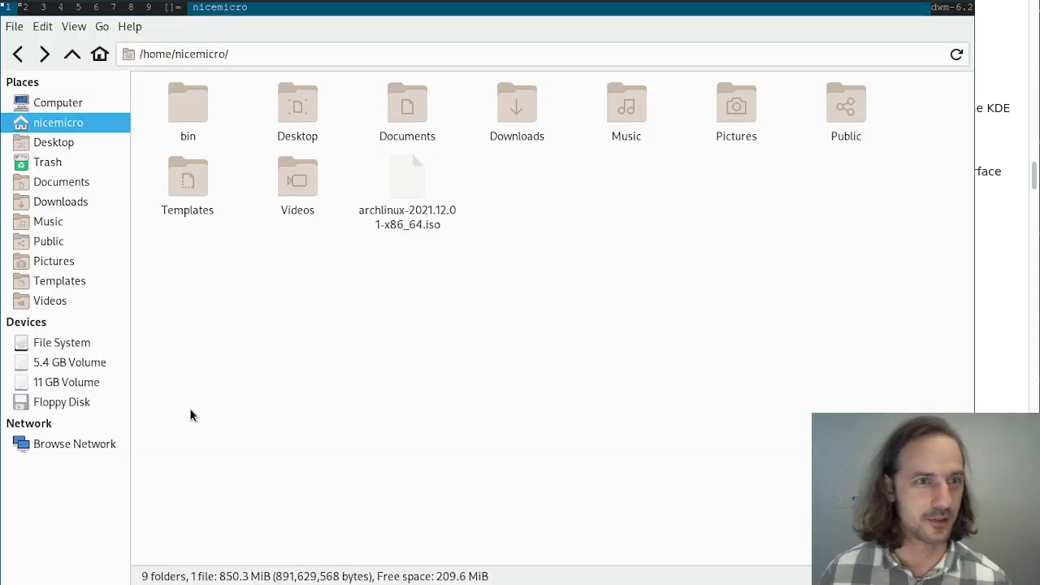
pyautogui.moveTo(786, 100)
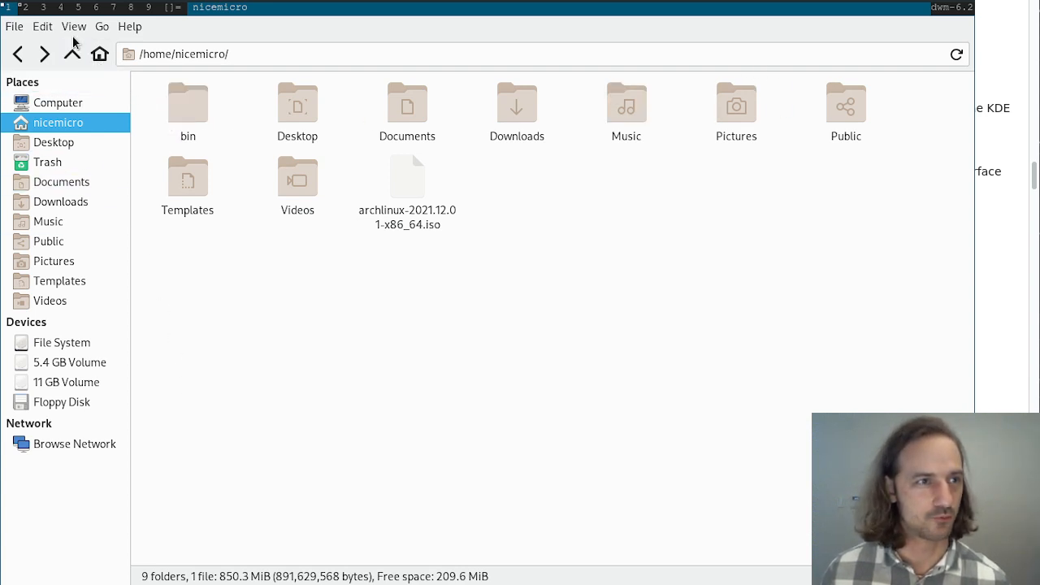
# Switch Thunar to compact view, then inspect the Edit menu and a folder's context menu.
pyautogui.click(73, 26)
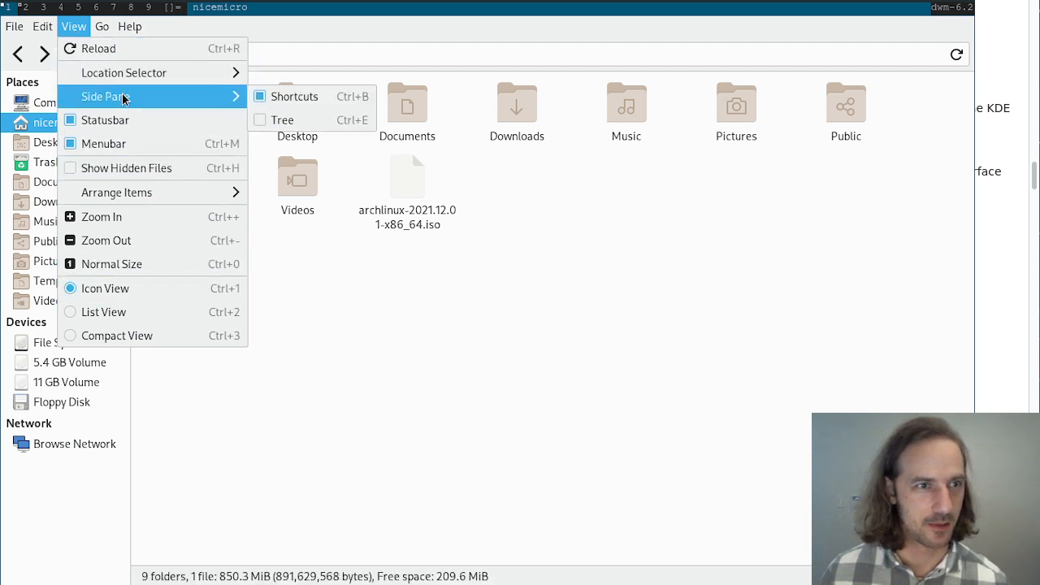
pyautogui.click(104, 312)
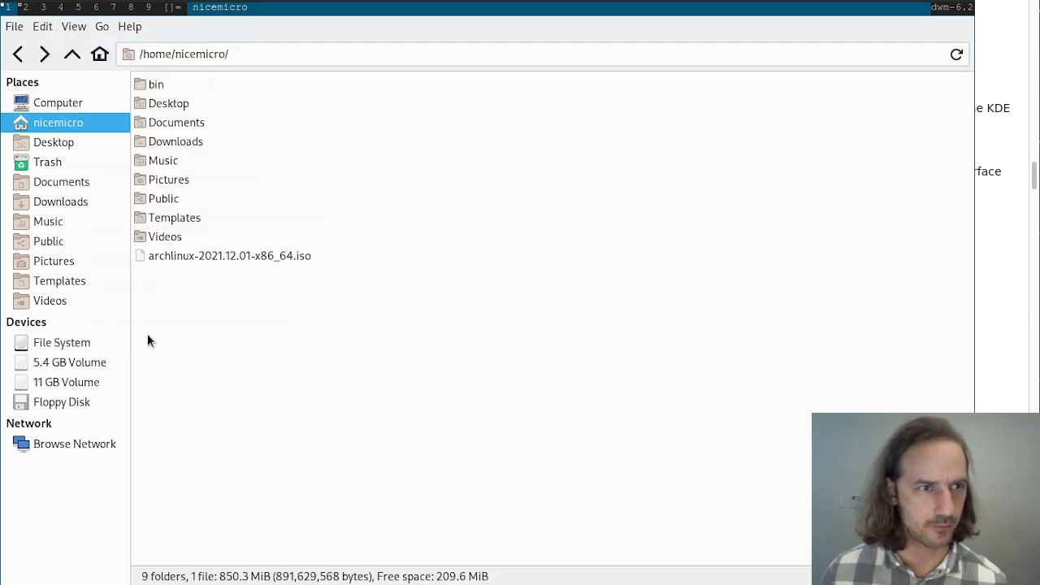
pyautogui.click(73, 26)
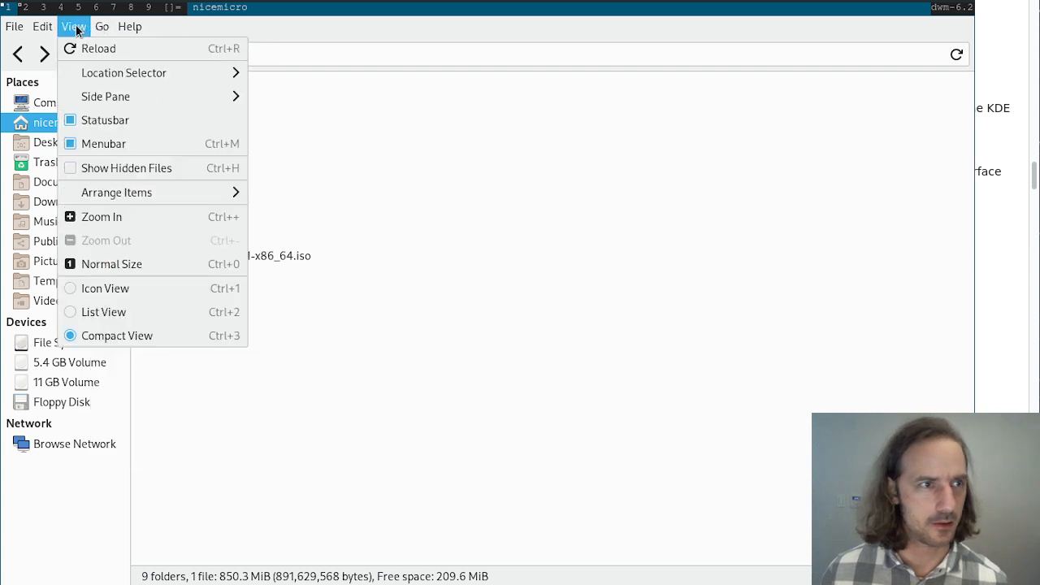
pyautogui.moveTo(98, 49)
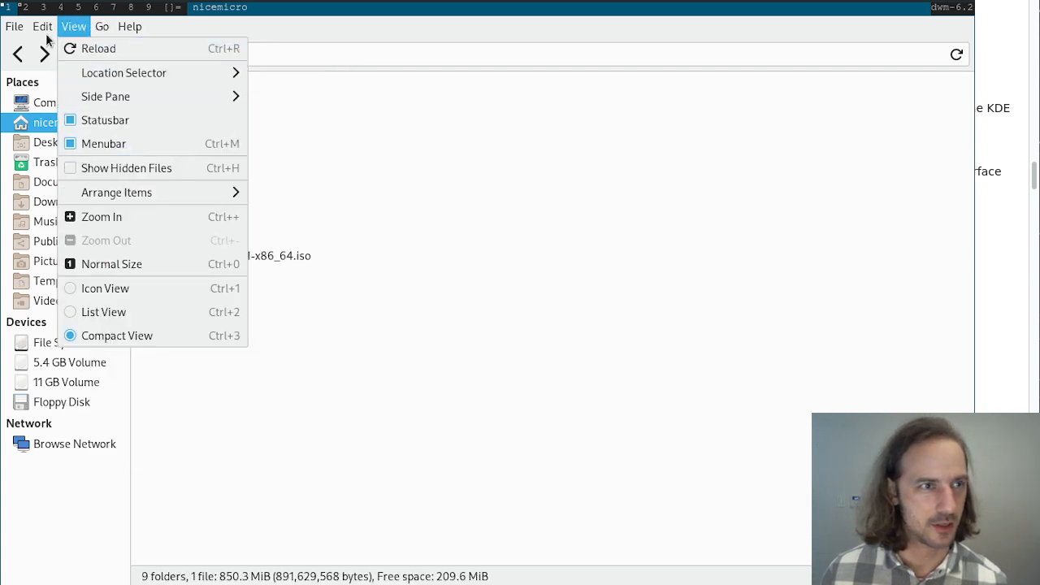
pyautogui.click(14, 26)
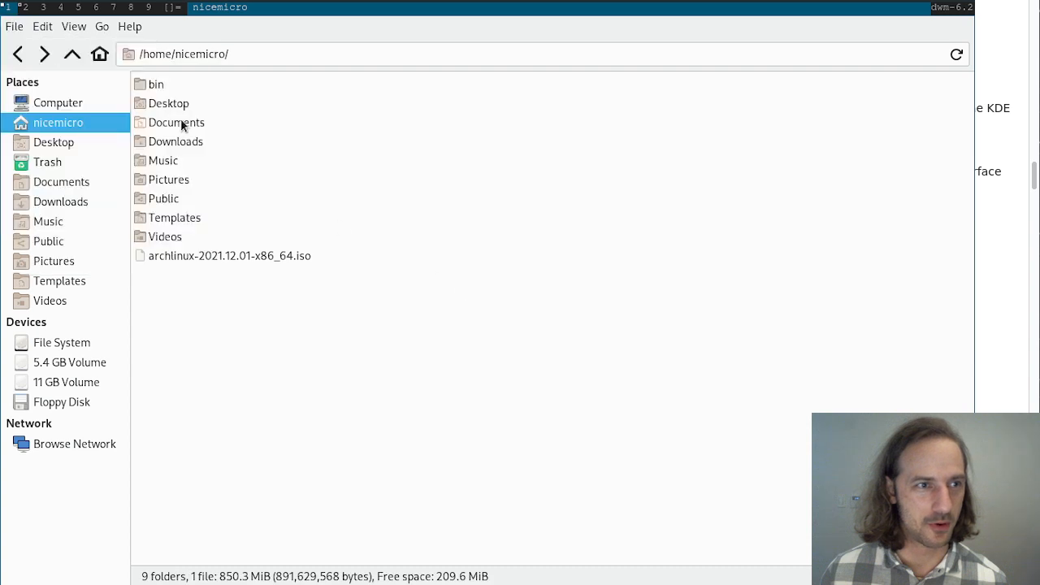
pyautogui.rightClick(156, 84)
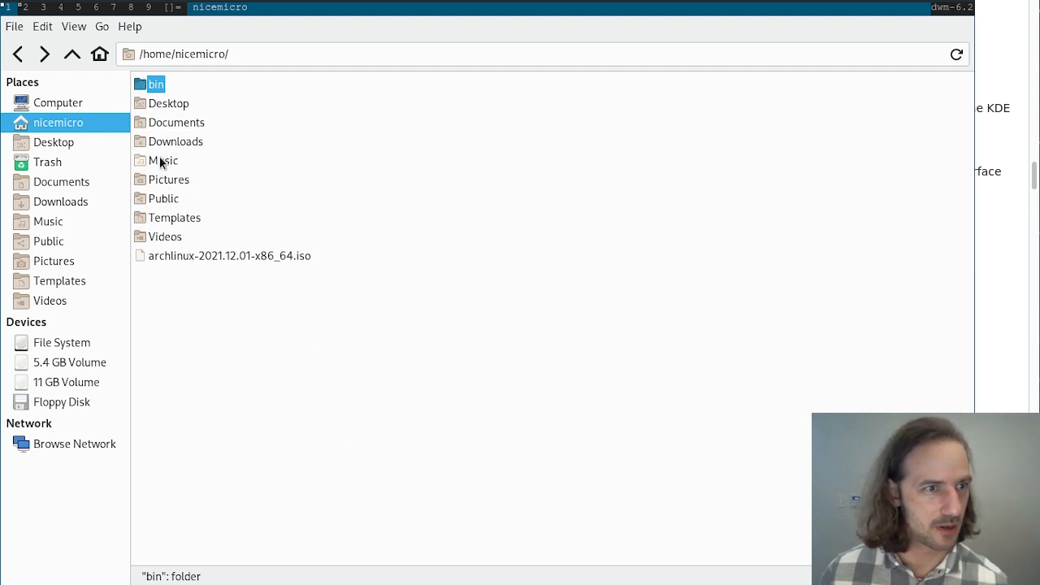
pyautogui.moveTo(170, 219)
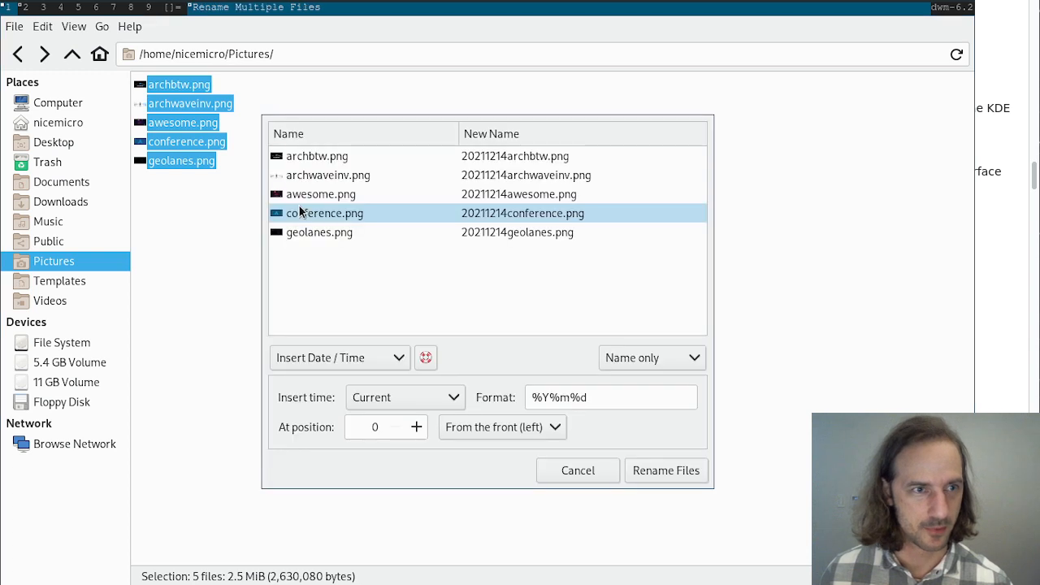
pyautogui.moveTo(337, 213)
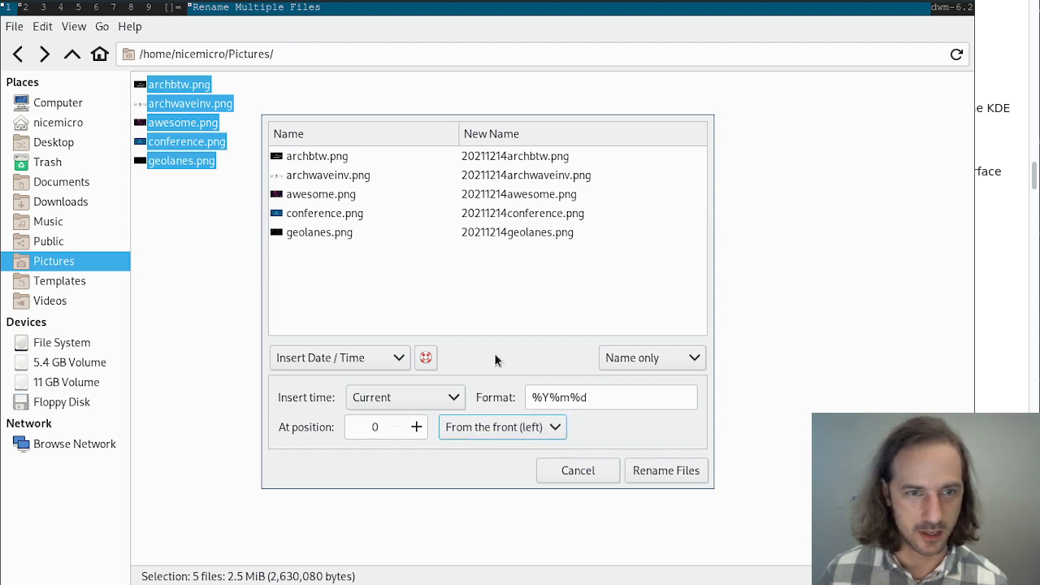
pyautogui.moveTo(637, 441)
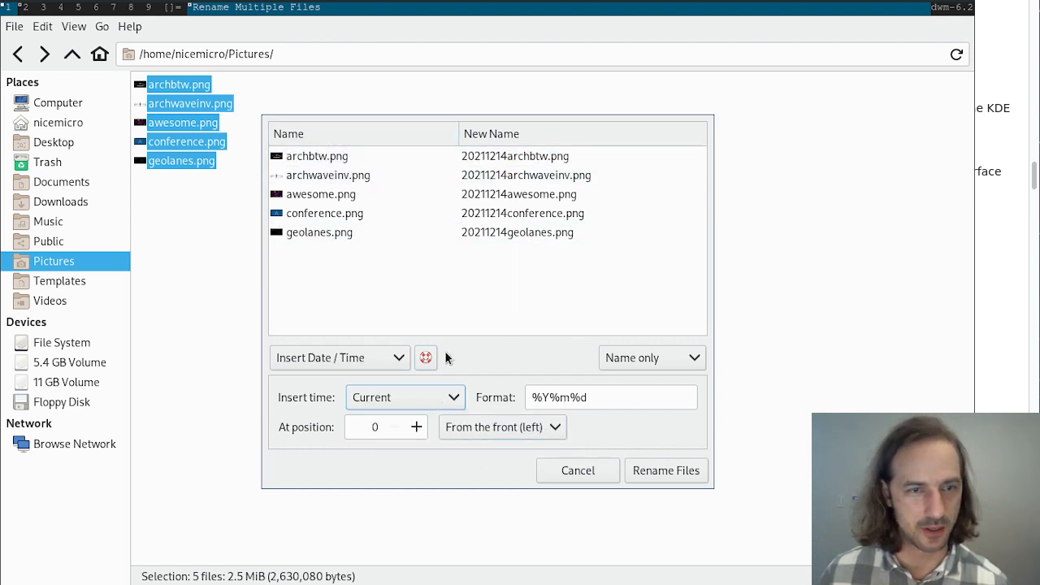
# Switch to another dwm workspace from the tag bar.
pyautogui.click(43, 7)
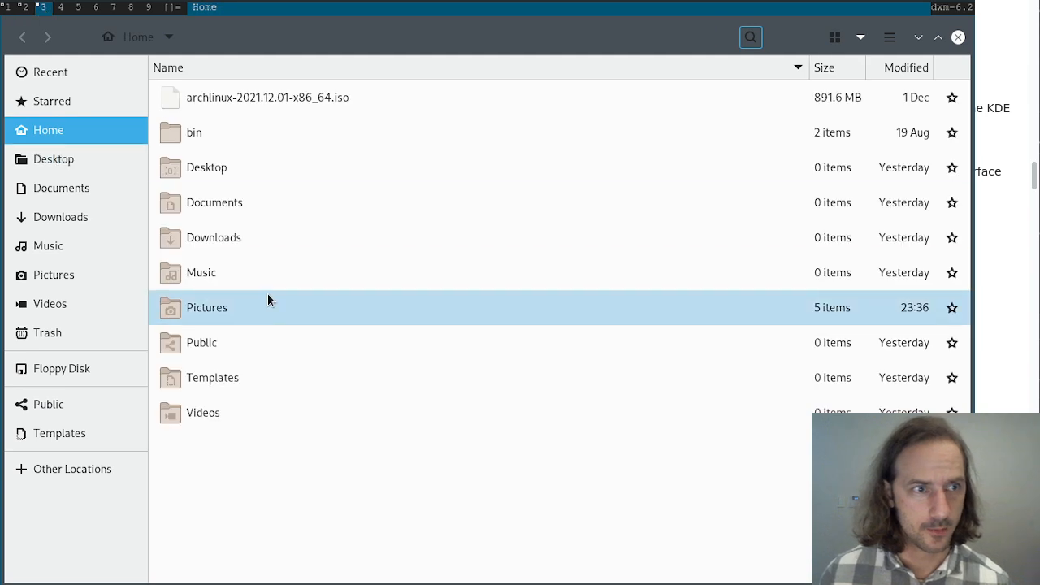
# Open Pictures in Nautilus and show its five images as thumbnails.
pyautogui.doubleClick(207, 307)
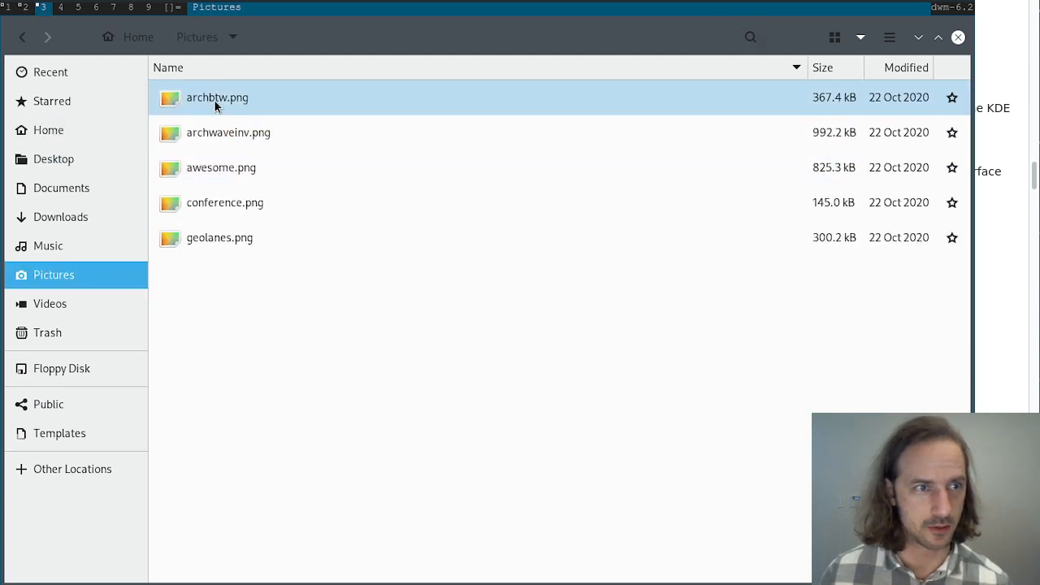
pyautogui.click(221, 168)
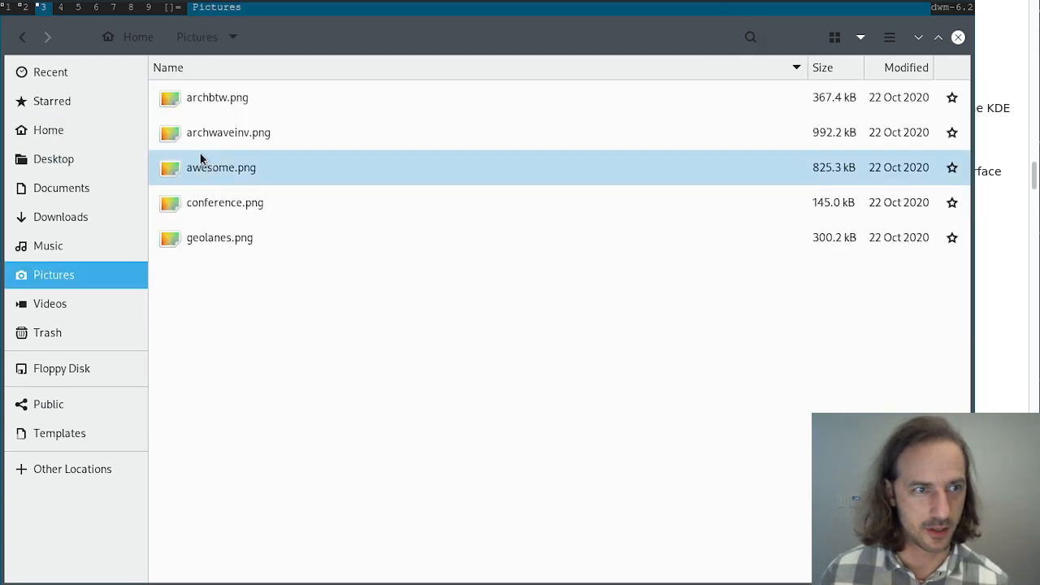
pyautogui.click(833, 37)
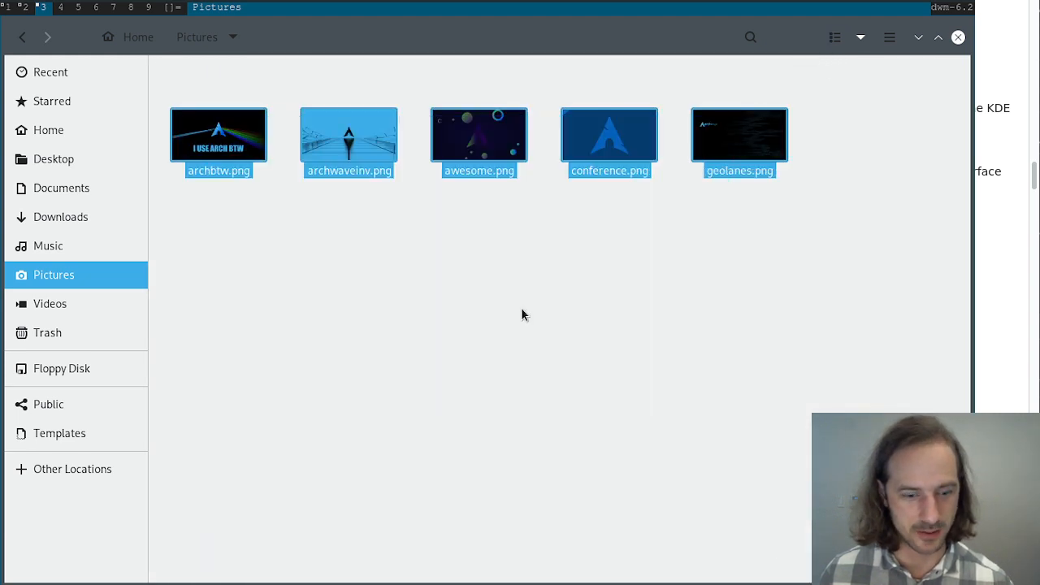
pyautogui.moveTo(496, 187)
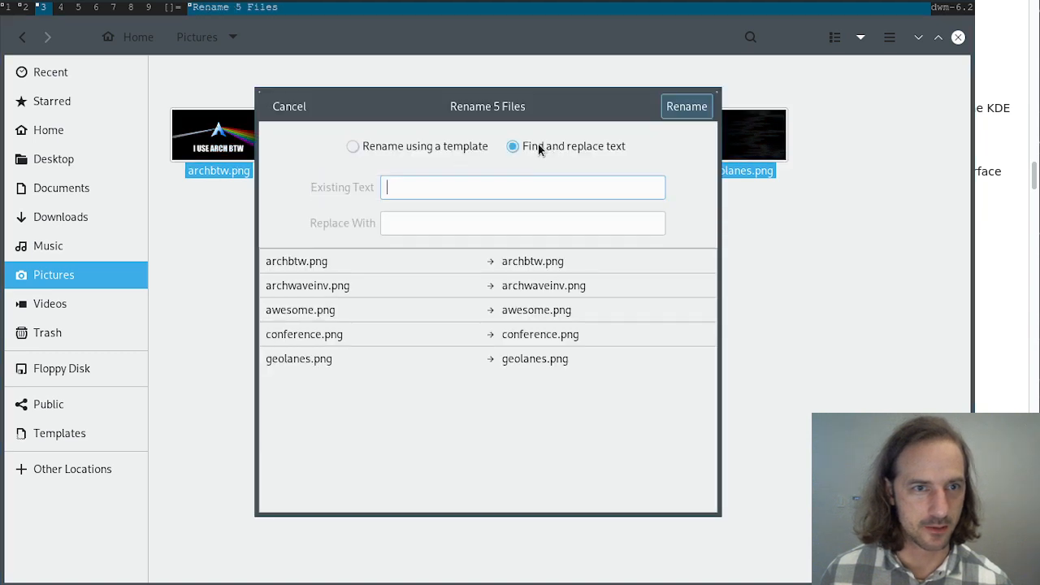
# Try template-based batch renaming on the images, then cancel without renaming anything.
pyautogui.click(353, 146)
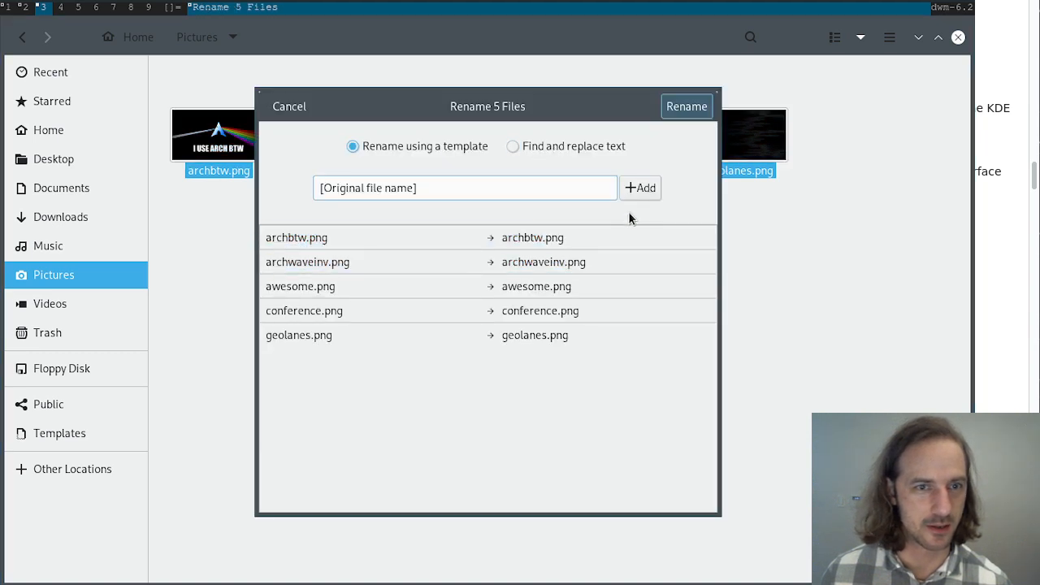
pyautogui.click(640, 187)
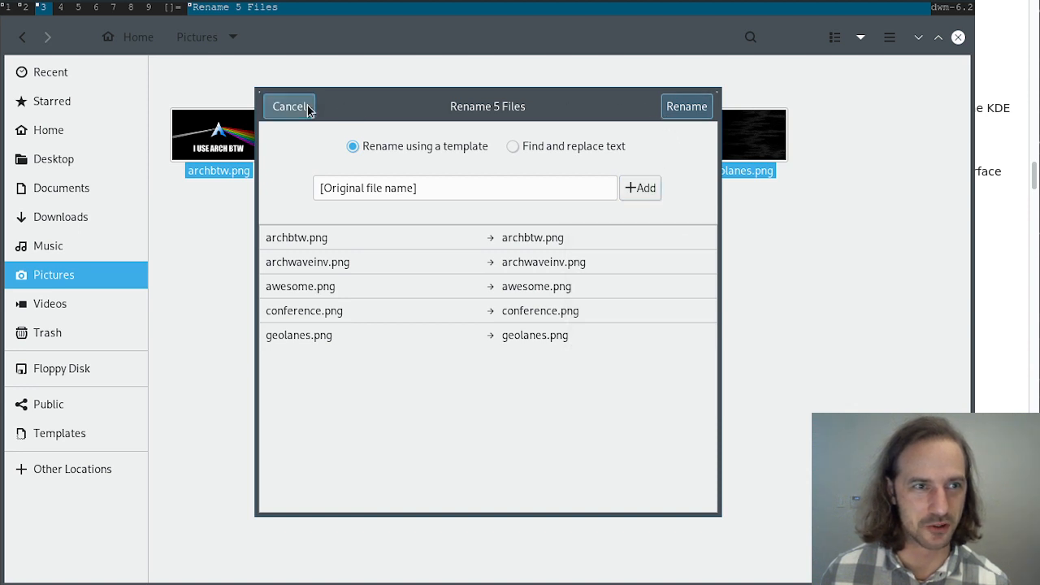
pyautogui.click(288, 105)
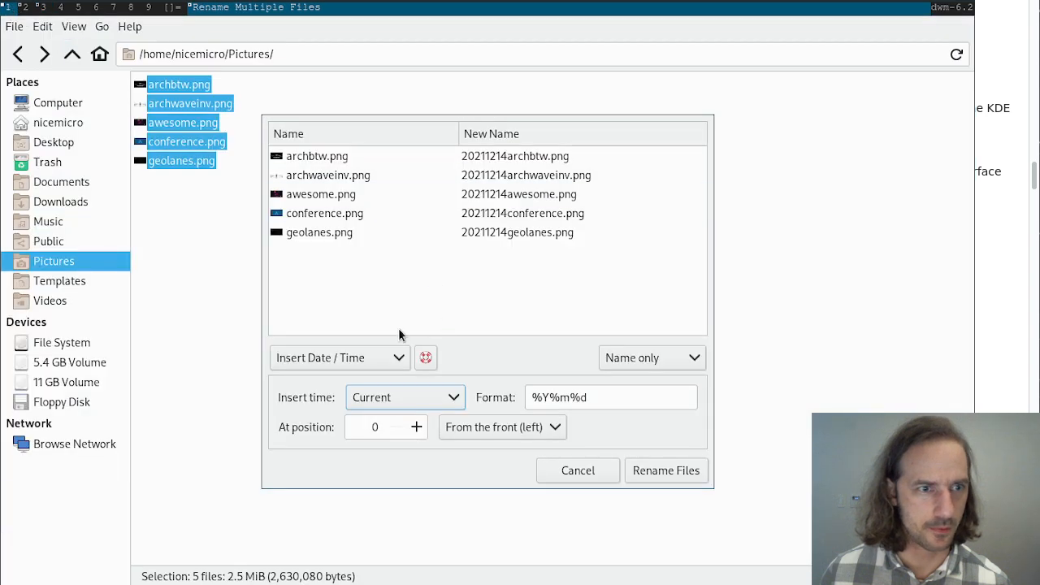
pyautogui.moveTo(53, 20)
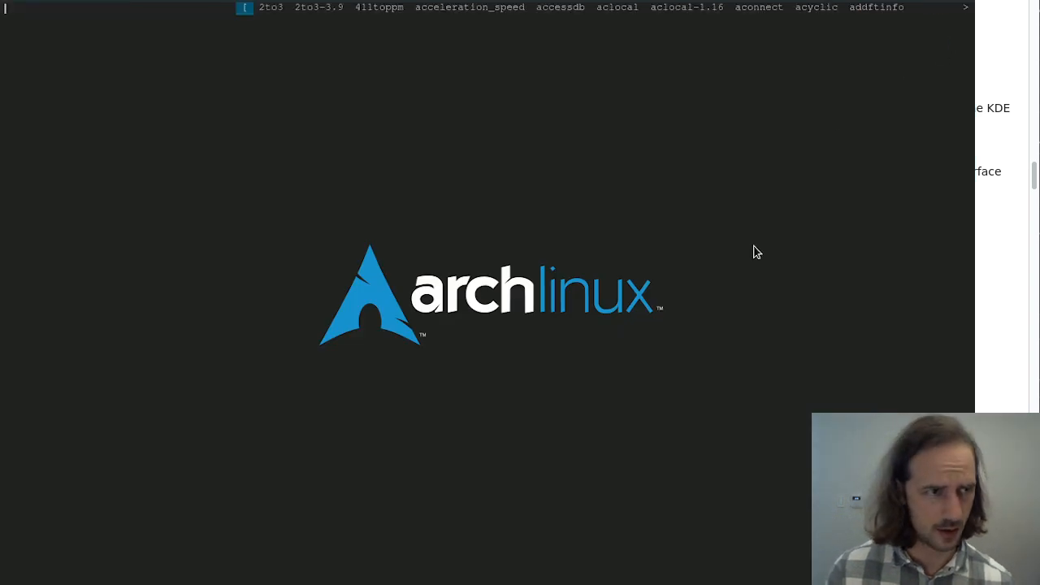
# Type 'nem' into dmenu to launch Nemo.
pyautogui.write('nem')
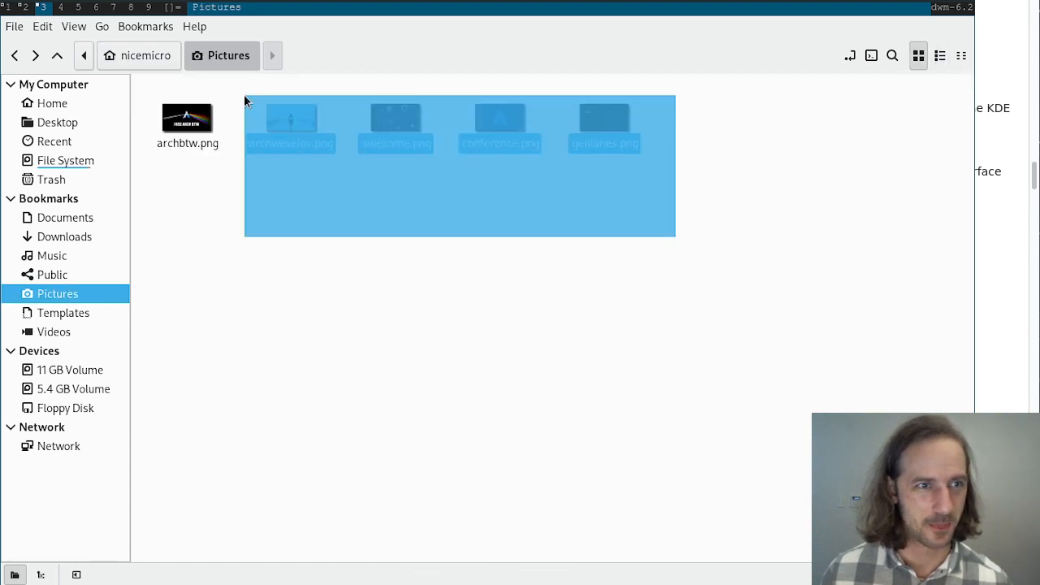
# Check the images' context menu, then browse Nemo's Context Menus, Toolbar and Preview preferences.
pyautogui.rightClick(395, 121)
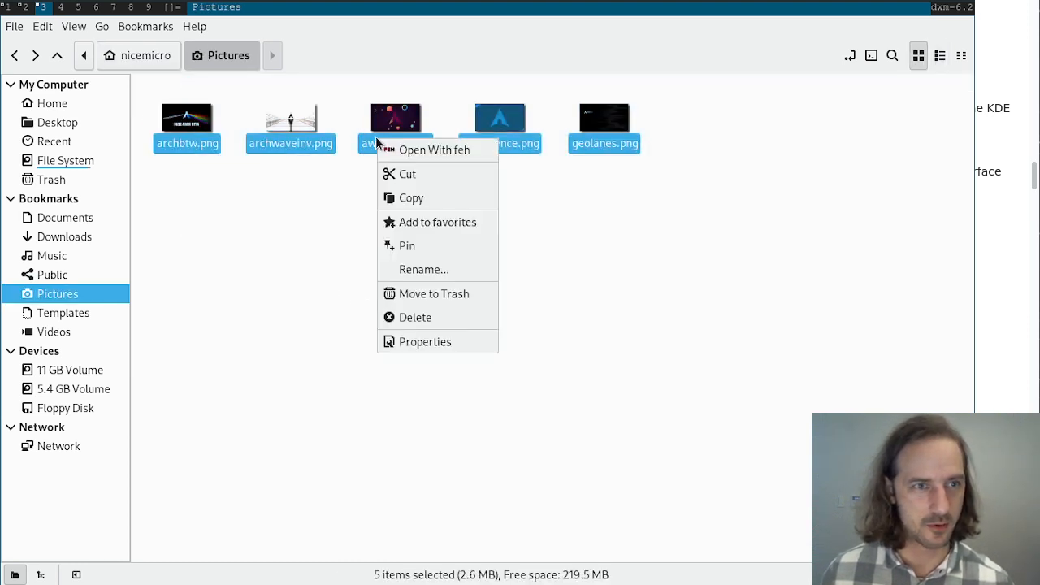
pyautogui.click(171, 157)
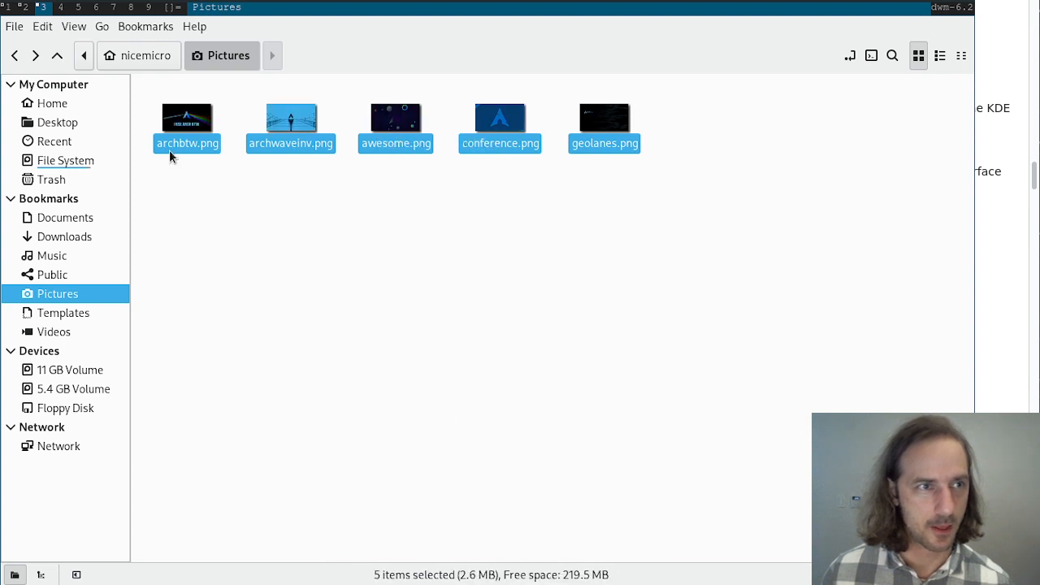
pyautogui.click(73, 26)
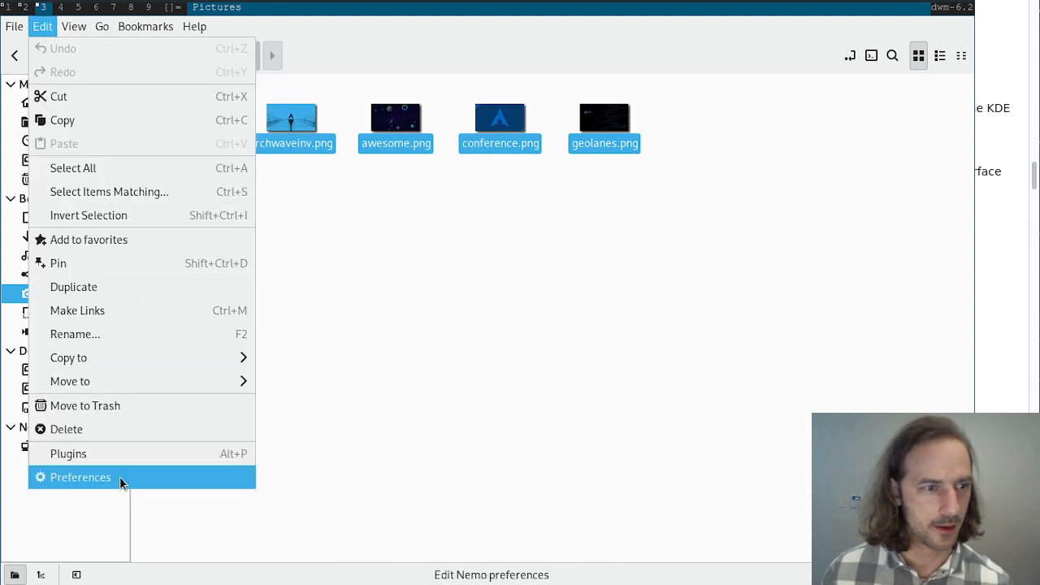
pyautogui.click(80, 477)
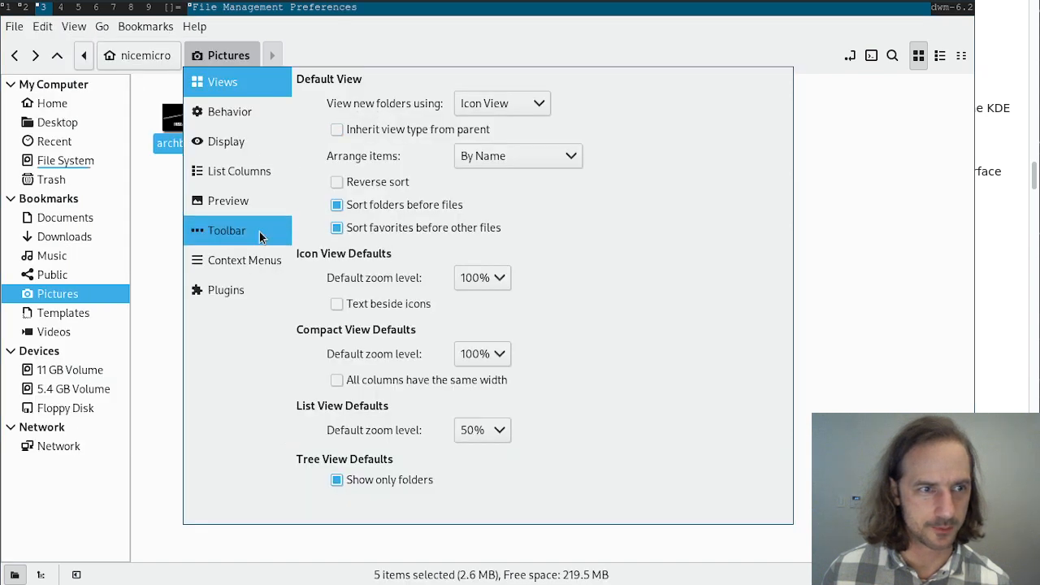
pyautogui.moveTo(230, 111)
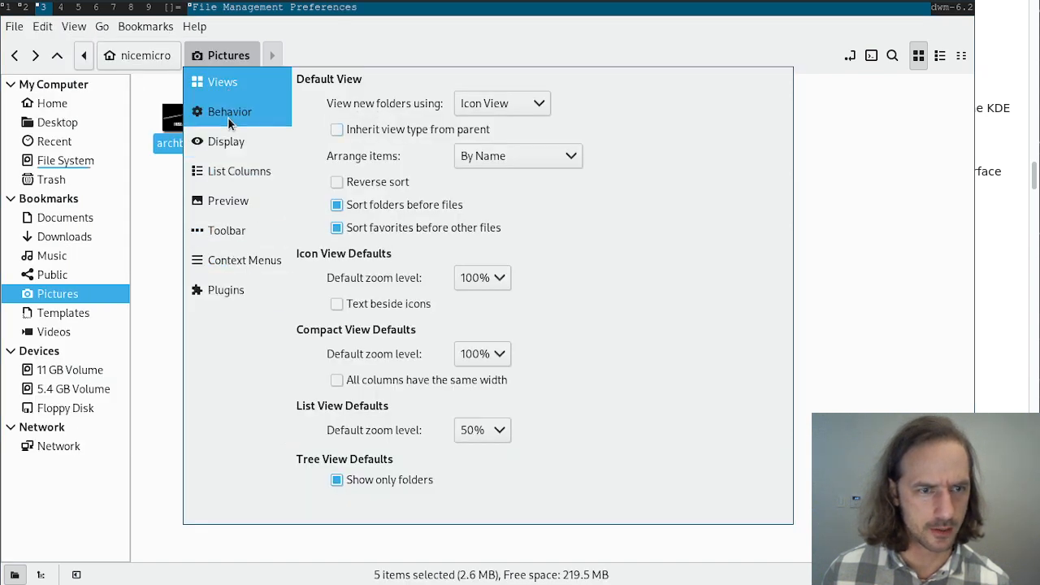
pyautogui.moveTo(238, 290)
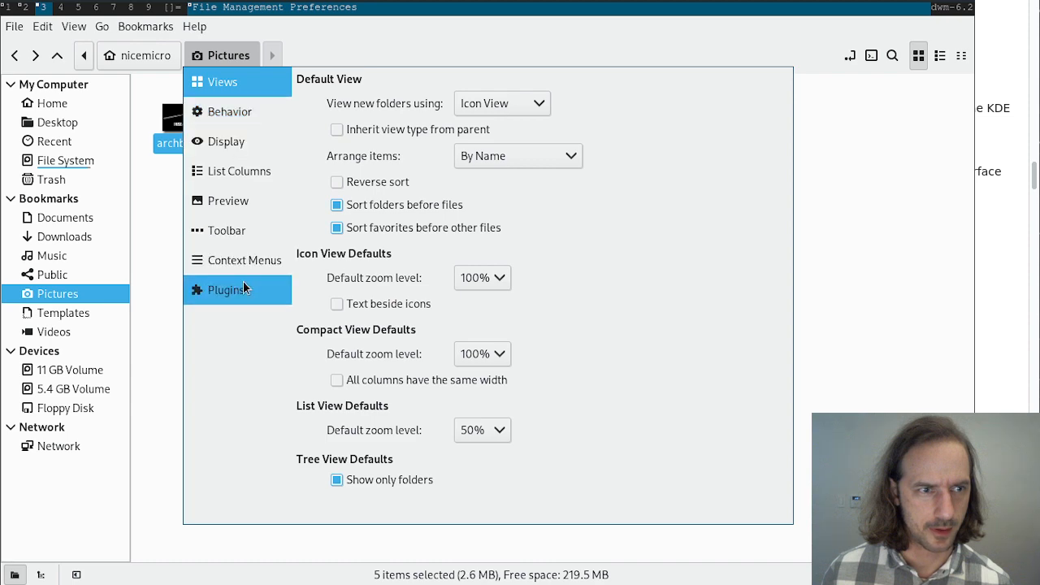
pyautogui.click(243, 260)
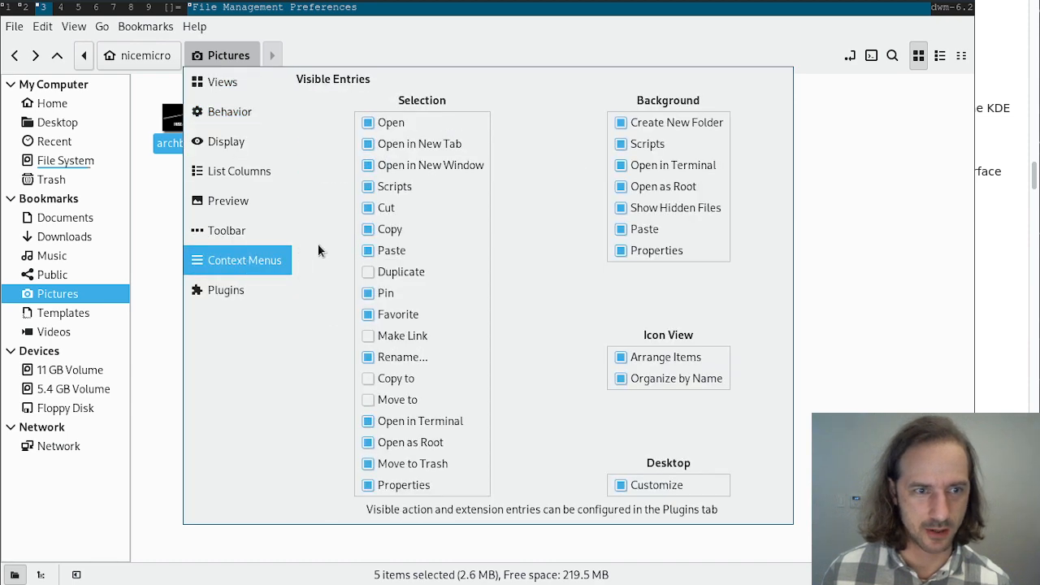
pyautogui.click(229, 201)
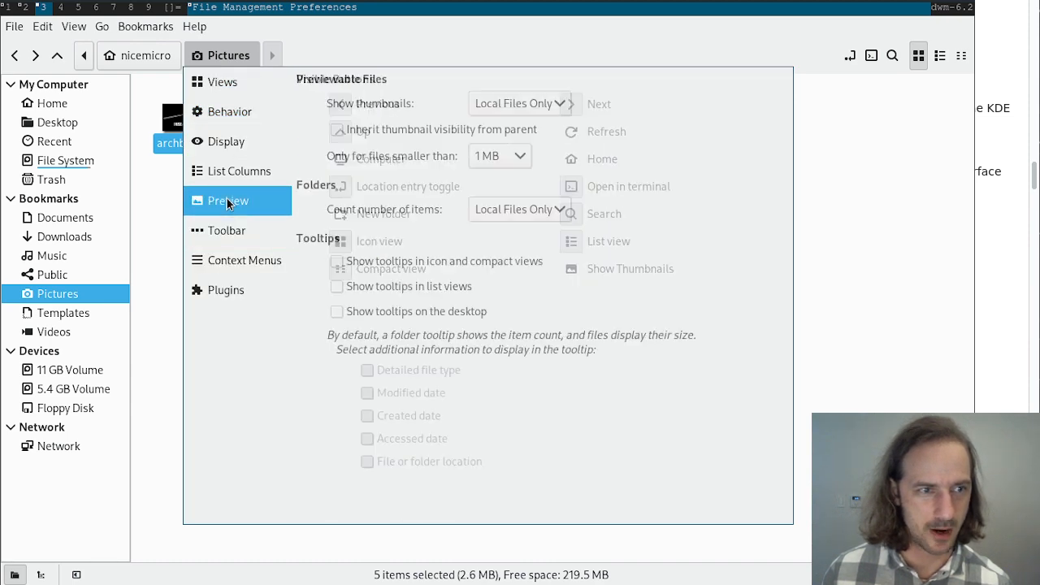
pyautogui.click(230, 111)
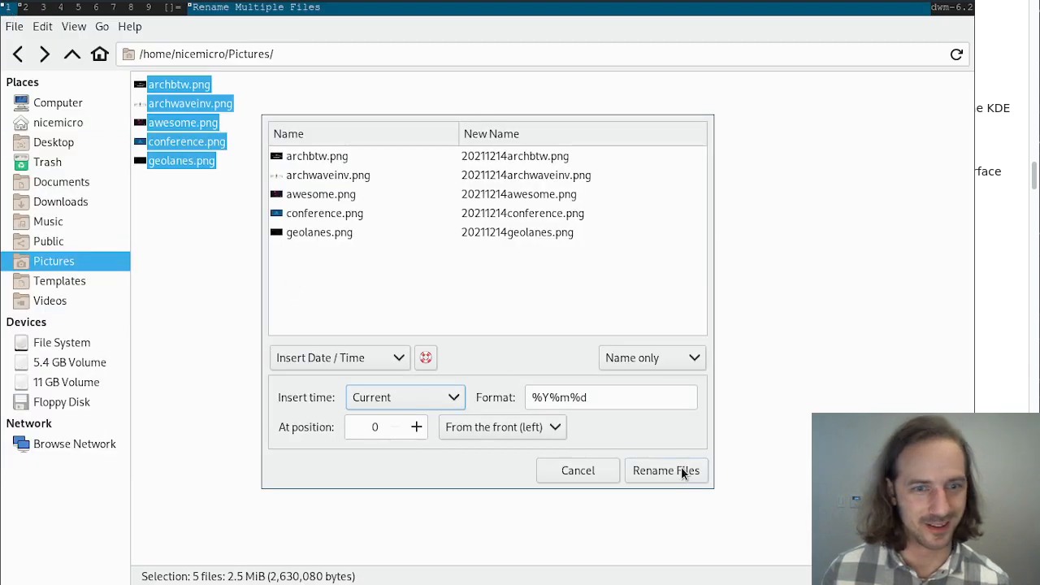
# Confirm Thunar's date-prefix bulk rename with Rename Files.
pyautogui.click(665, 471)
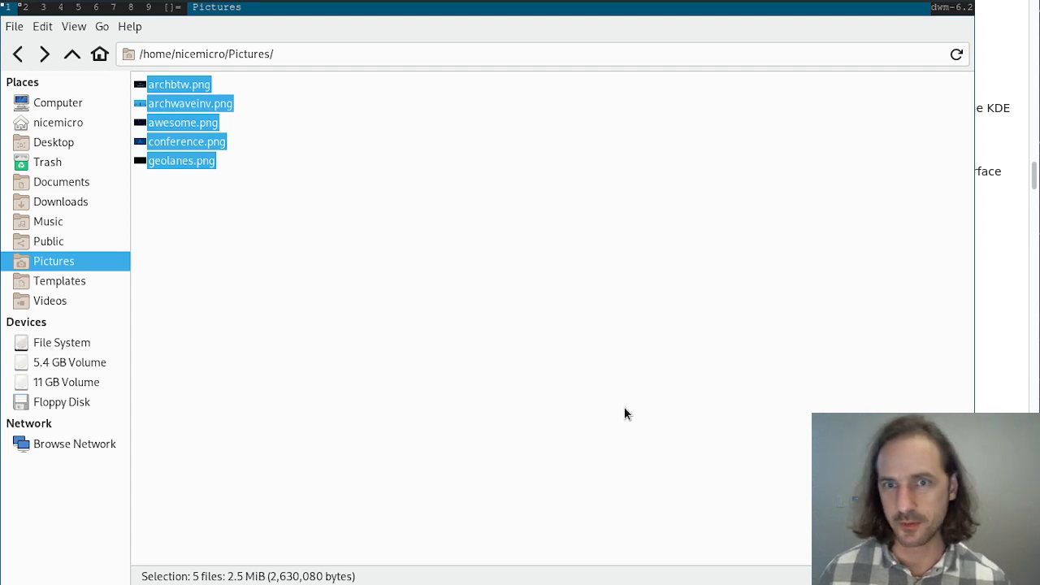
pyautogui.moveTo(634, 406)
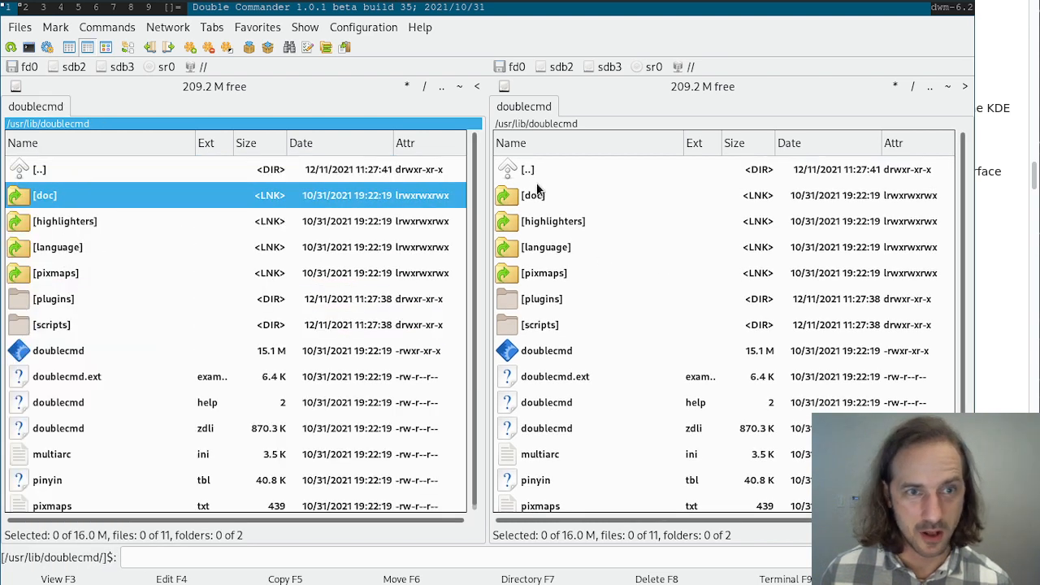
pyautogui.moveTo(544, 296)
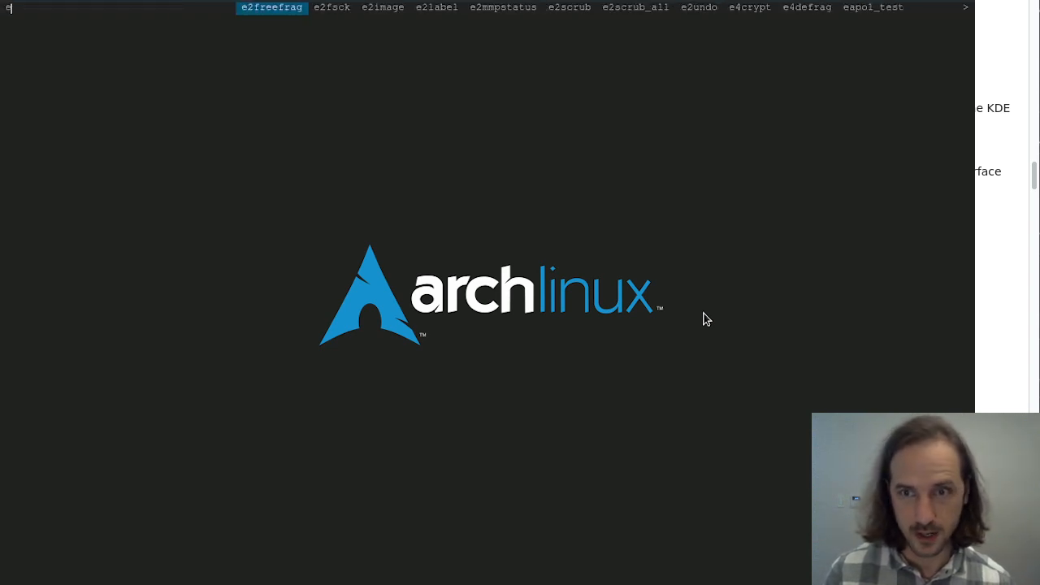
# Launch emelFM2 and browse the right pane from root into home/user/Pictures.
pyautogui.write('melfm2')
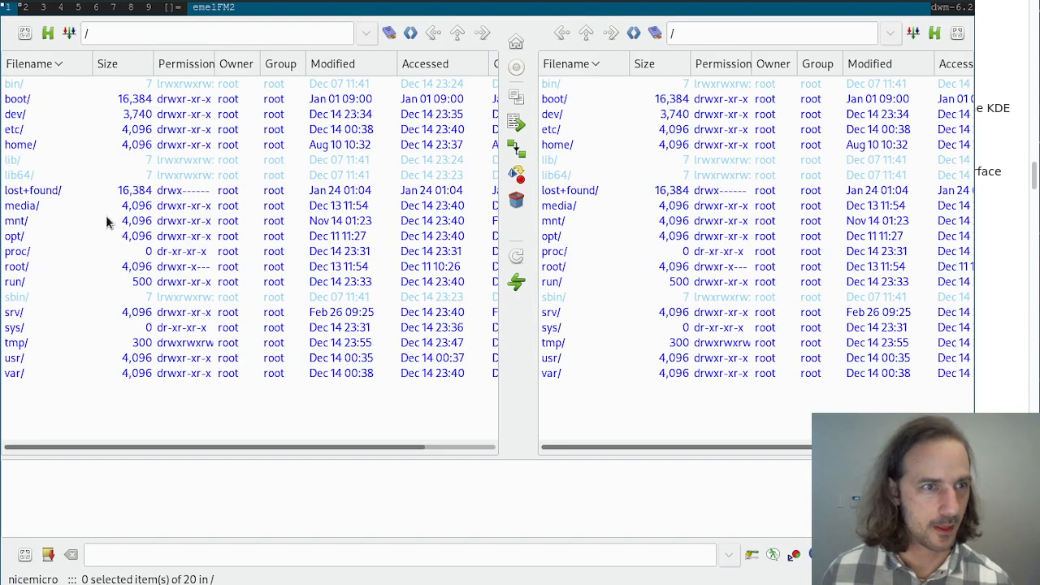
pyautogui.click(14, 130)
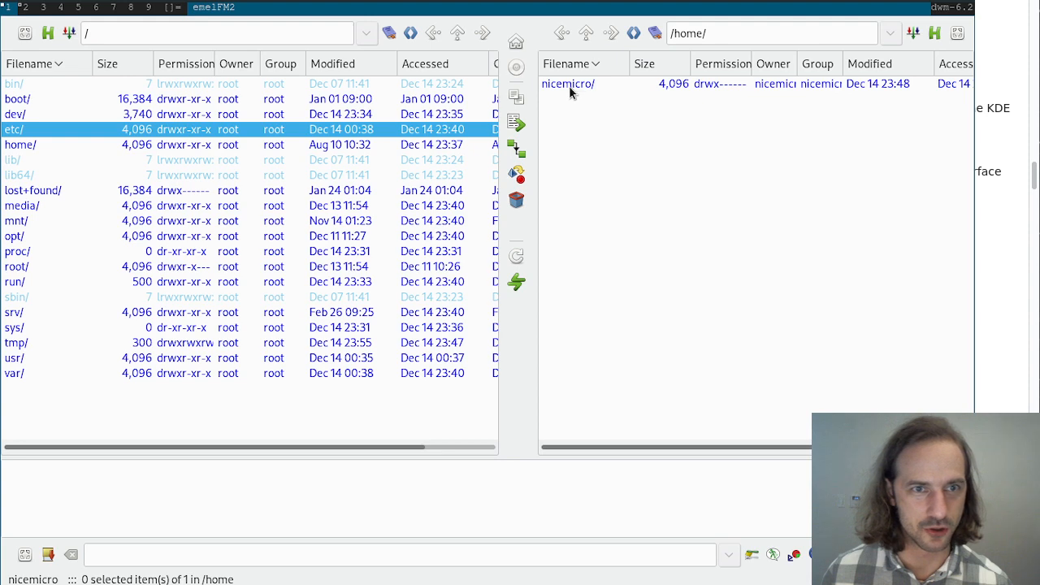
pyautogui.doubleClick(568, 84)
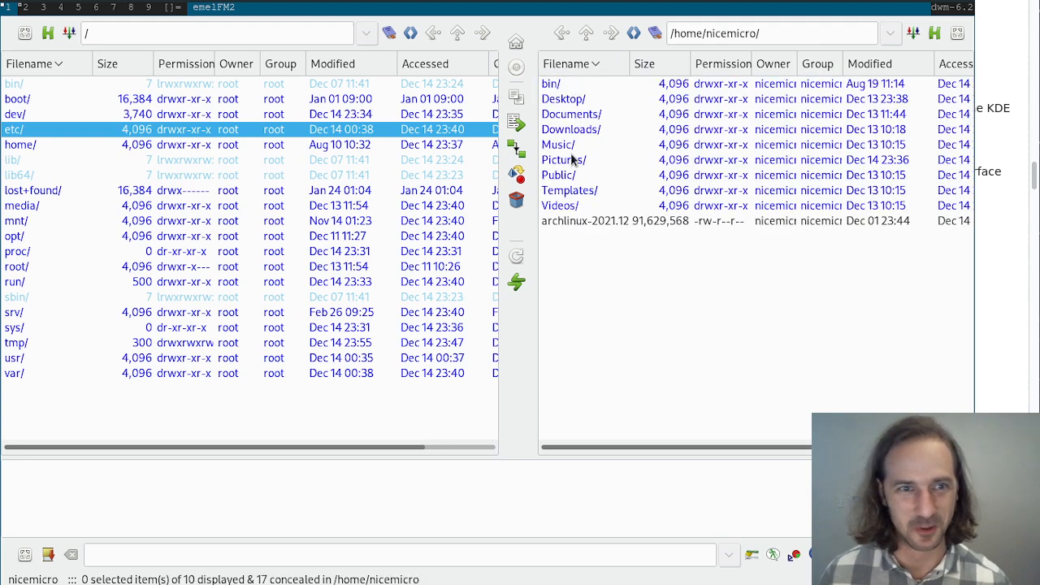
pyautogui.doubleClick(564, 160)
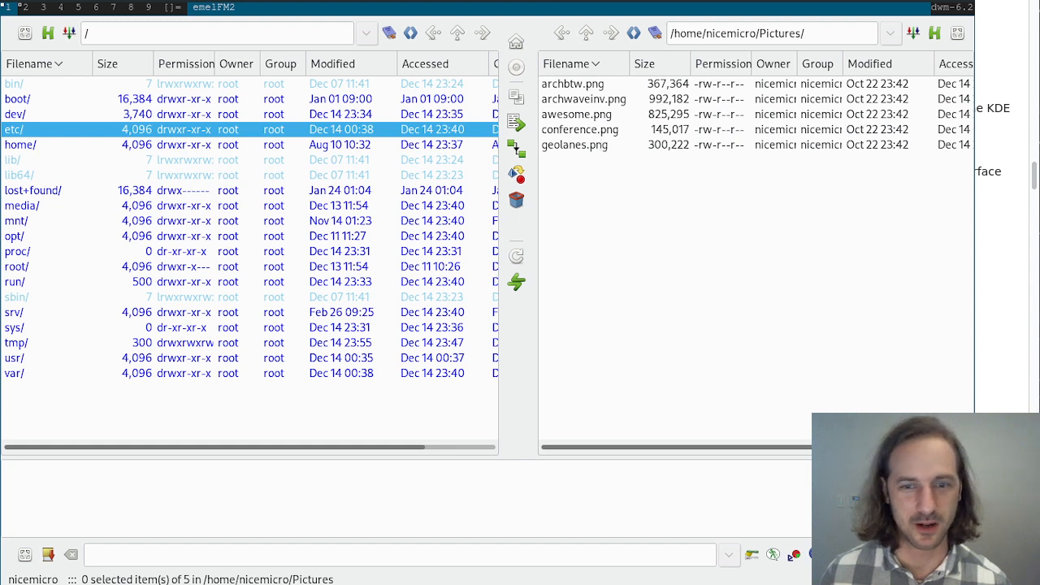
pyautogui.click(577, 114)
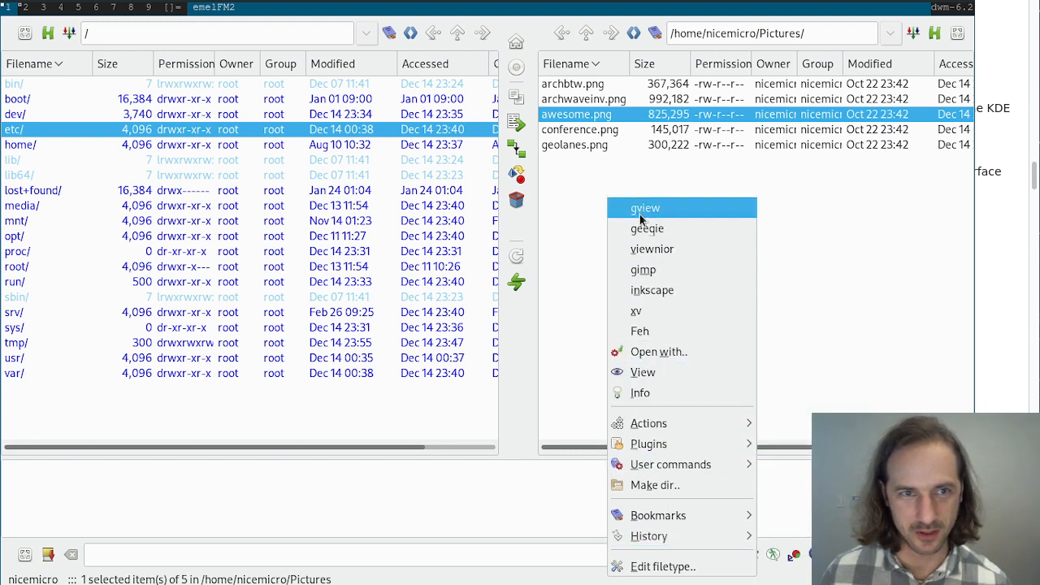
# Try opening awesome.png with geeqie, then bring up actions for the etc folder.
pyautogui.click(639, 331)
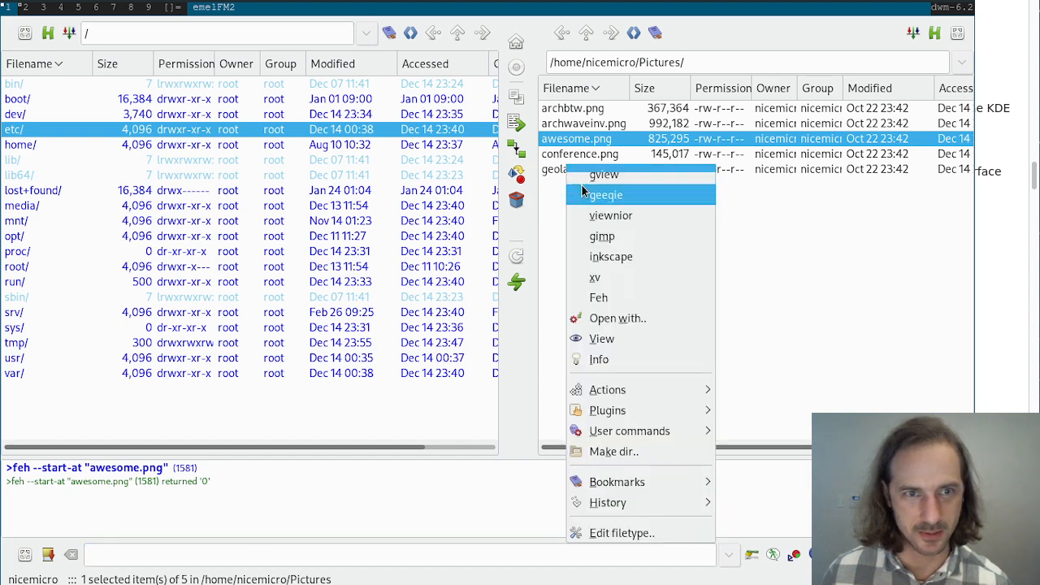
pyautogui.click(605, 195)
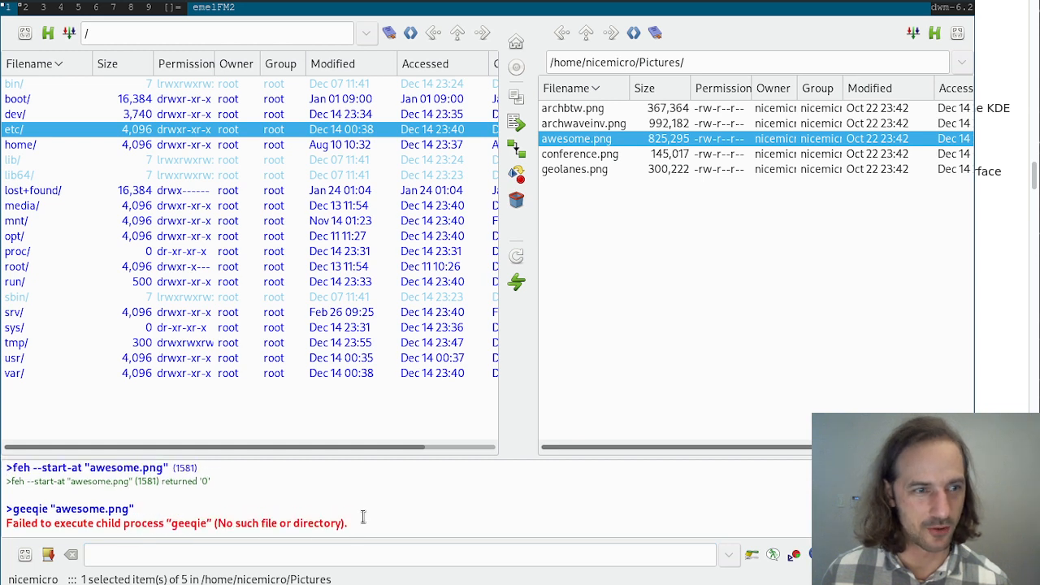
pyautogui.moveTo(517, 282)
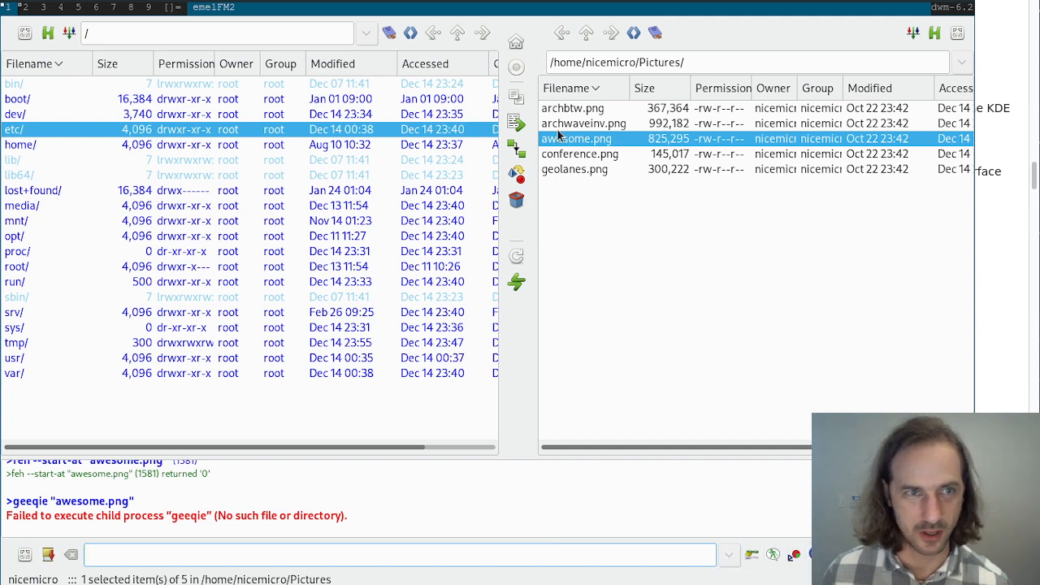
pyautogui.rightClick(14, 128)
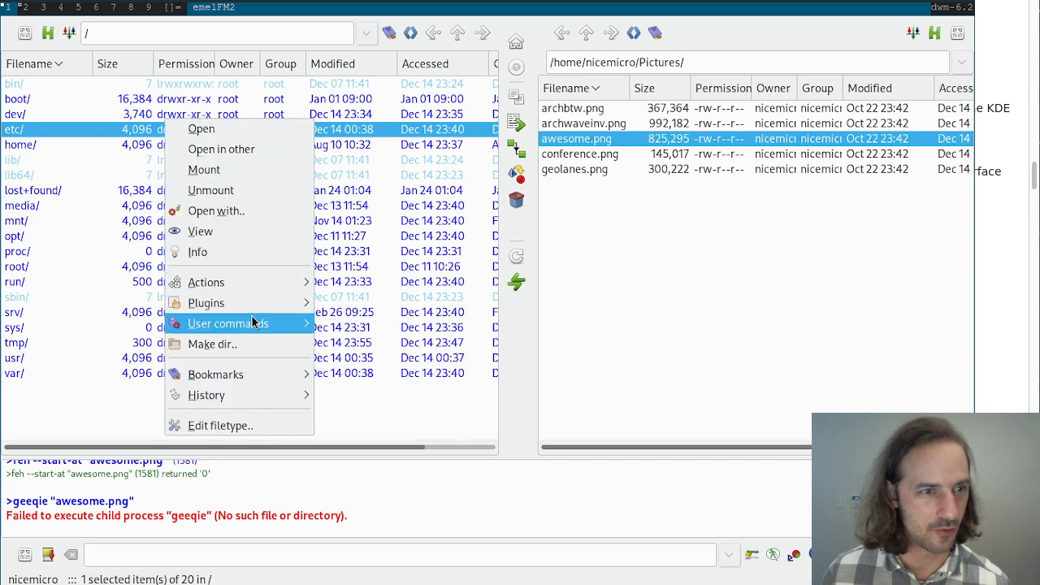
pyautogui.moveTo(215, 431)
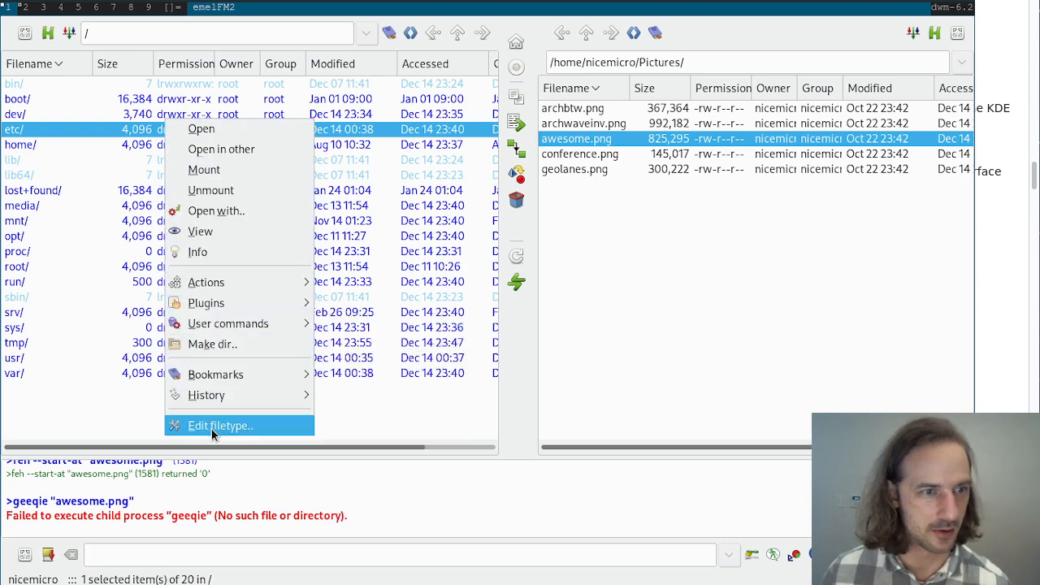
pyautogui.moveTo(638, 325)
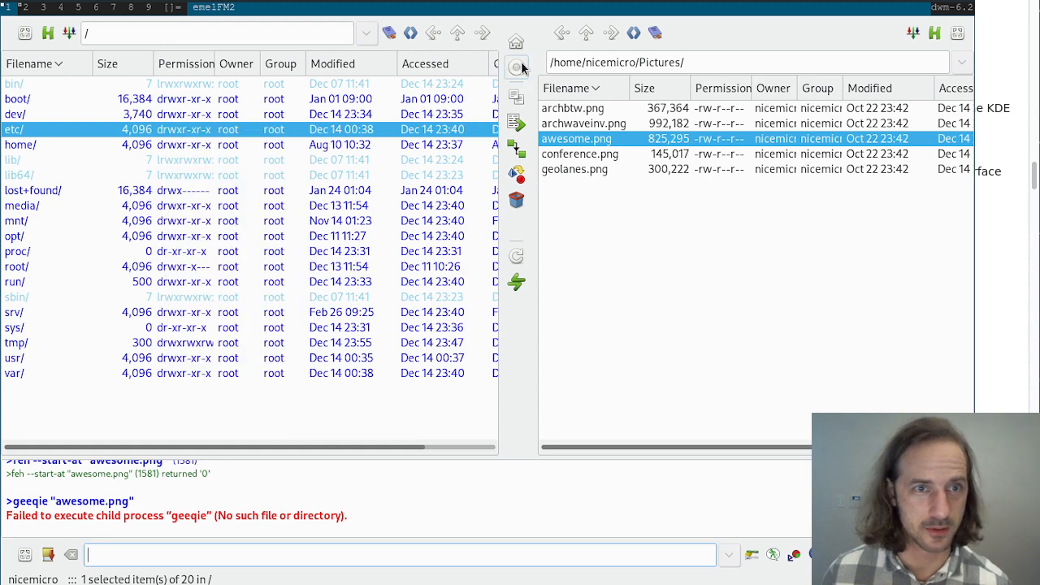
pyautogui.moveTo(516, 98)
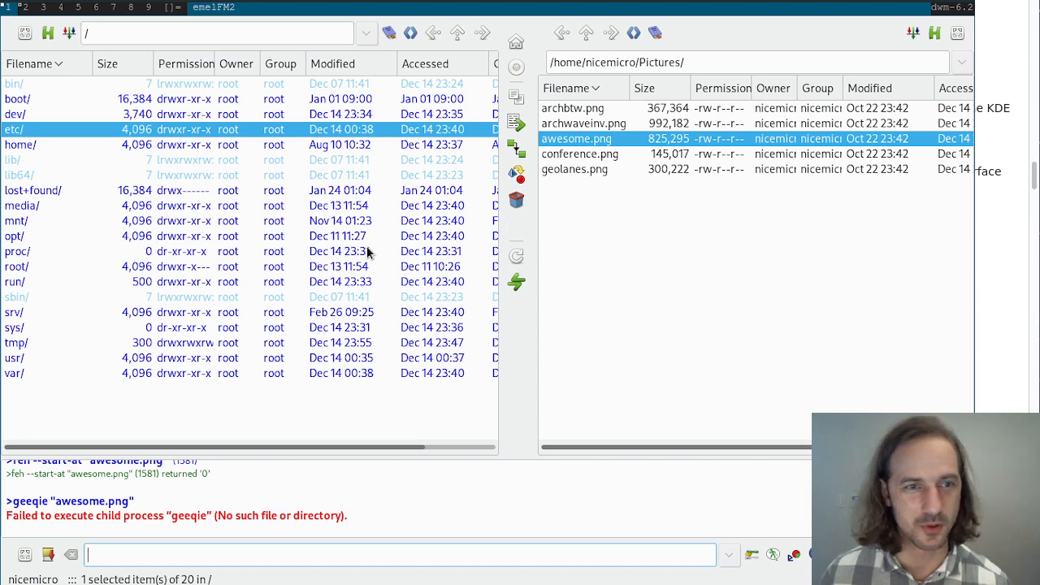
pyautogui.moveTo(764, 298)
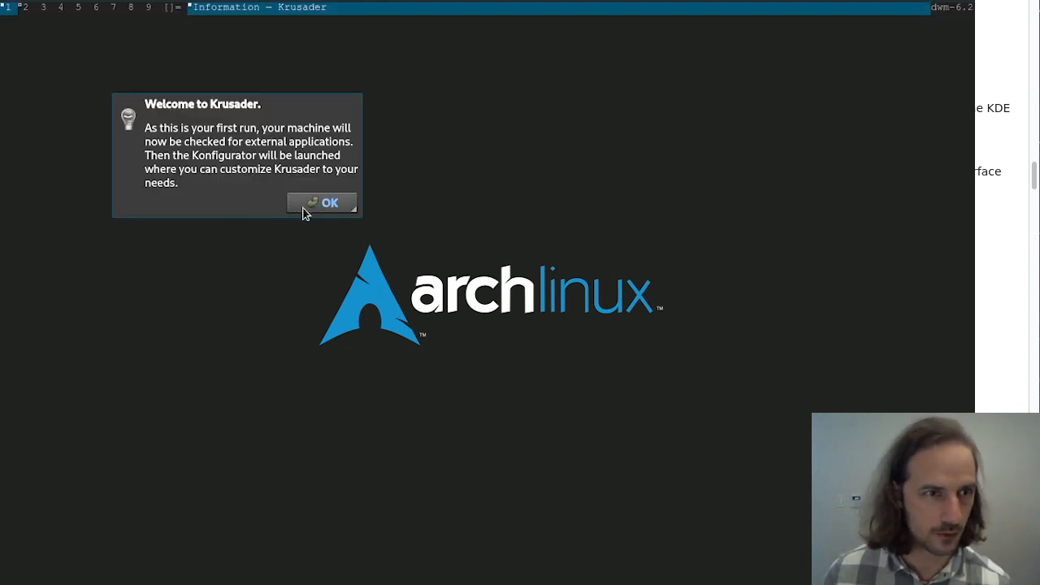
# Dismiss Krusader's welcome, tool and packer search results, and missing editor plugin warning.
pyautogui.click(321, 203)
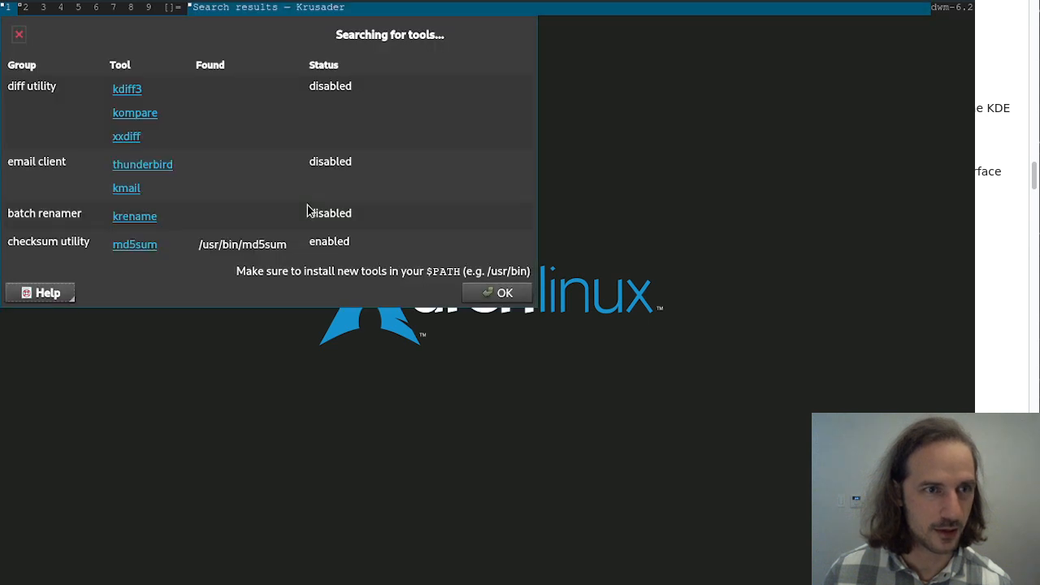
pyautogui.click(497, 293)
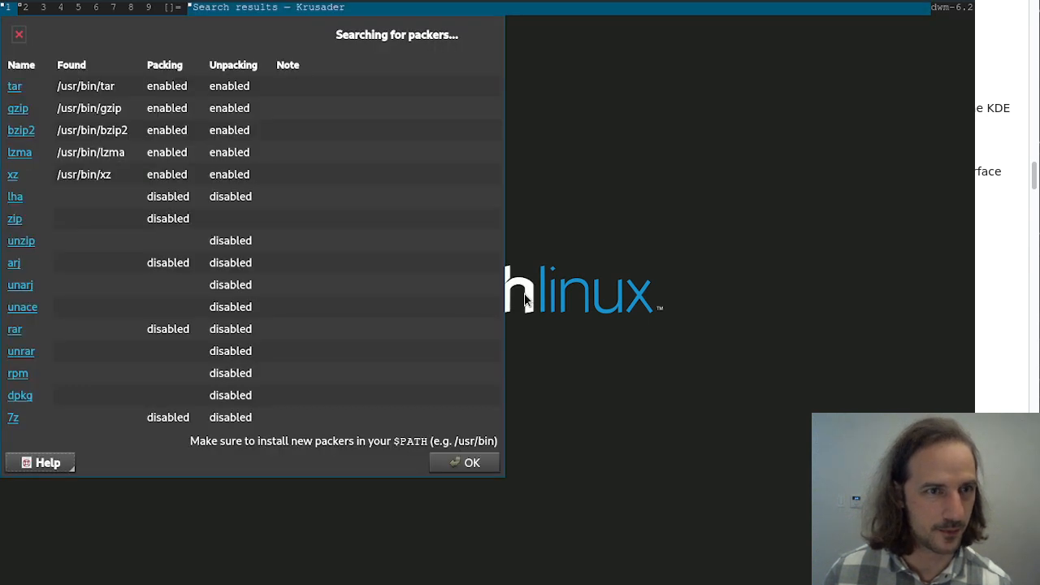
pyautogui.click(464, 462)
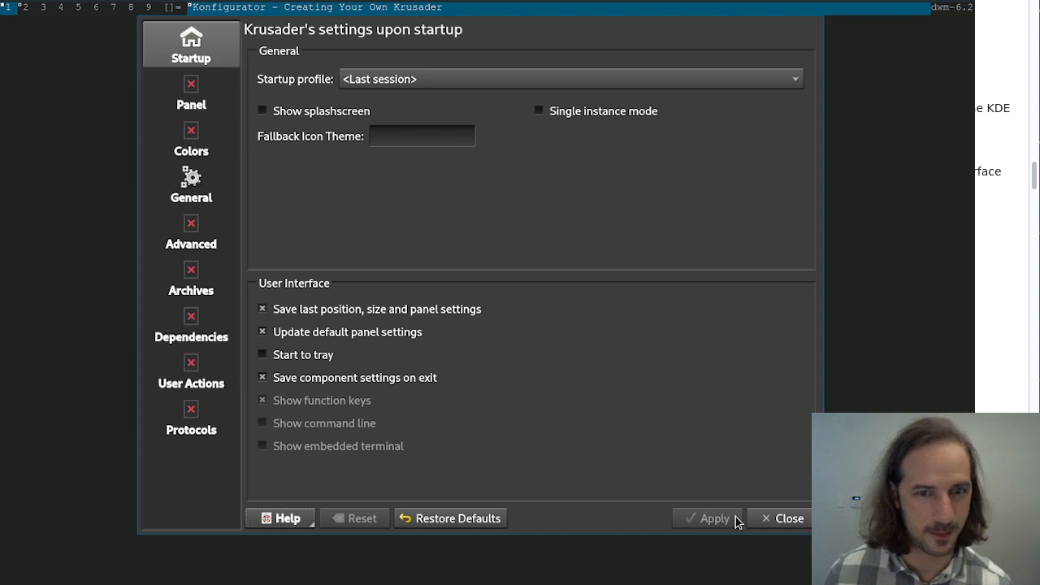
pyautogui.moveTo(376, 524)
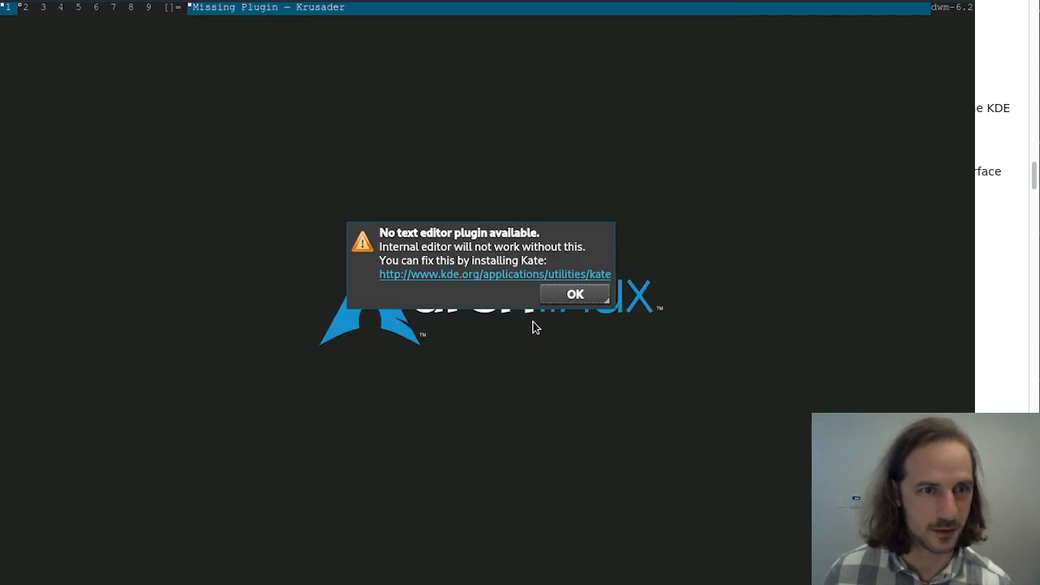
pyautogui.click(575, 293)
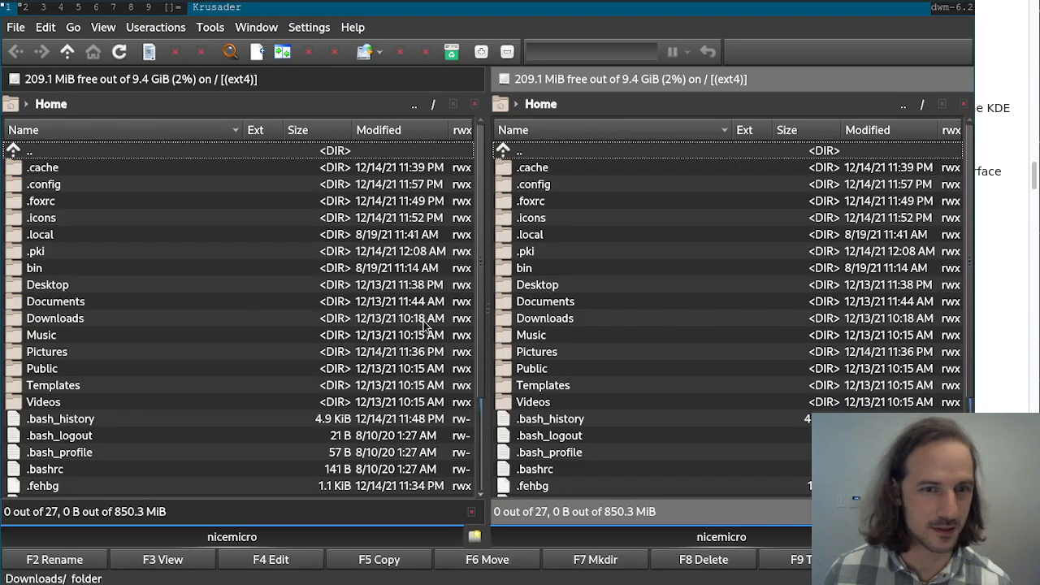
pyautogui.moveTo(116, 274)
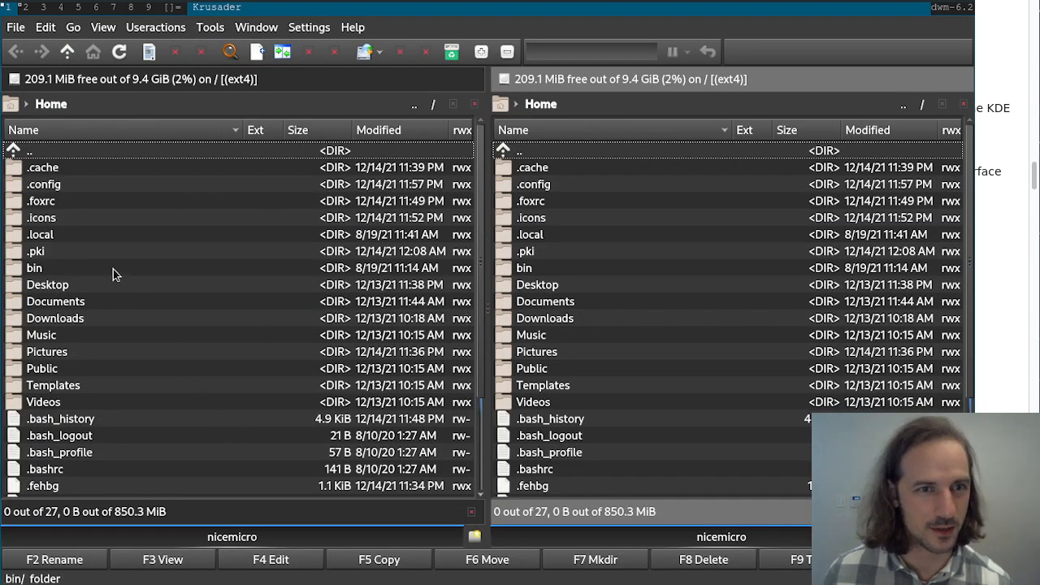
pyautogui.click(42, 217)
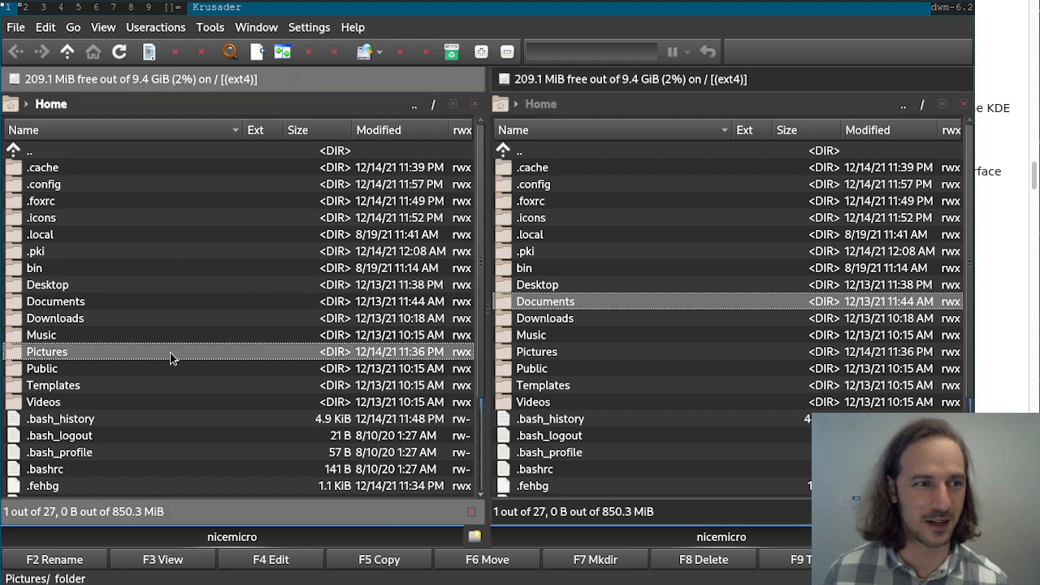
pyautogui.scroll(-3)
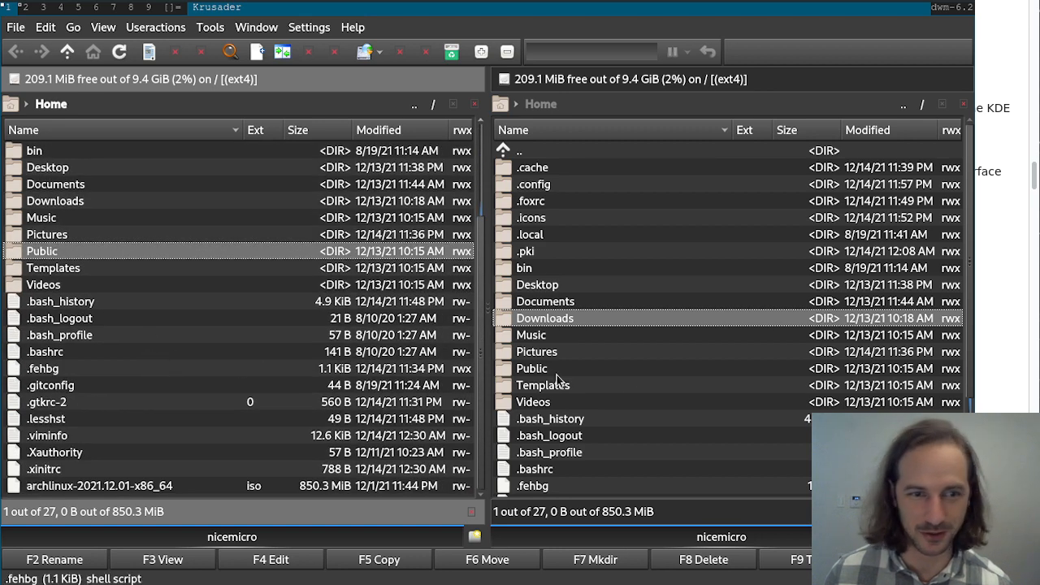
# Launch Kvantum Manager on an empty workspace and apply the KvGnomeDark theme.
pyautogui.click(44, 7)
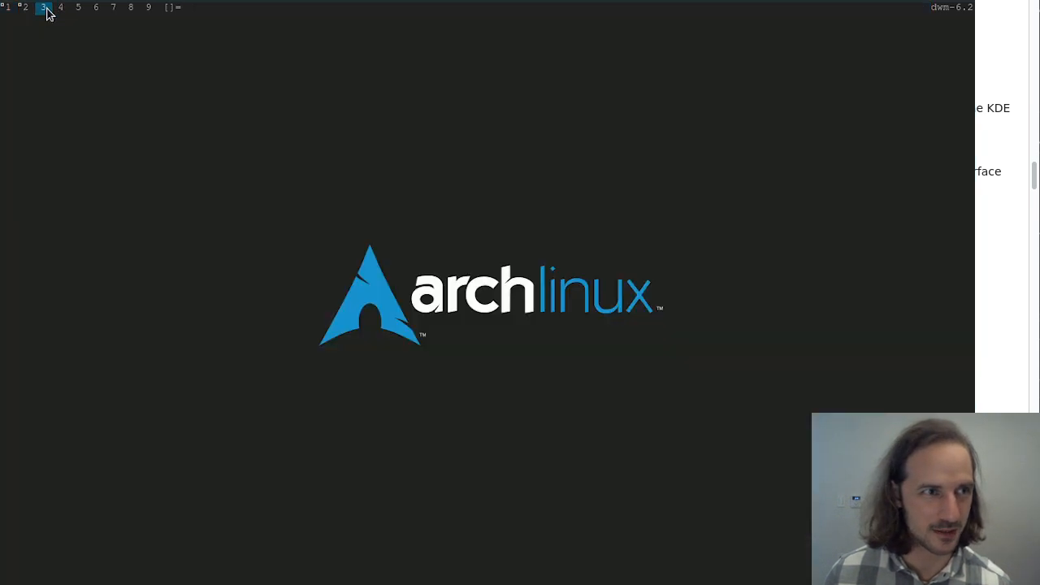
pyautogui.write('kv')
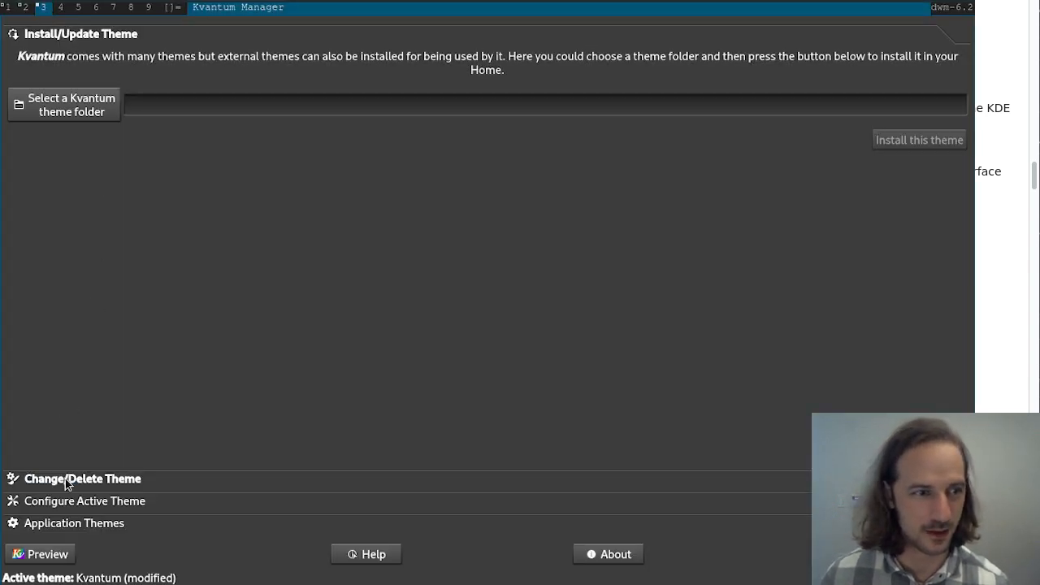
pyautogui.click(83, 479)
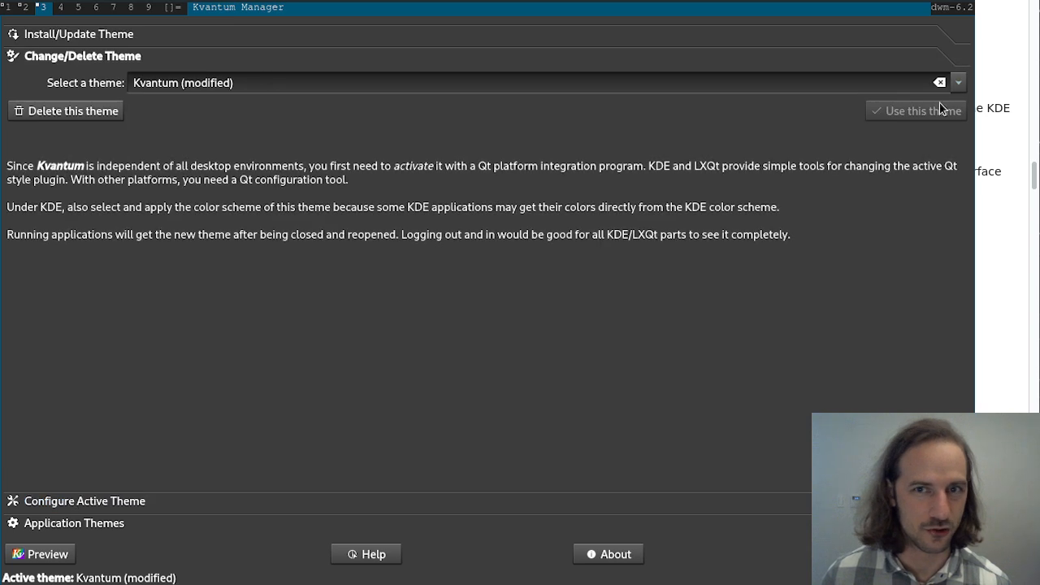
pyautogui.click(958, 82)
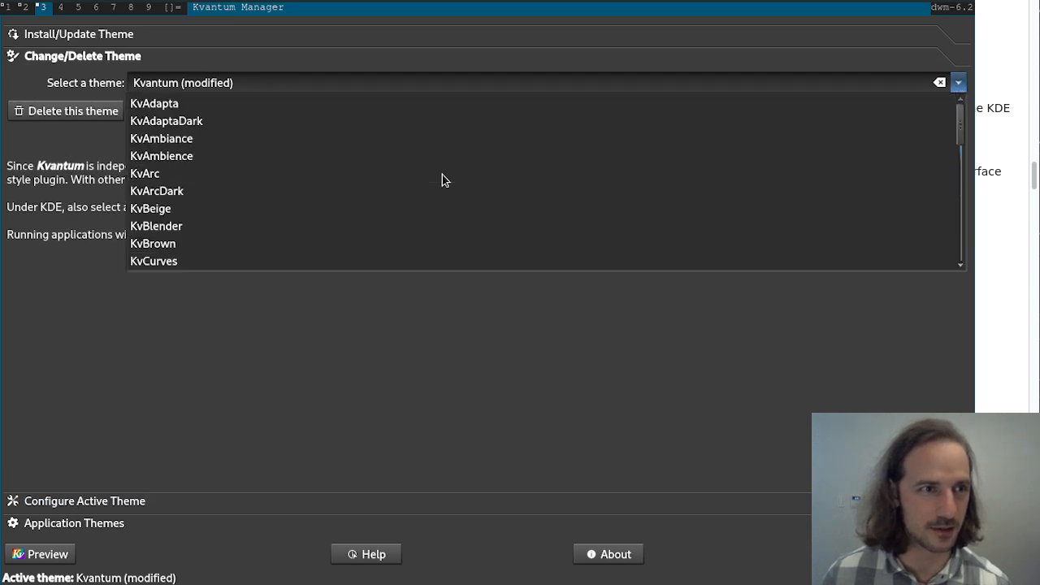
pyautogui.scroll(-3)
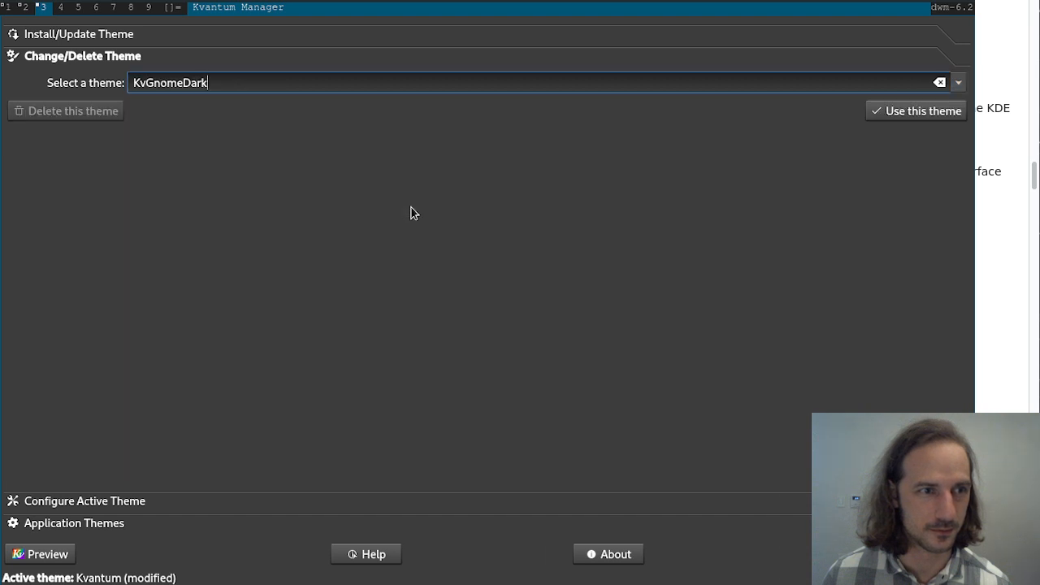
pyautogui.click(916, 110)
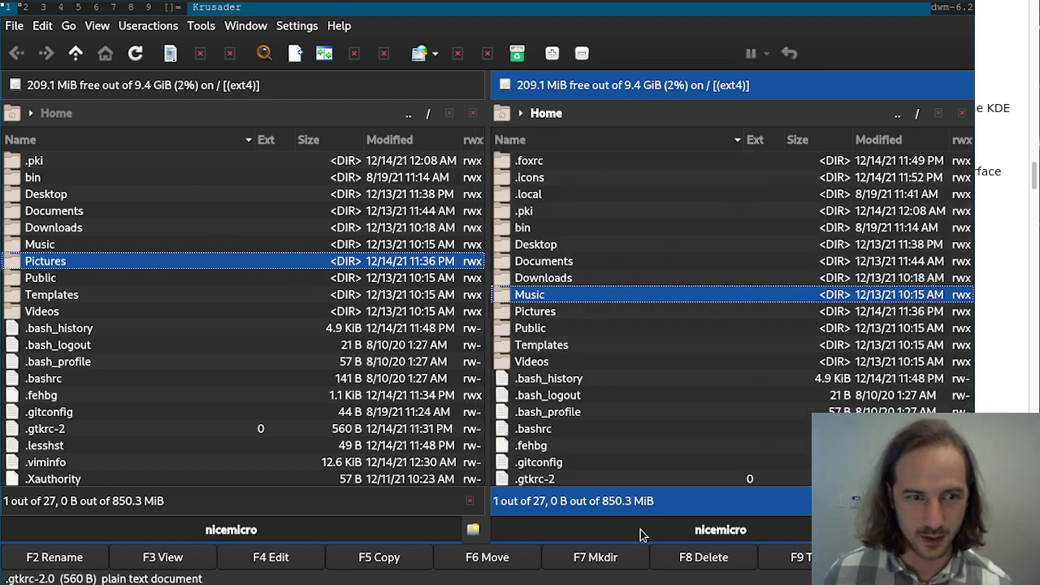
# Start editing the left panel's folder path in the dark-themed Krusader.
pyautogui.click(78, 113)
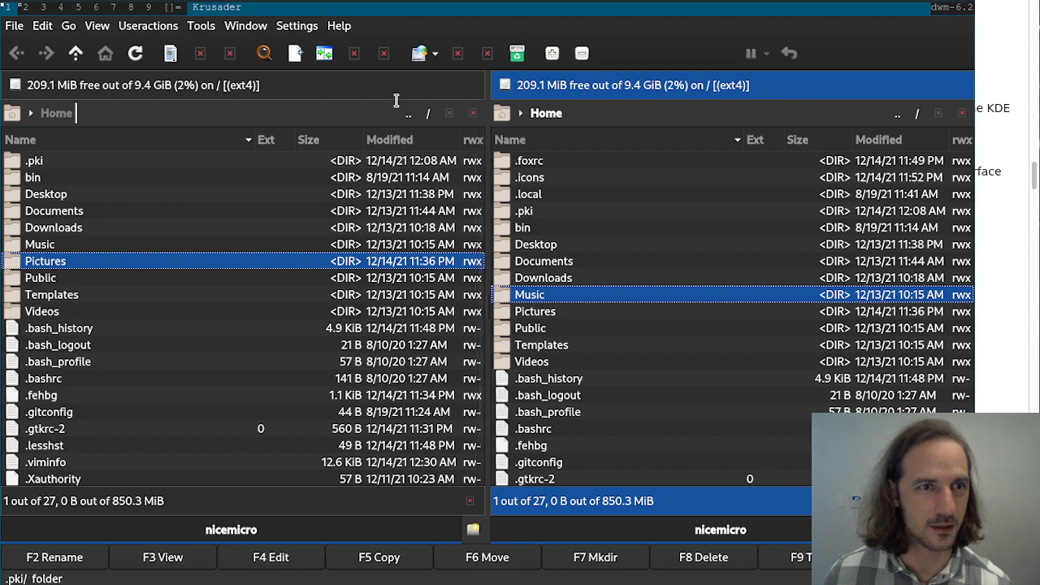
pyautogui.moveTo(201, 53)
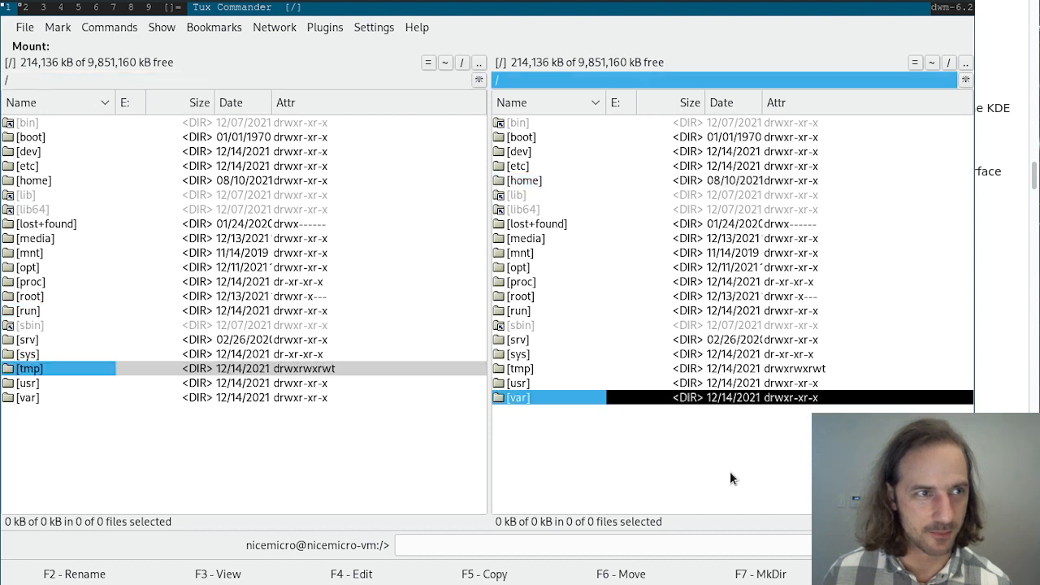
pyautogui.moveTo(739, 483)
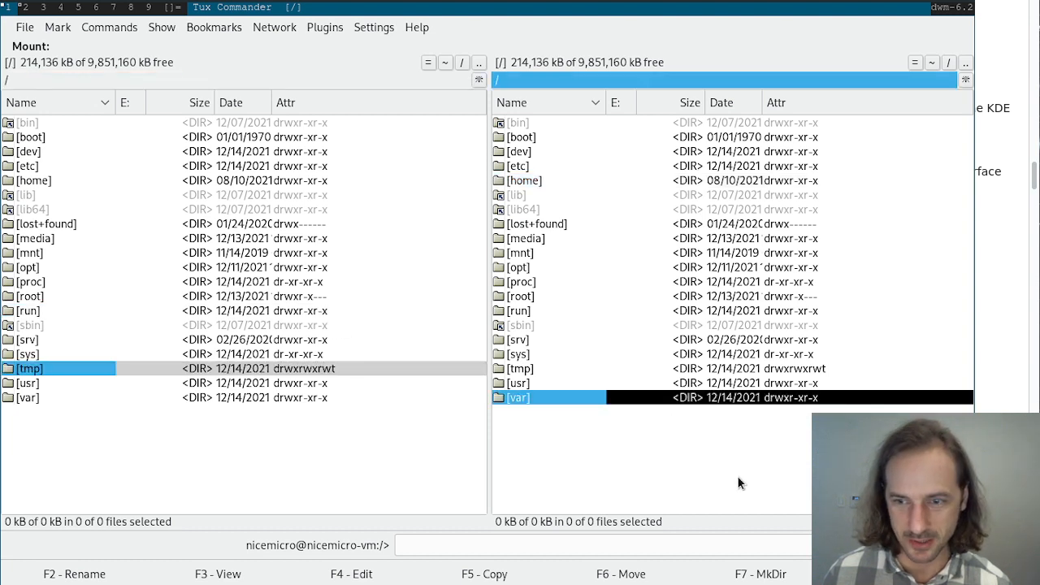